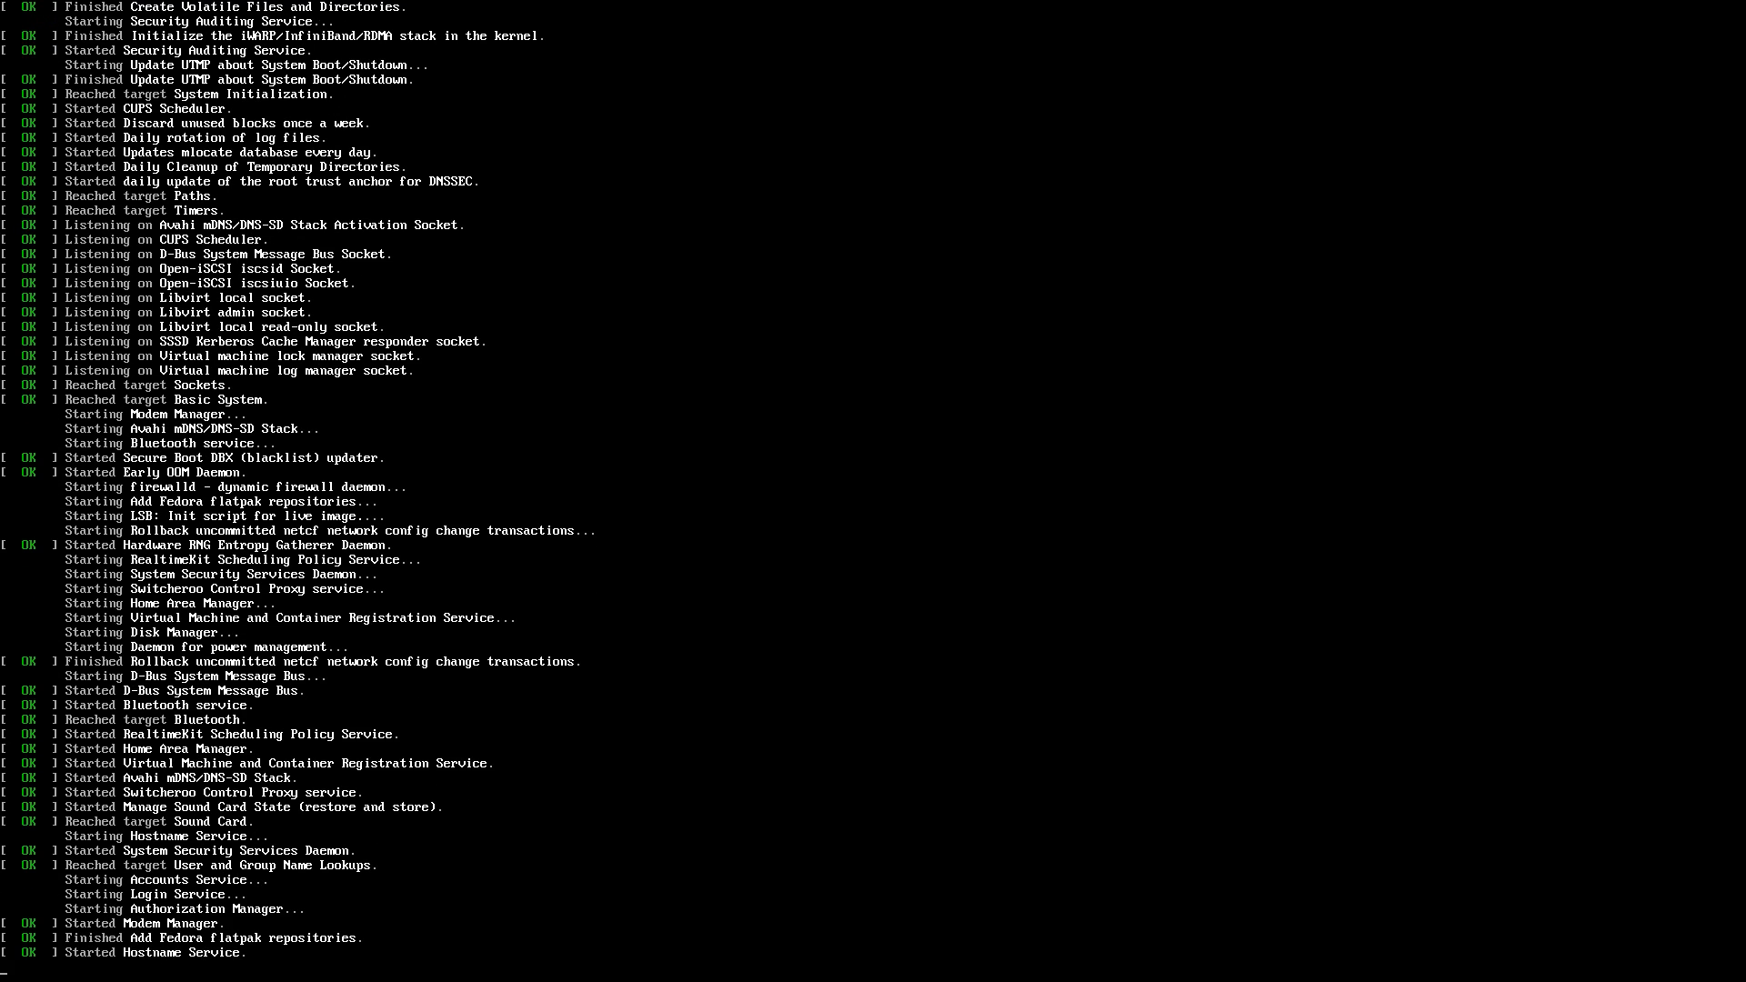
Step: Centre the Welcome to Fedora window and launch Install to Hard Drive
scroll("down", 3)
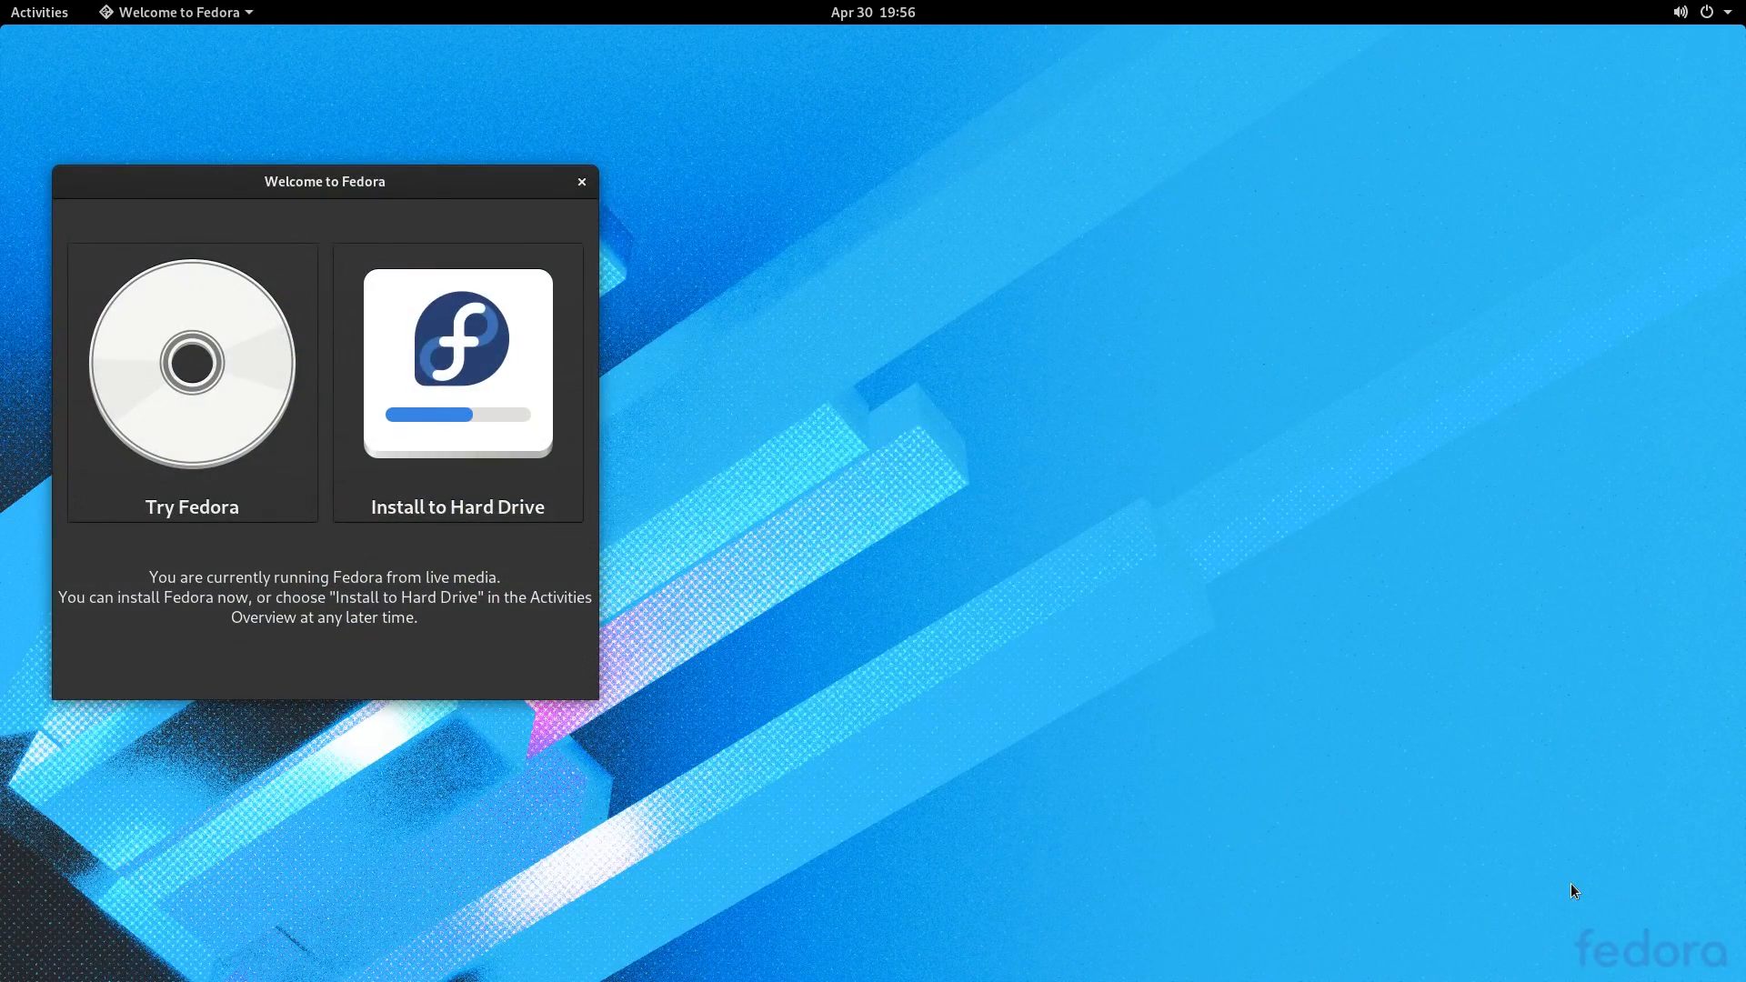
left_click_drag(323, 180, 848, 194)
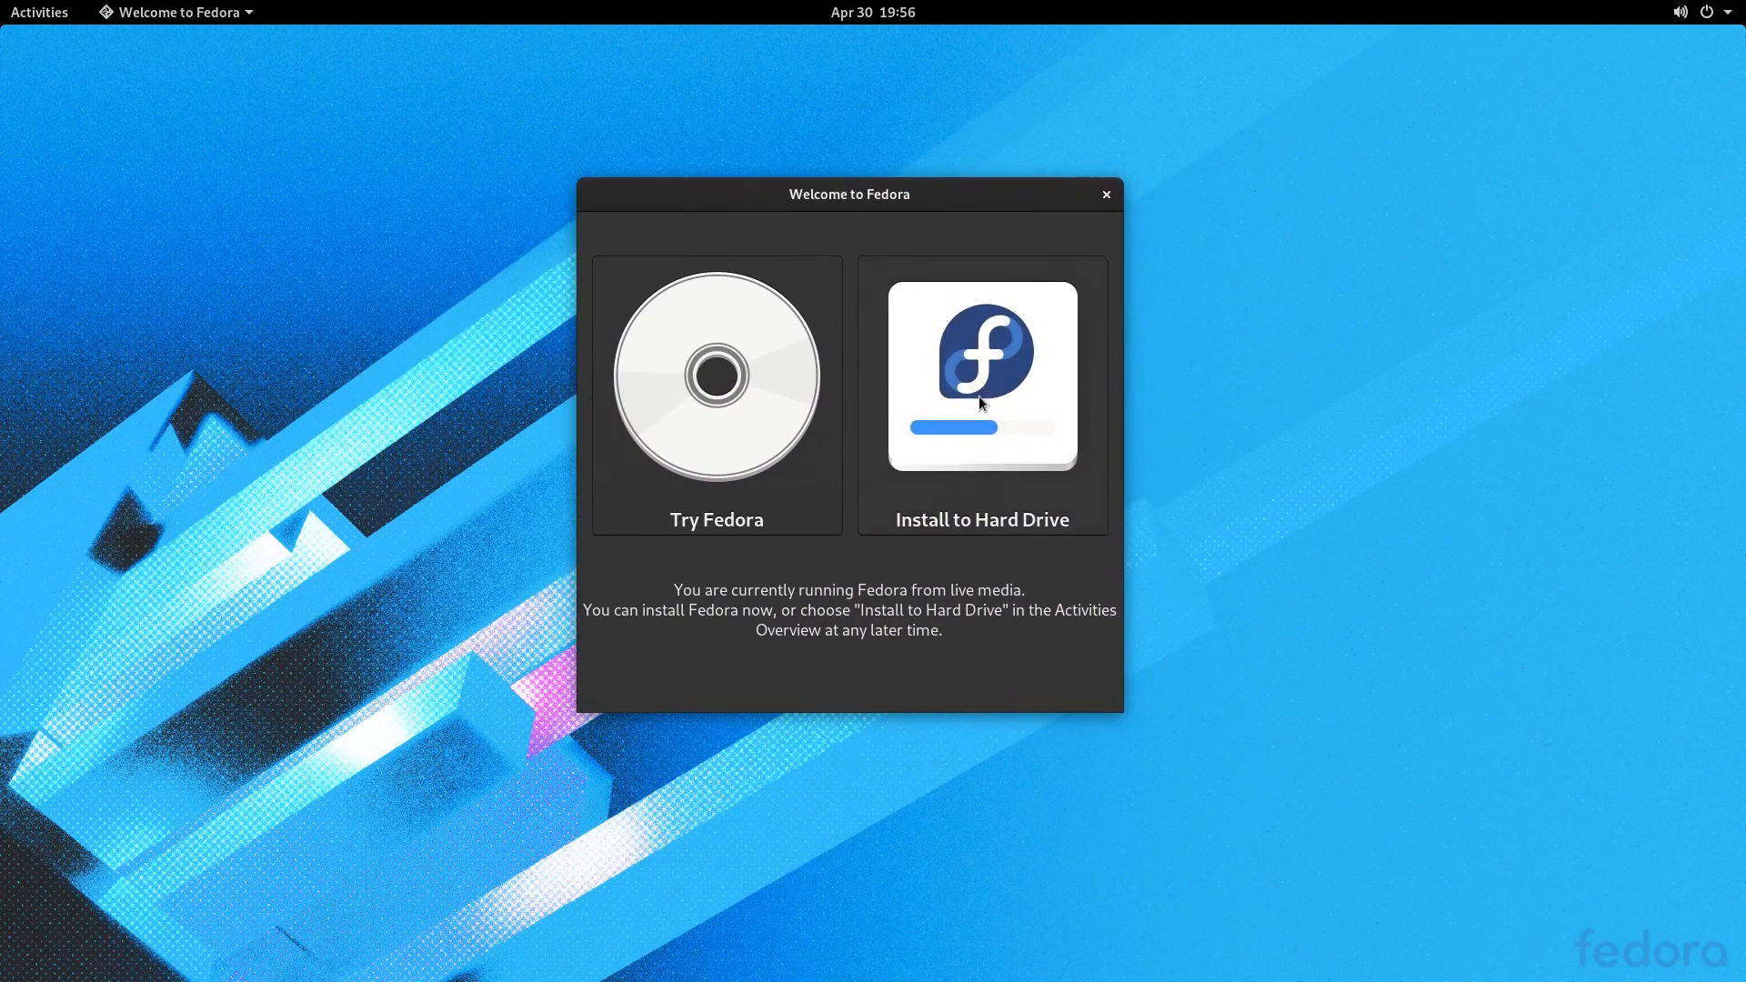
left_click(981, 375)
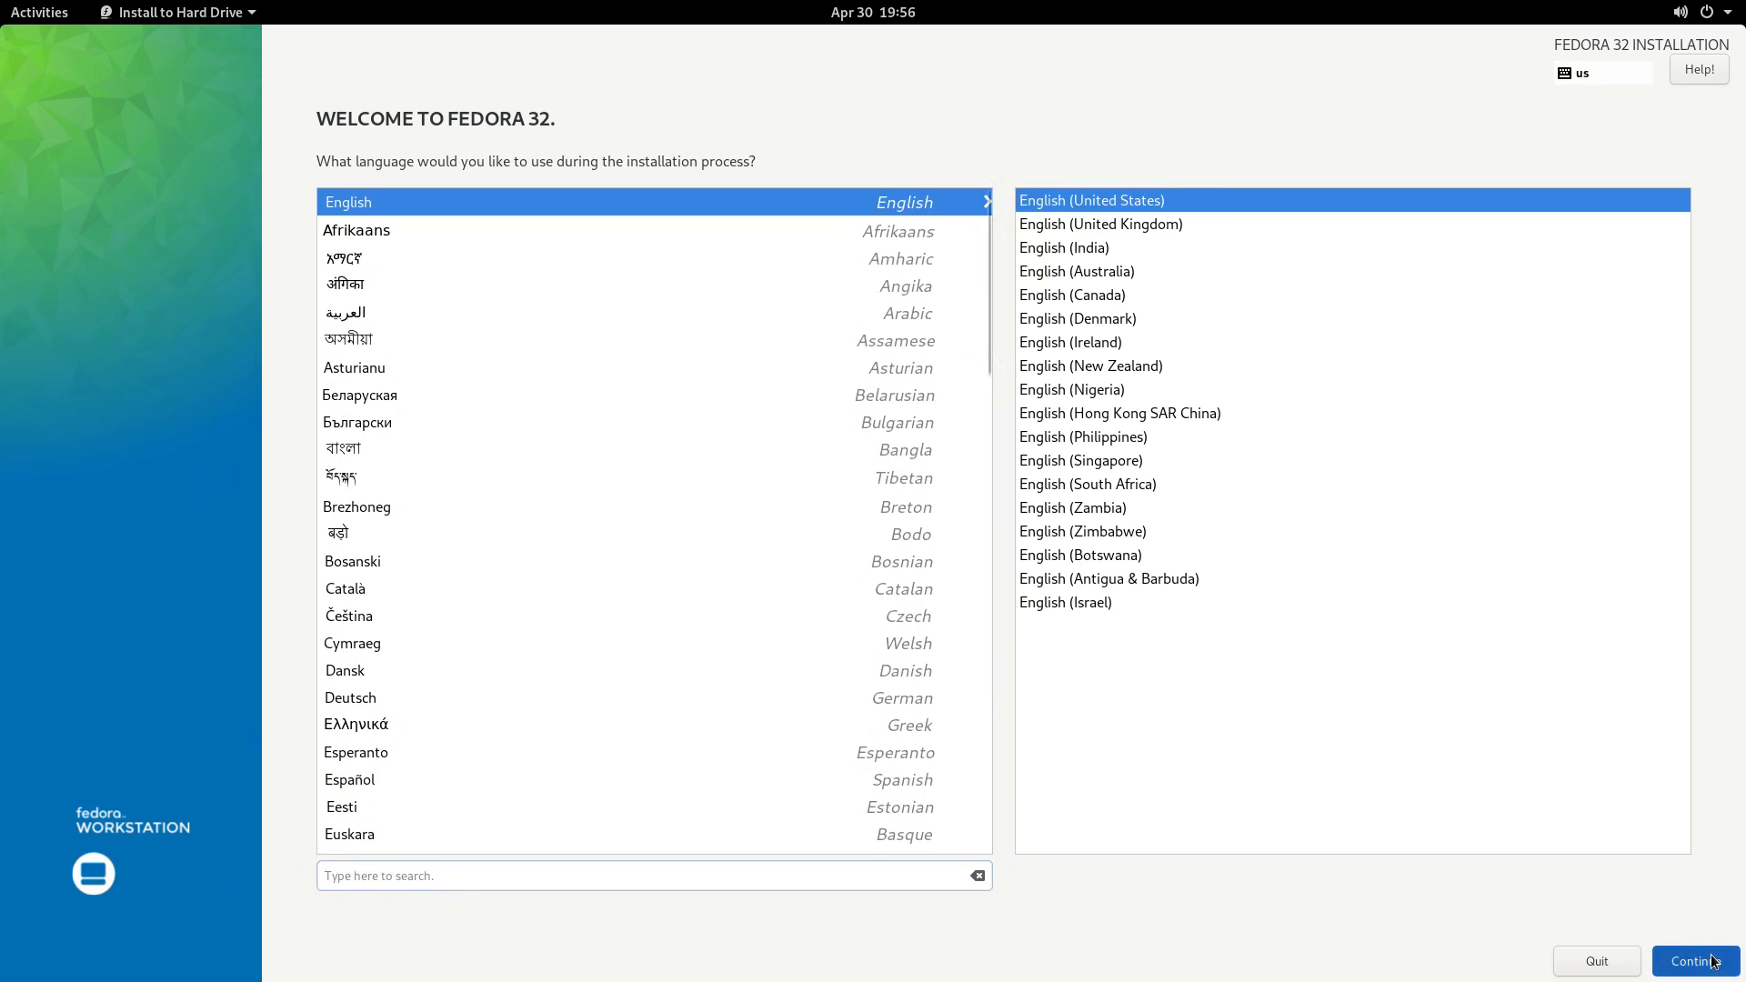
Step: Keep English, choose the 111.79 GiB ATA ADATA SP550 disk as destination, and begin installation
left_click(1696, 961)
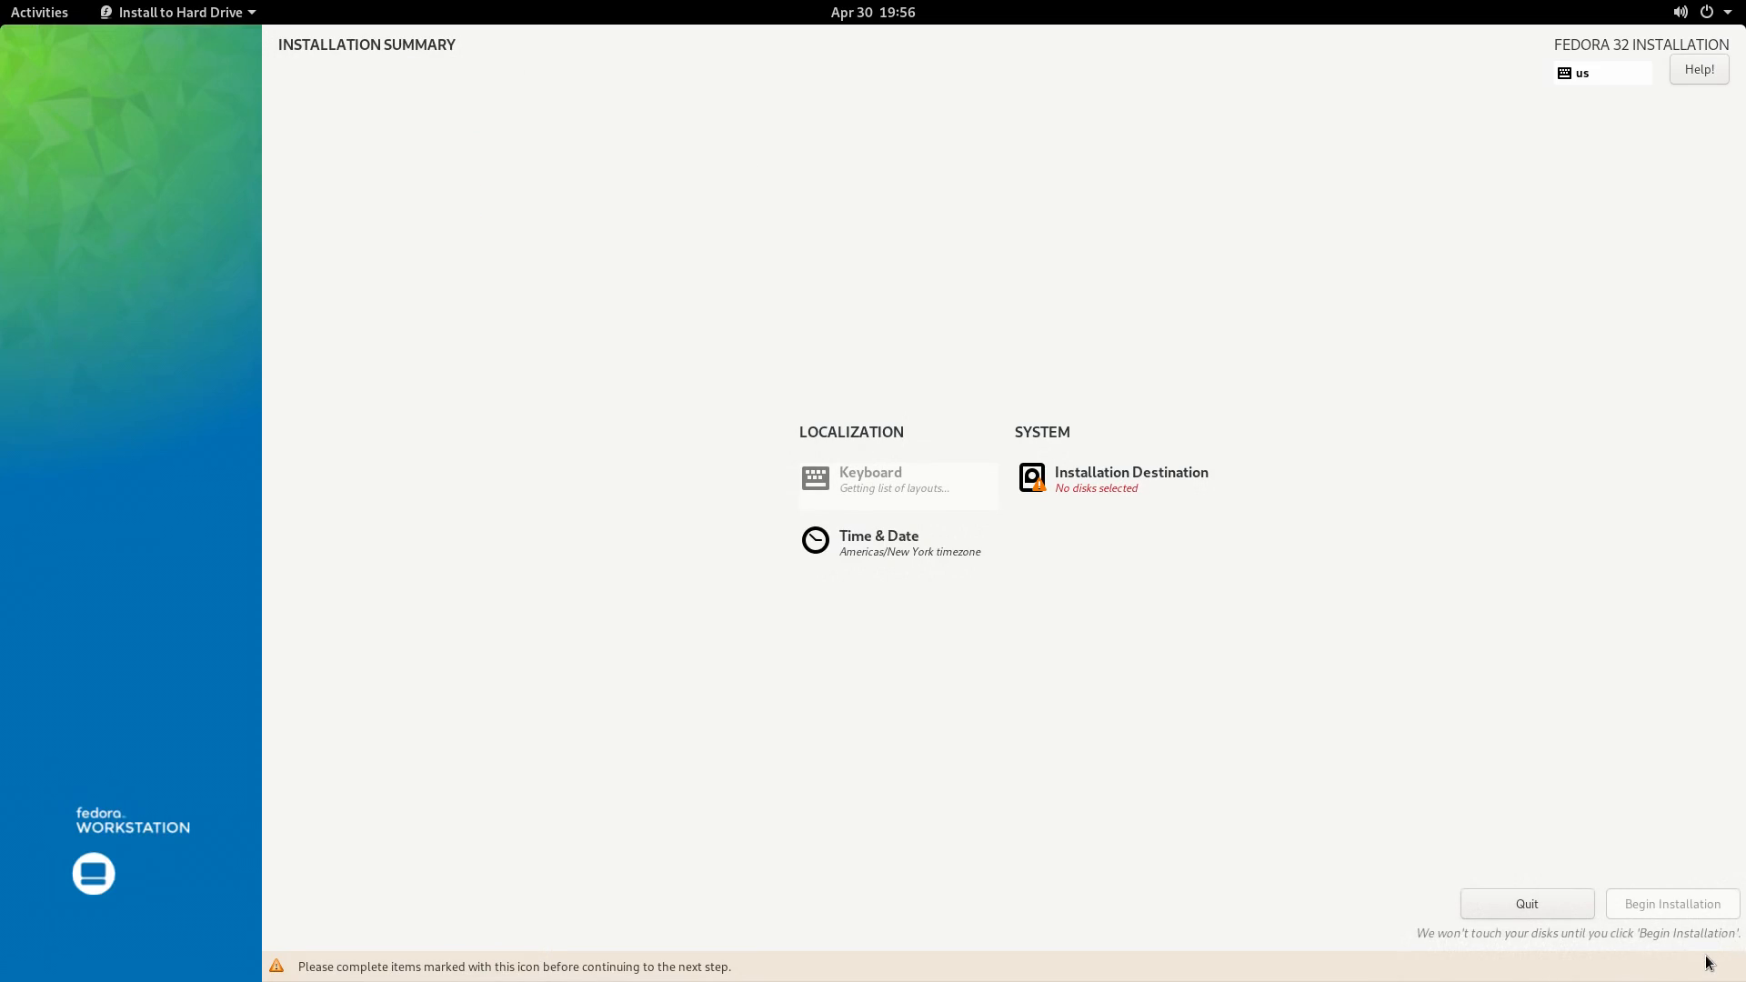
left_click(1131, 480)
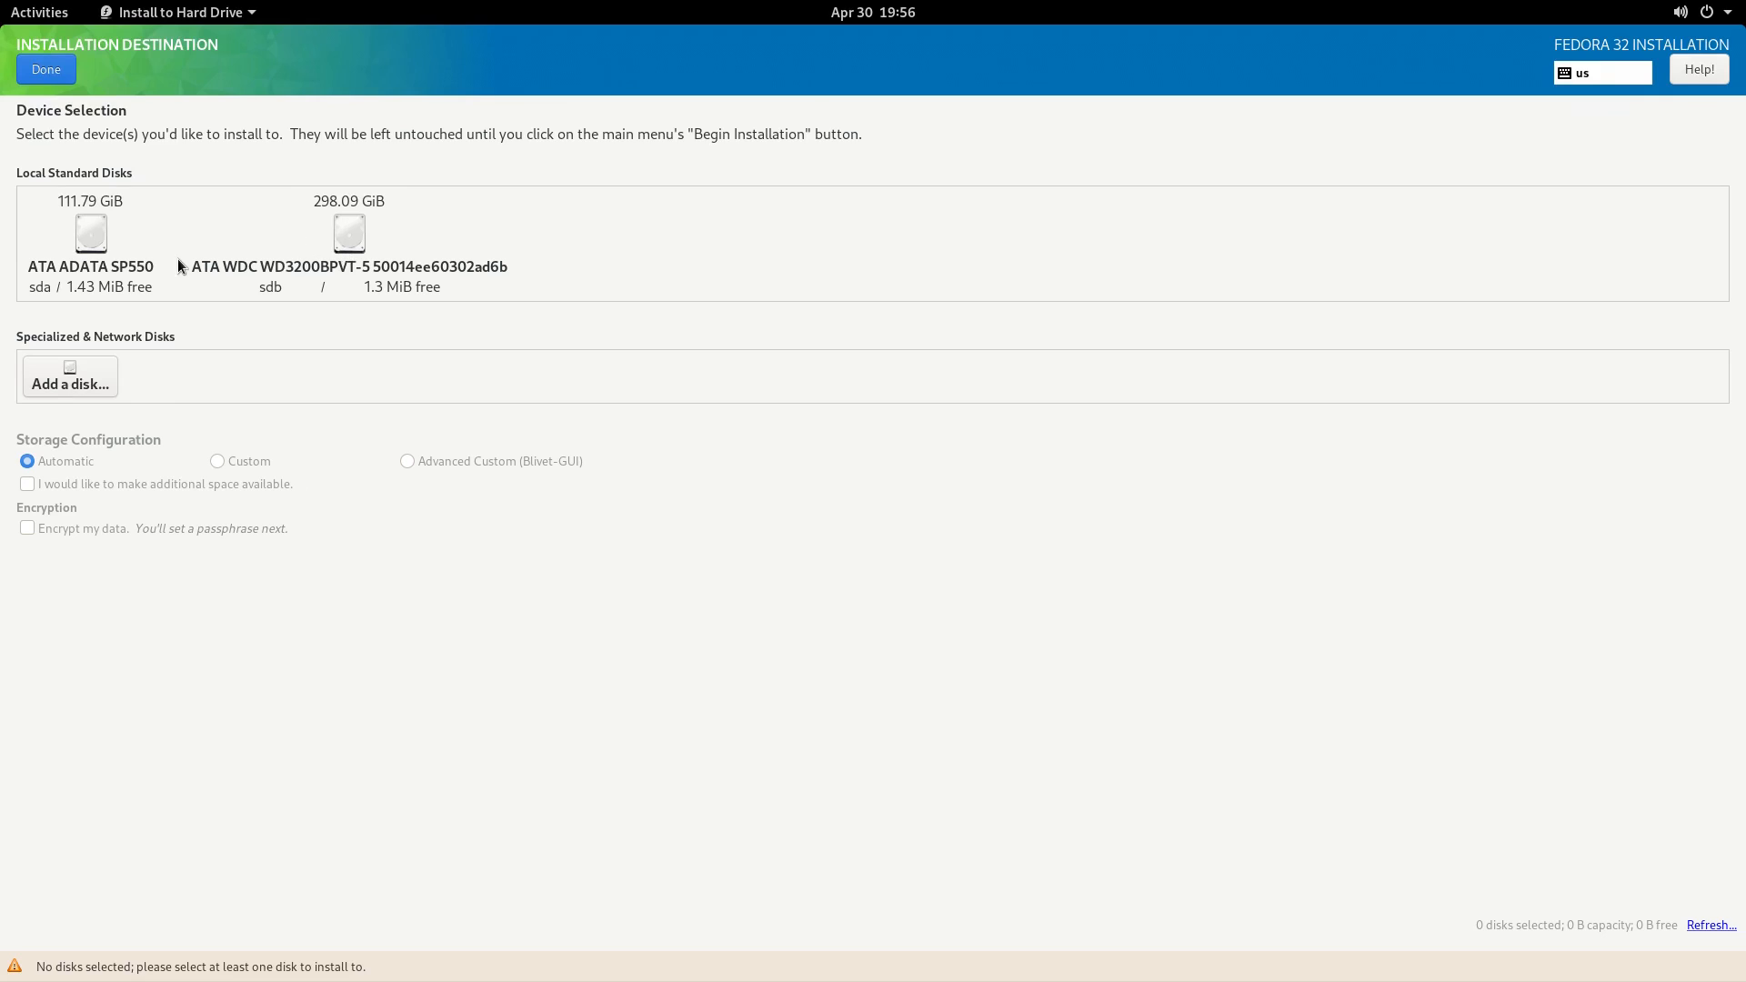
left_click(90, 233)
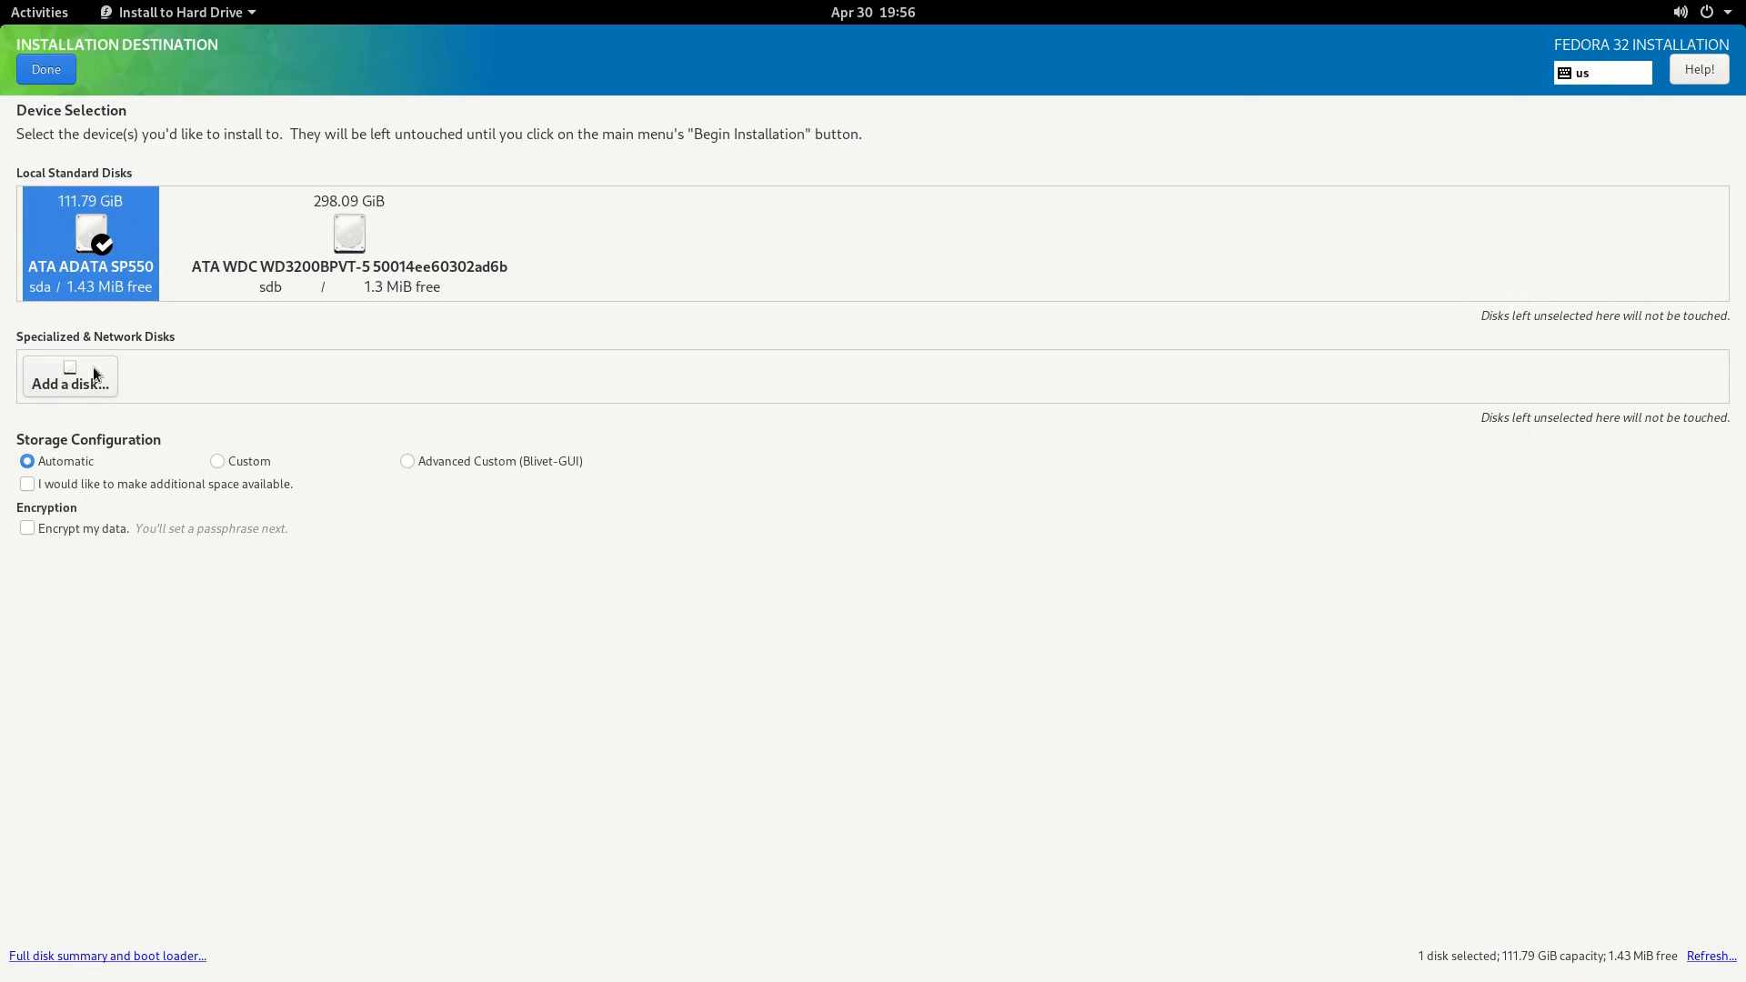
left_click(45, 68)
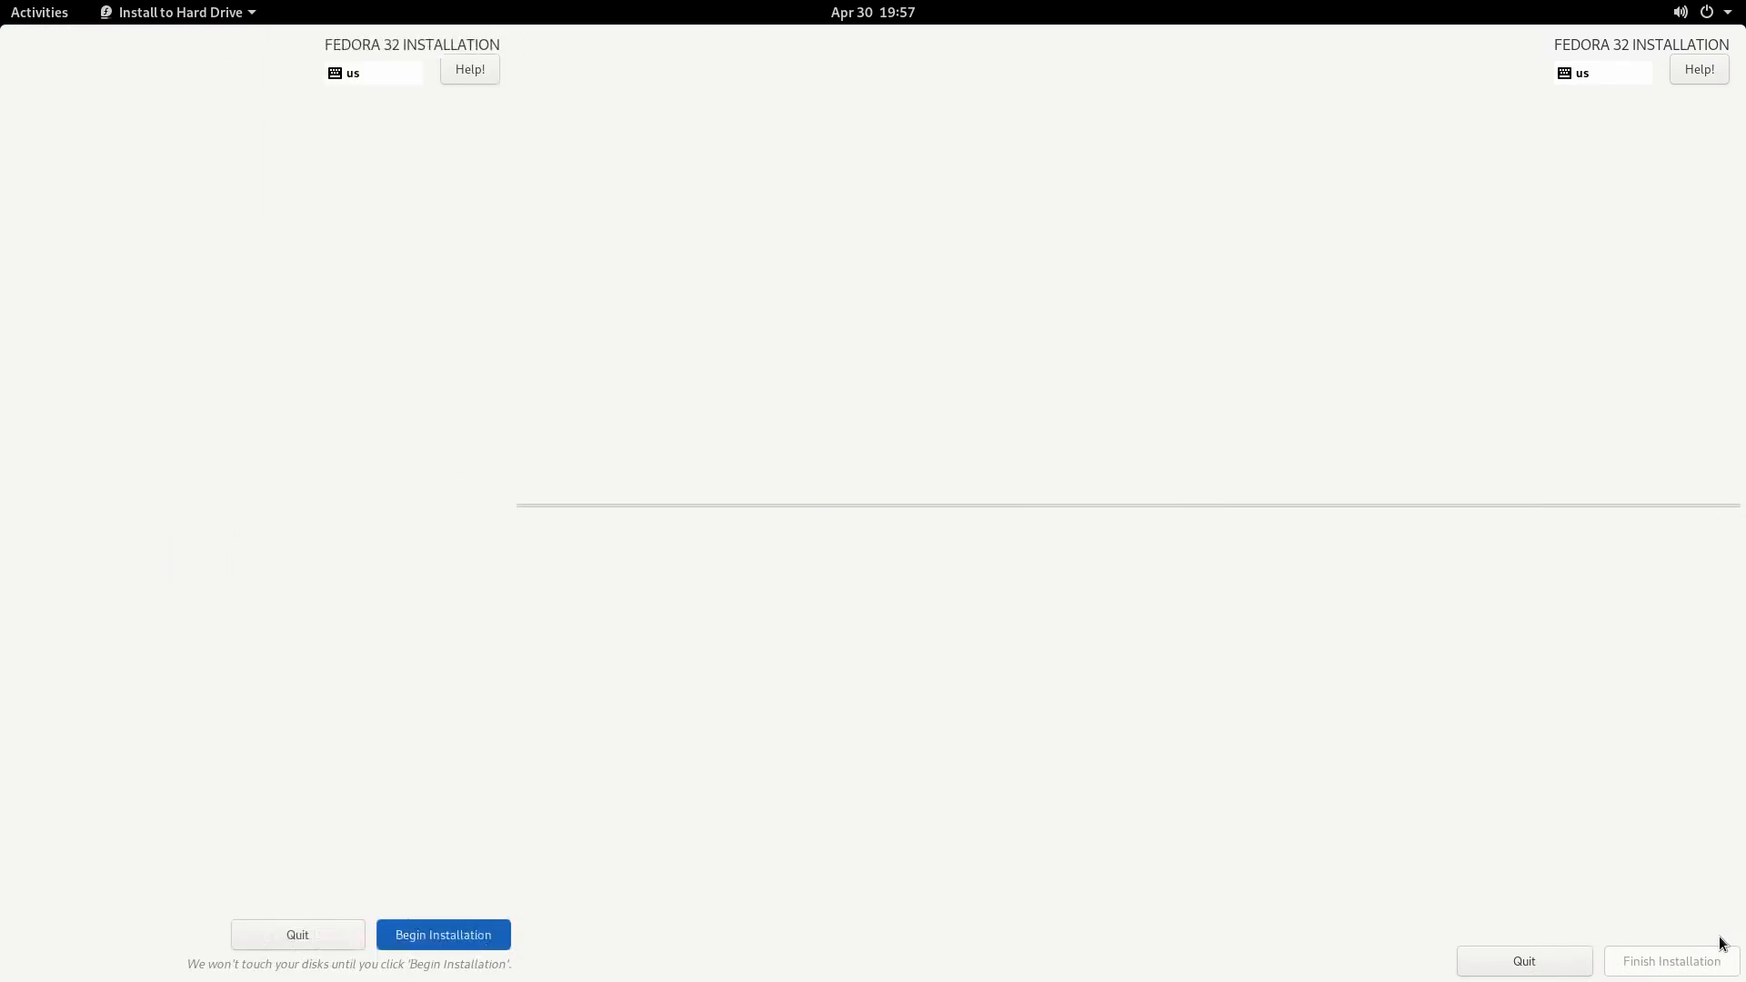
left_click(442, 934)
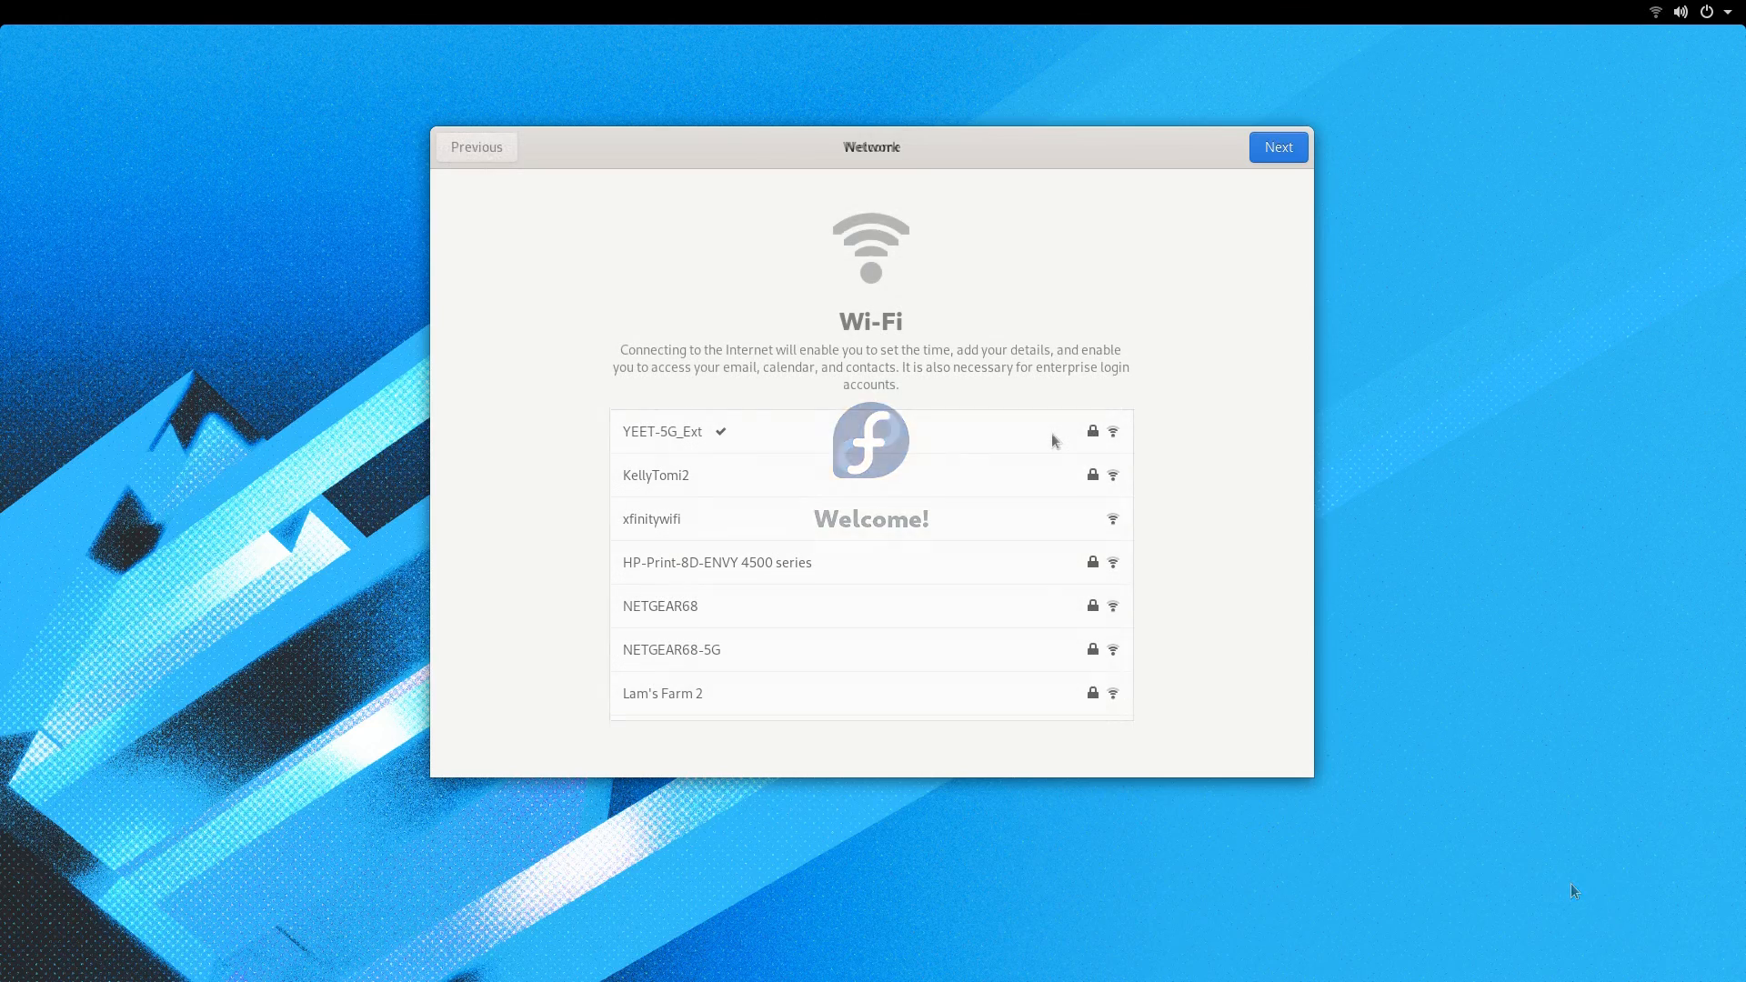
Step: Continue past Wi-Fi and Privacy with defaults and skip Online Accounts
left_click(1277, 146)
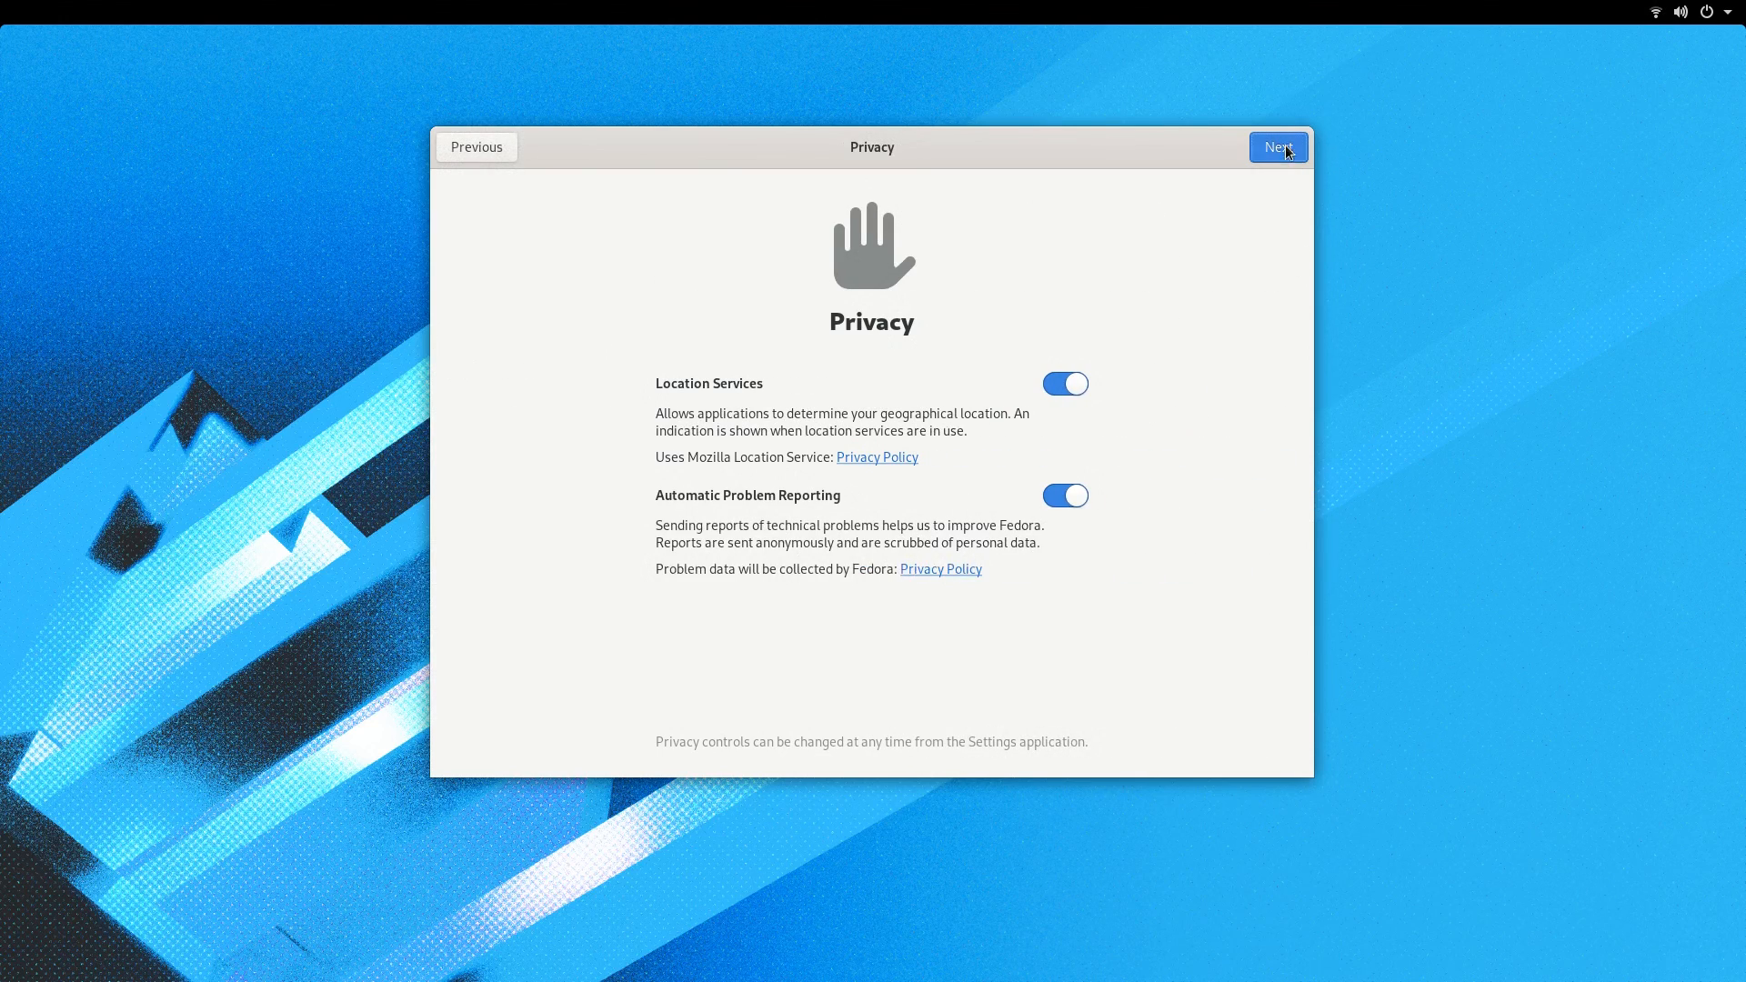
left_click(1277, 146)
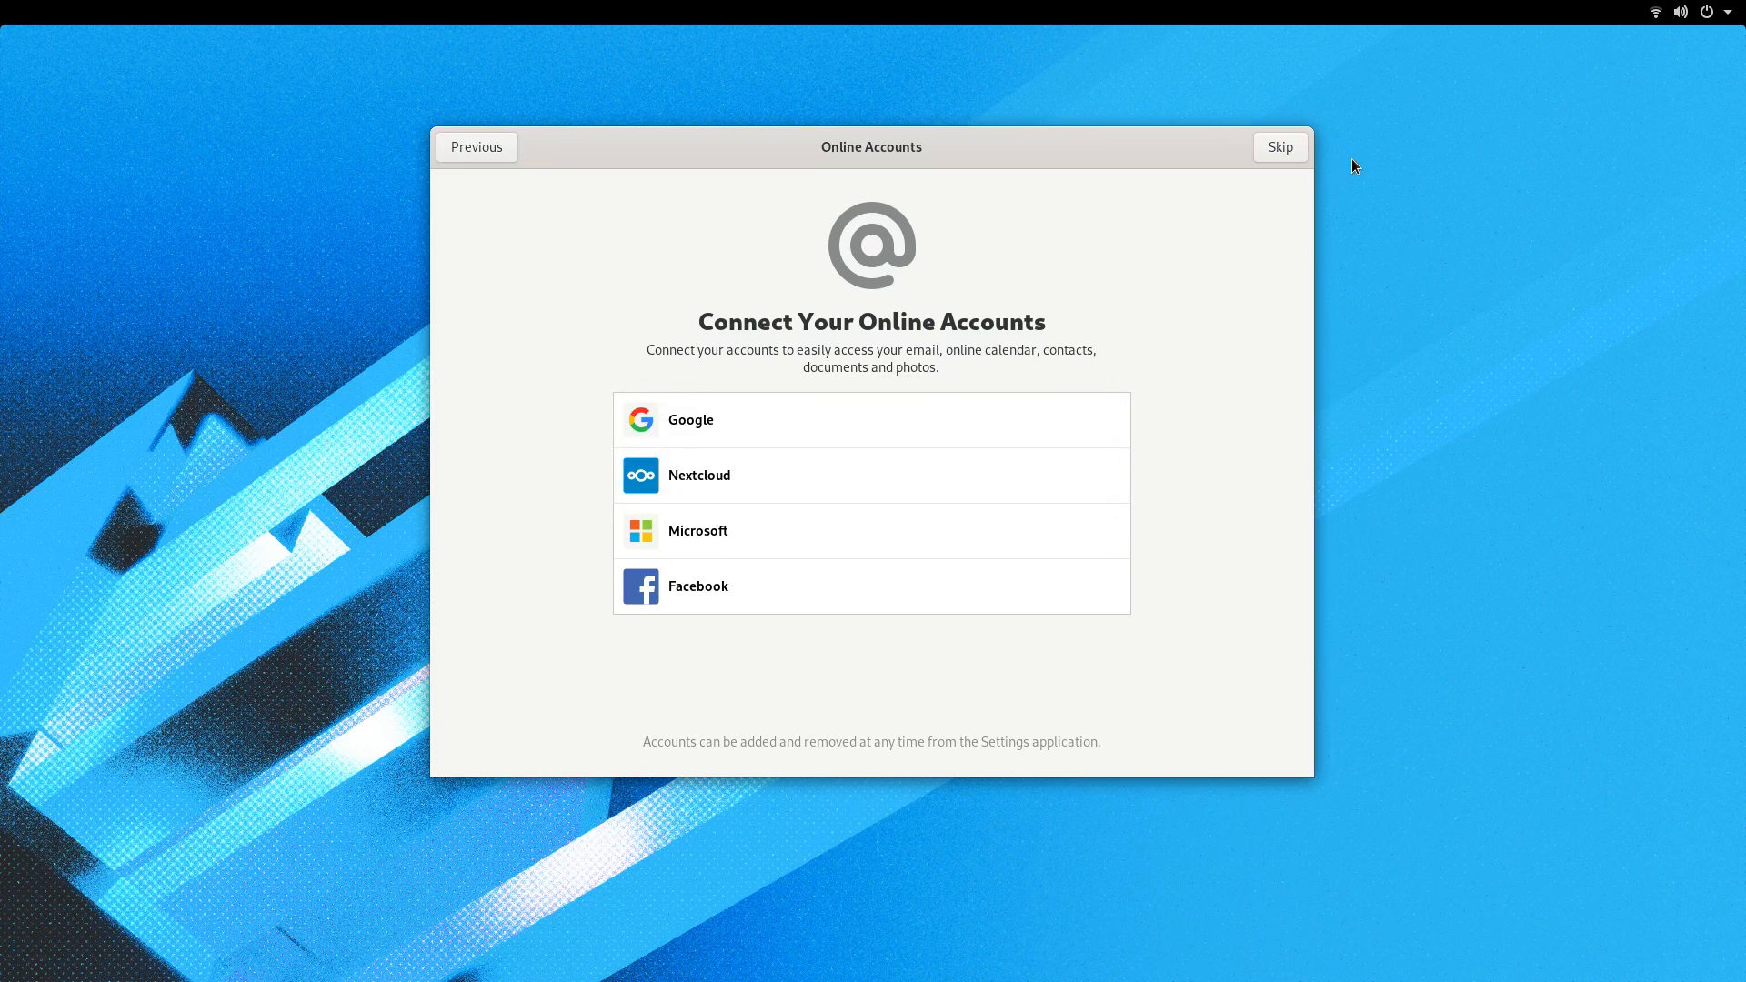
left_click(1279, 145)
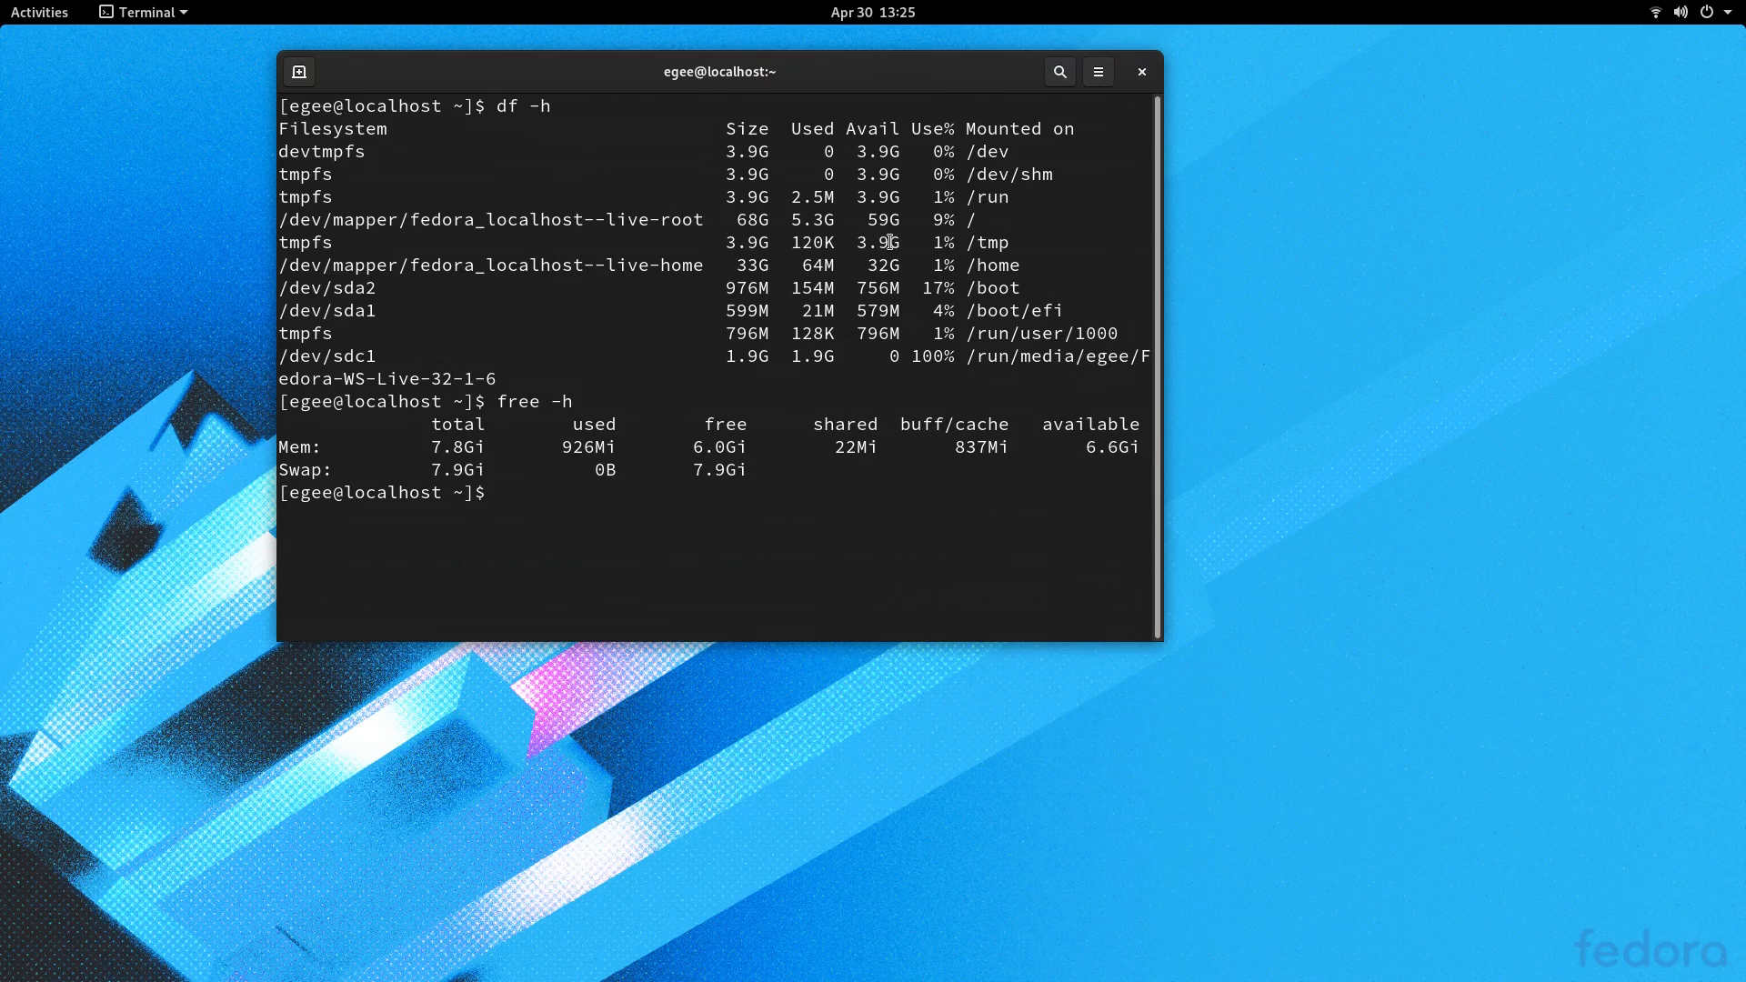
Step: Review df -h and free -h output (5.3G root used, 7.9Gi swap) and try running htop
double_click(812, 220)
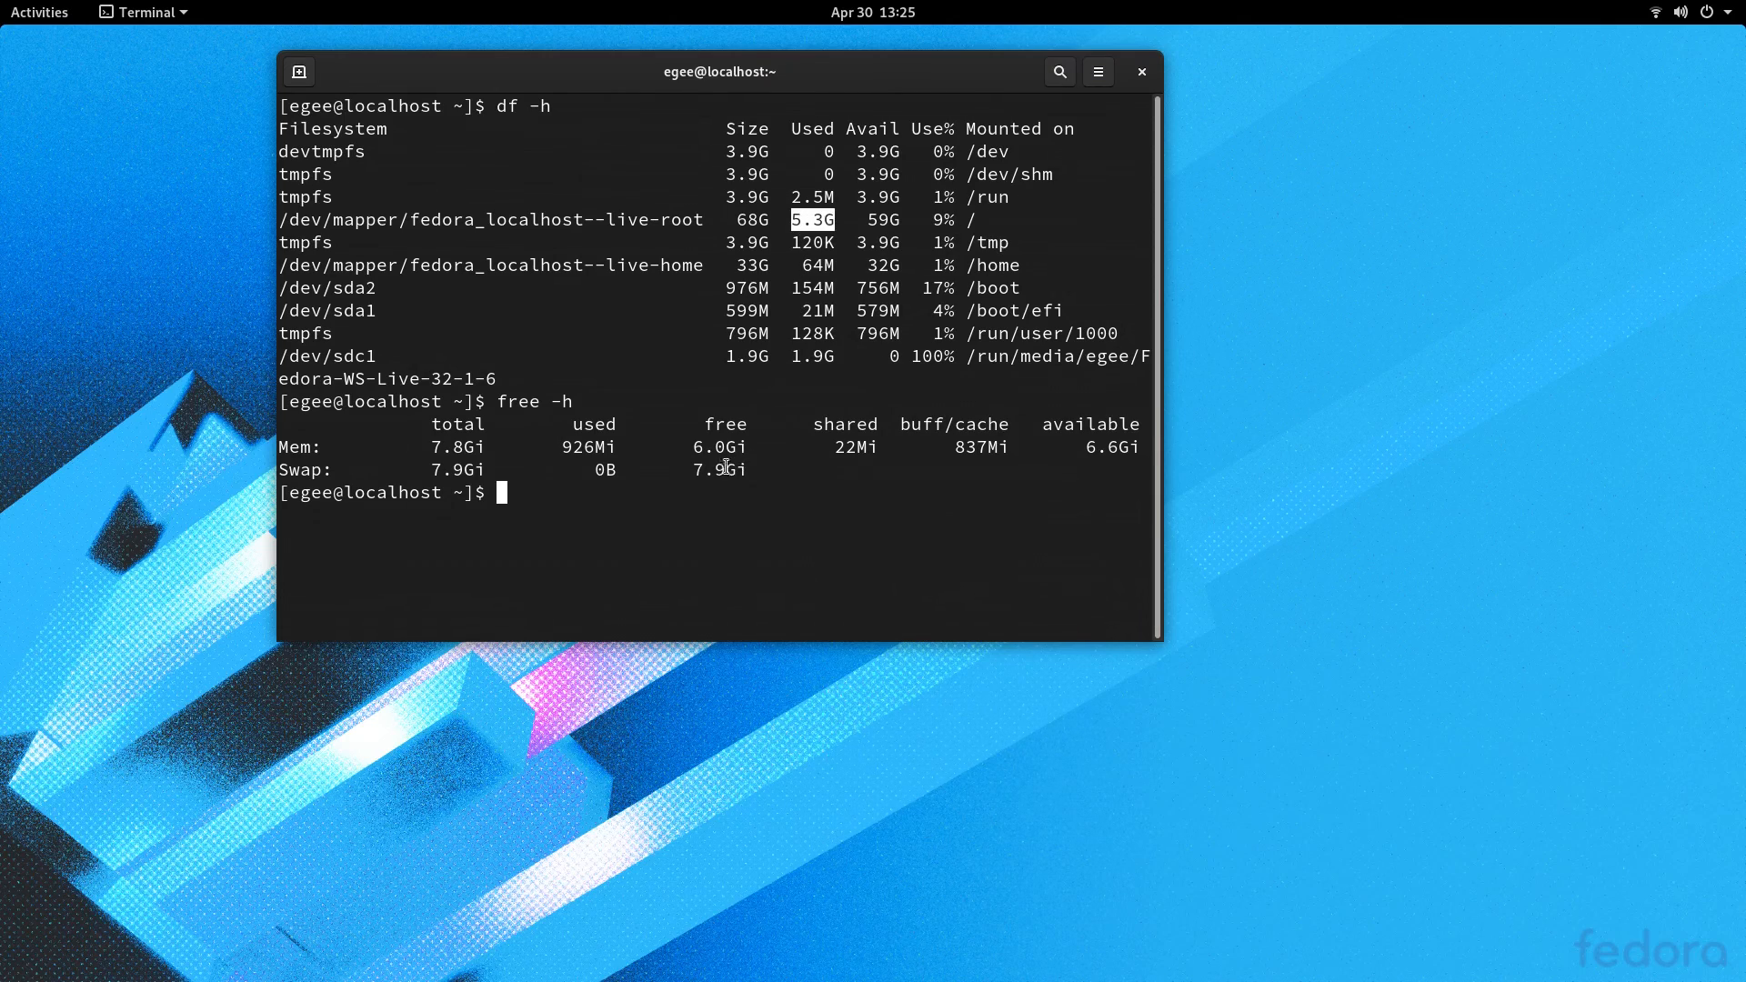
double_click(590, 446)
type("sudo dnf install ")
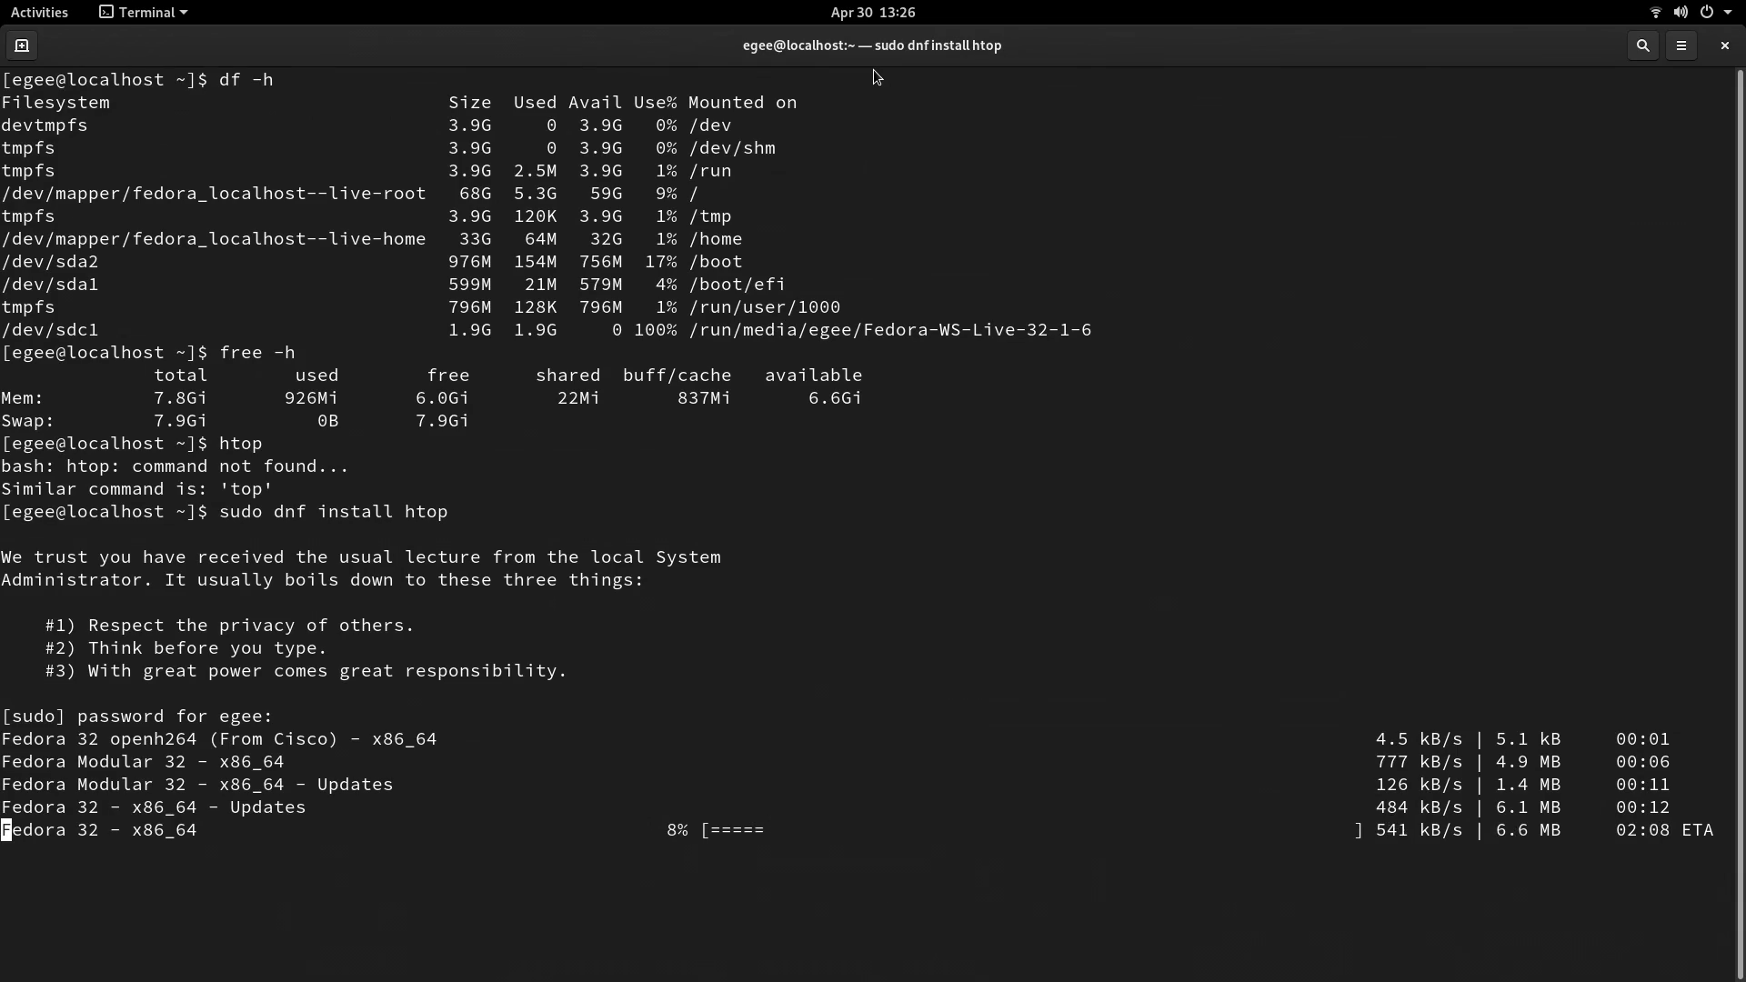
type("htop")
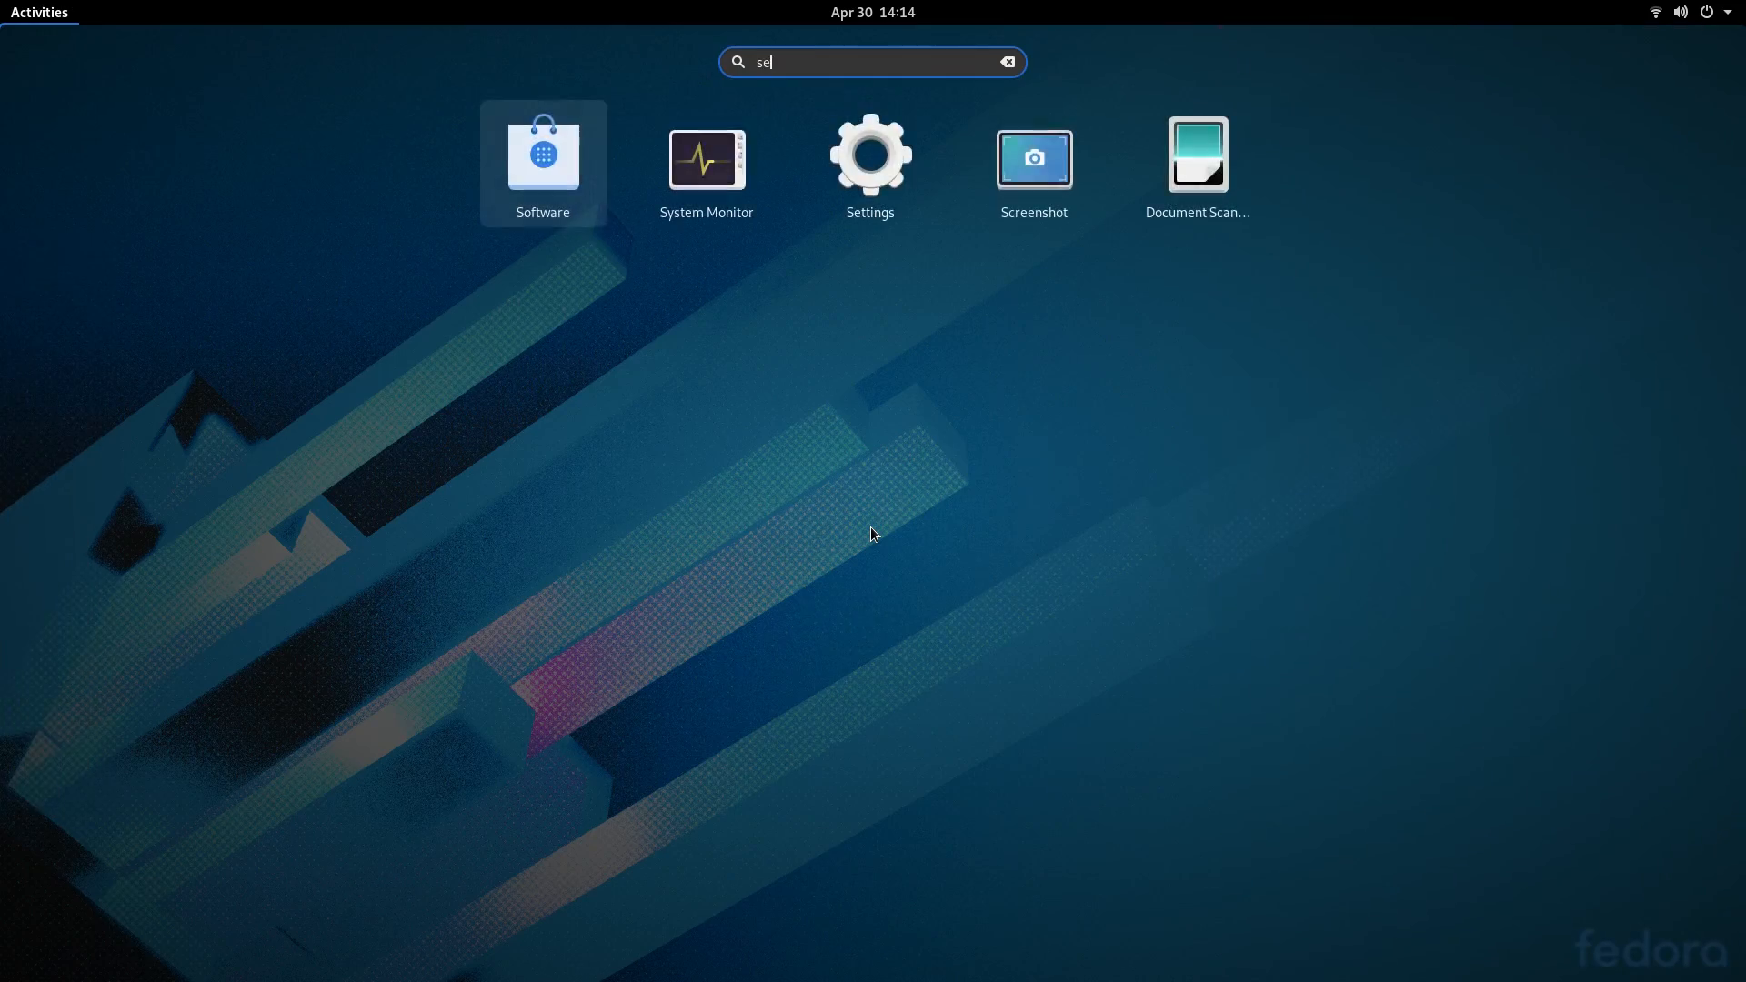
Step: View About (Wayland windowing) in Settings and set the blue Fedora design as wallpaper
left_click(869, 162)
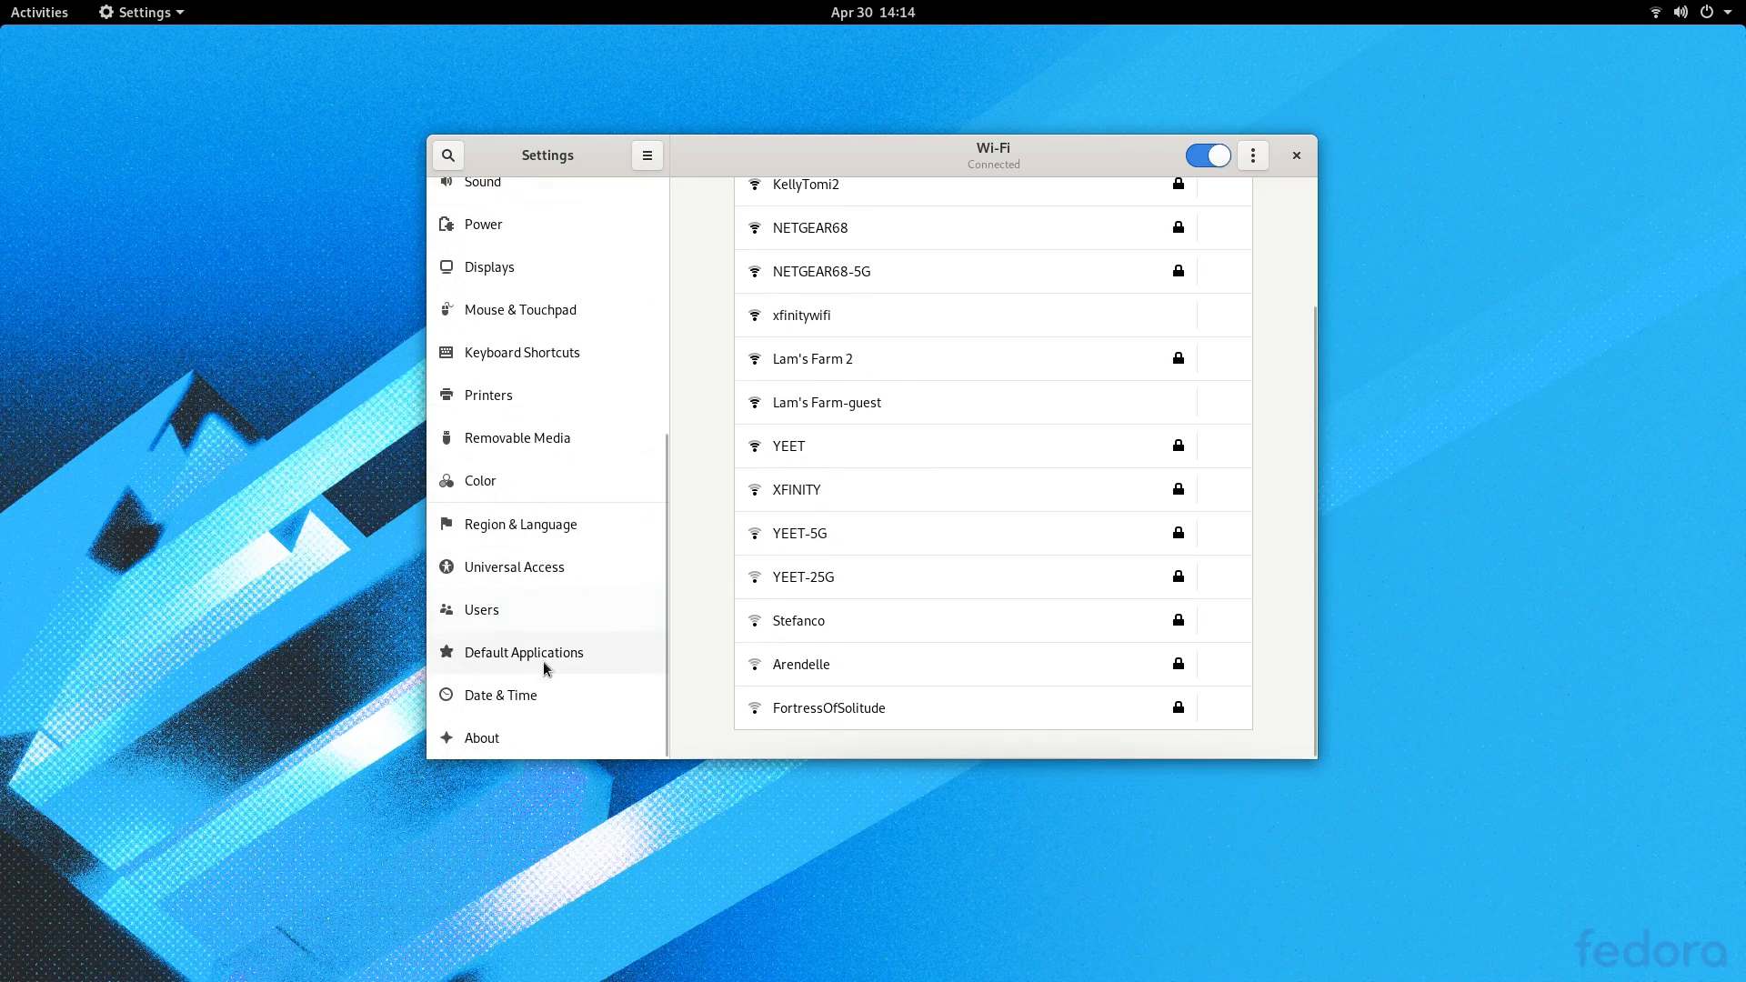
left_click(482, 738)
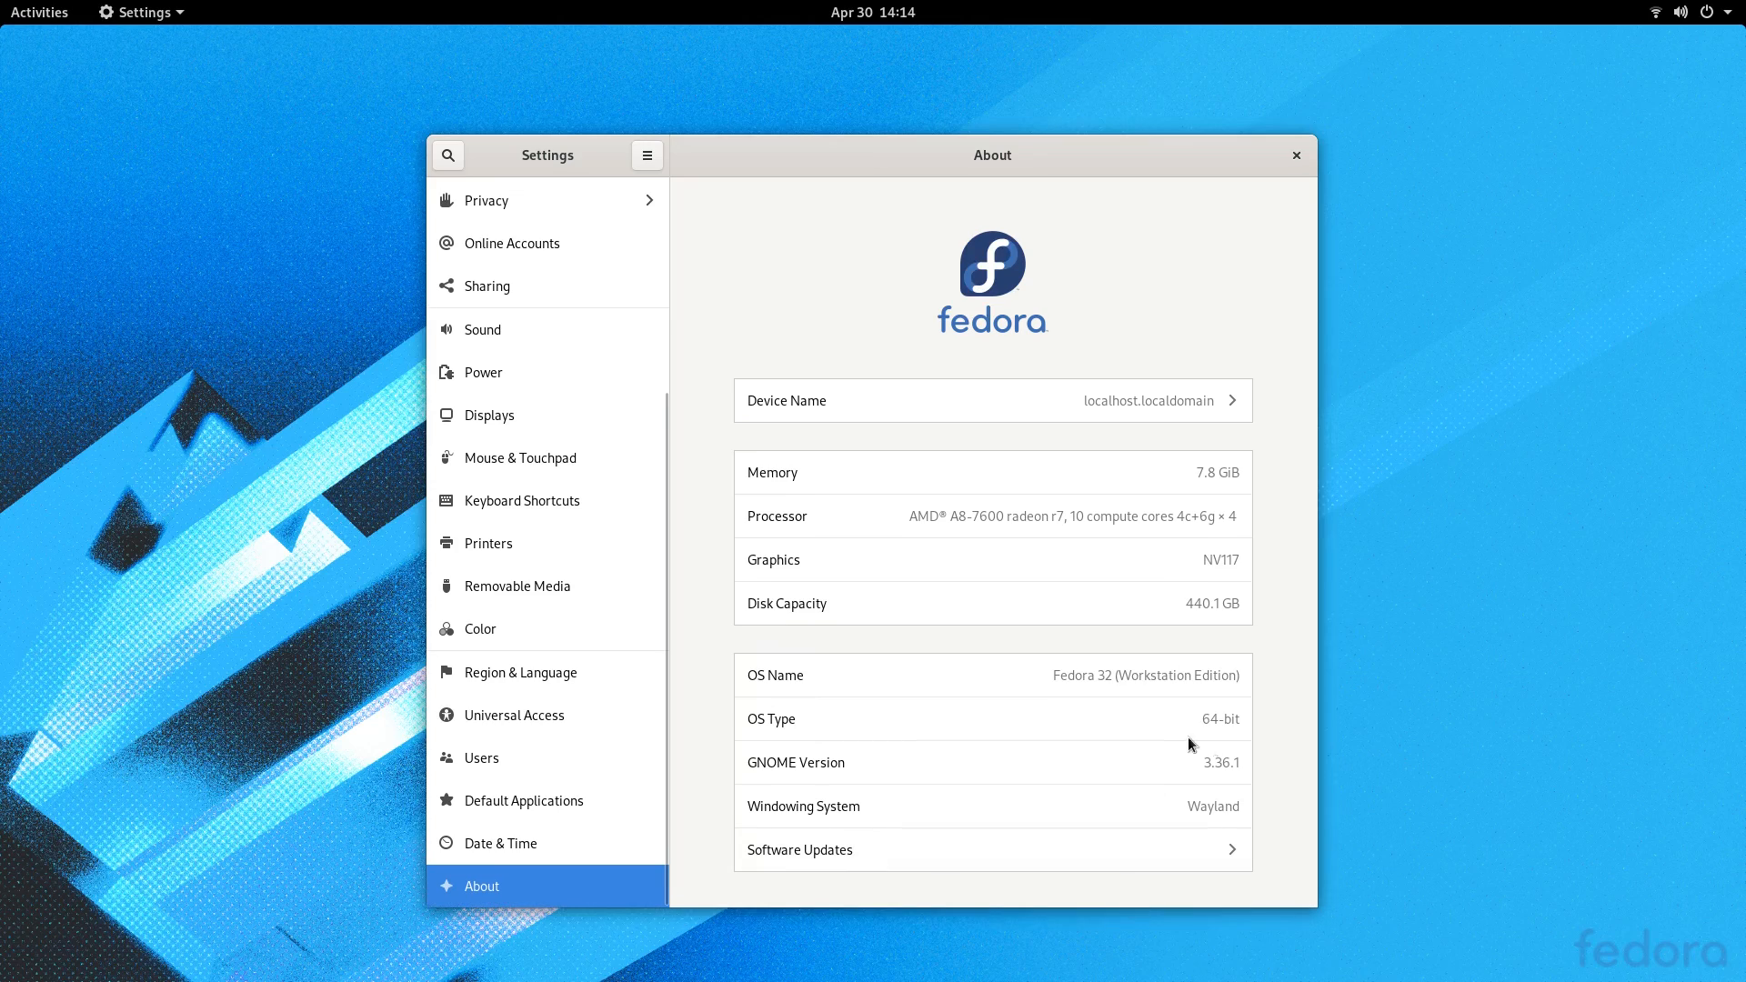
double_click(1213, 805)
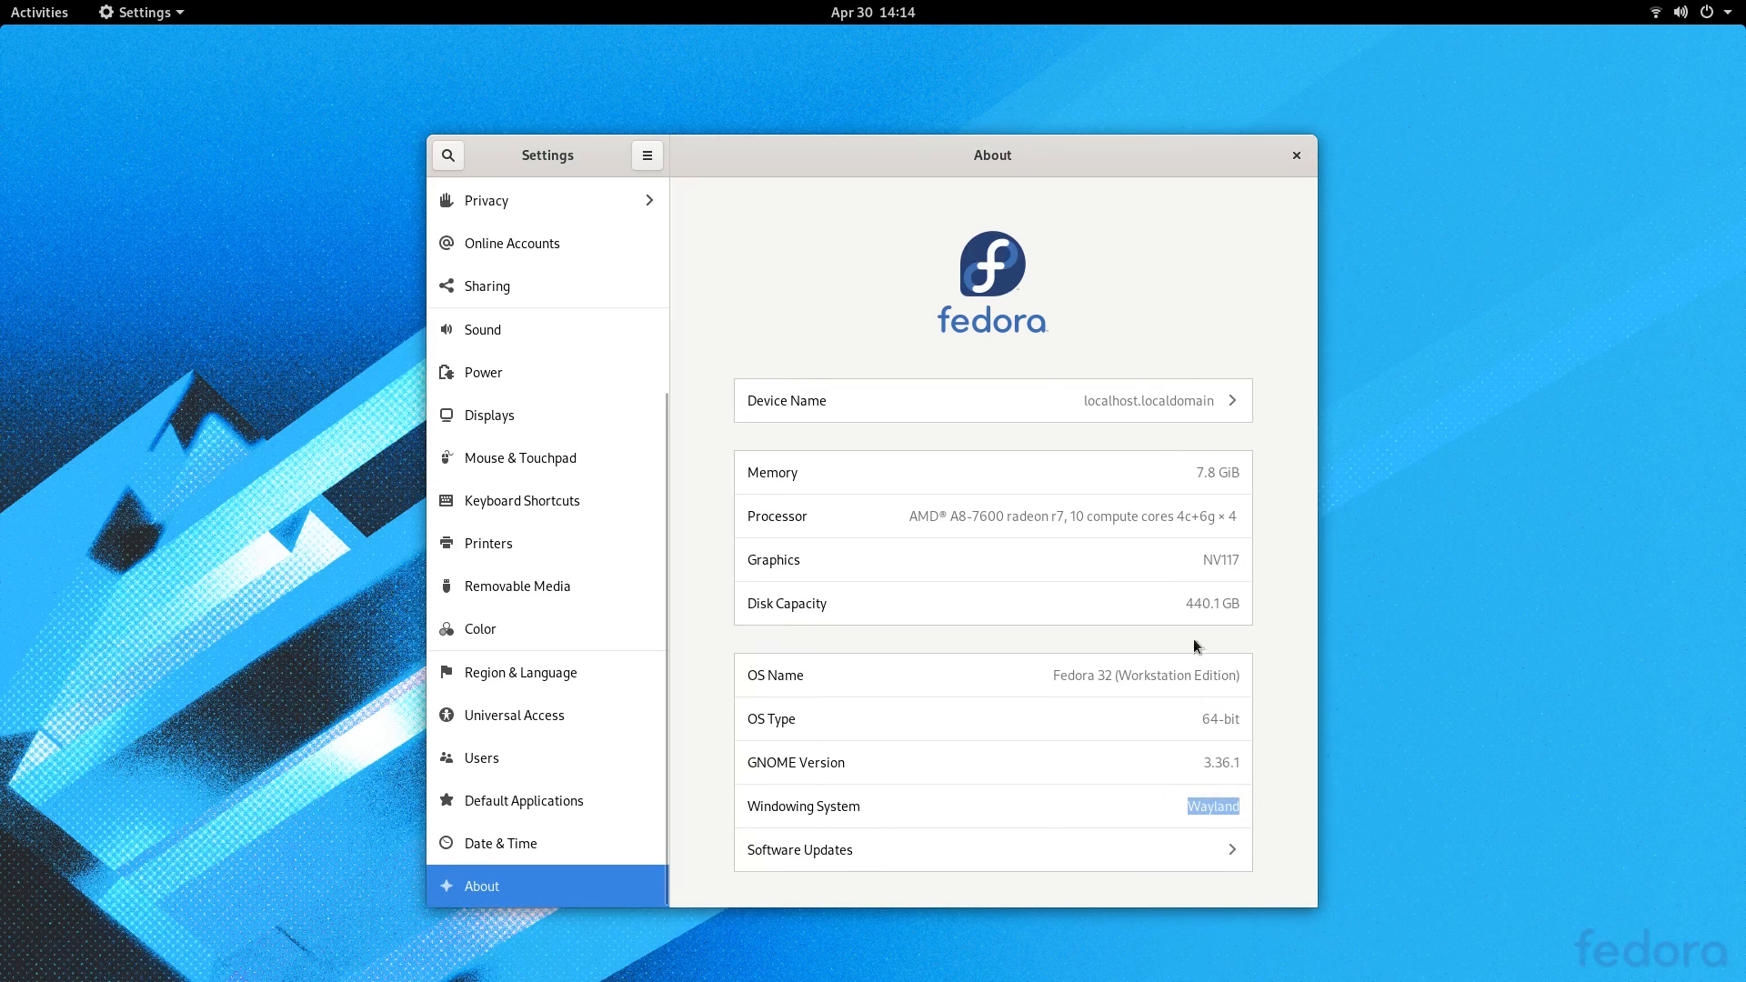
mouse_move(1214, 784)
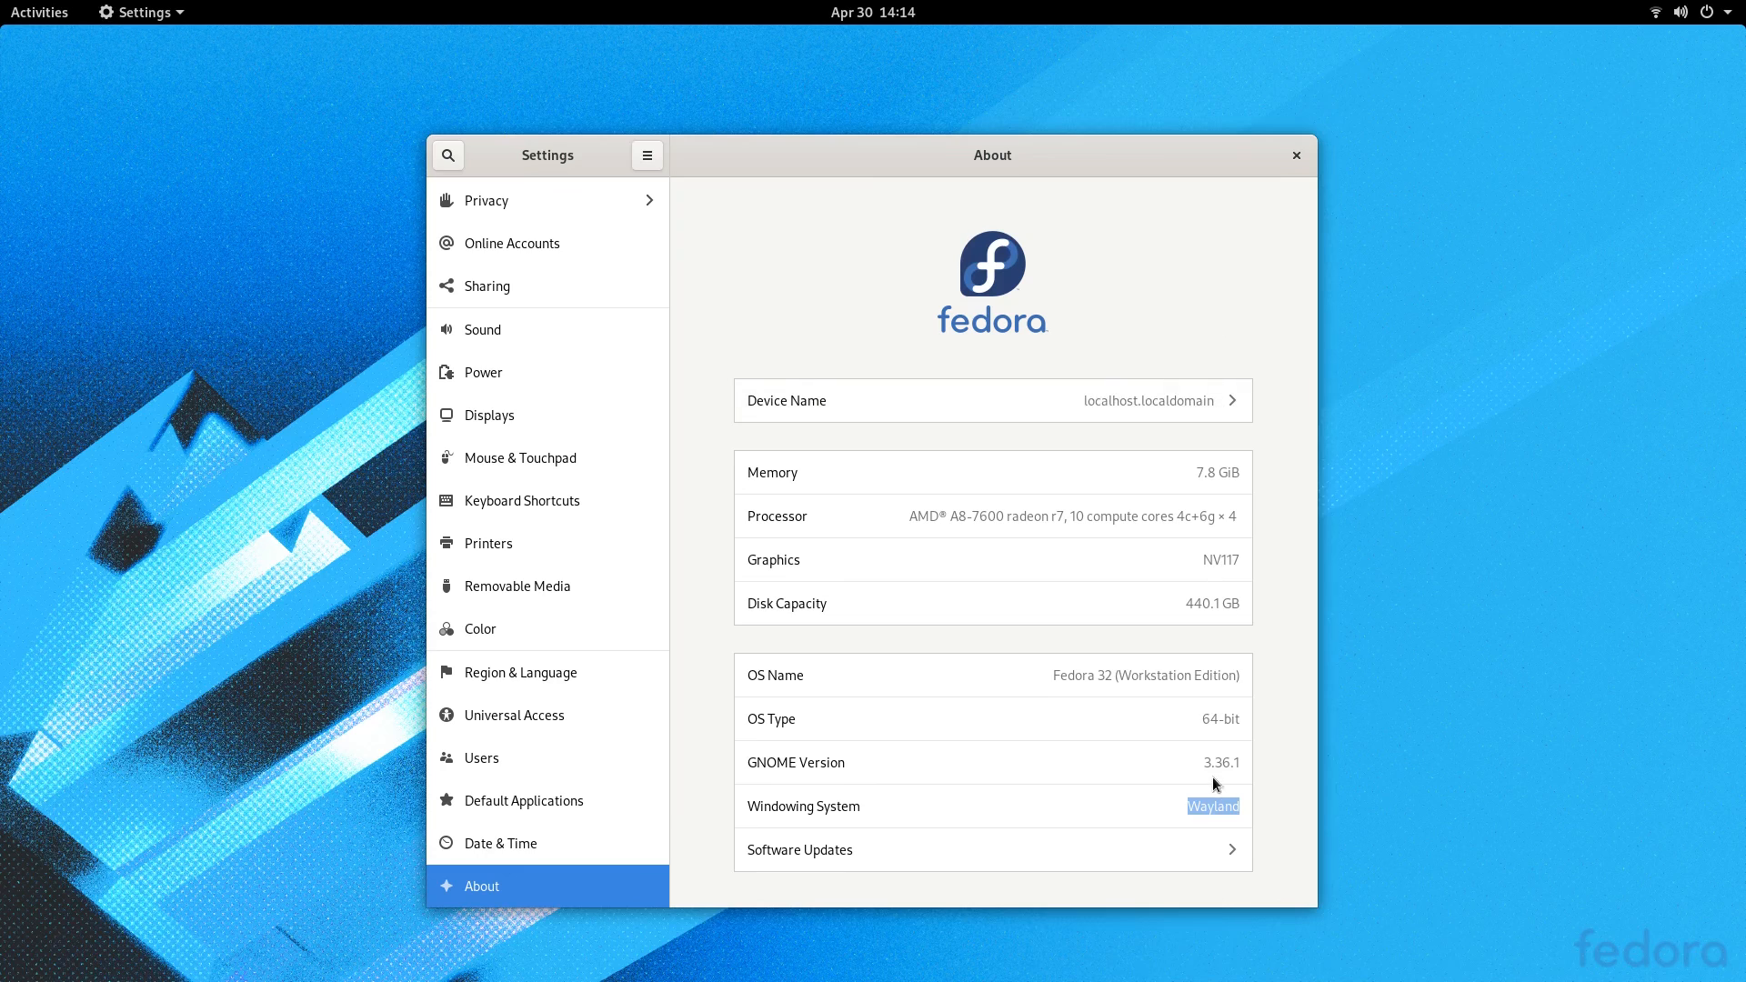
mouse_move(1215, 802)
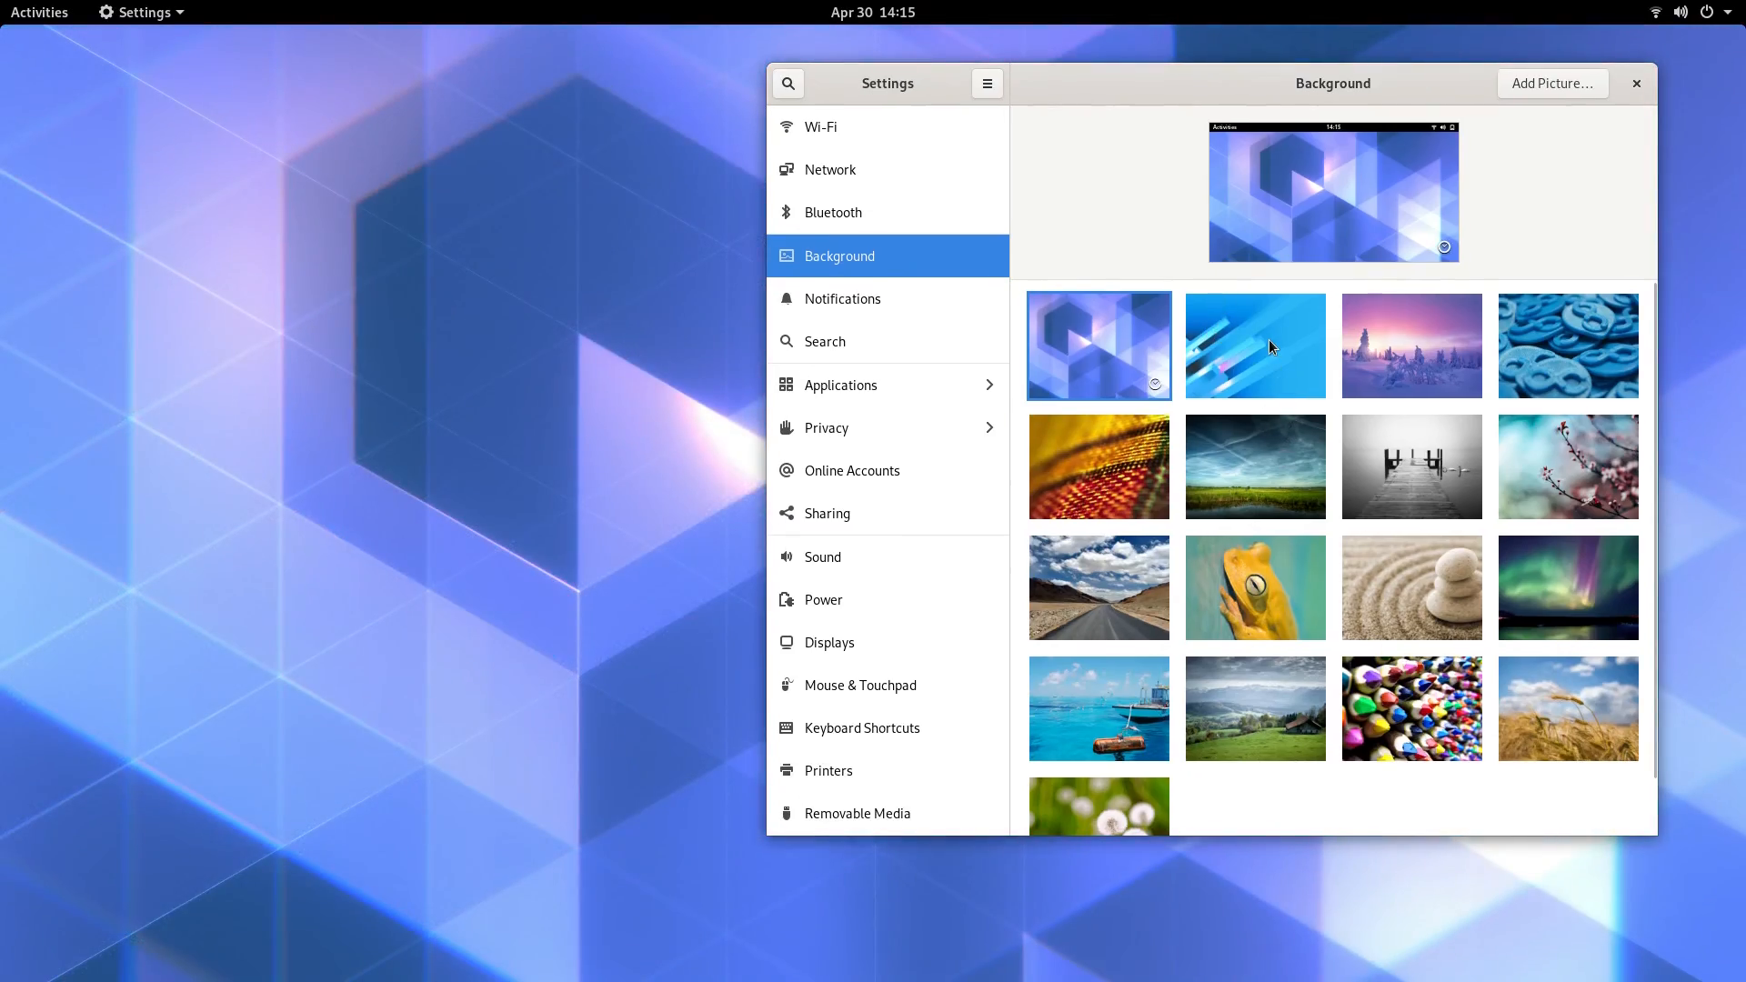
left_click(1409, 346)
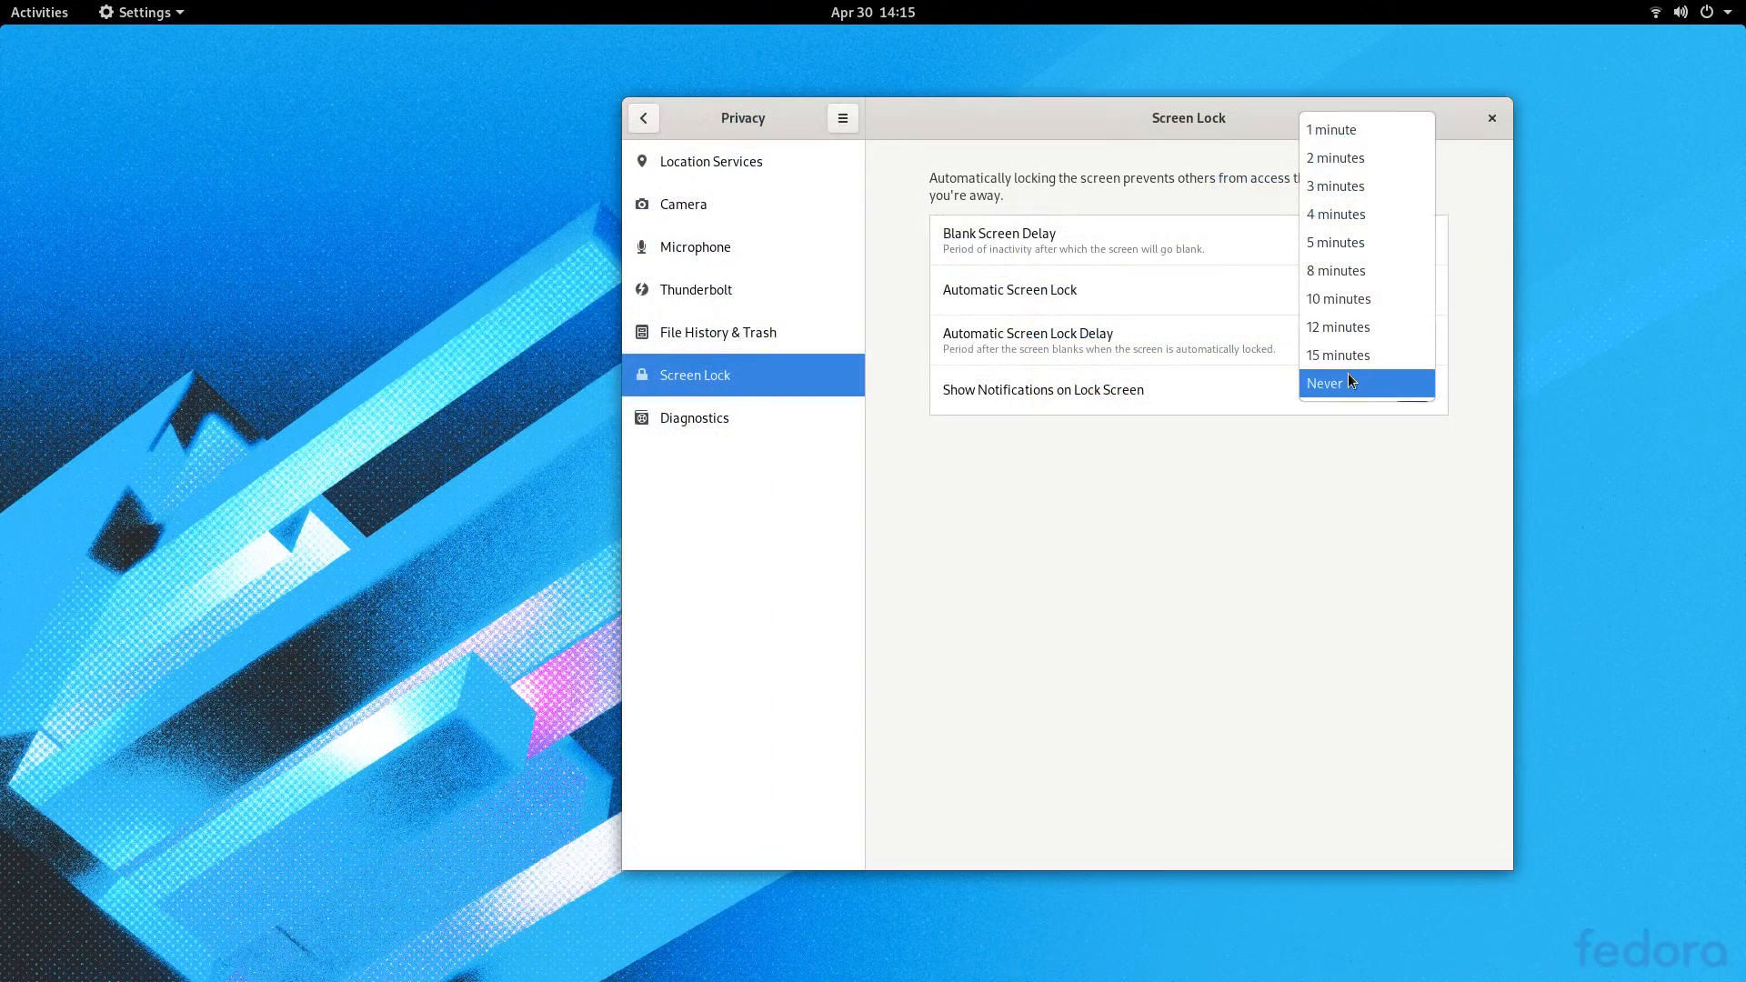
Step: Set Blank Screen Delay to Never, then browse Diagnostics and Sharing settings
left_click(1324, 382)
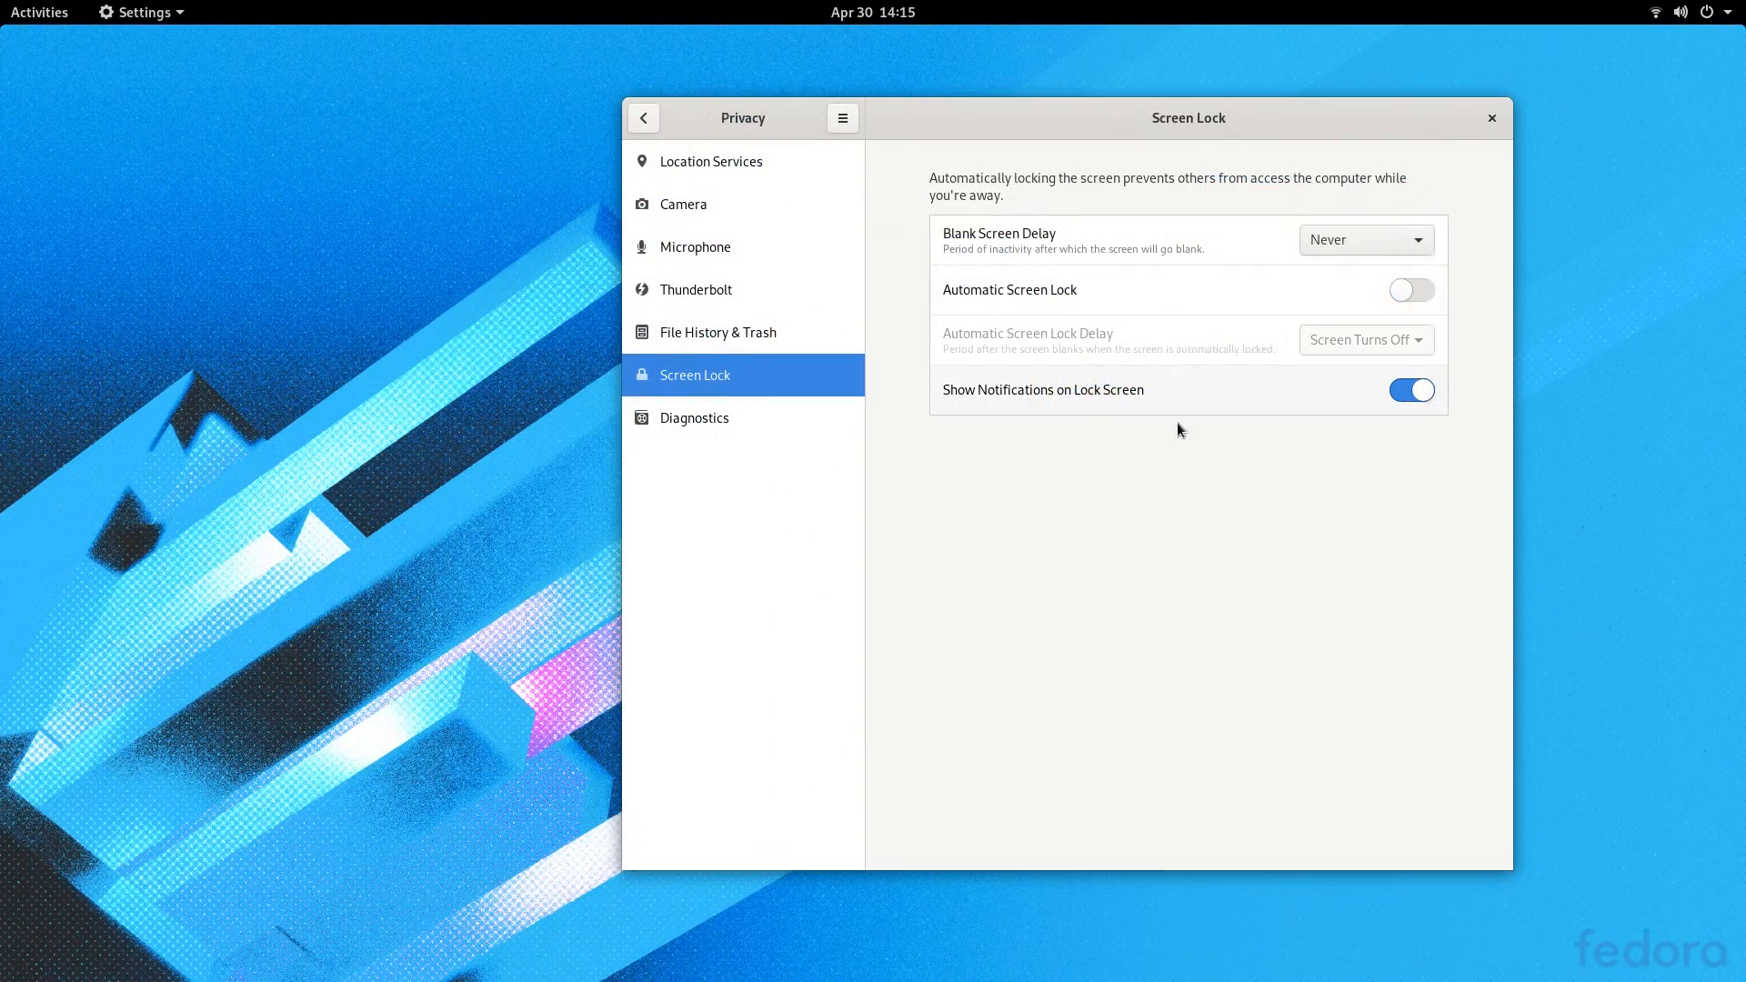
left_click(695, 418)
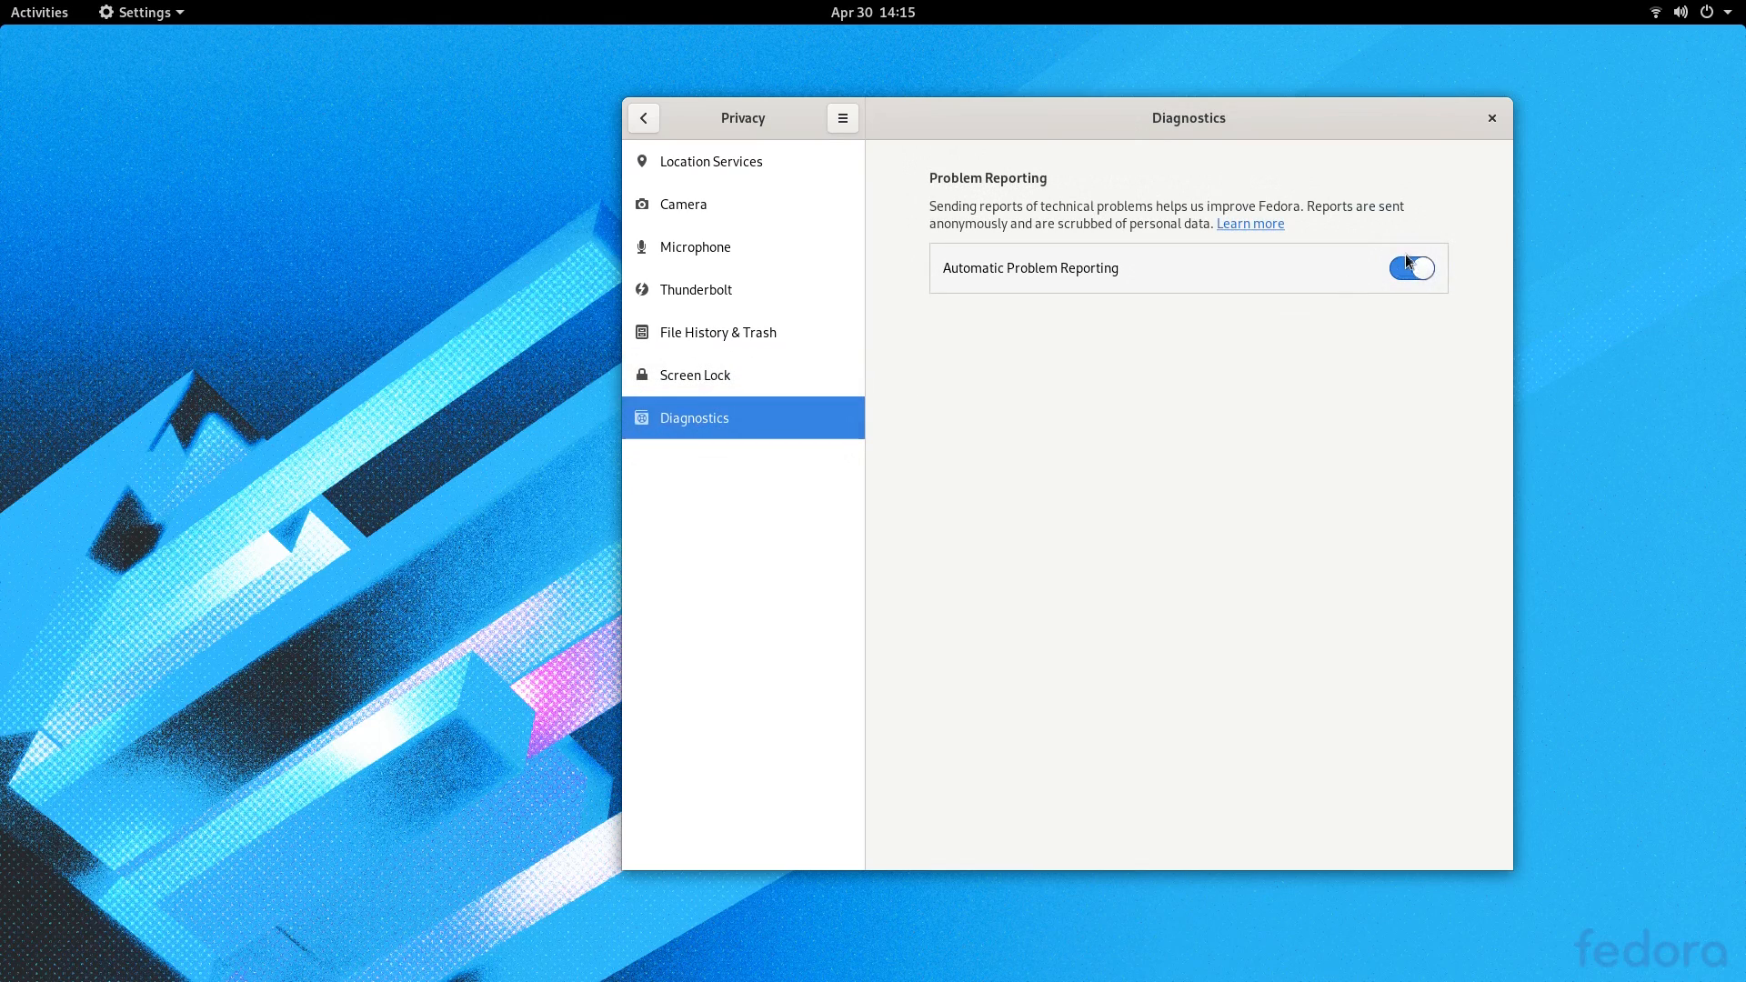
left_click(1411, 268)
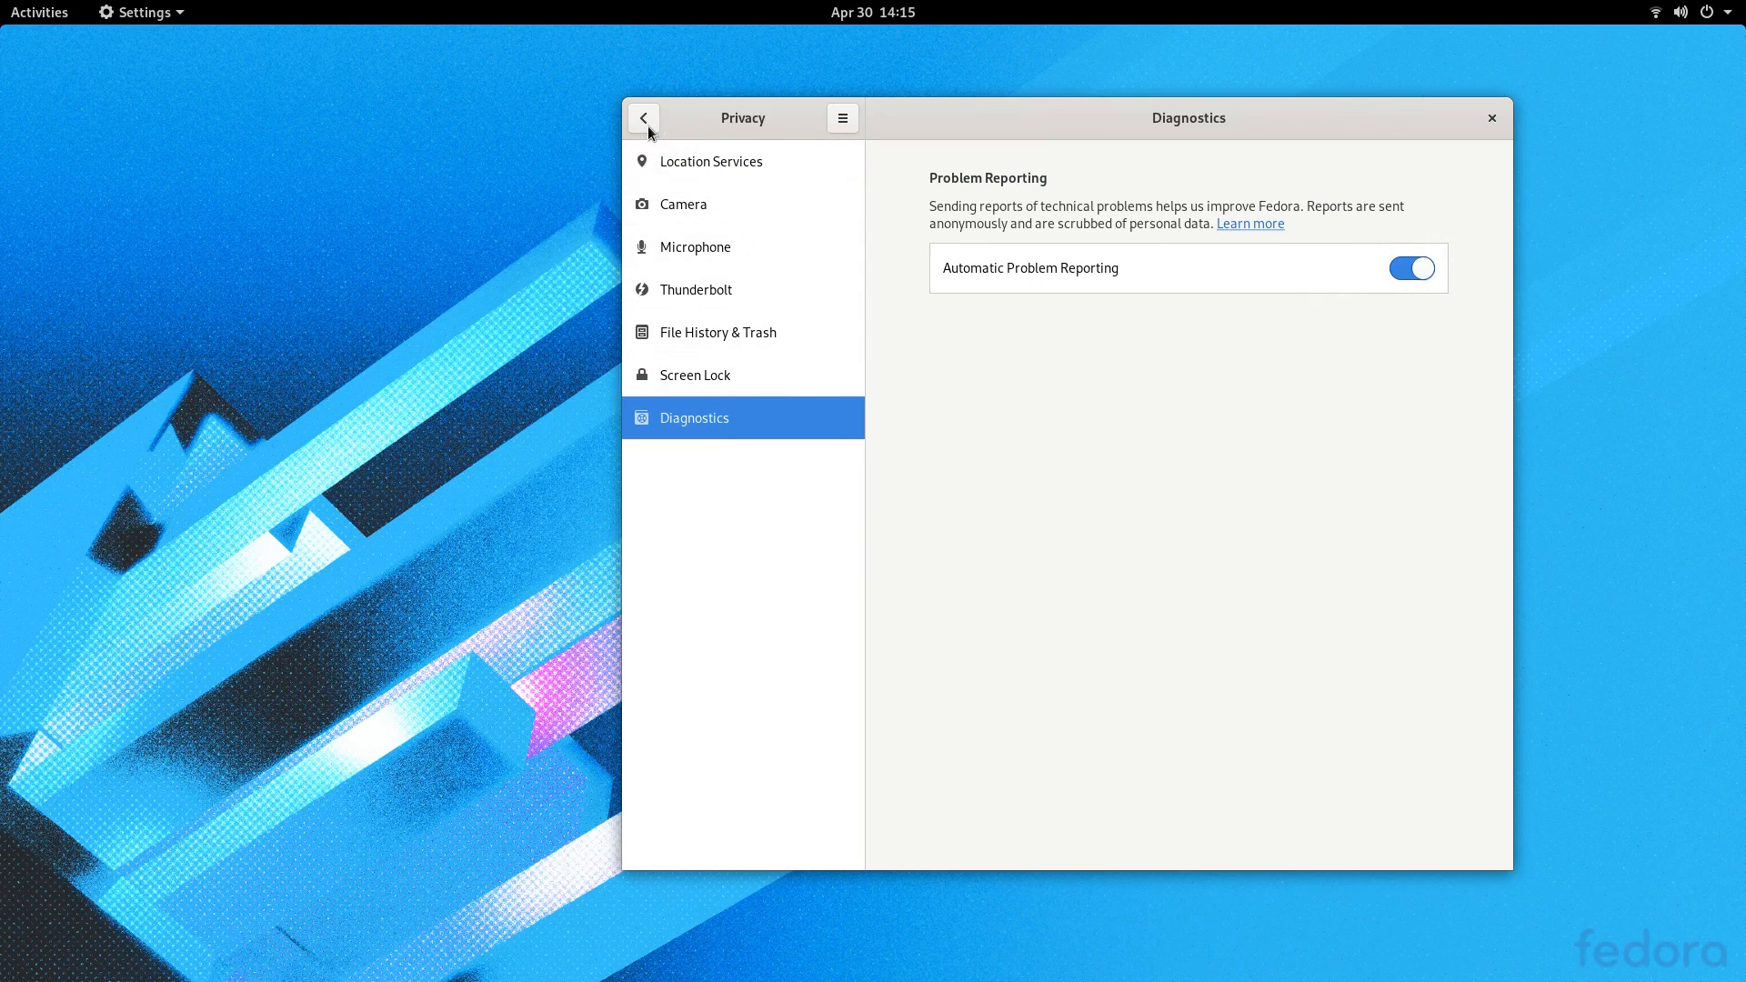
left_click(643, 118)
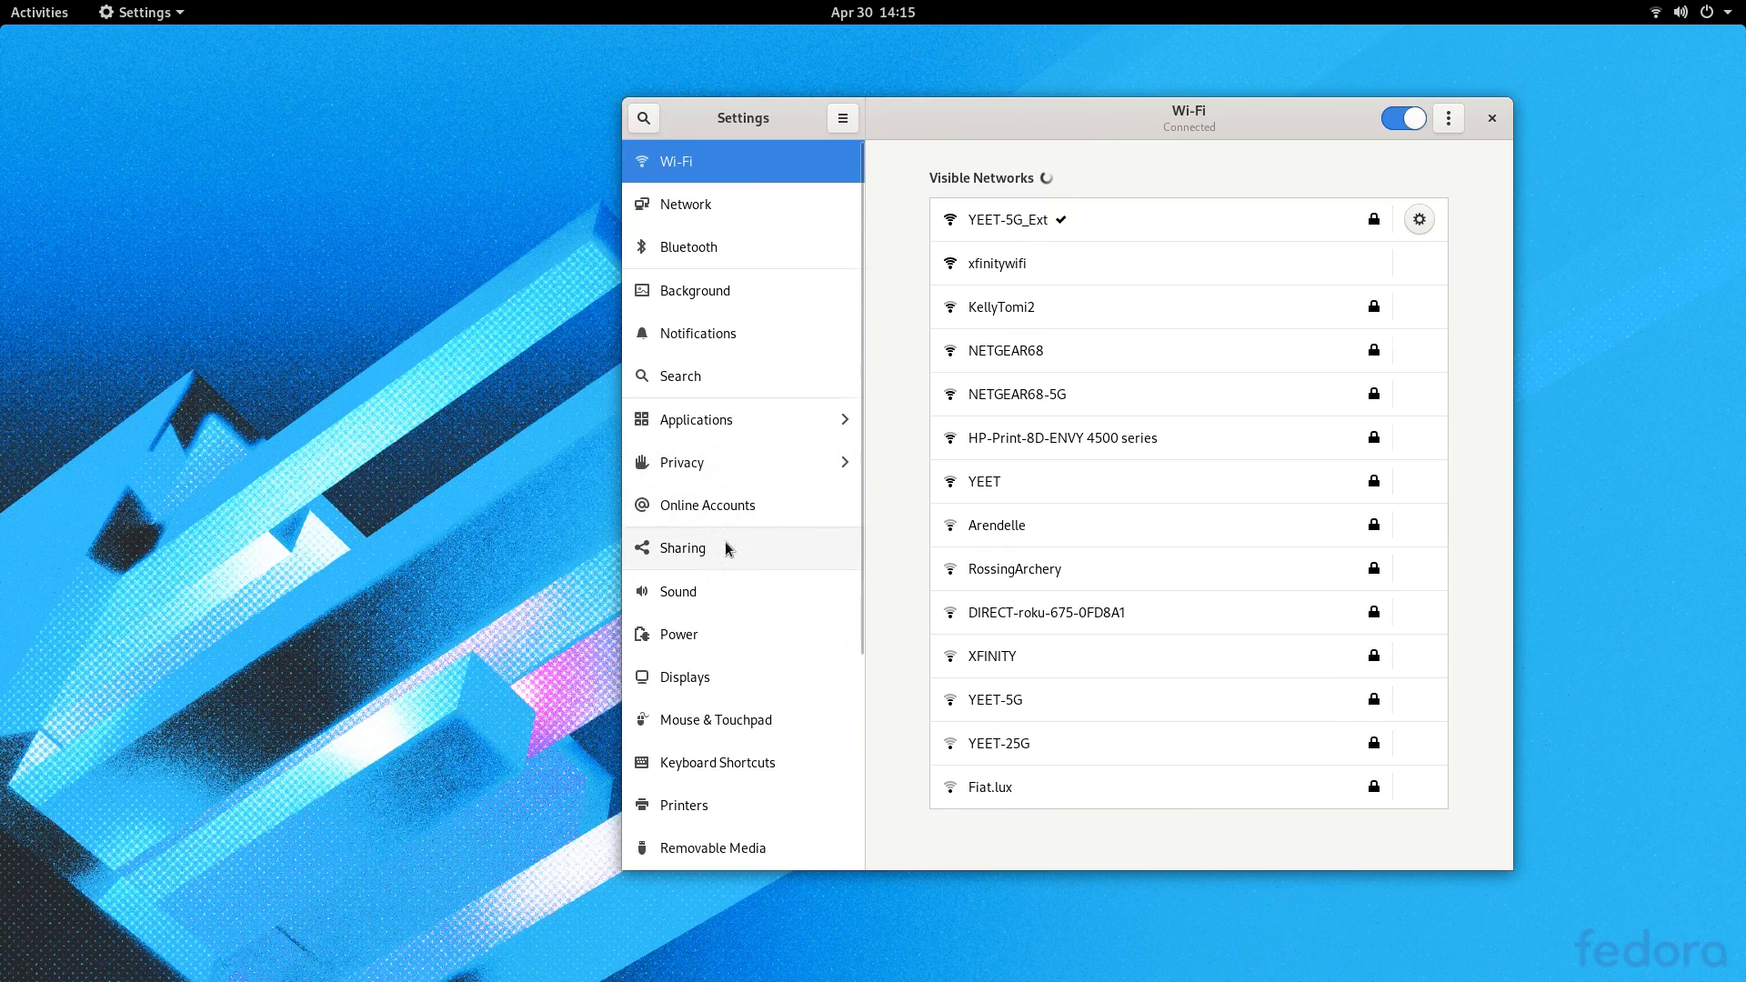
left_click(681, 546)
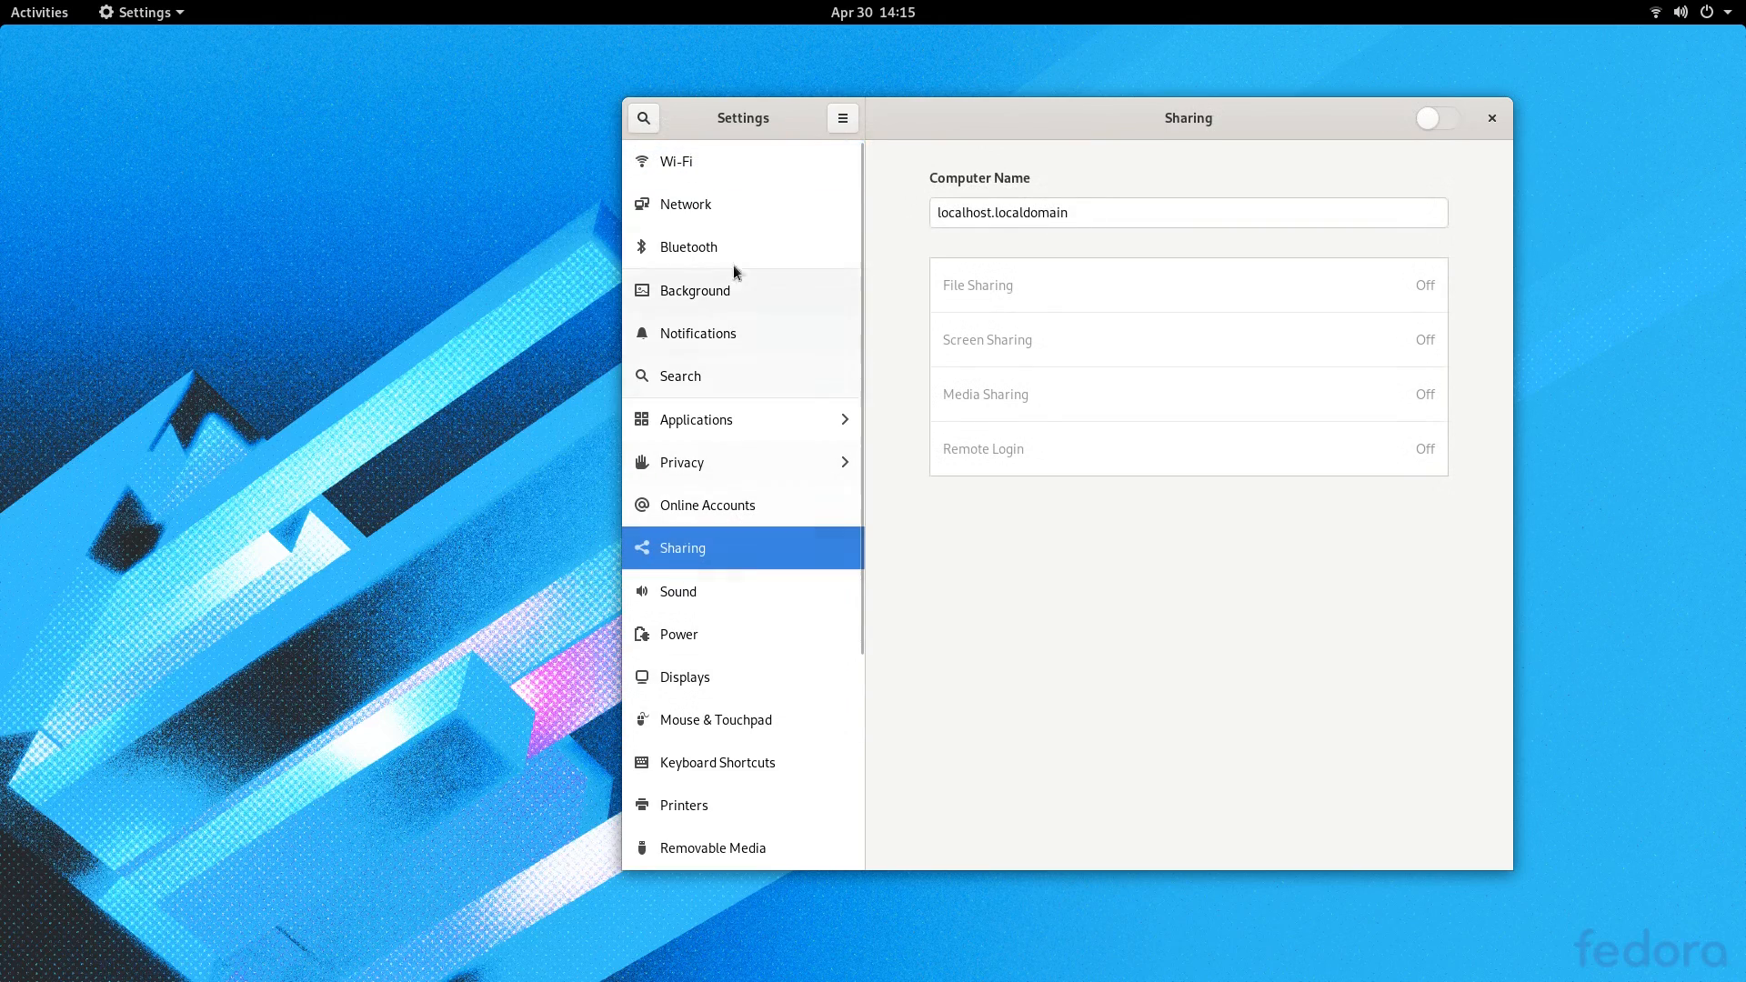
left_click(677, 591)
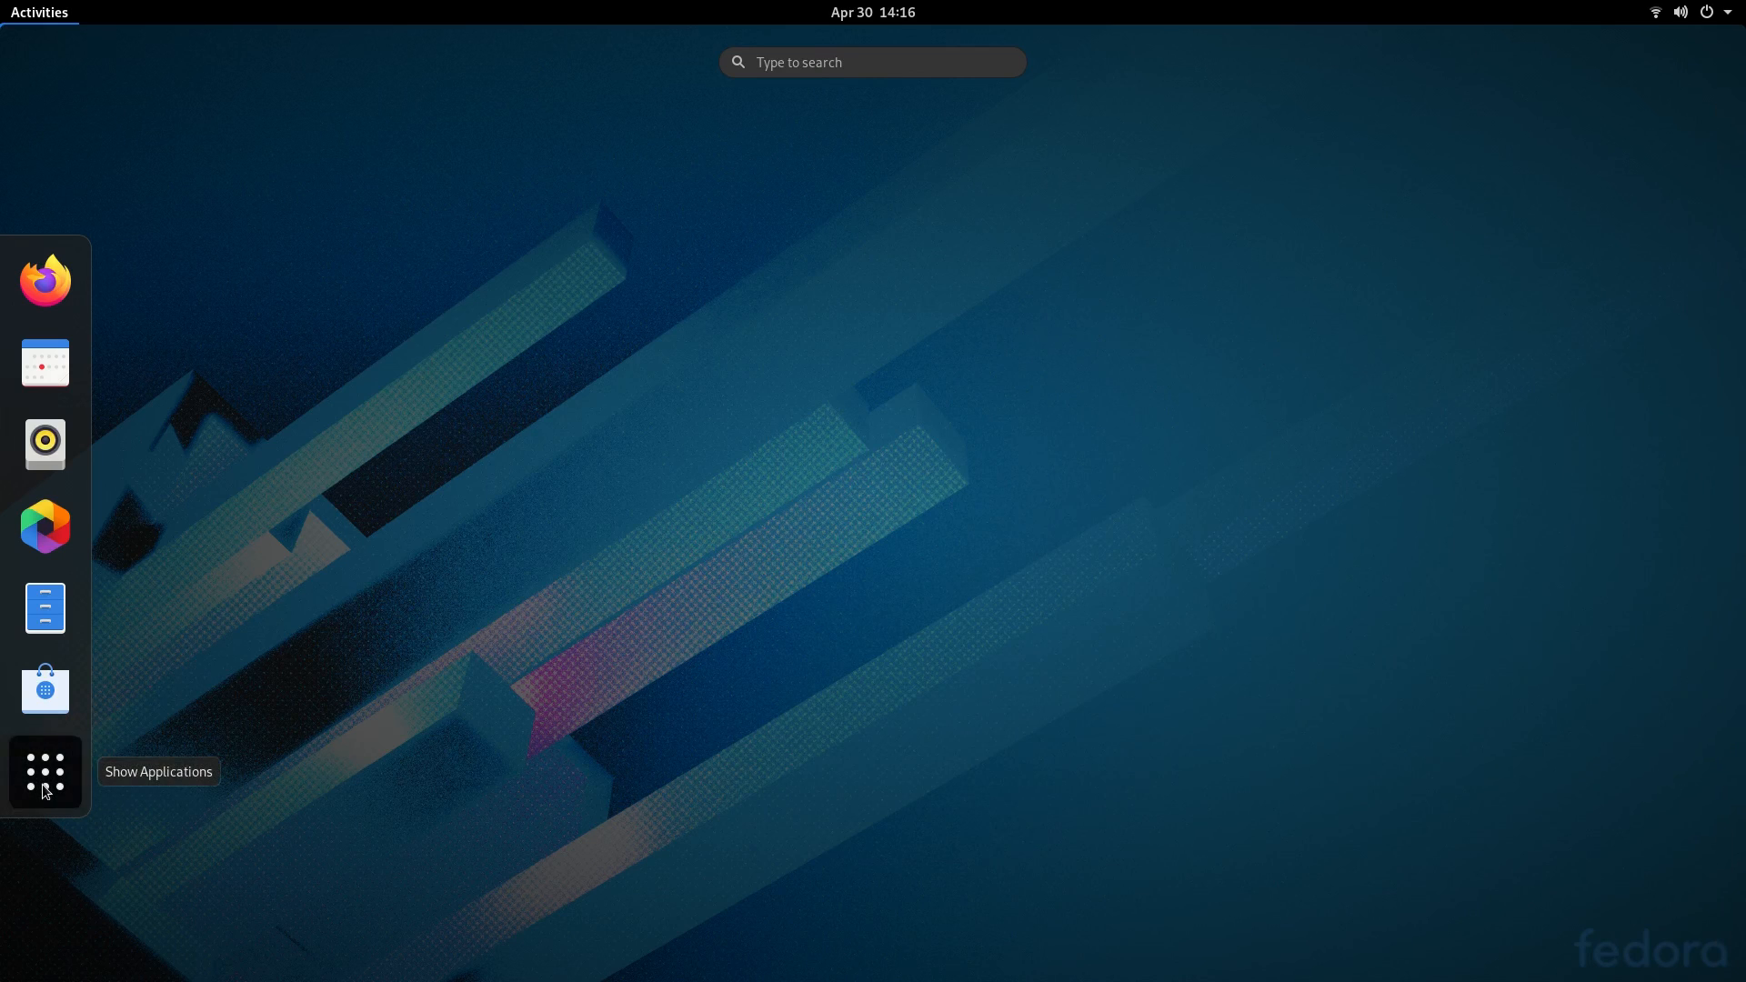
Step: Launch Files on the Home folder from the Activities app grid
left_click(44, 772)
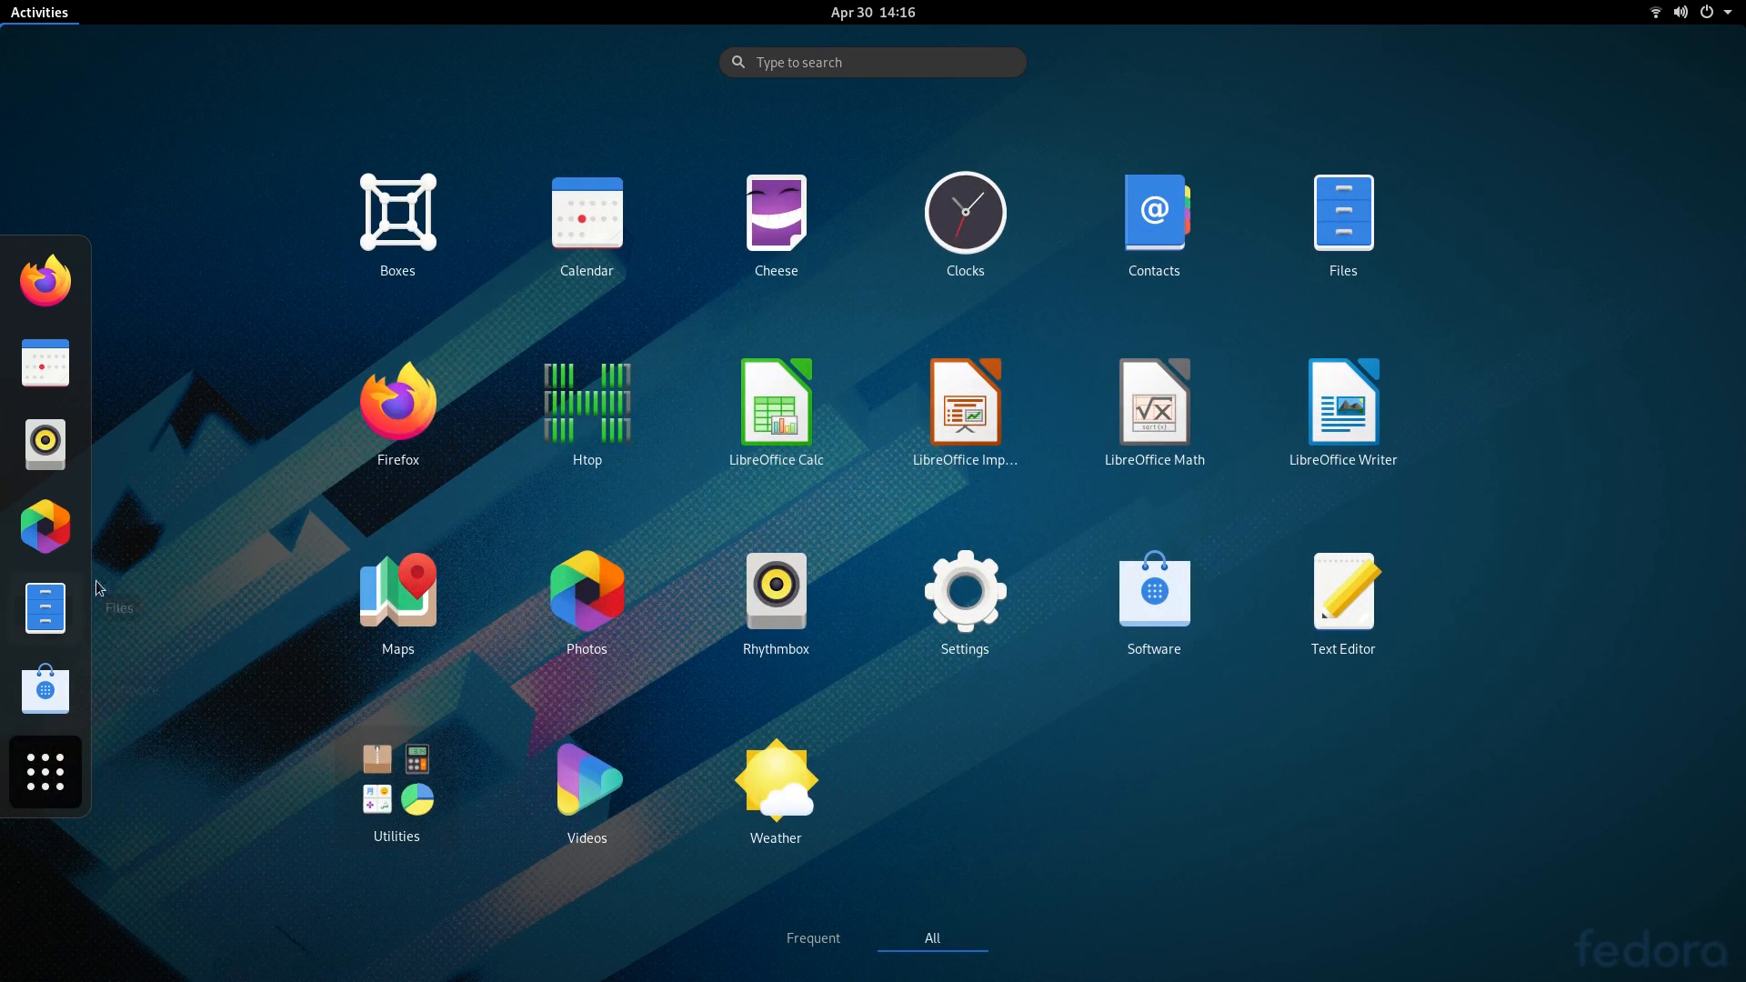
mouse_move(476, 319)
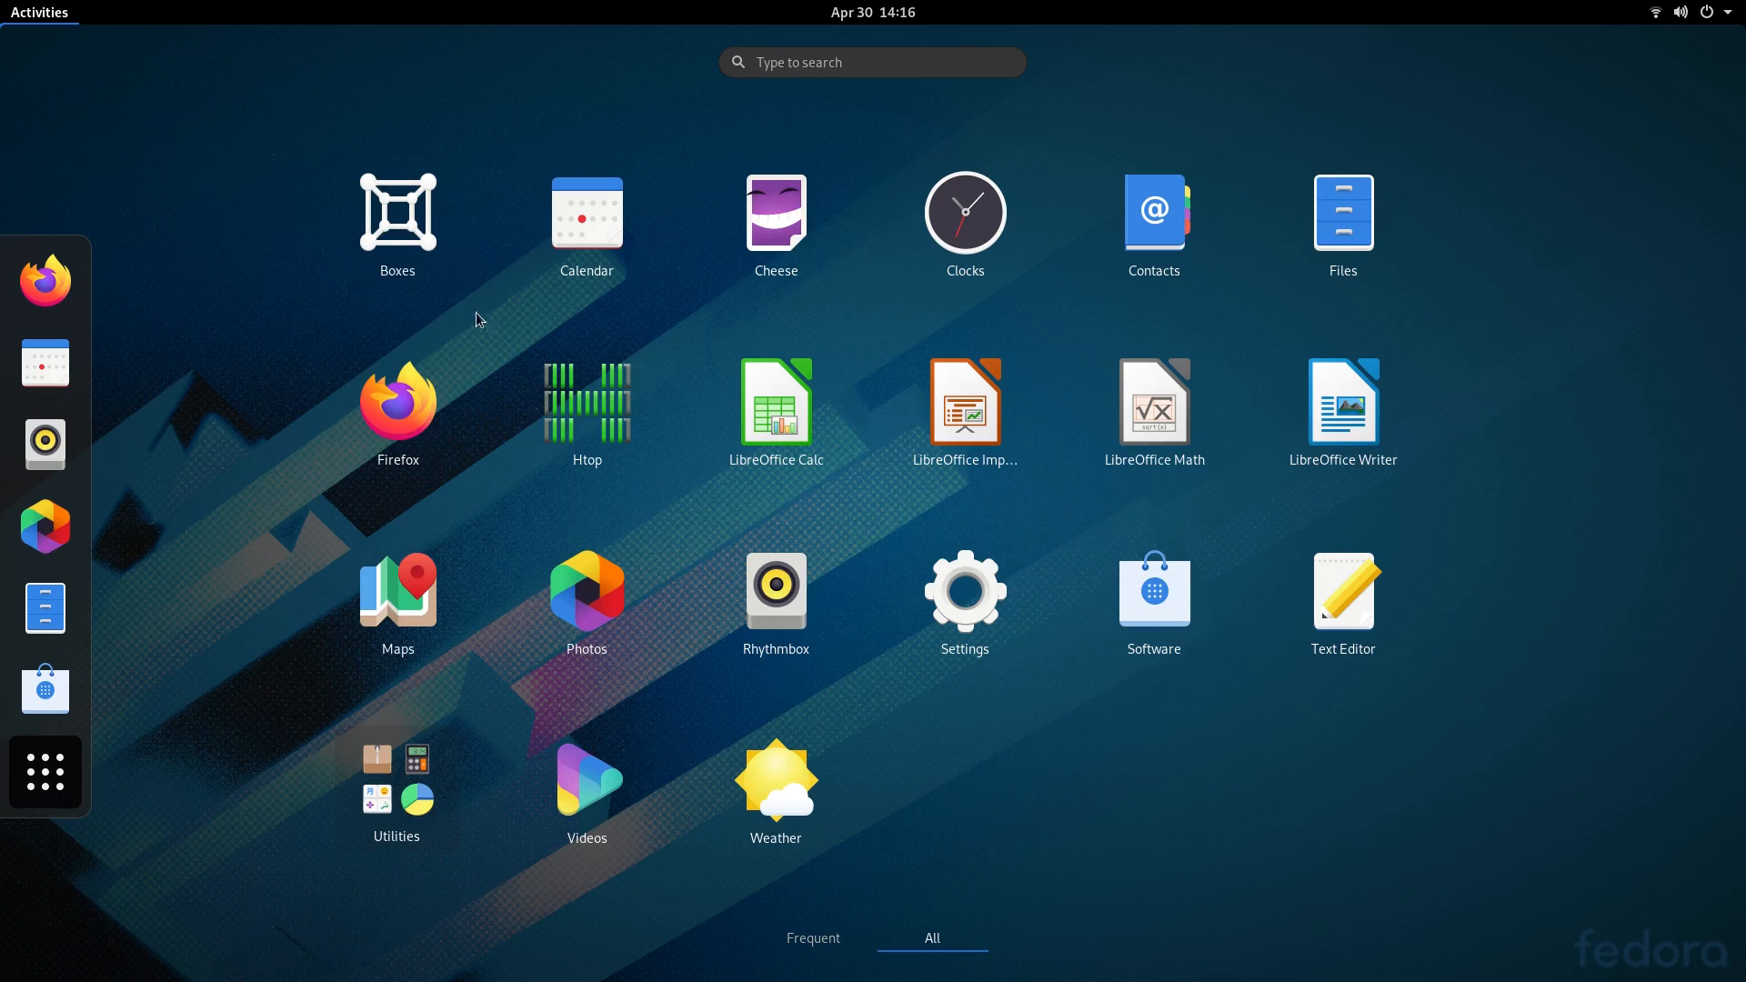
mouse_move(1342, 219)
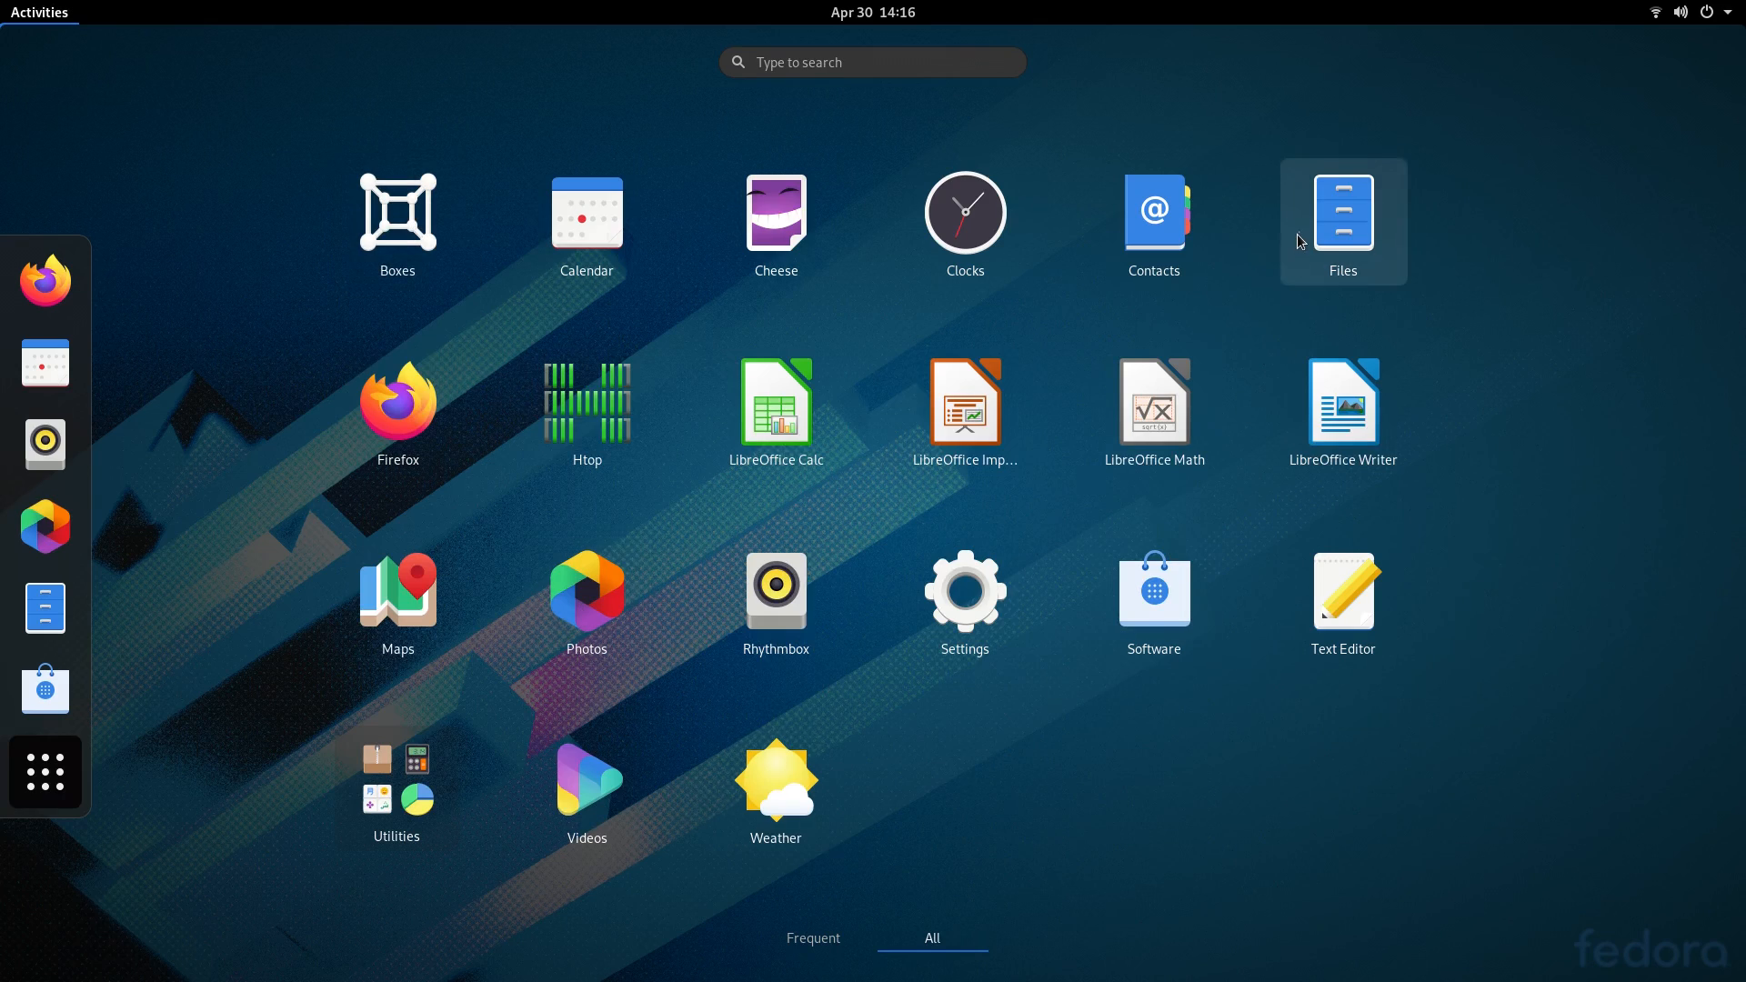
left_click(1342, 218)
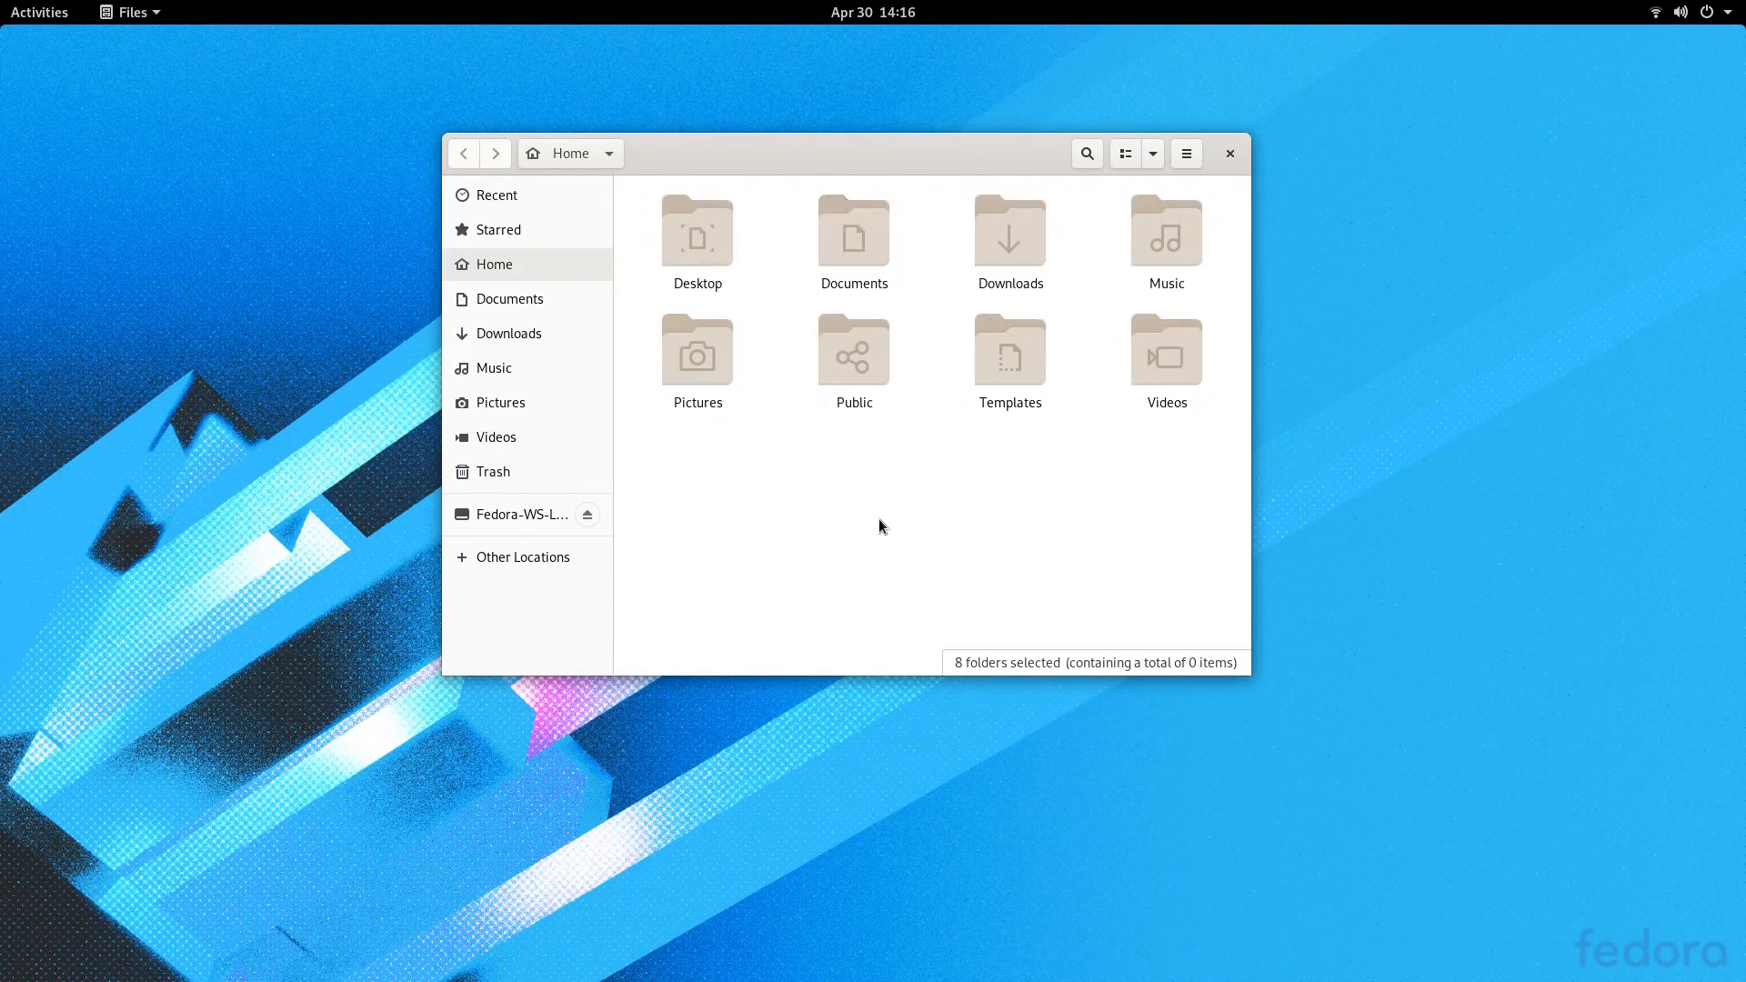
left_click(920, 437)
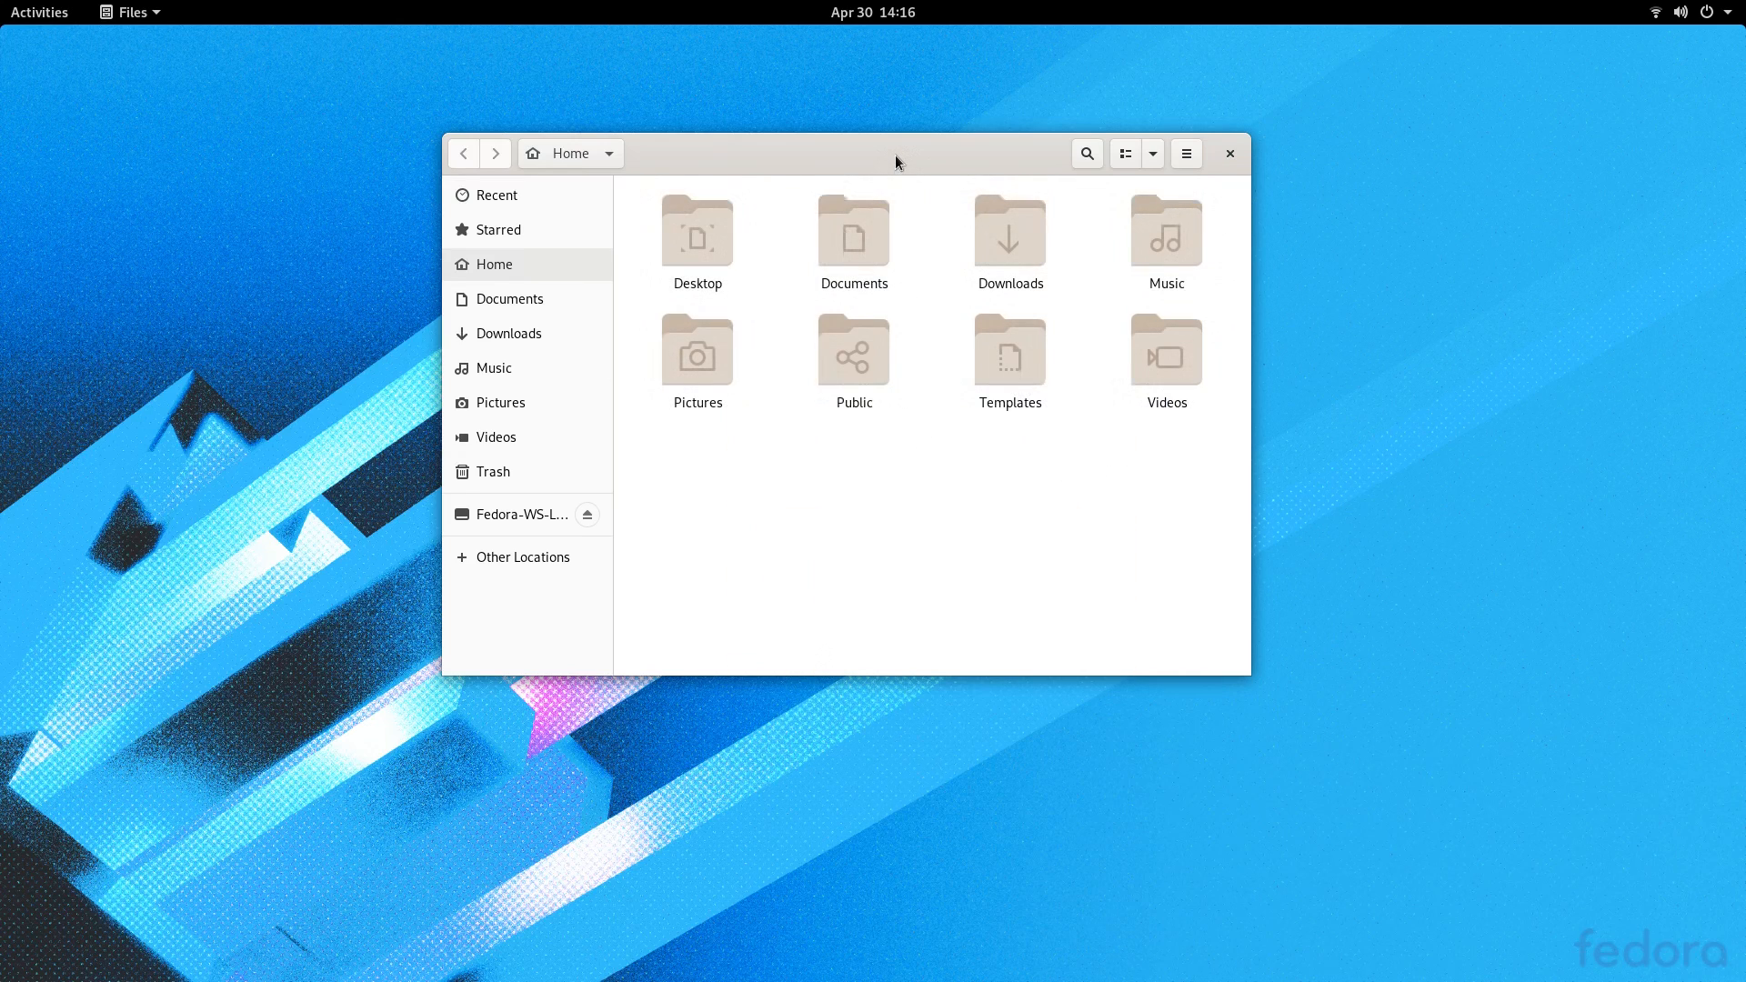
left_click(39, 12)
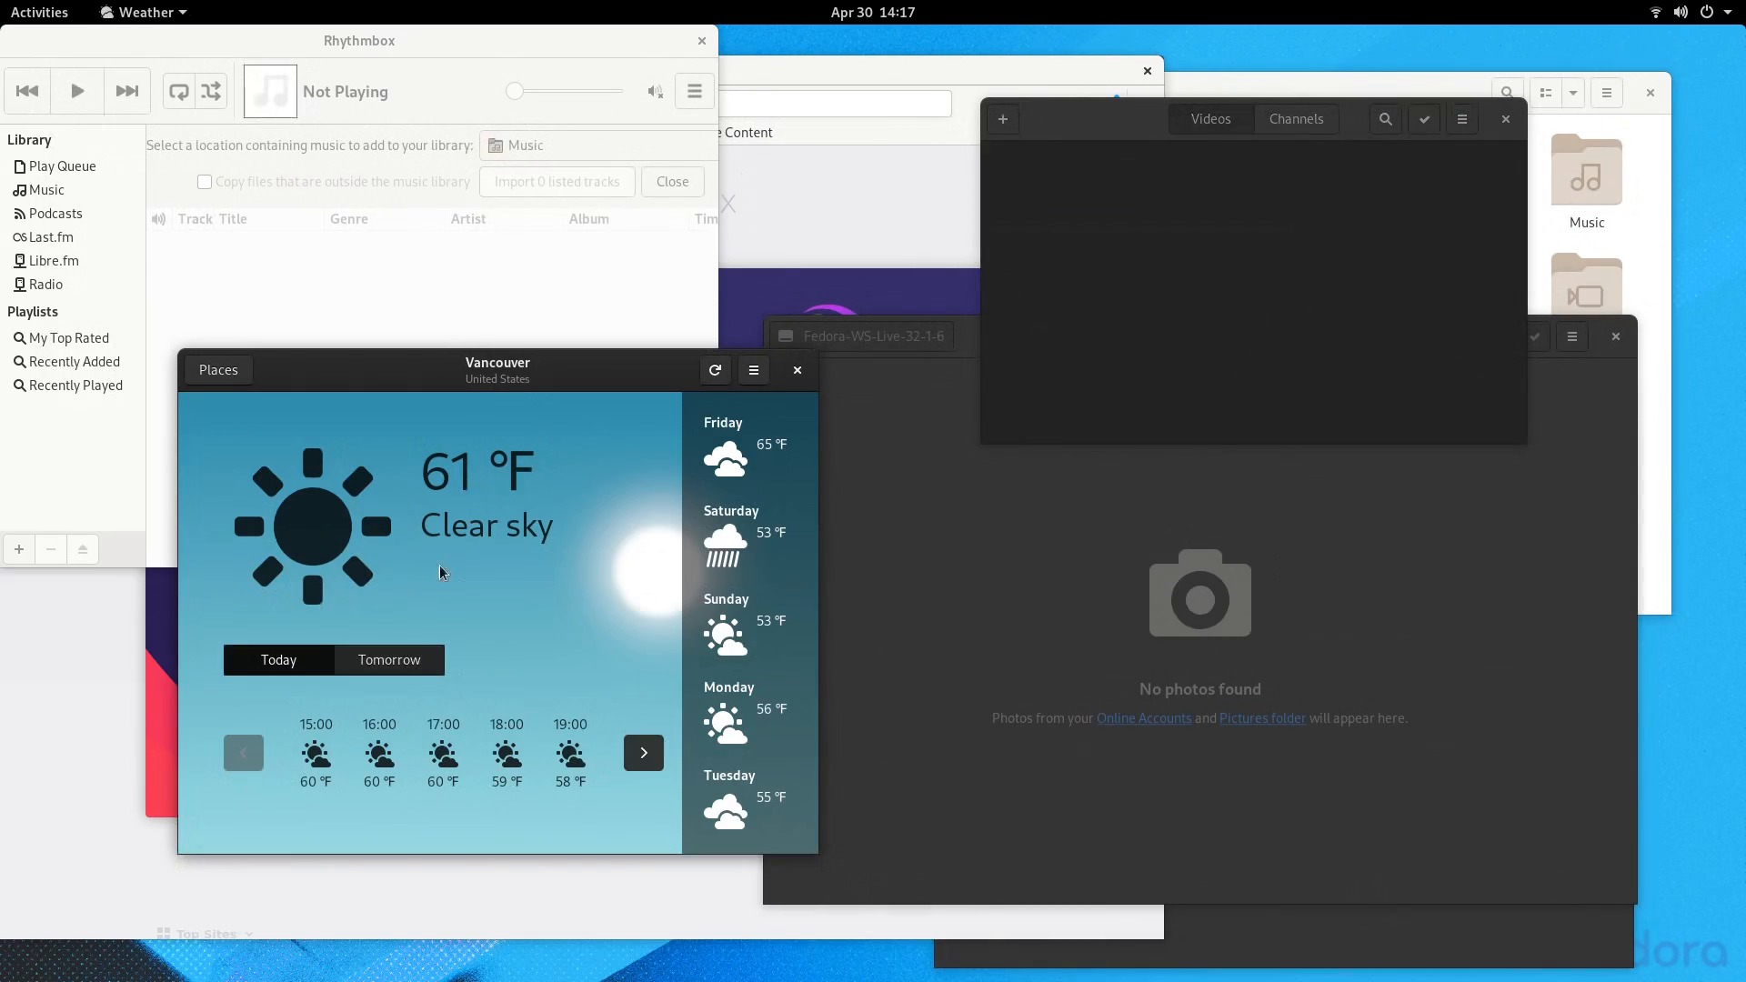
Step: Launch gnome-maps from the terminal and open the Logs app
left_click(39, 11)
type("gnome-maps")
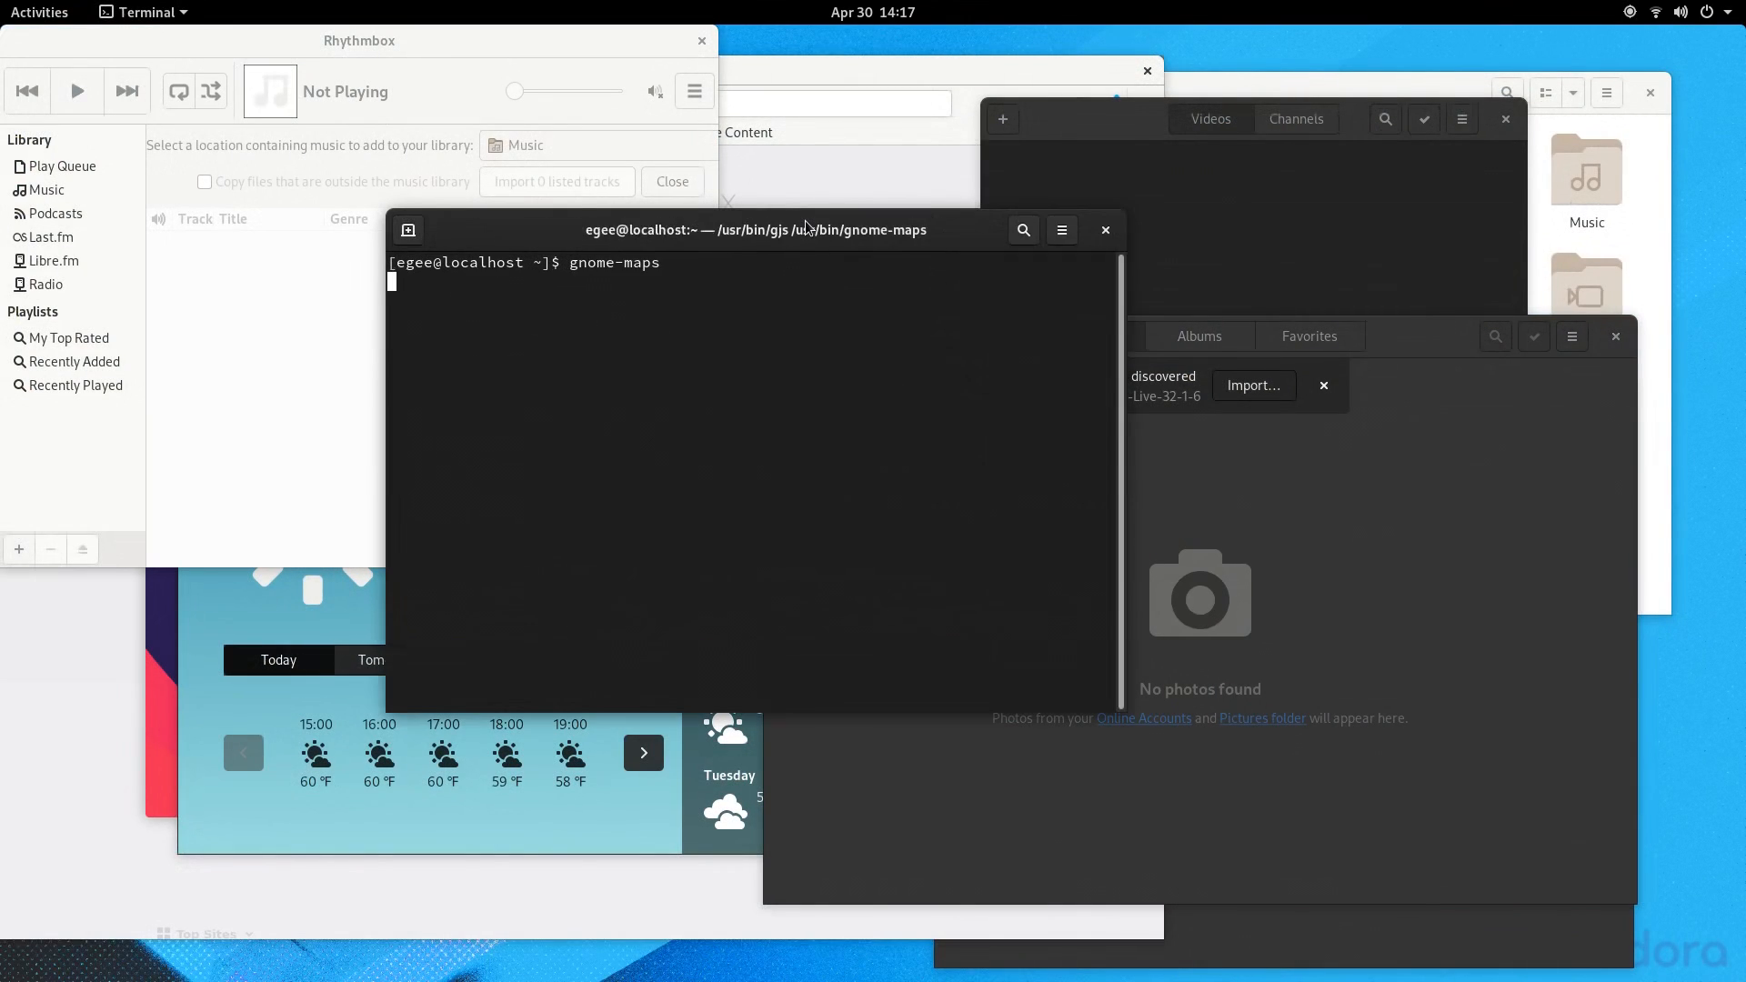
key("Return")
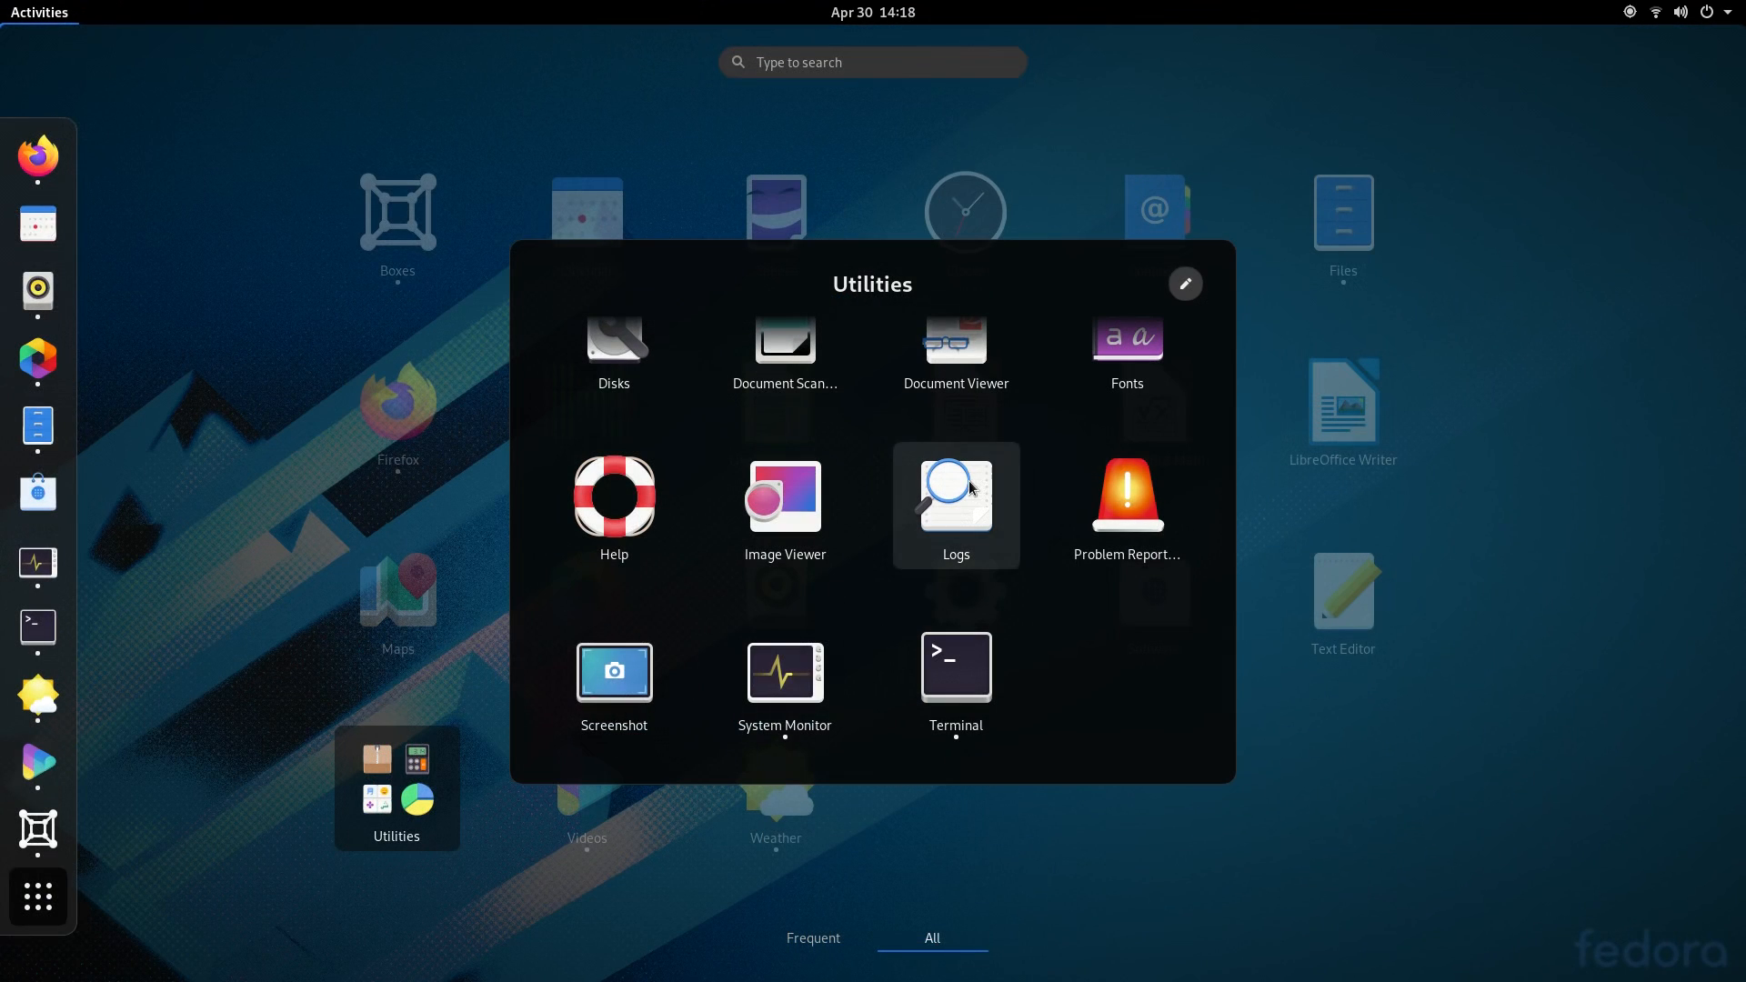
left_click(954, 497)
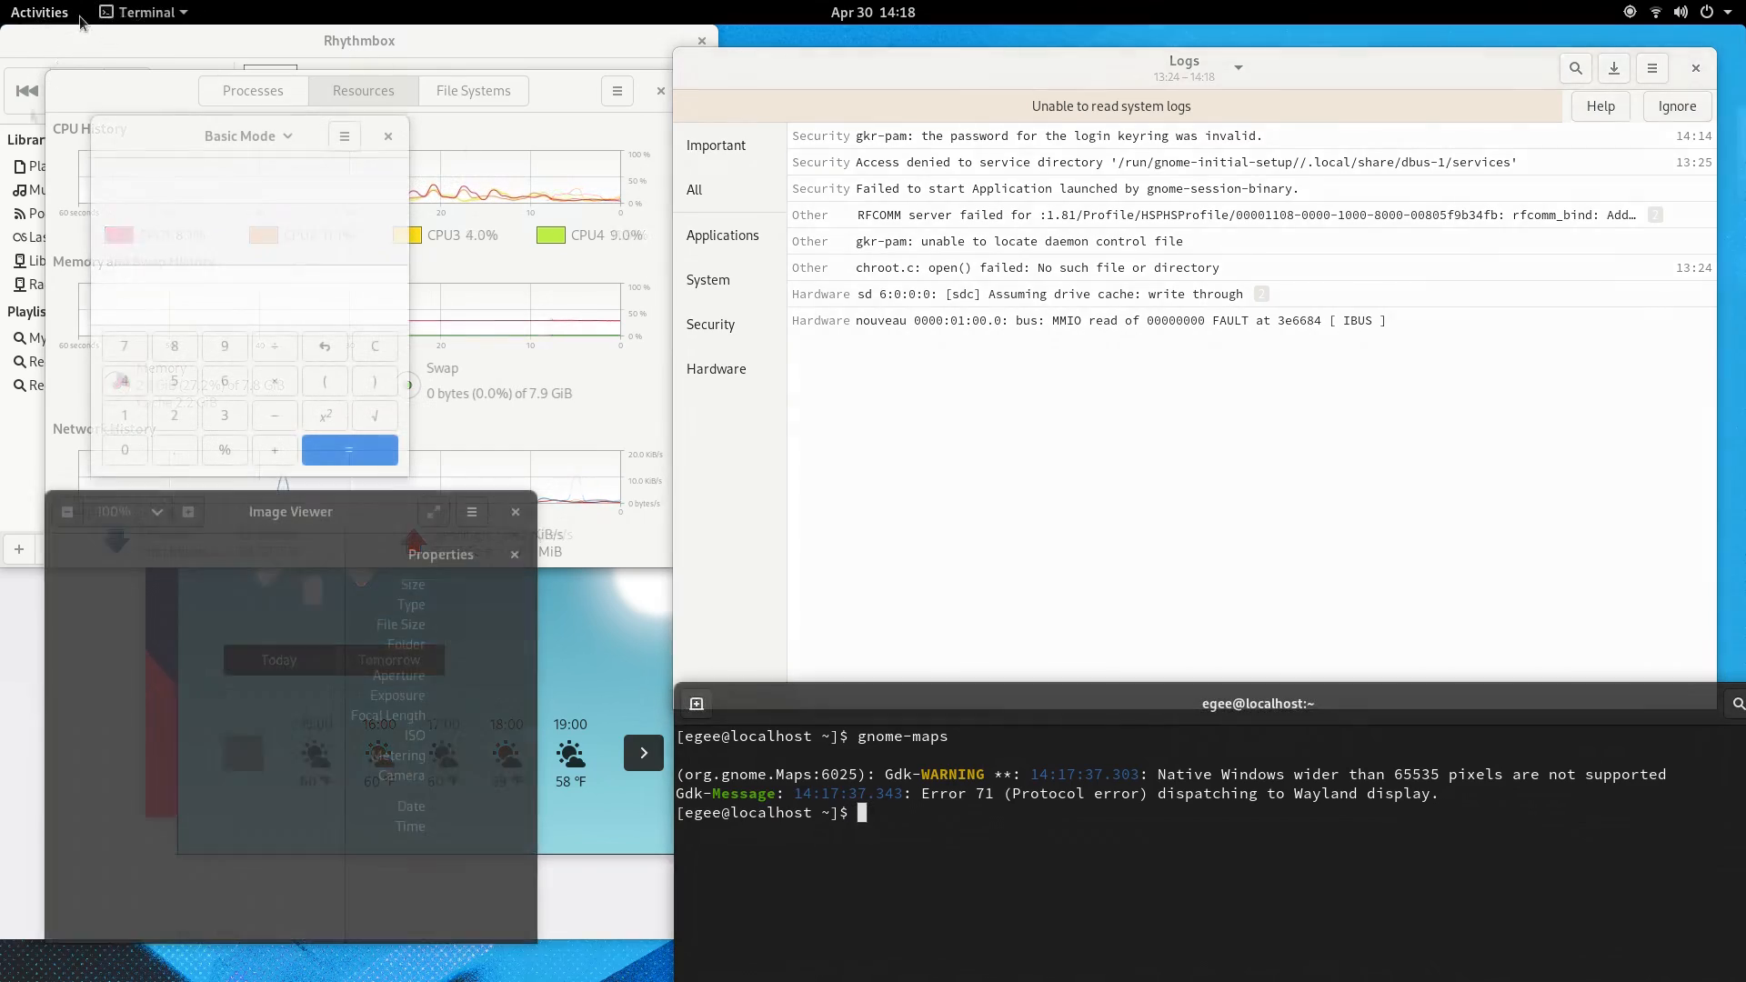
Step: Open Settings from the system status menu and return to Activities
left_click(1685, 11)
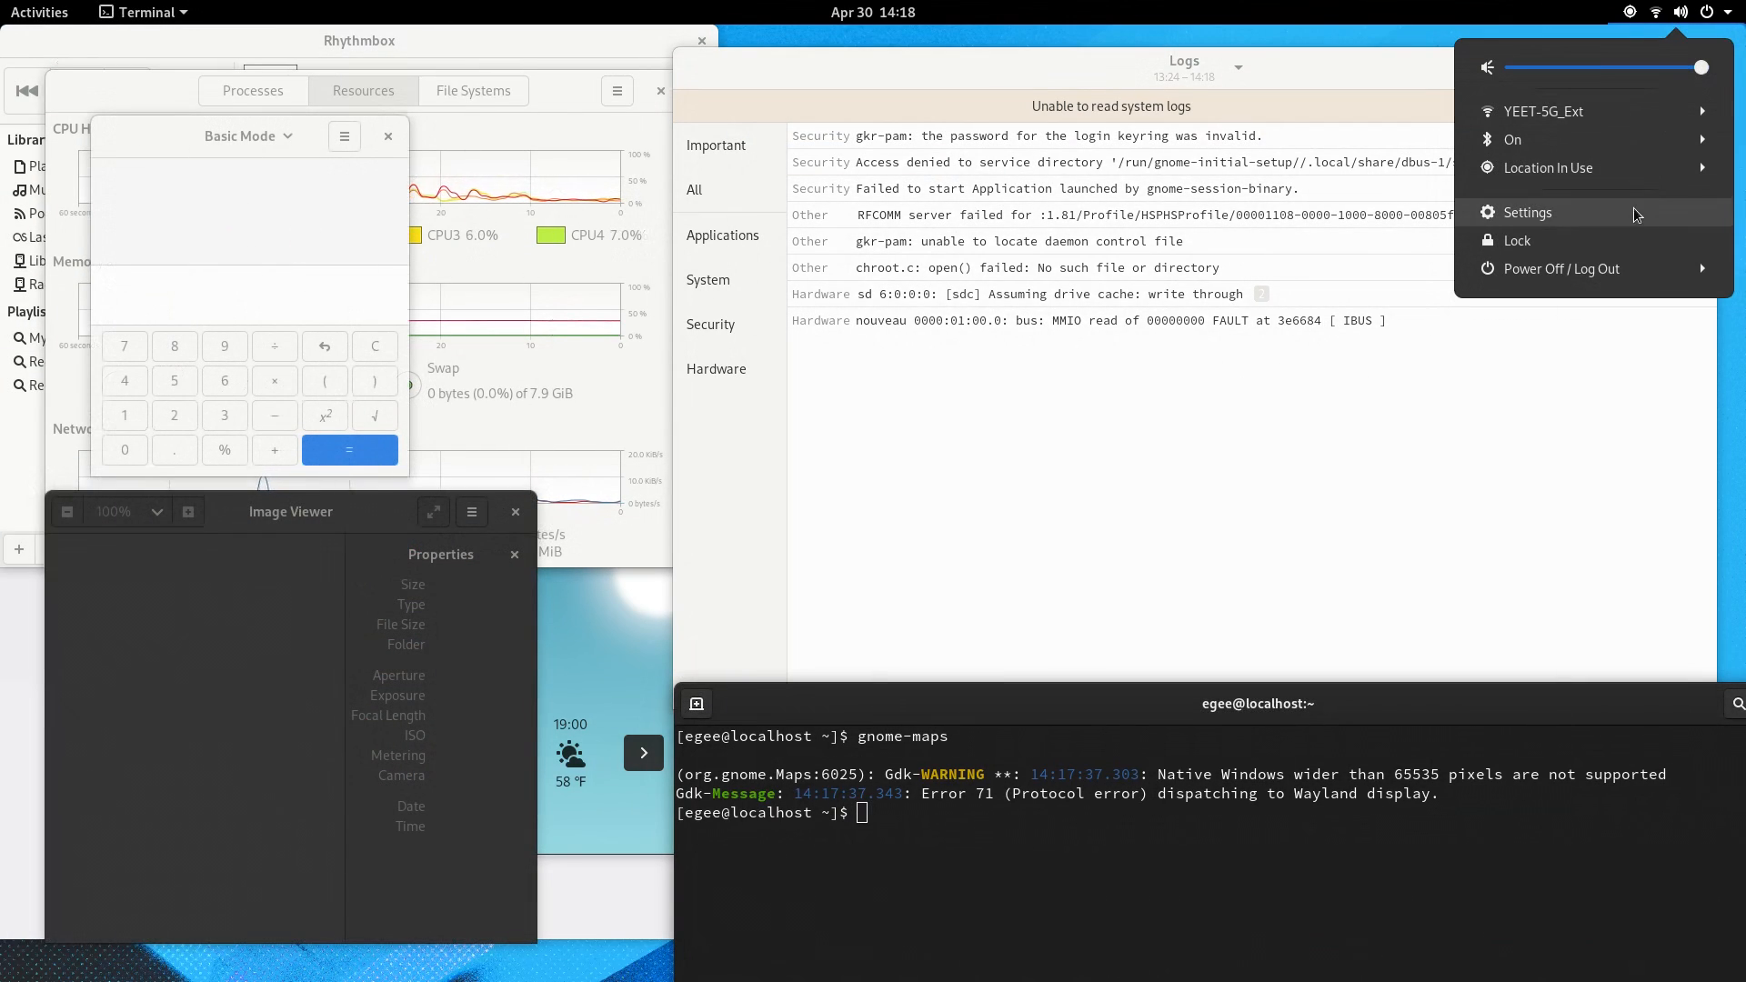
left_click(1560, 268)
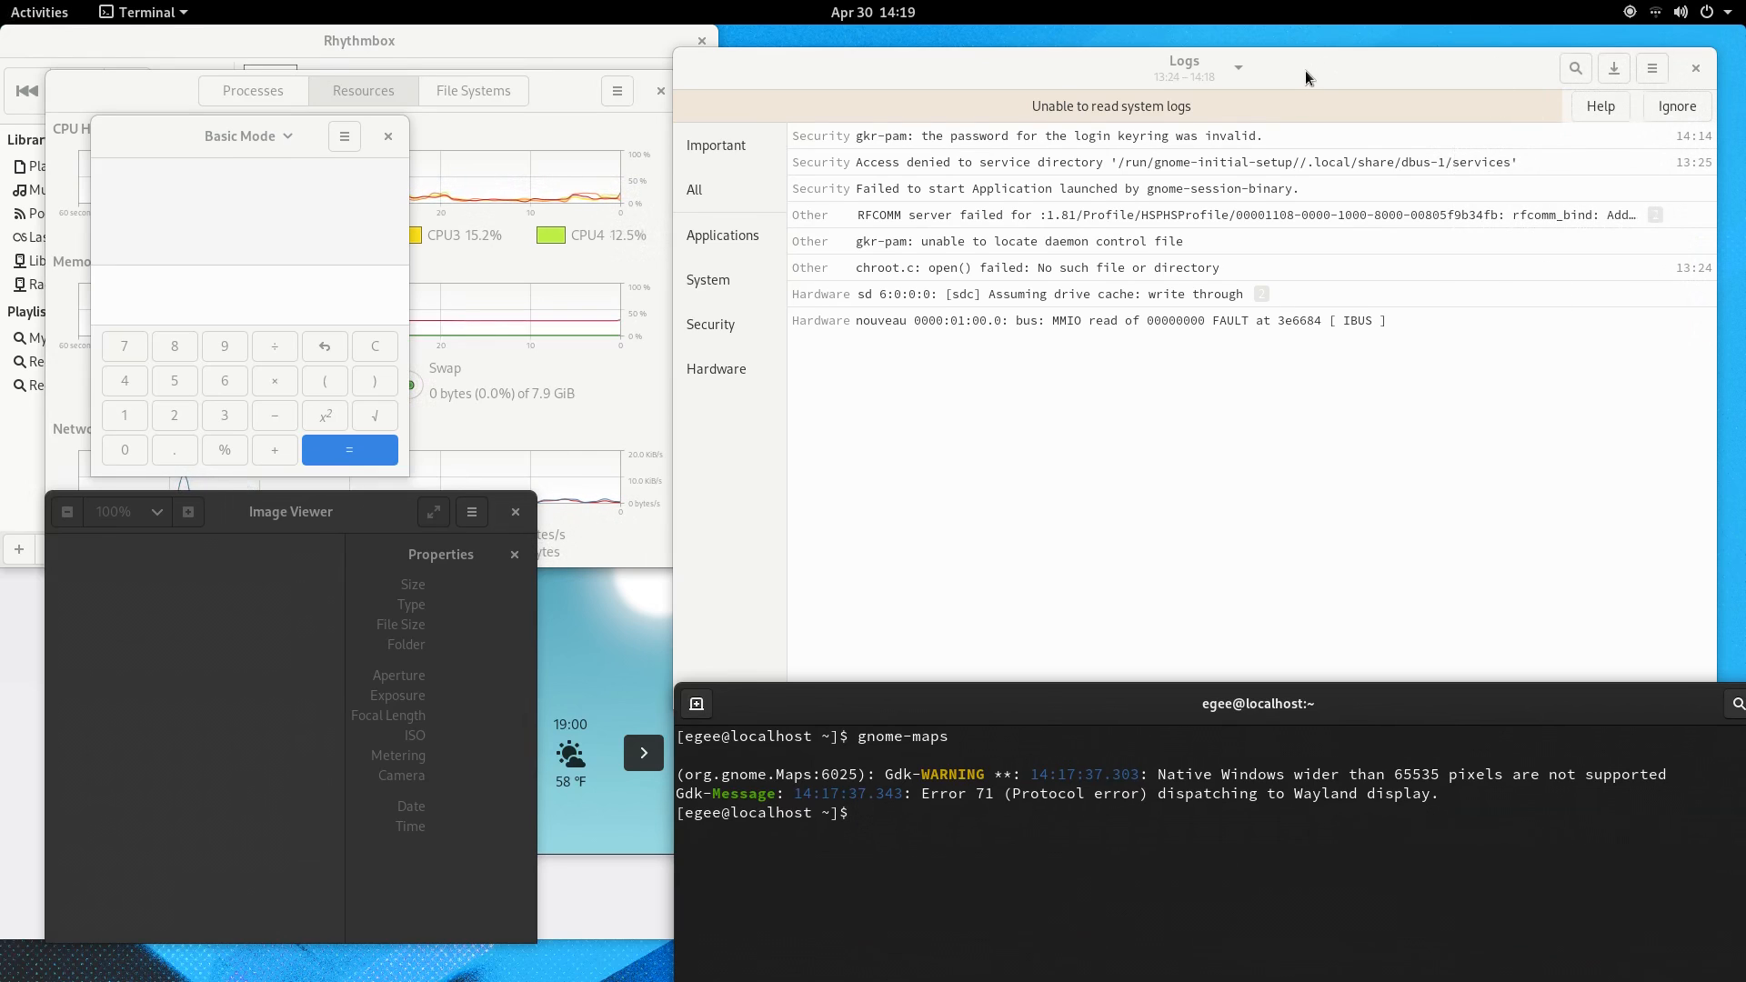
left_click(39, 12)
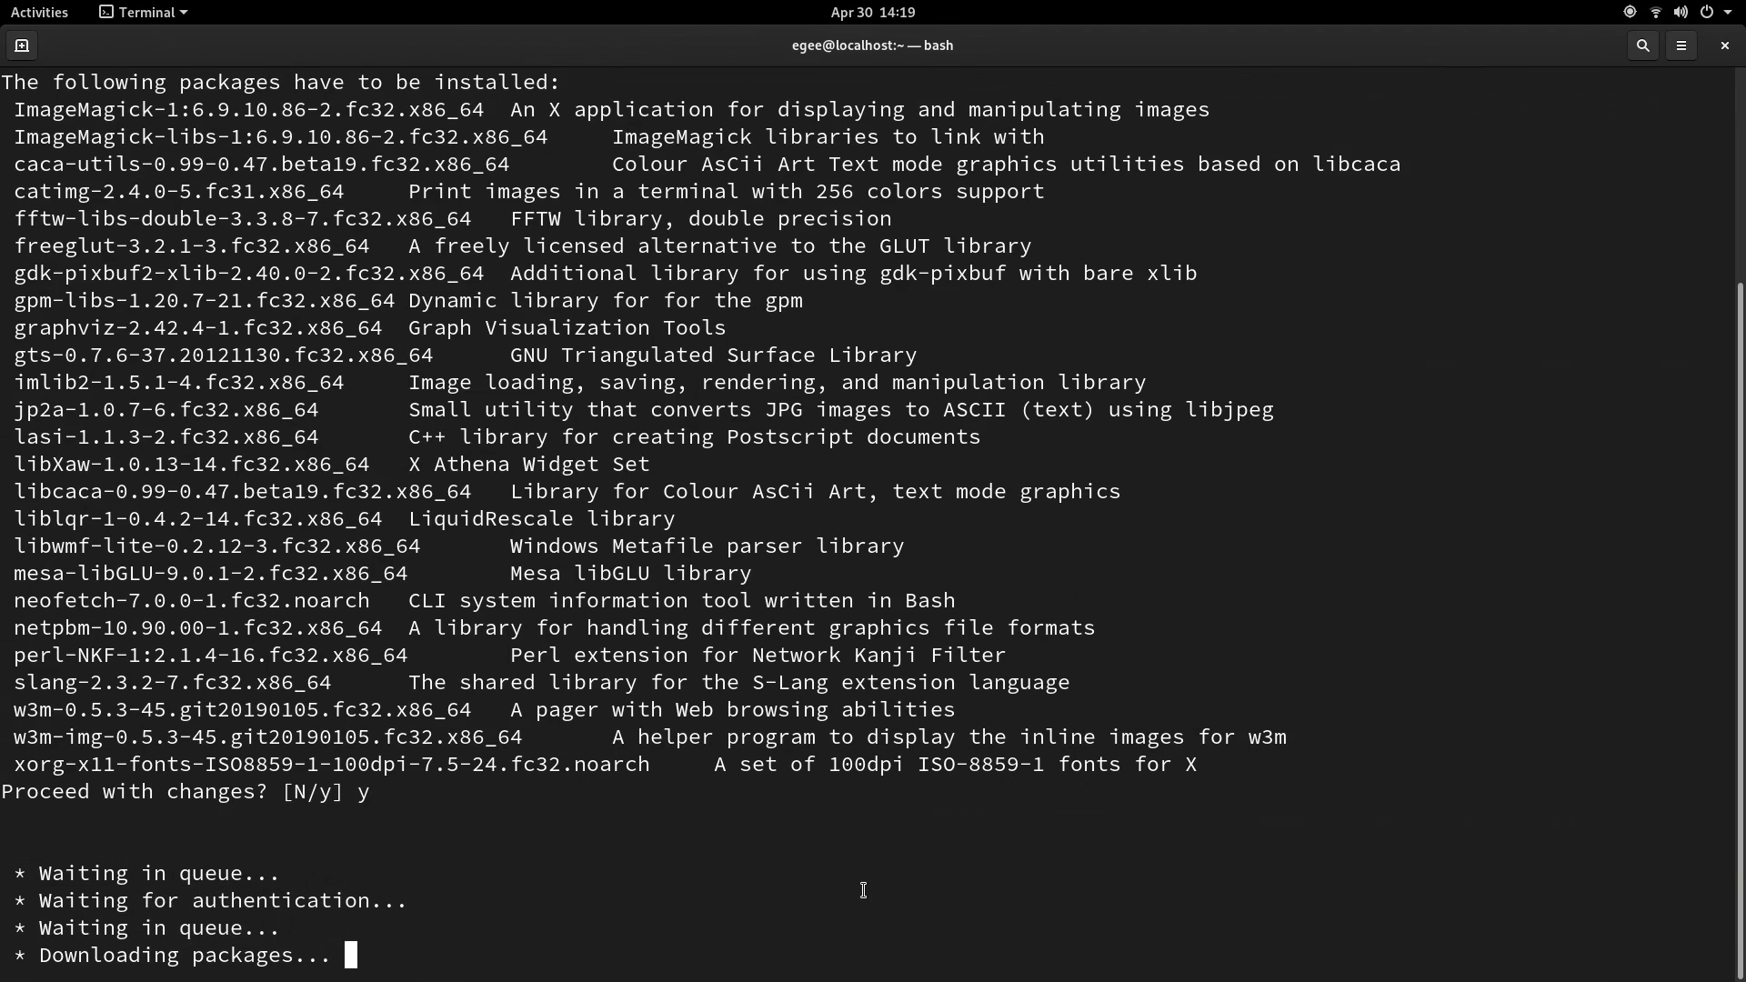
Step: Confirm the dnf install of neofetch with its ImageMagick dependencies
scroll("down", 3)
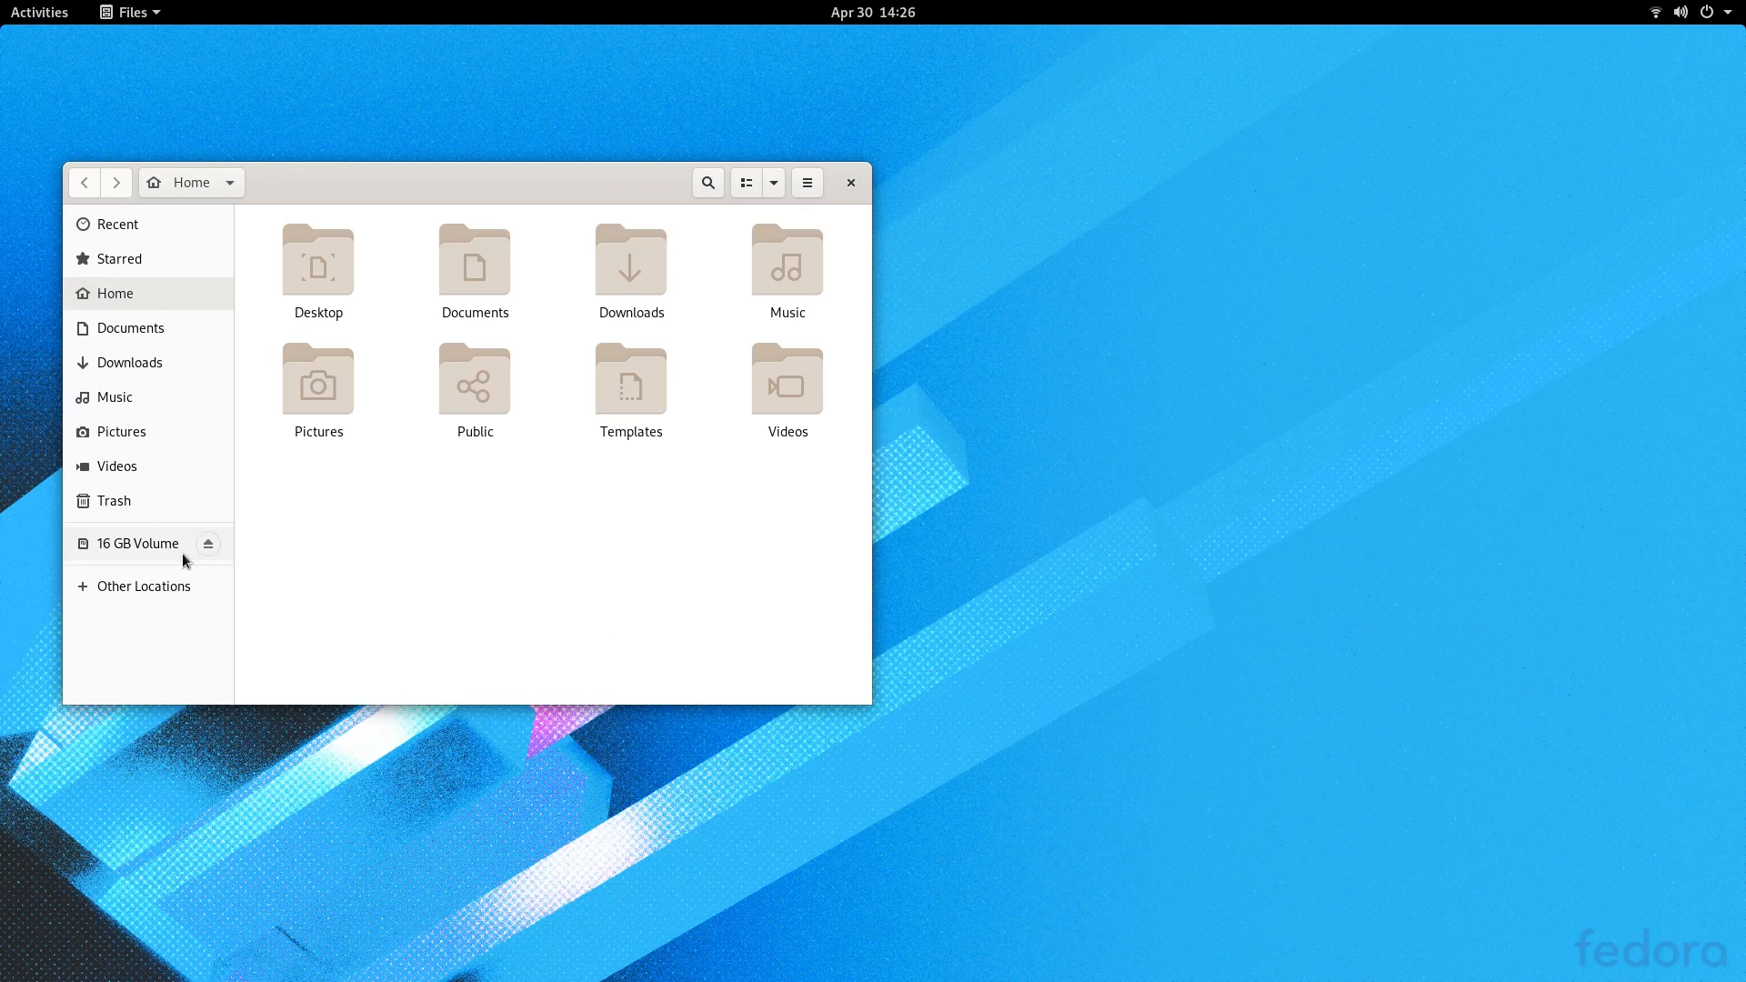
Step: Try to mount the 16 GB exFAT volume and dismiss the mount error
left_click(138, 543)
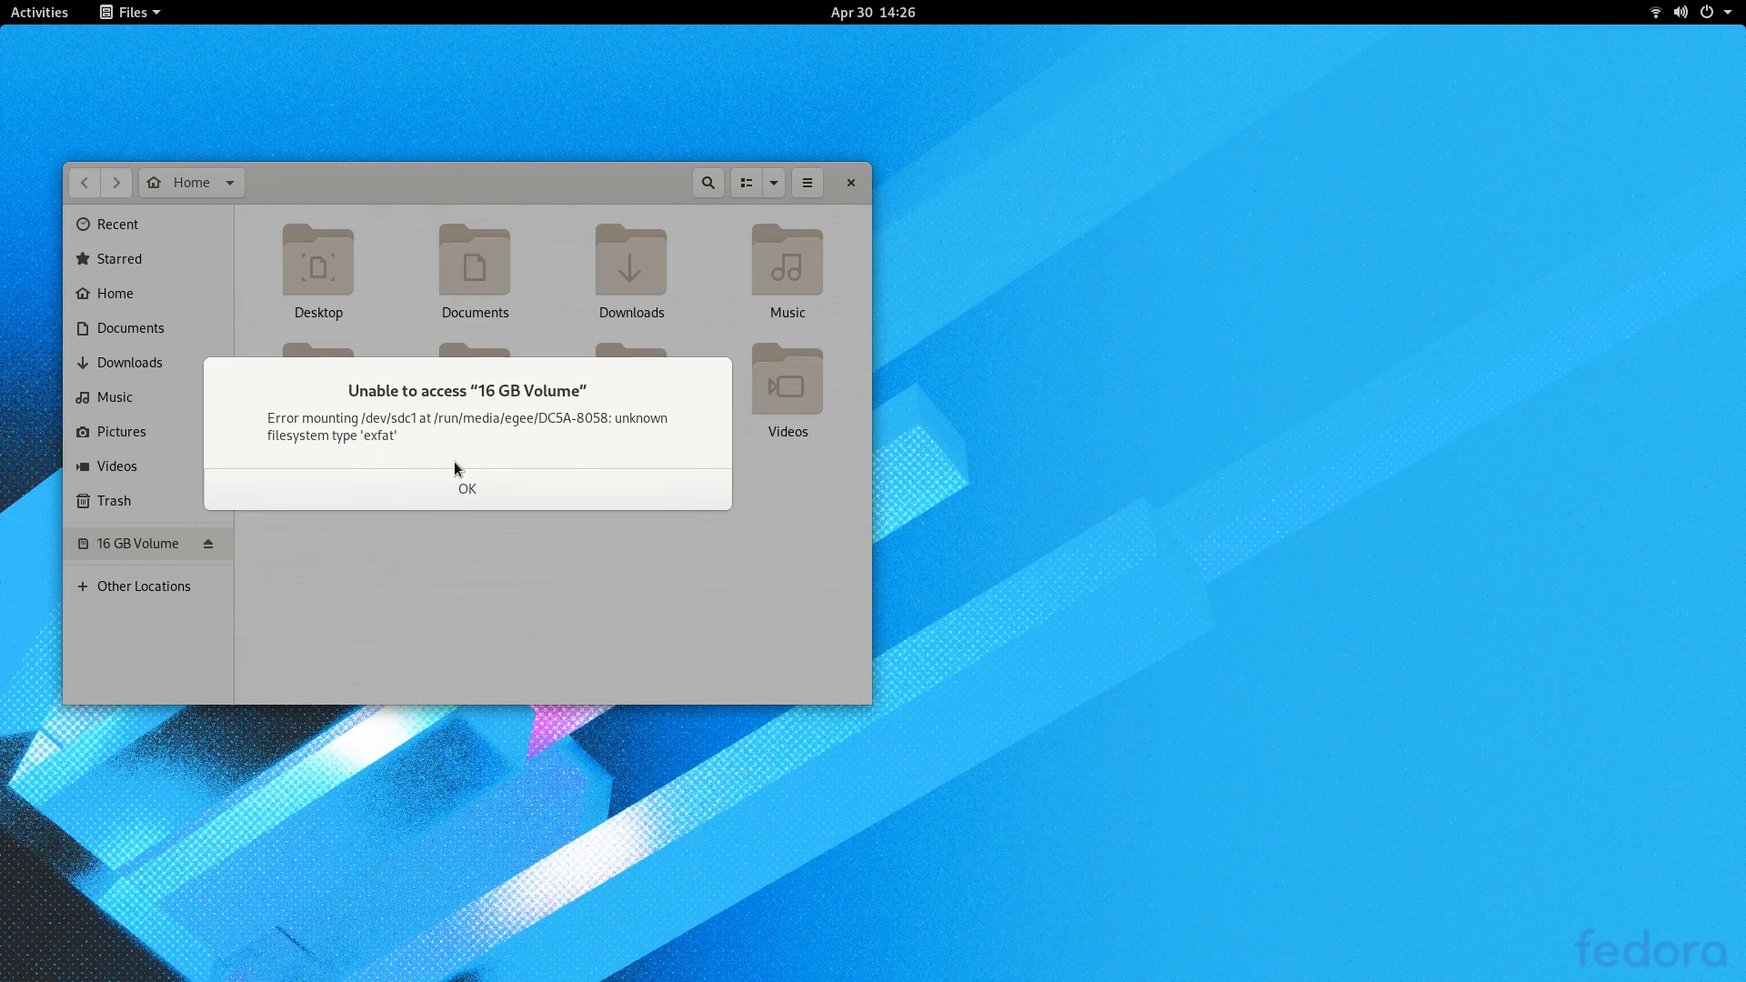
left_click(466, 487)
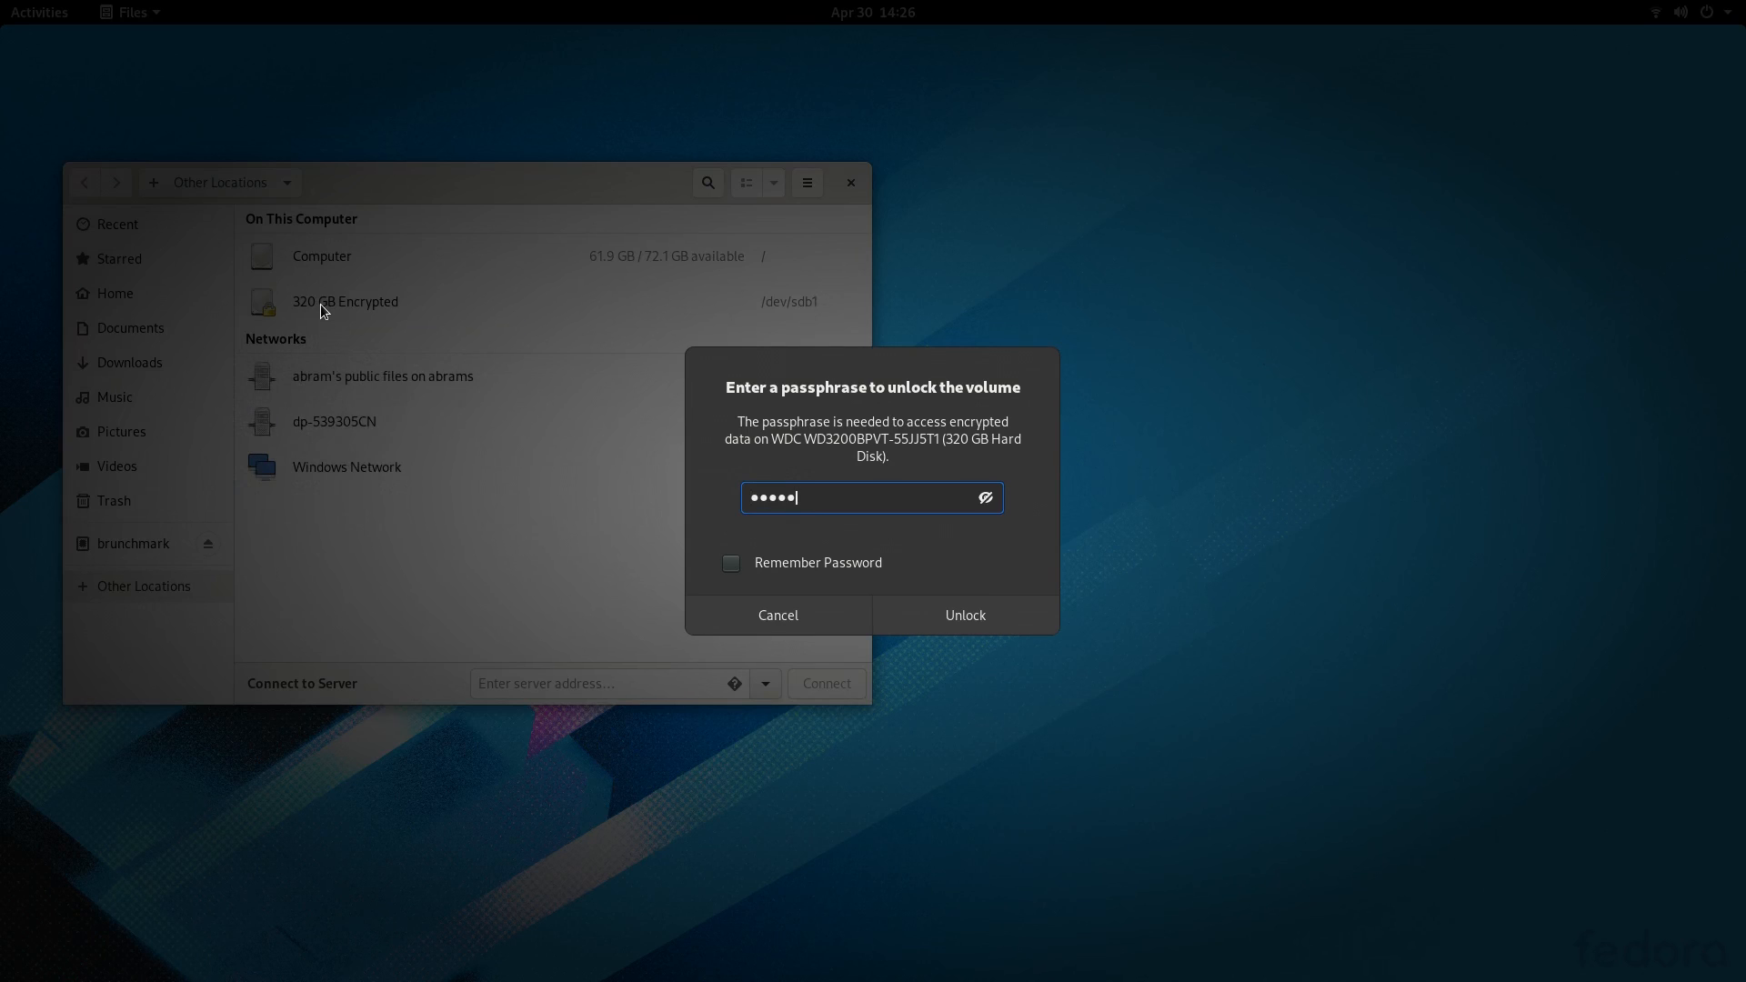
Step: Unlock and authenticate the 320 GB Encrypted drive with its passphrase and open it
left_click(963, 615)
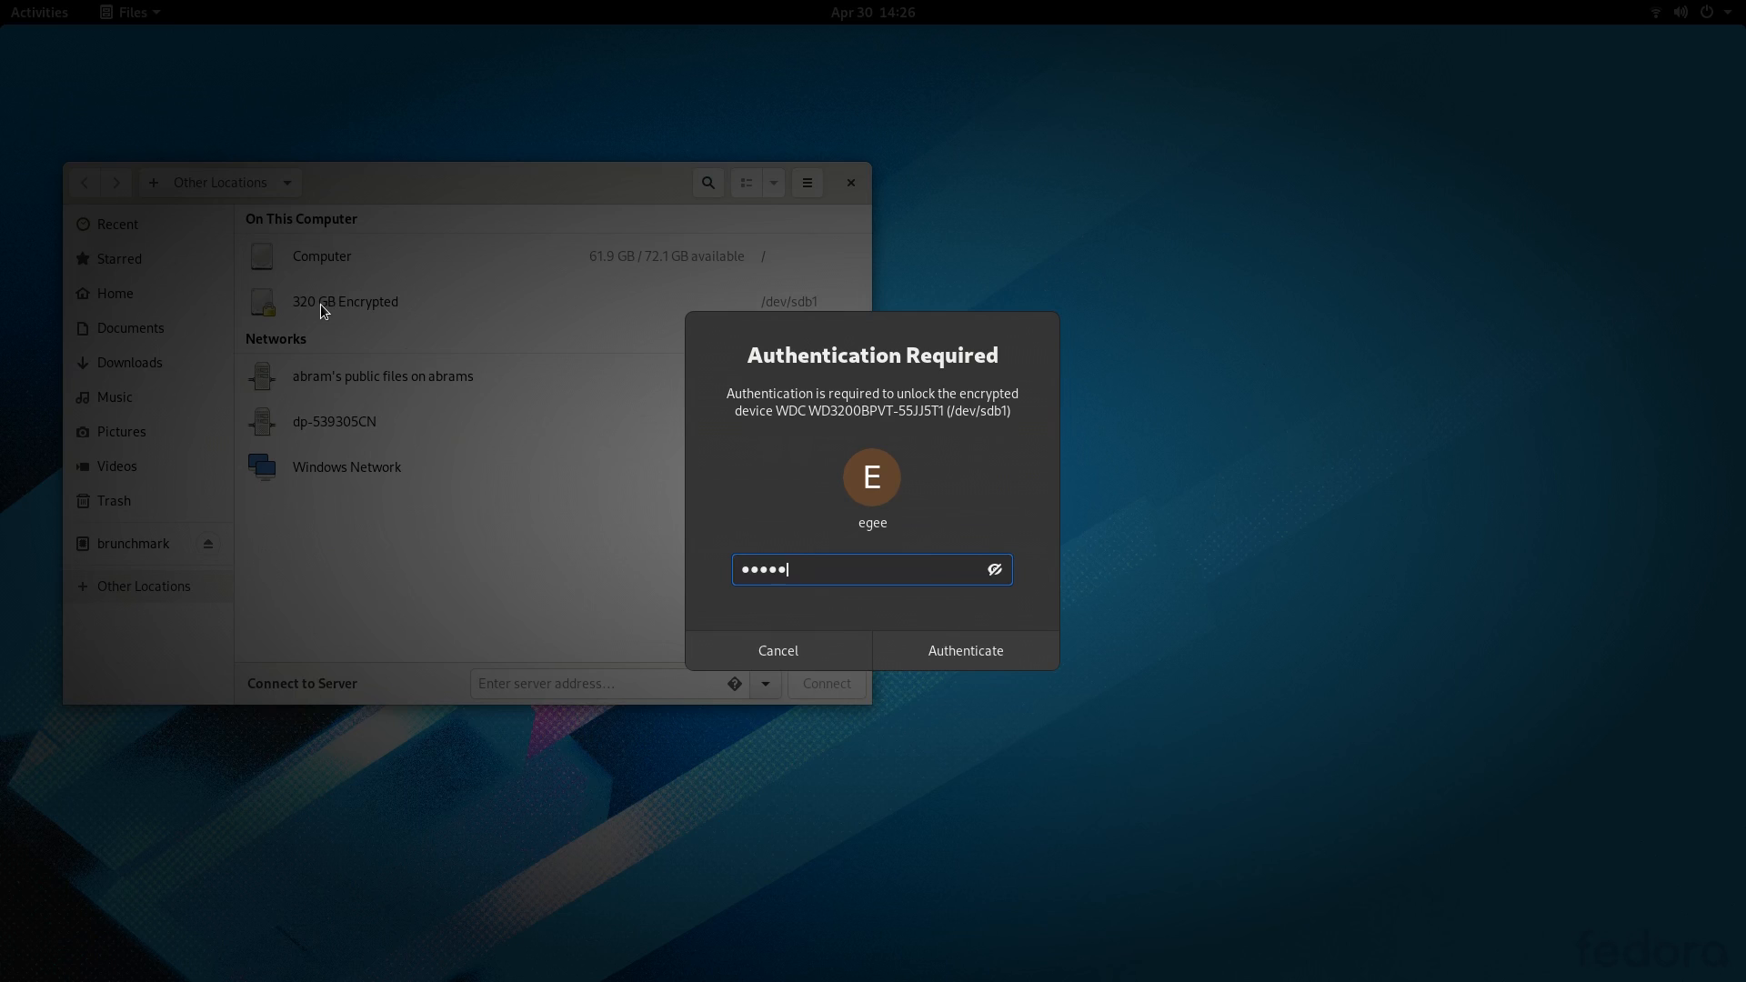
left_click(963, 651)
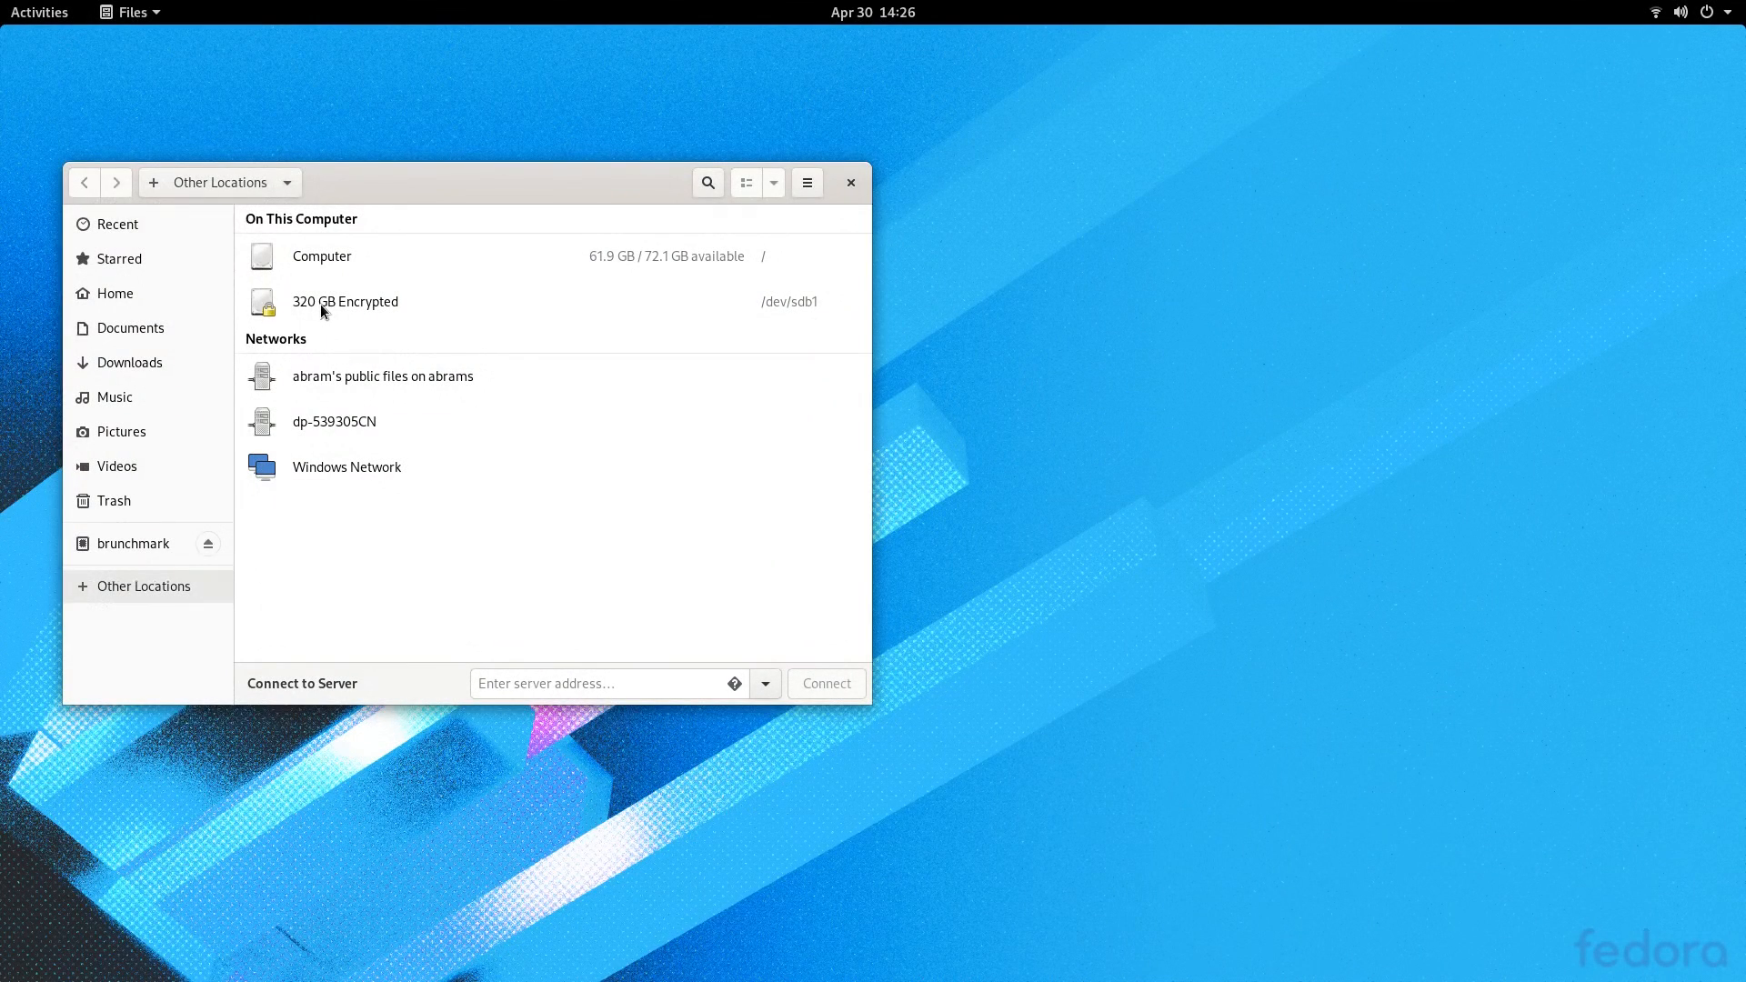
double_click(343, 301)
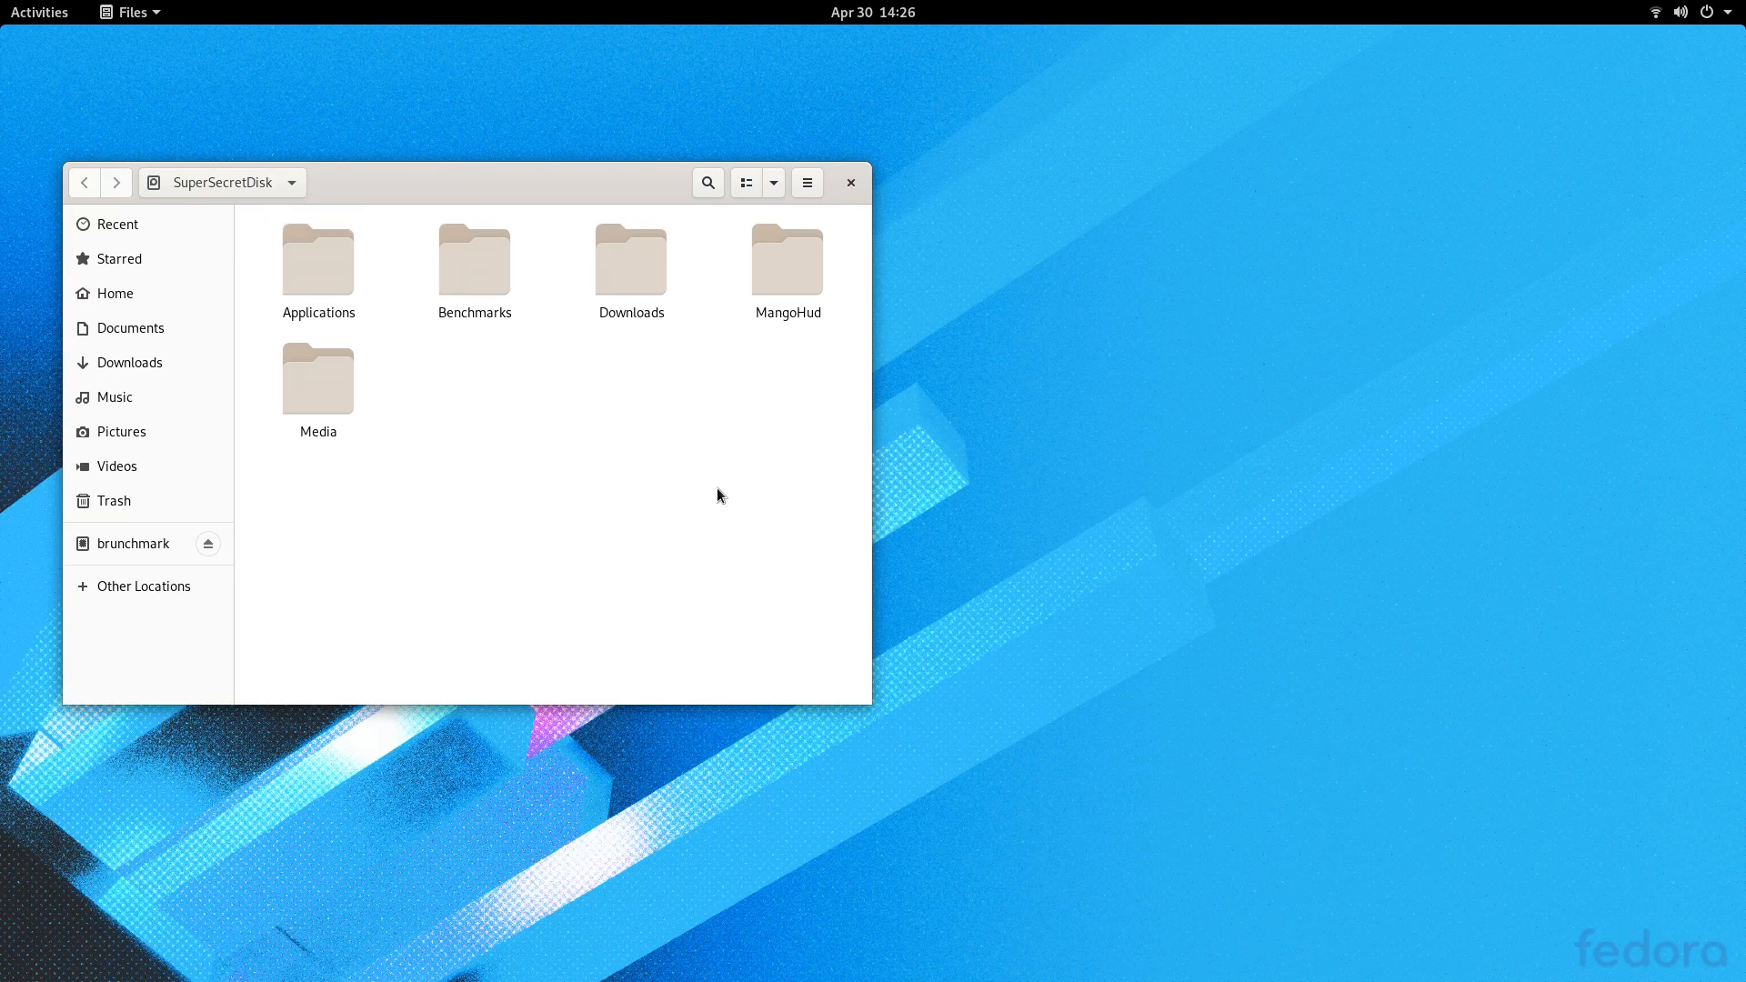
Step: Open the archive folder's rar and zip files in Archive Manager
left_click(473, 264)
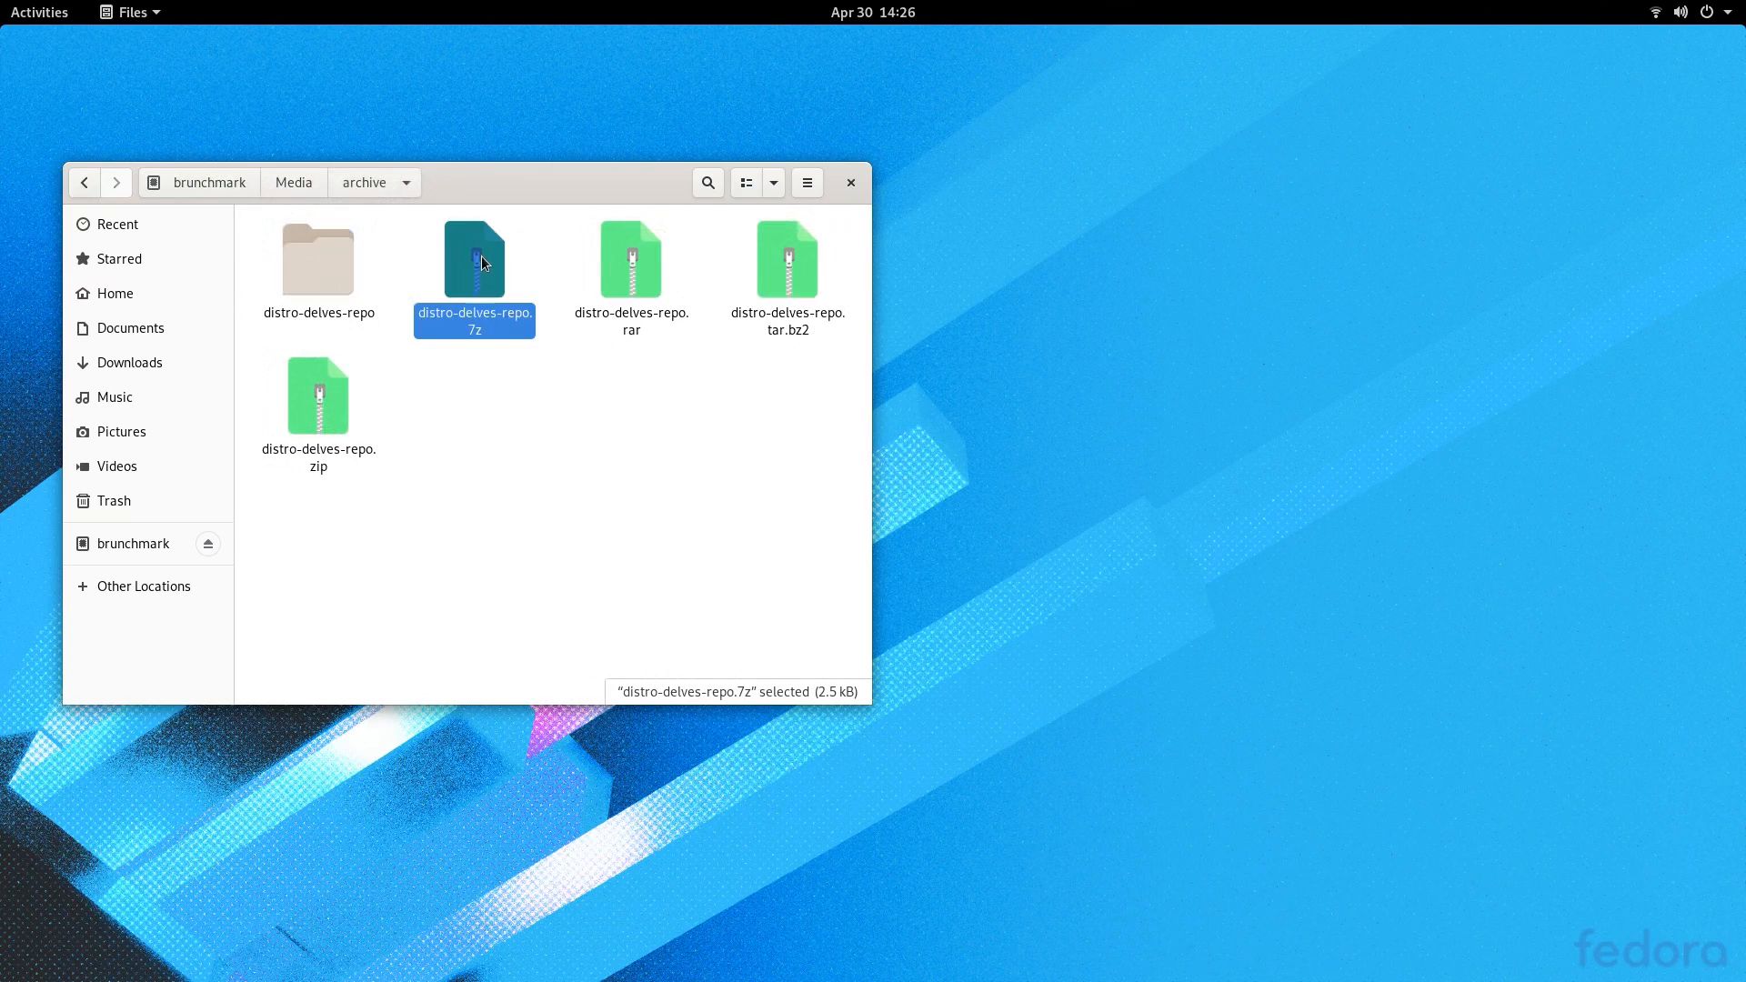
double_click(630, 264)
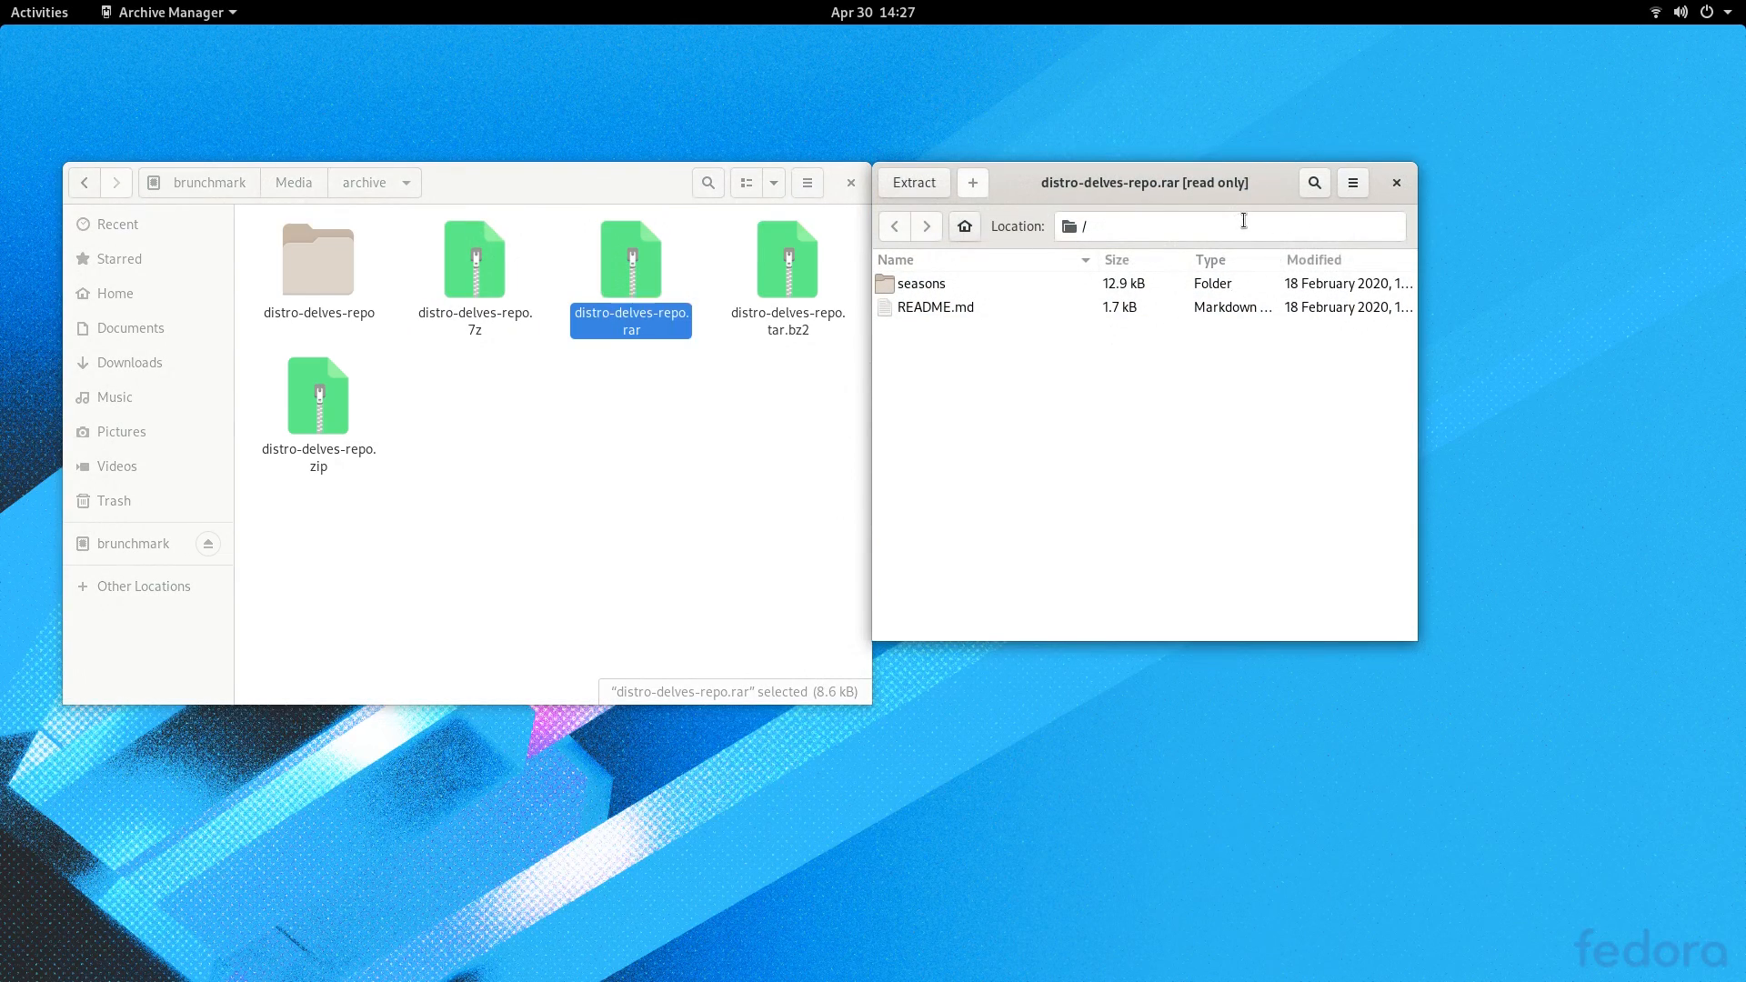
mouse_move(844, 293)
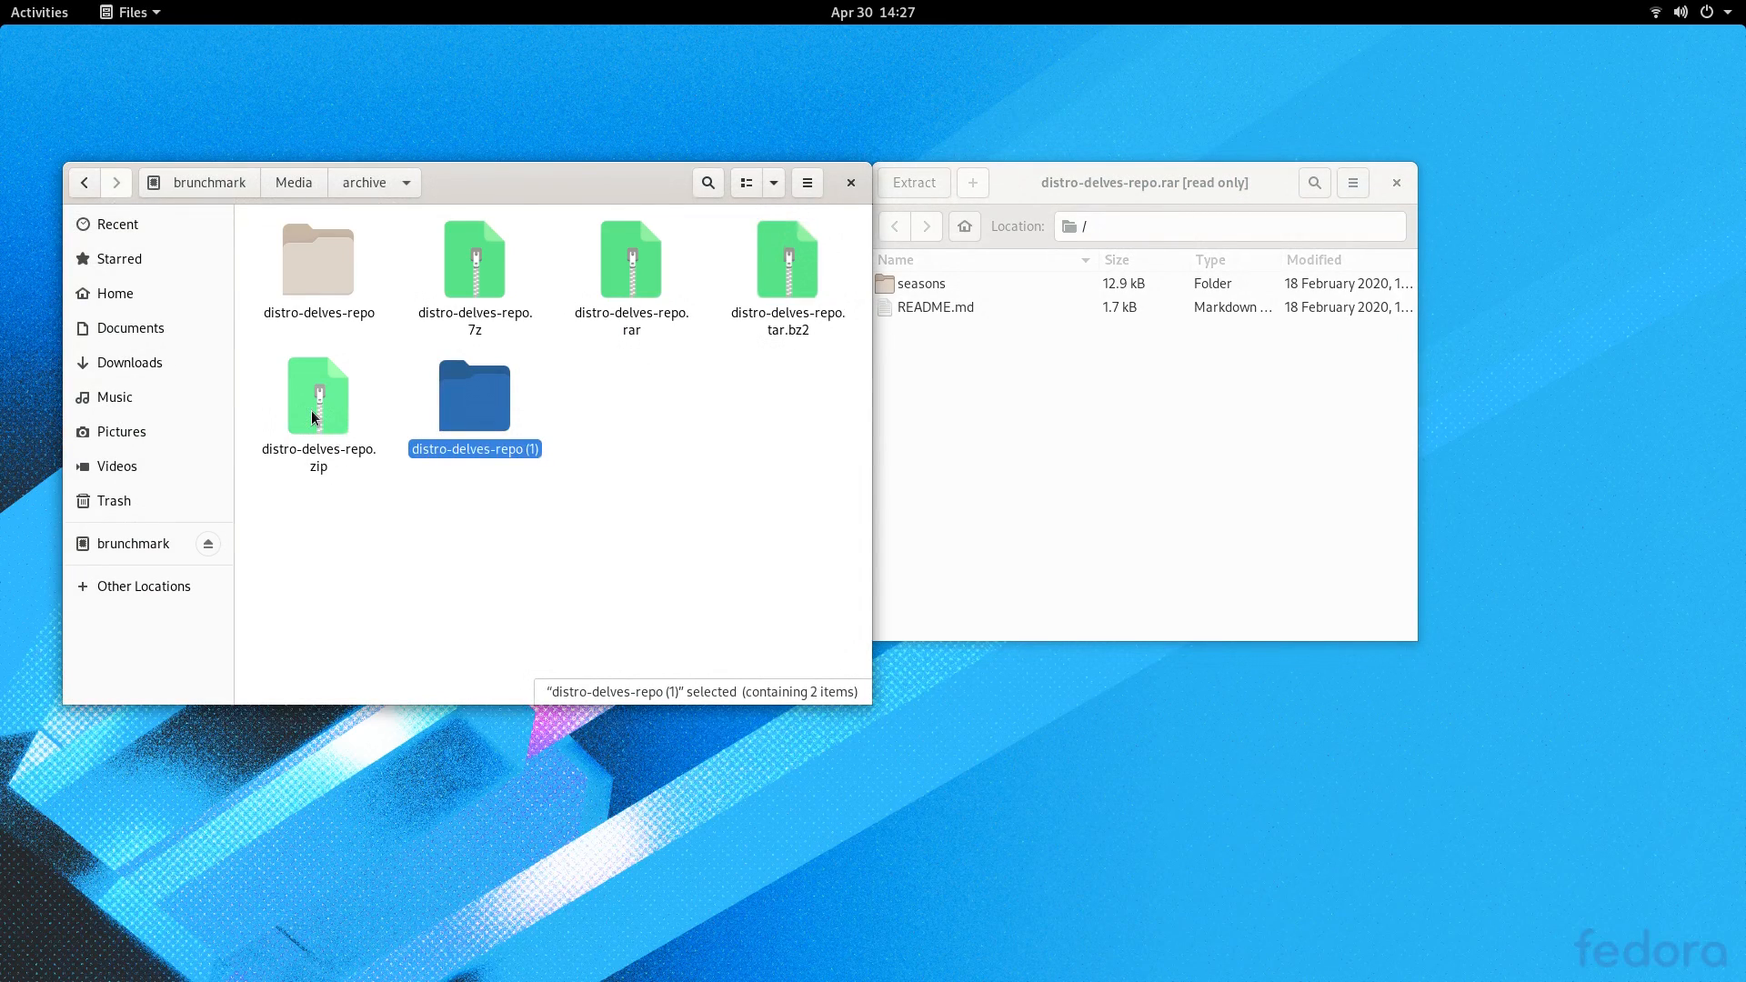
double_click(317, 396)
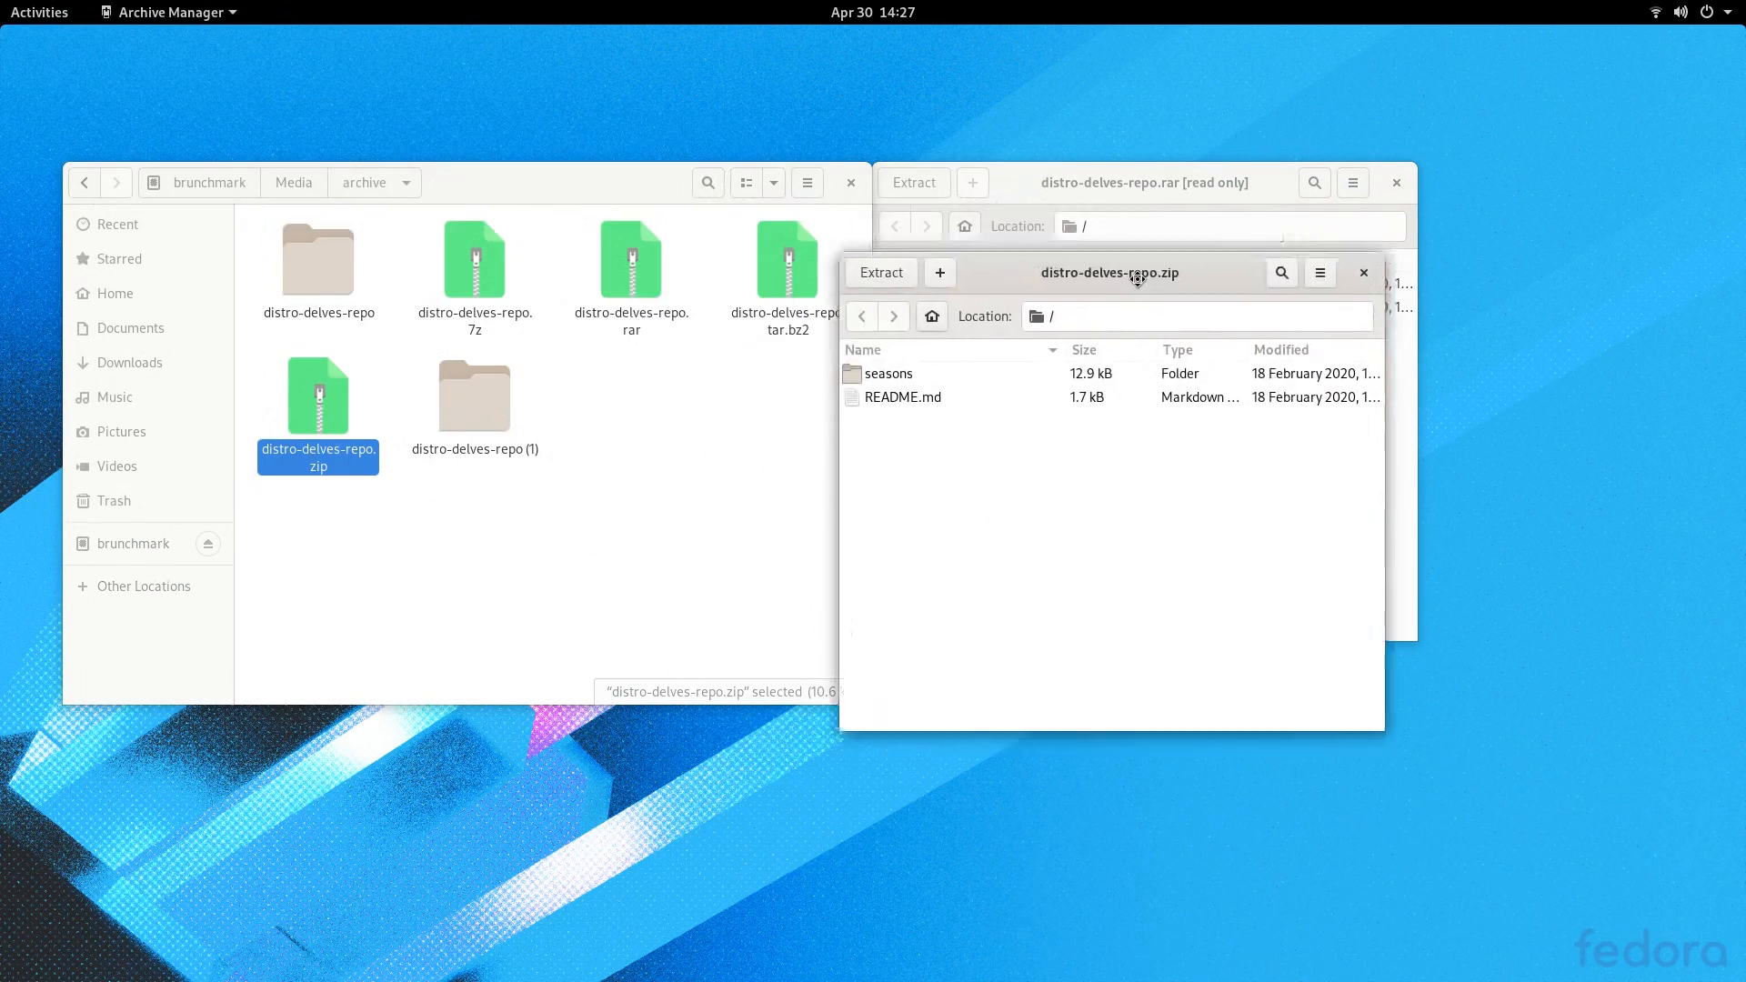
Step: Move the zip archive window aside and close the archive windows
left_click_drag(1111, 273, 1258, 371)
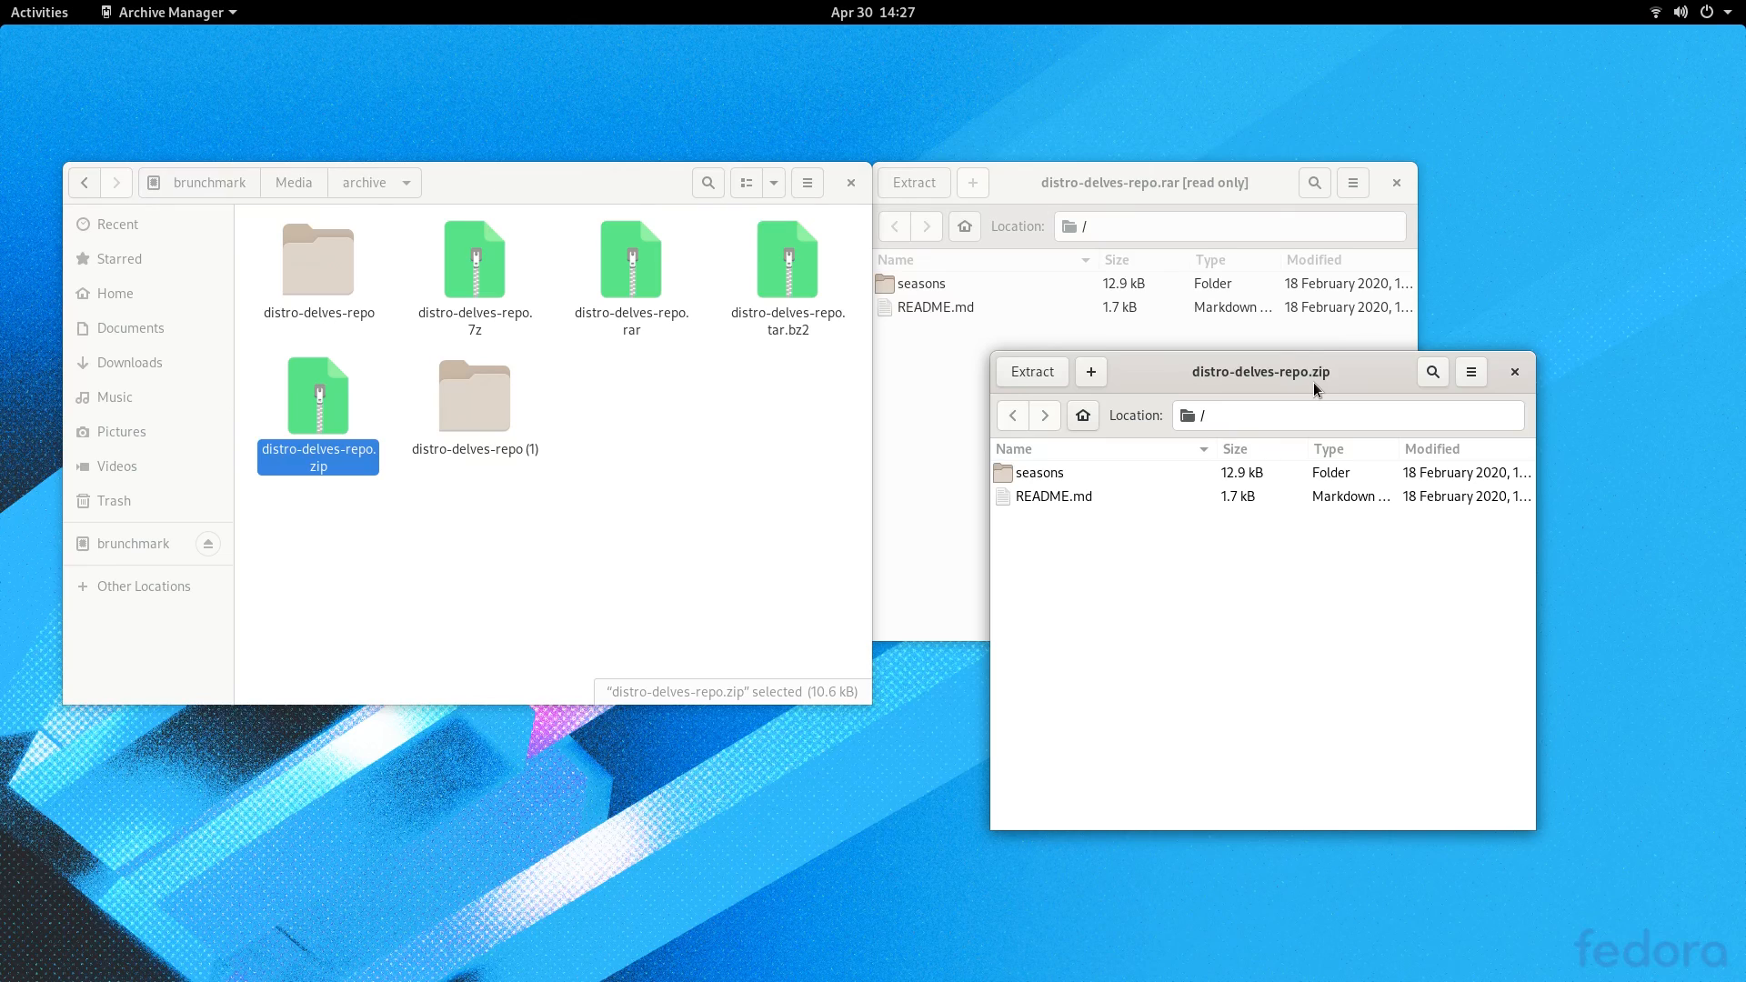
left_click(1395, 182)
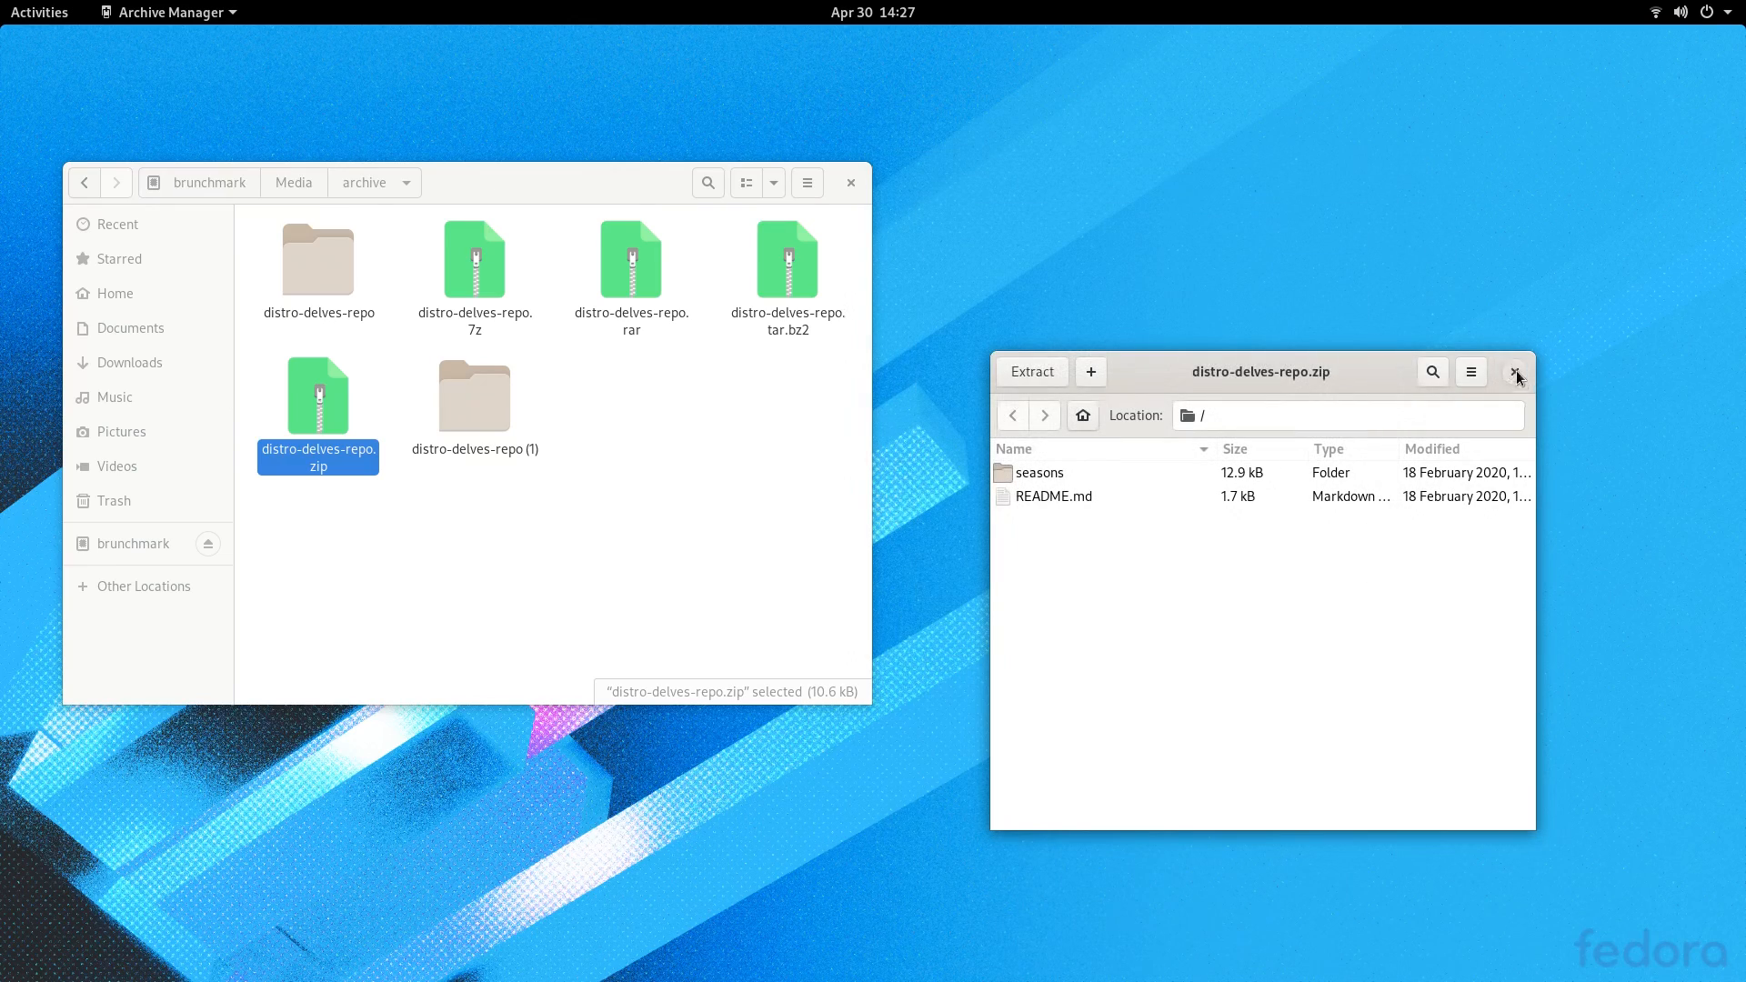
left_click(1514, 371)
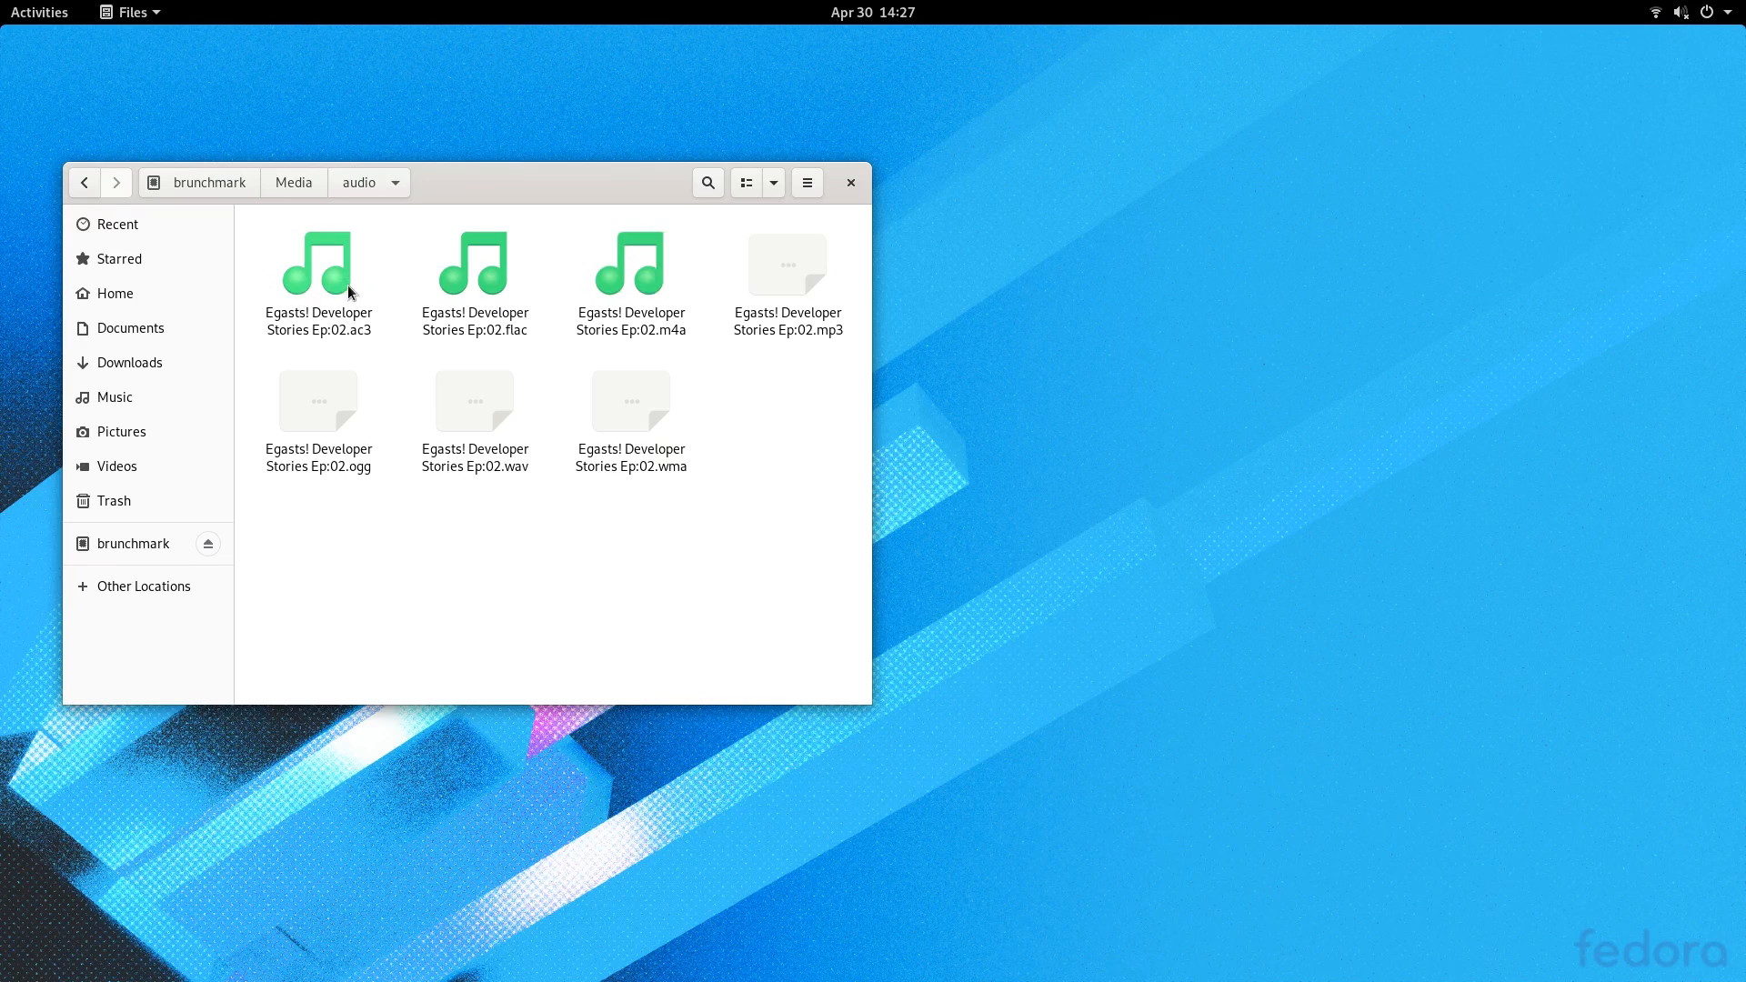
Step: Open the .ac3 sample track and try launching the video player as totem from the terminal
left_click(318, 268)
type("gnome")
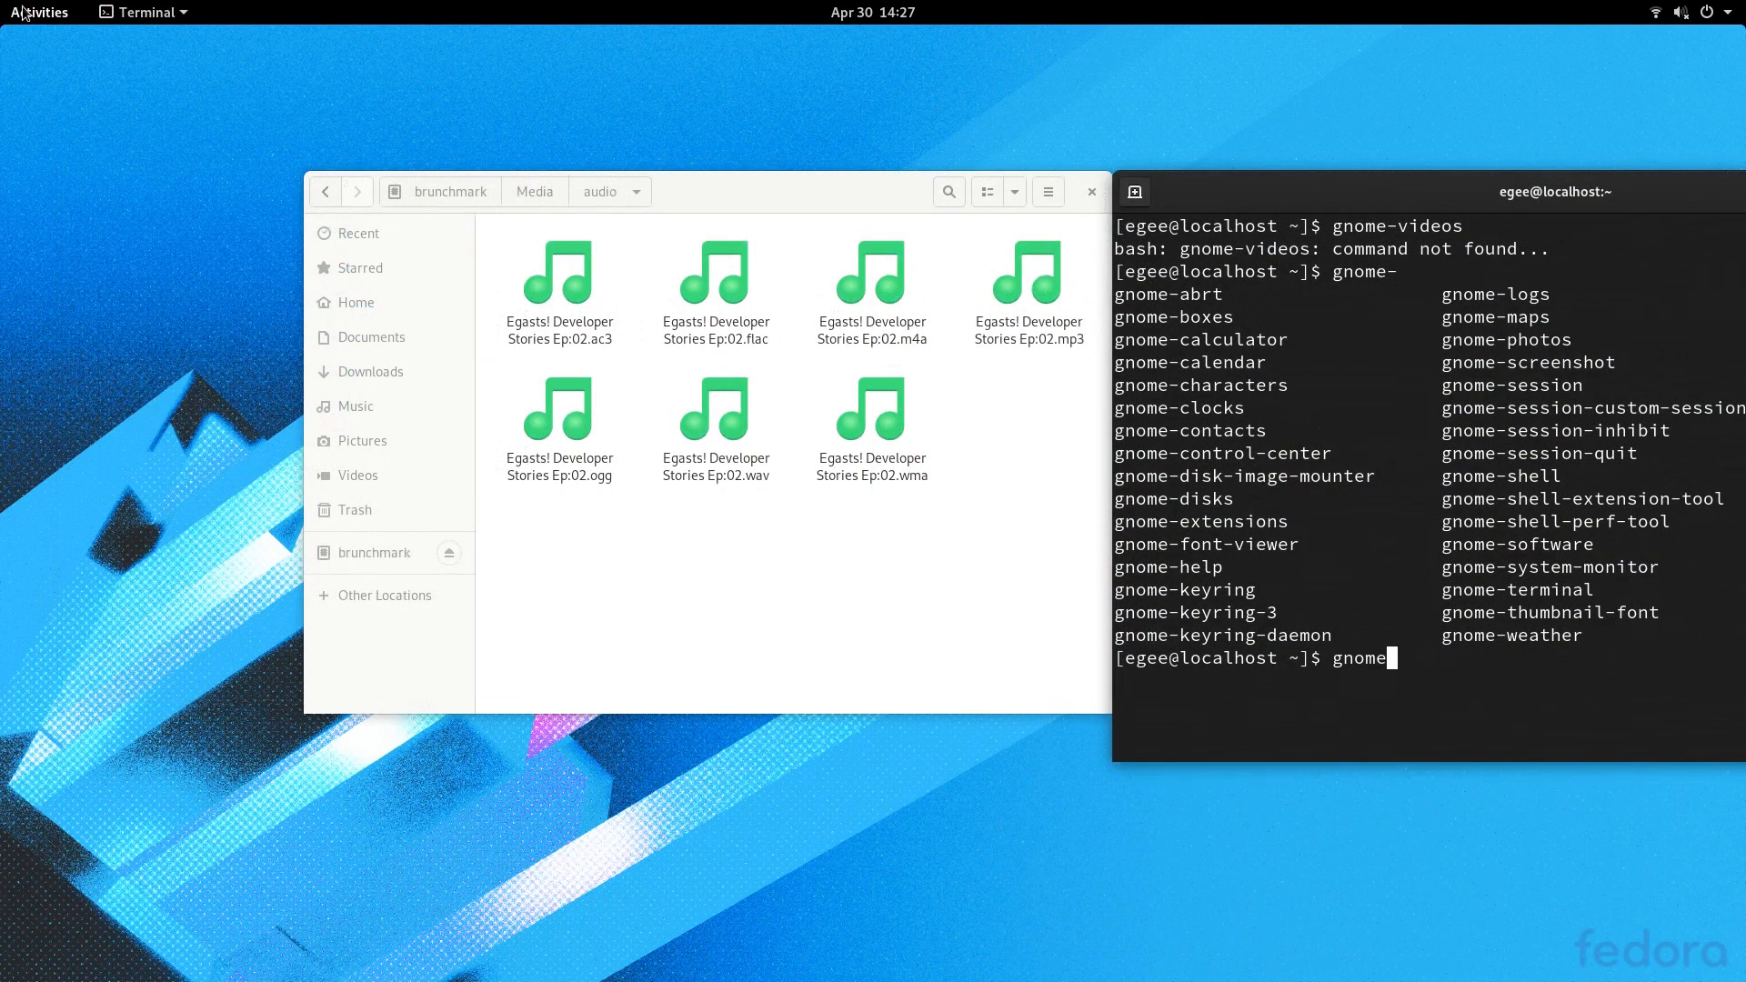
type("totem")
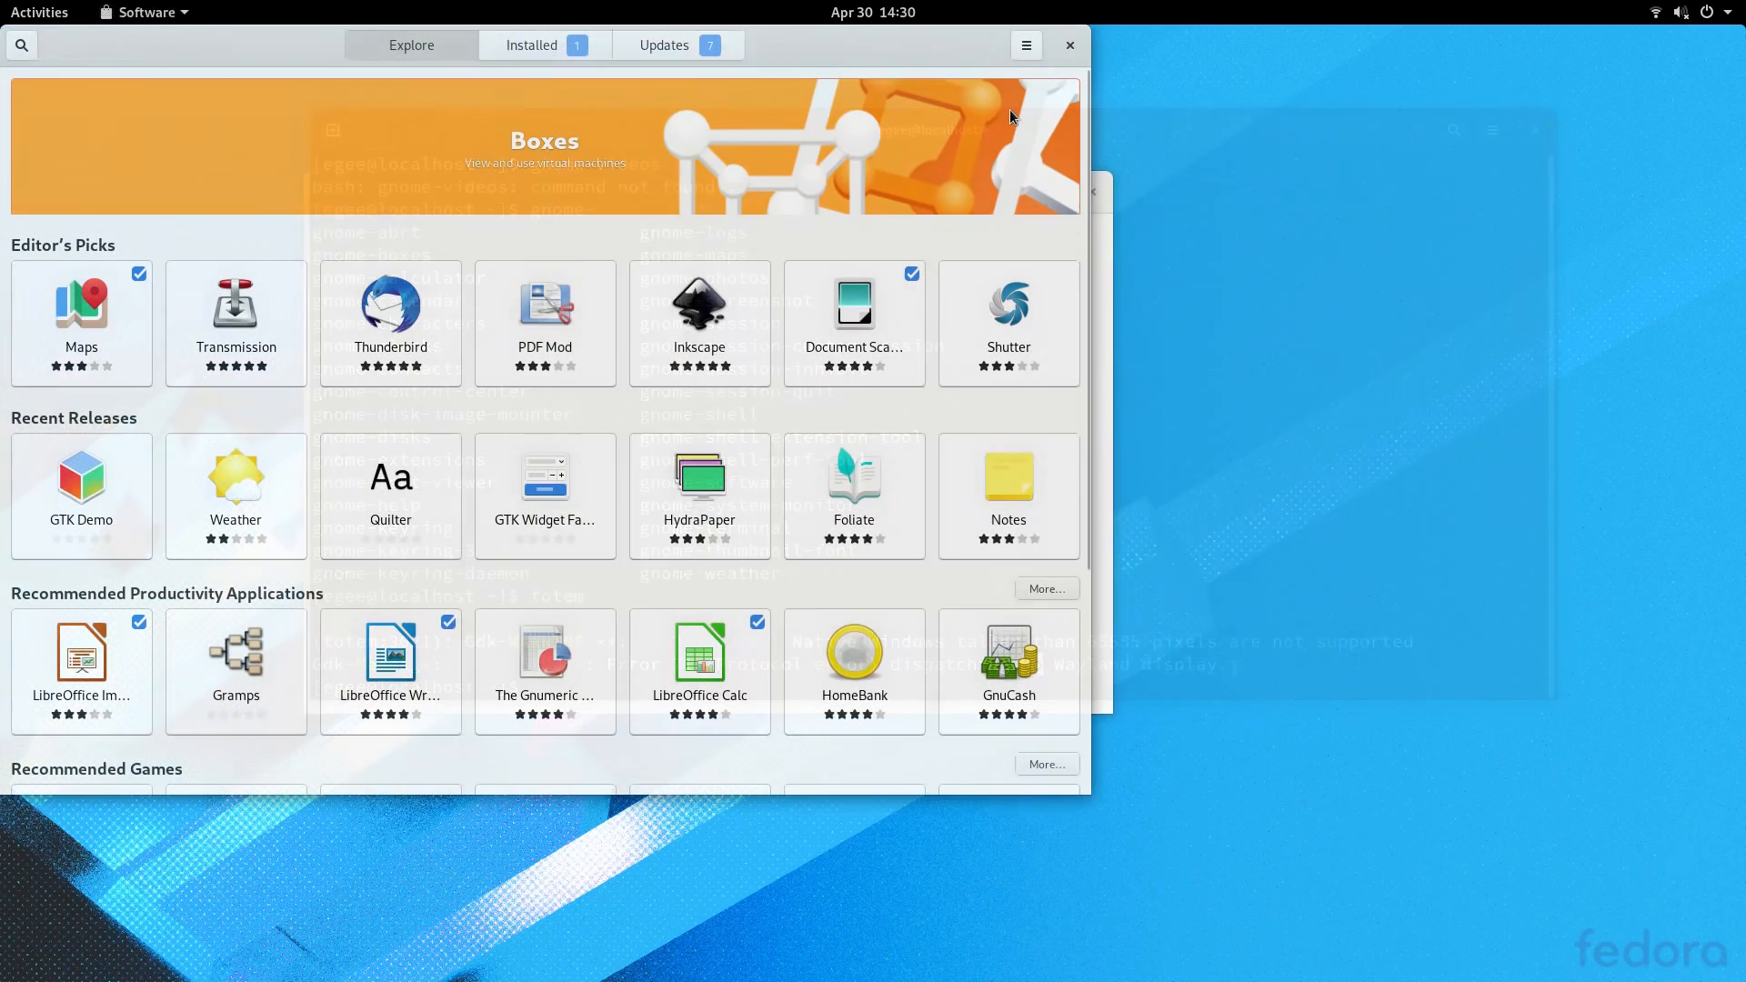
Step: Enable the RPM Fusion Nonfree NVIDIA Driver and Steam repositories in Software Repositories
left_click(530, 45)
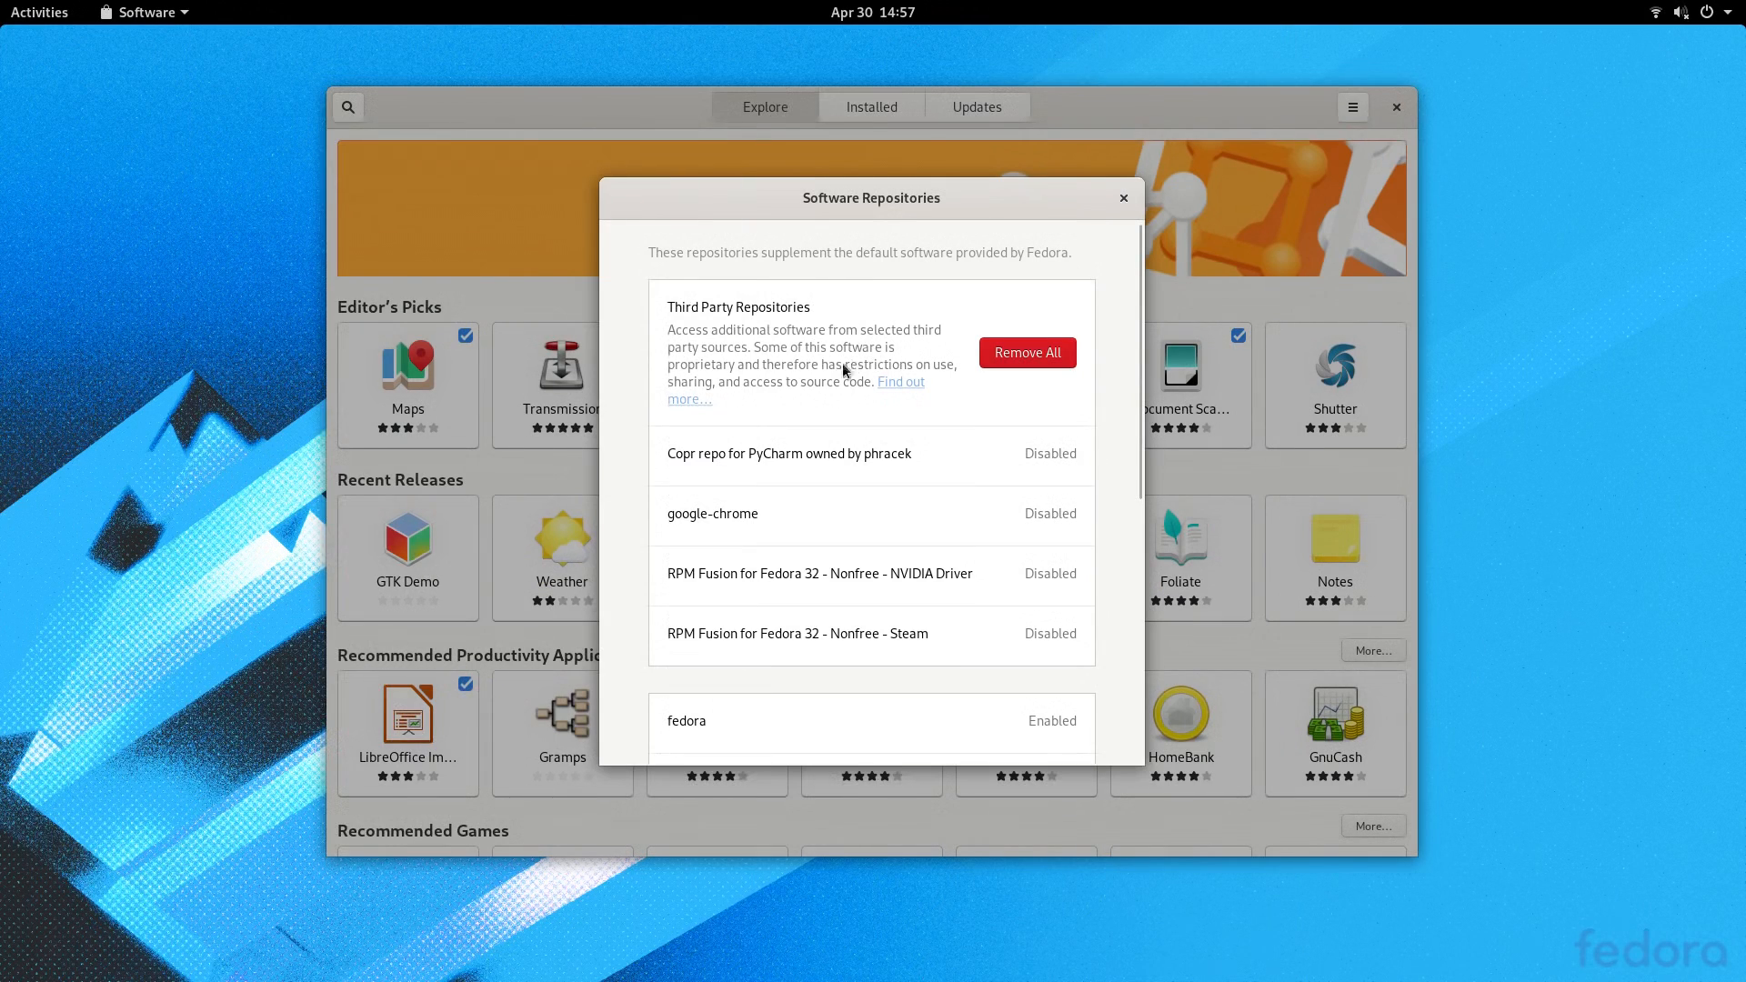
scroll("down", 3)
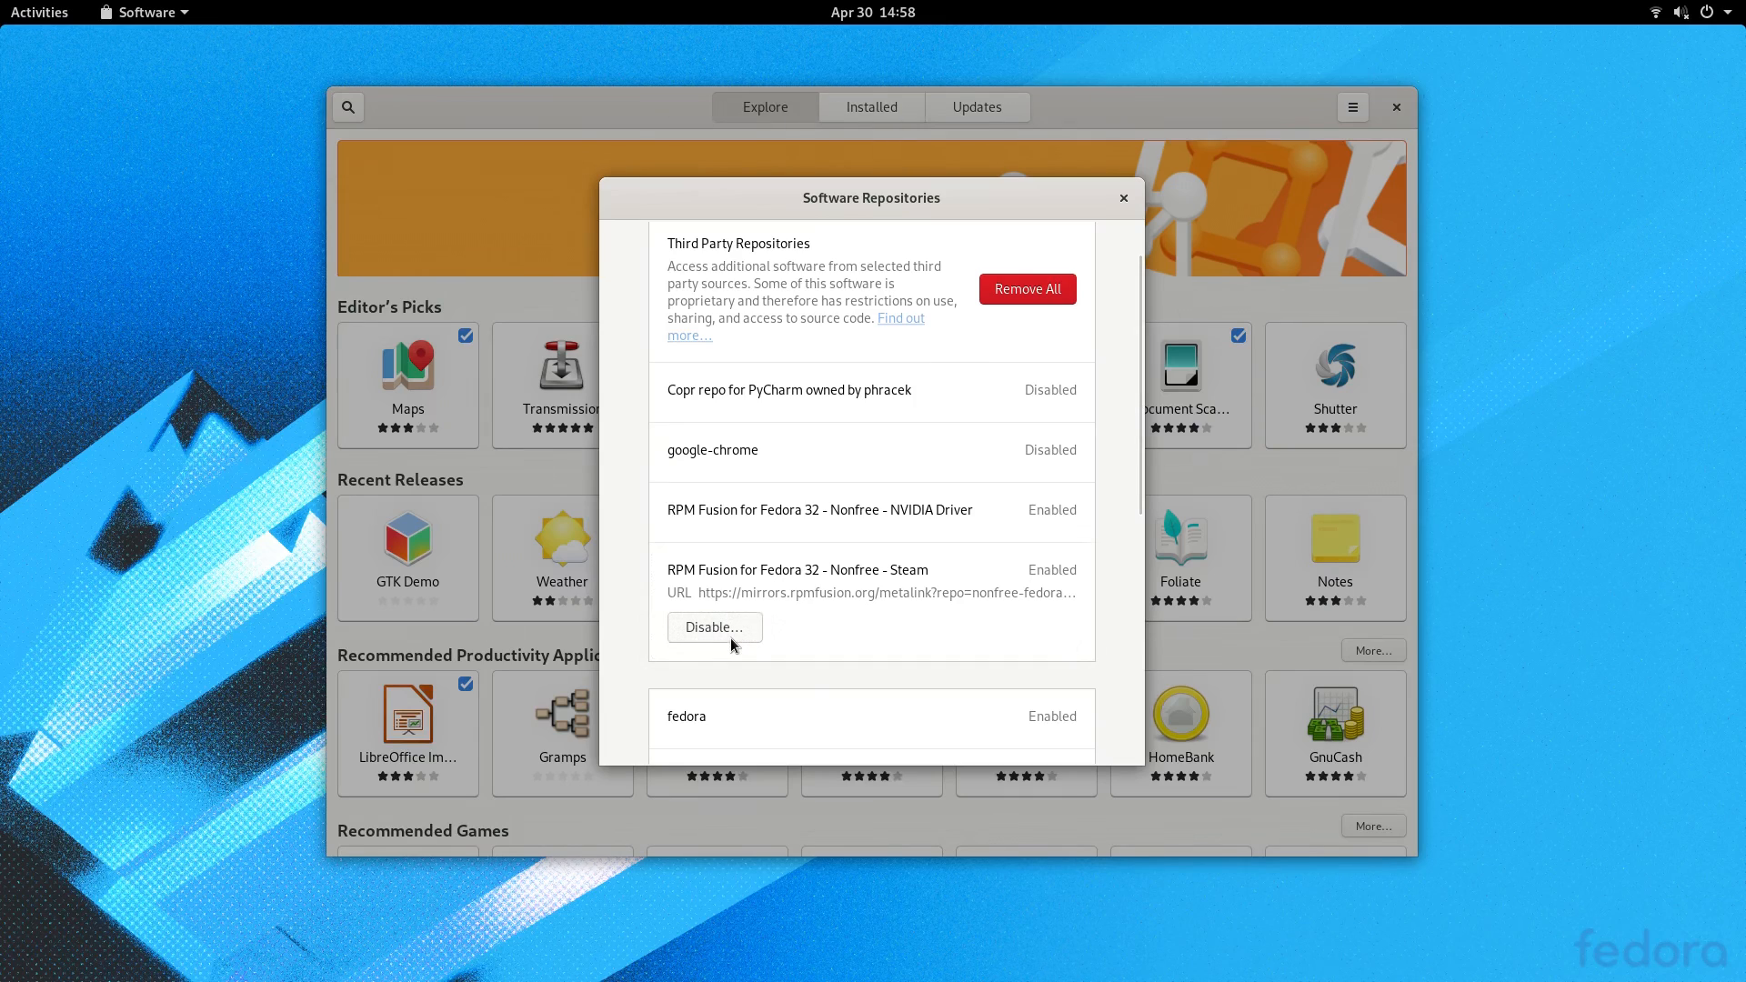
scroll("down", 3)
type("s")
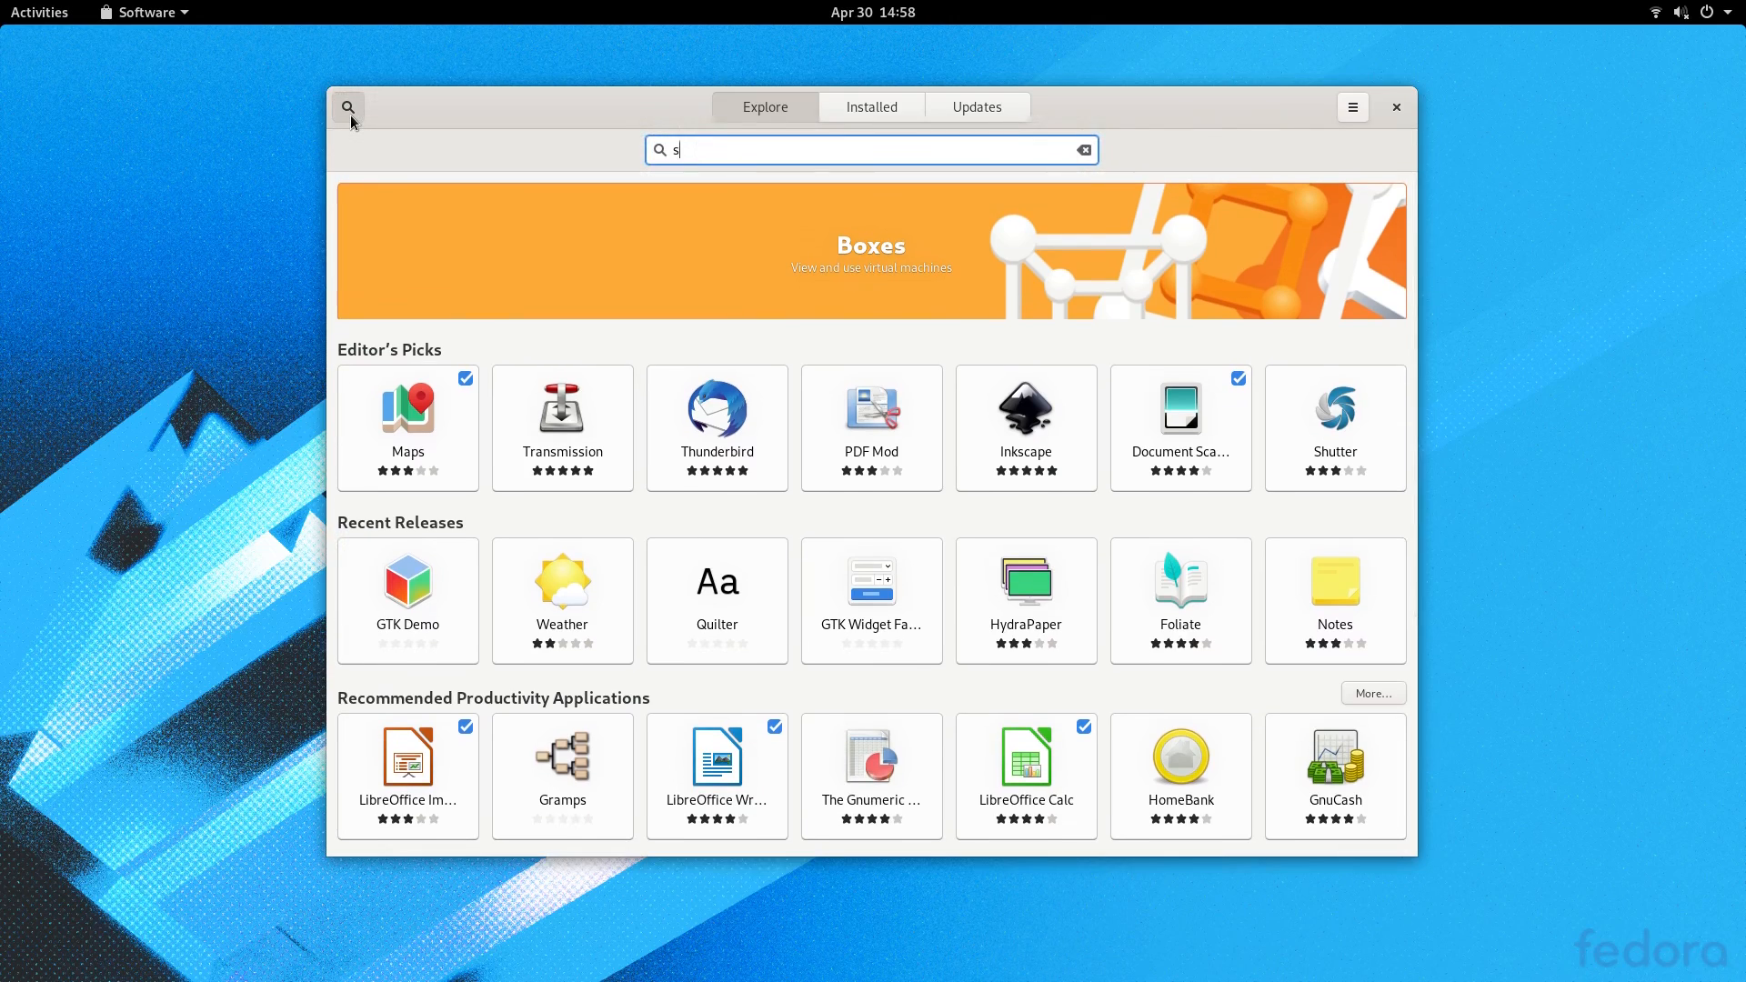
Step: Search GNOME Software for Steam, which finds nothing, then return to the repositories list
type("team")
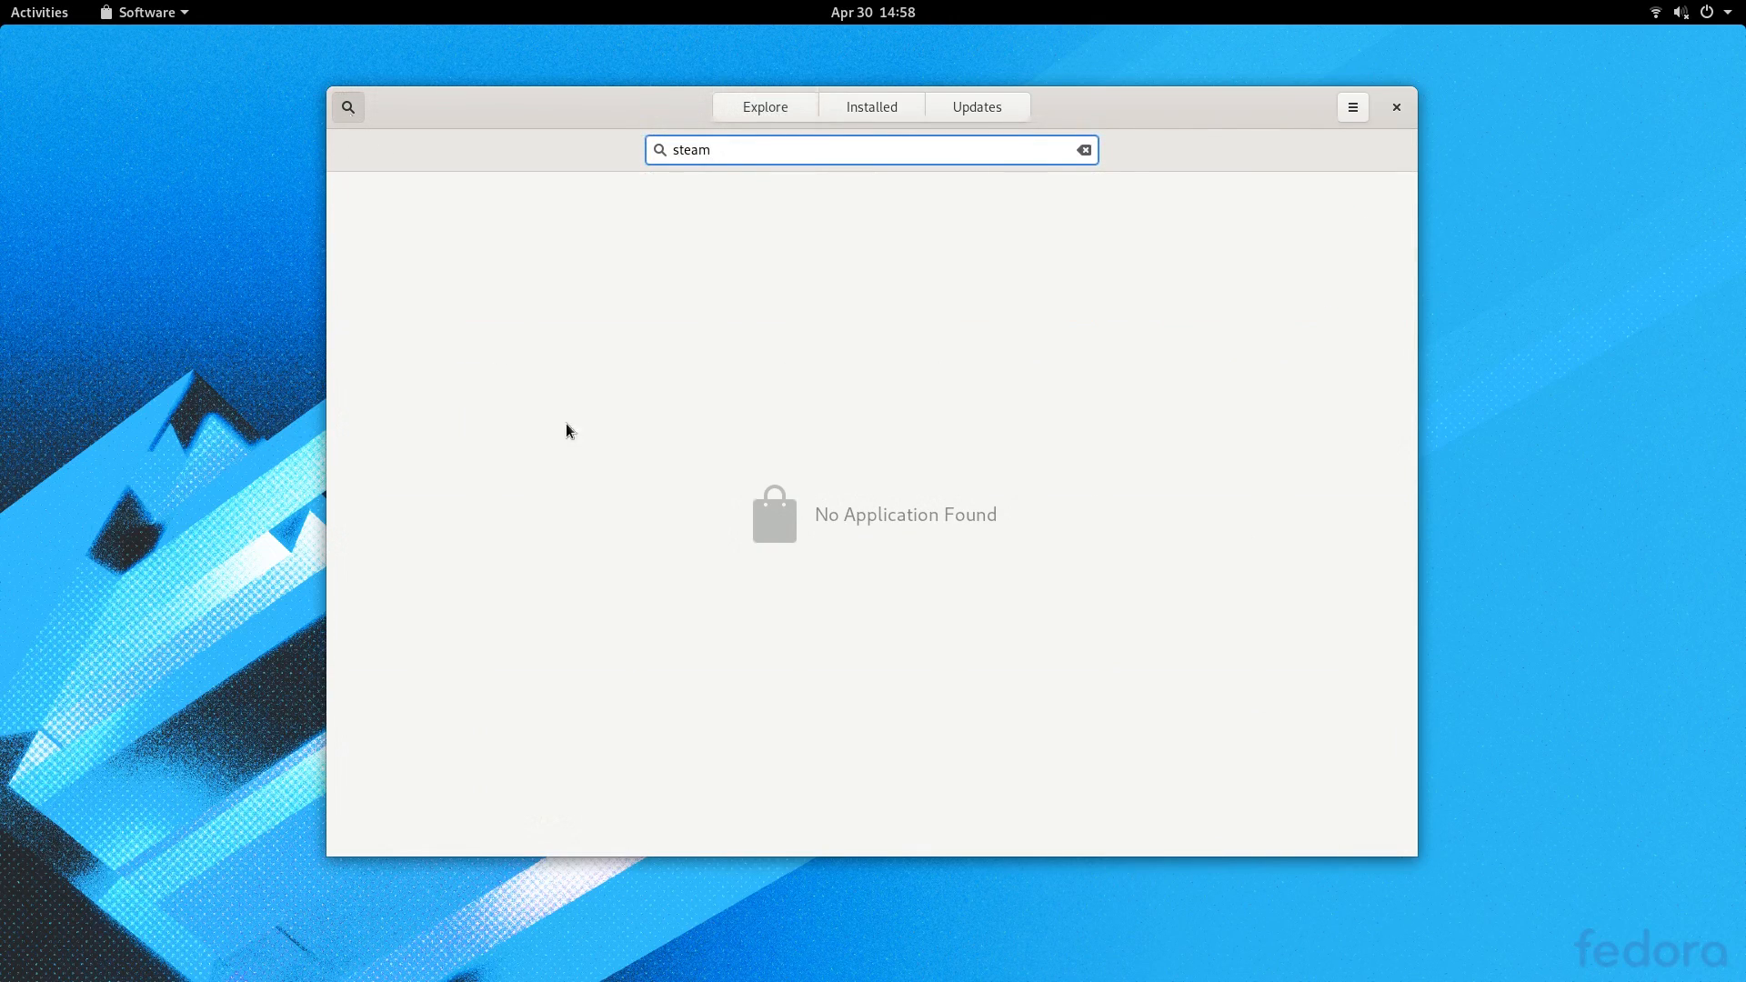
left_click(1353, 107)
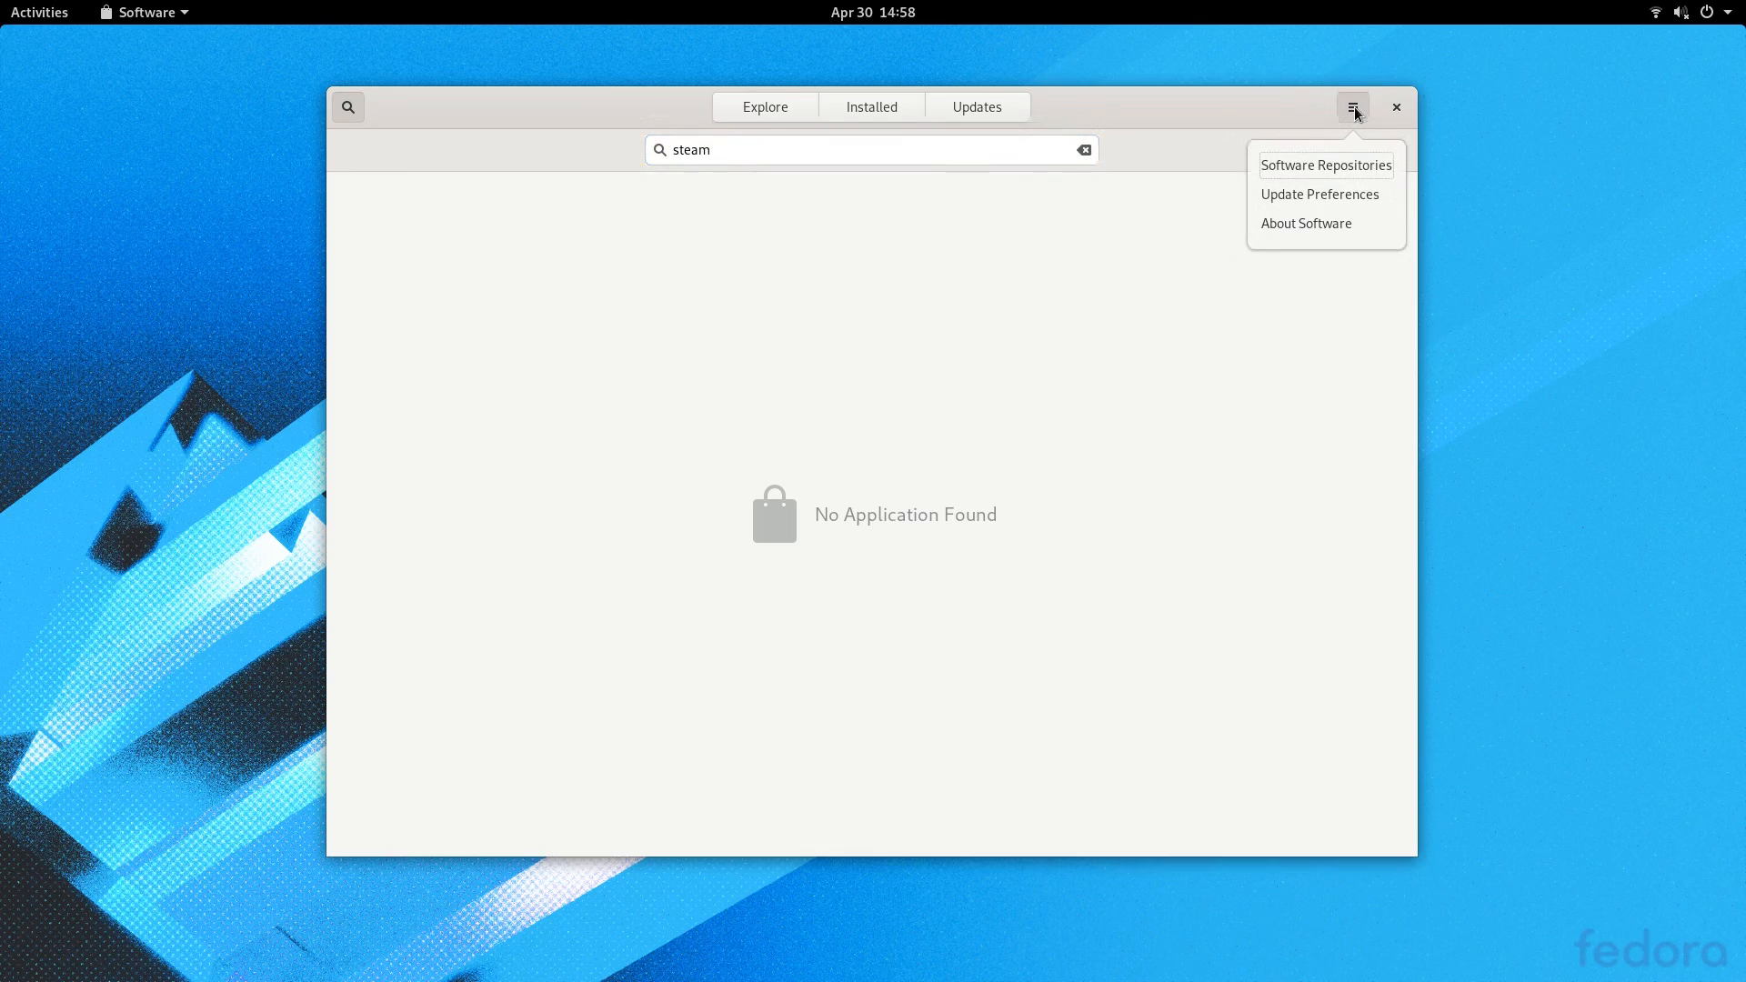
left_click(1320, 194)
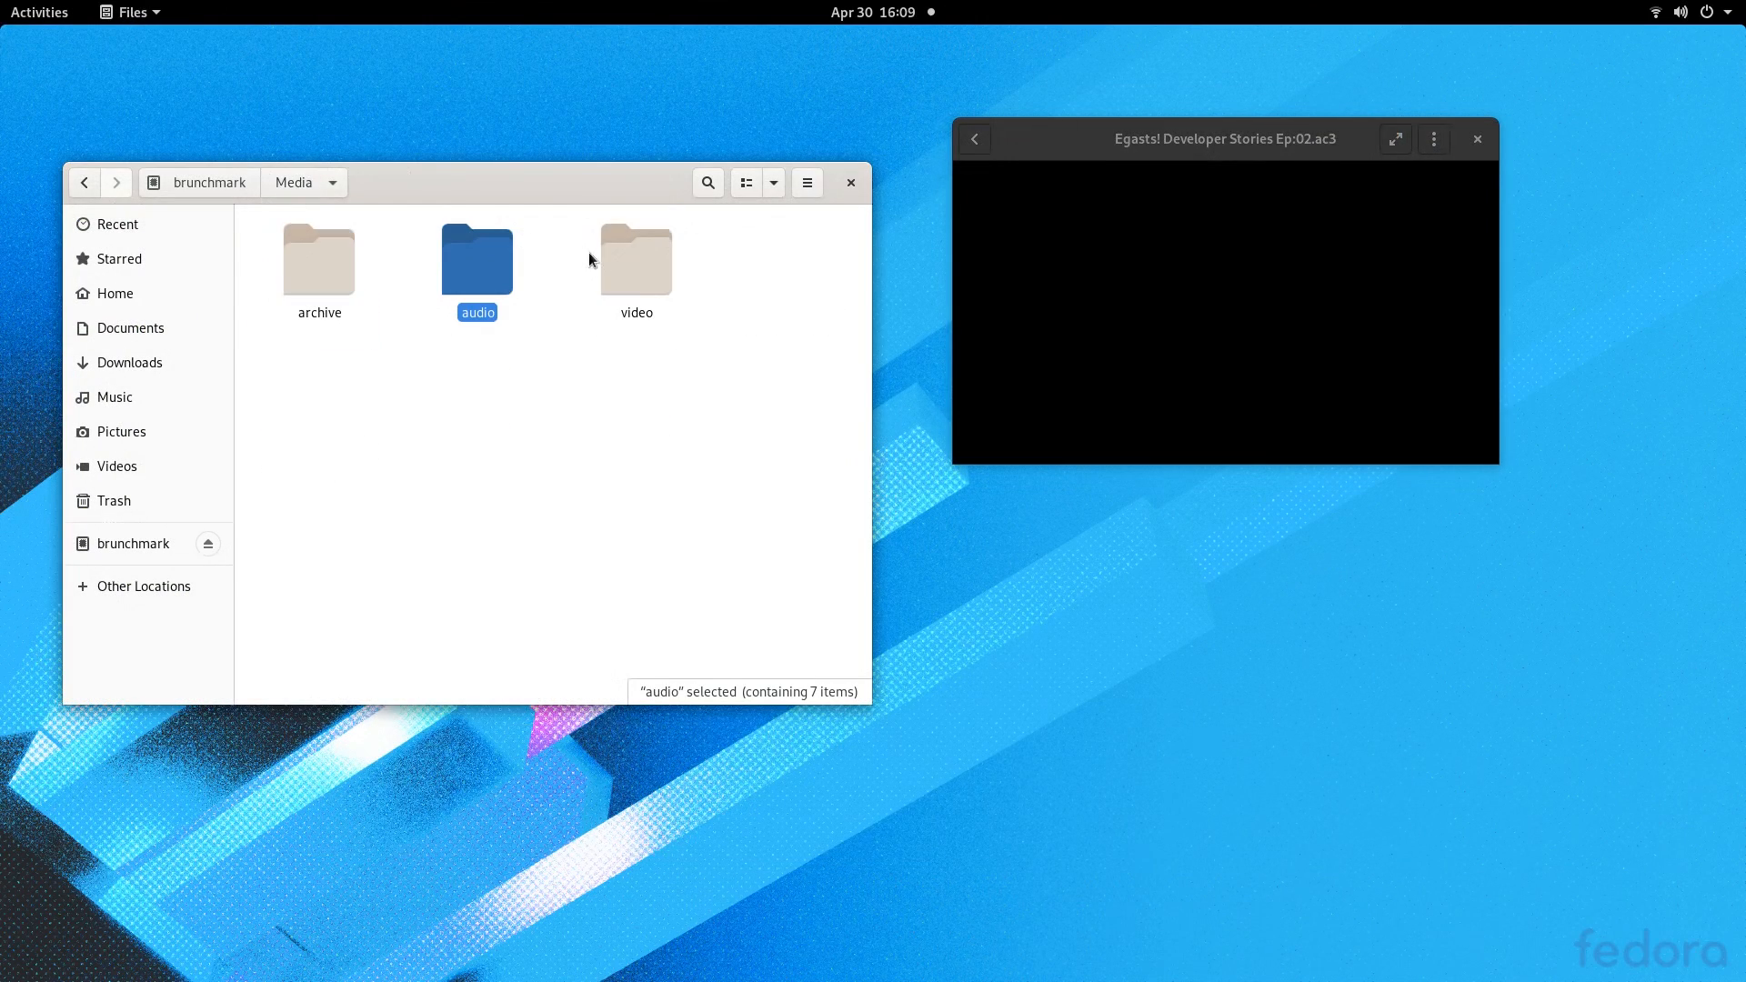
Step: Play the DivX AVI and FLV samples in the video folder, which fail on missing MPEG-4 decoders
double_click(636, 262)
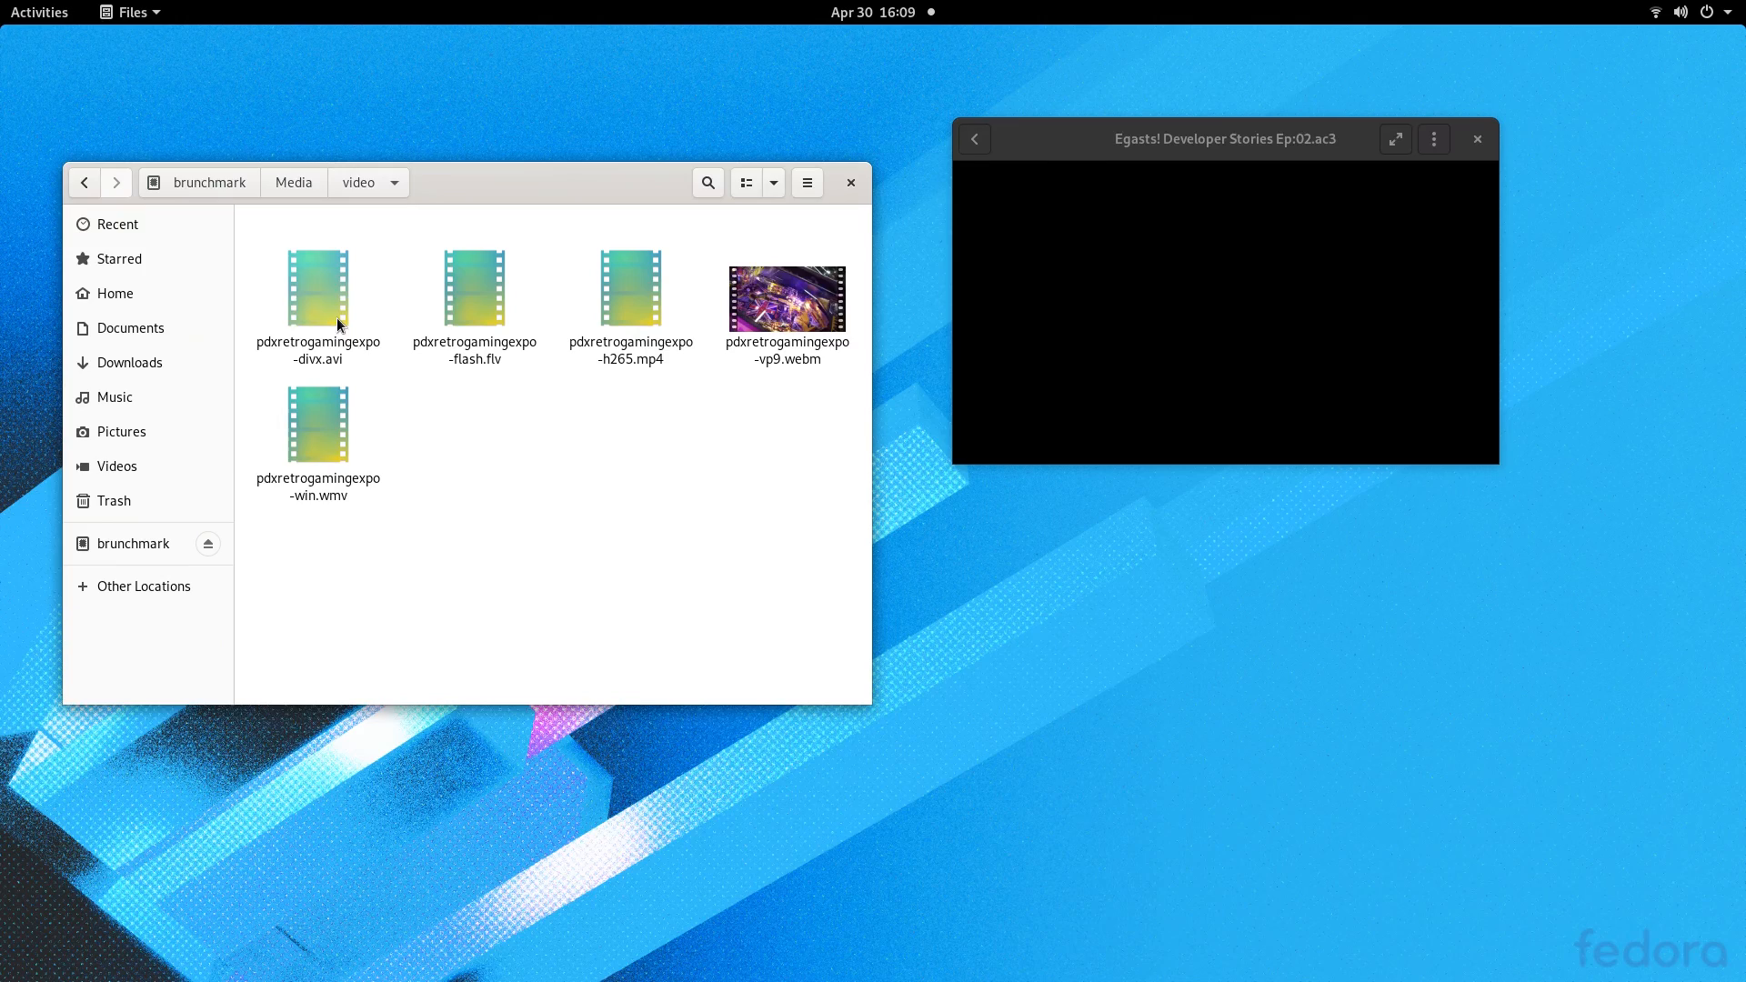
double_click(317, 295)
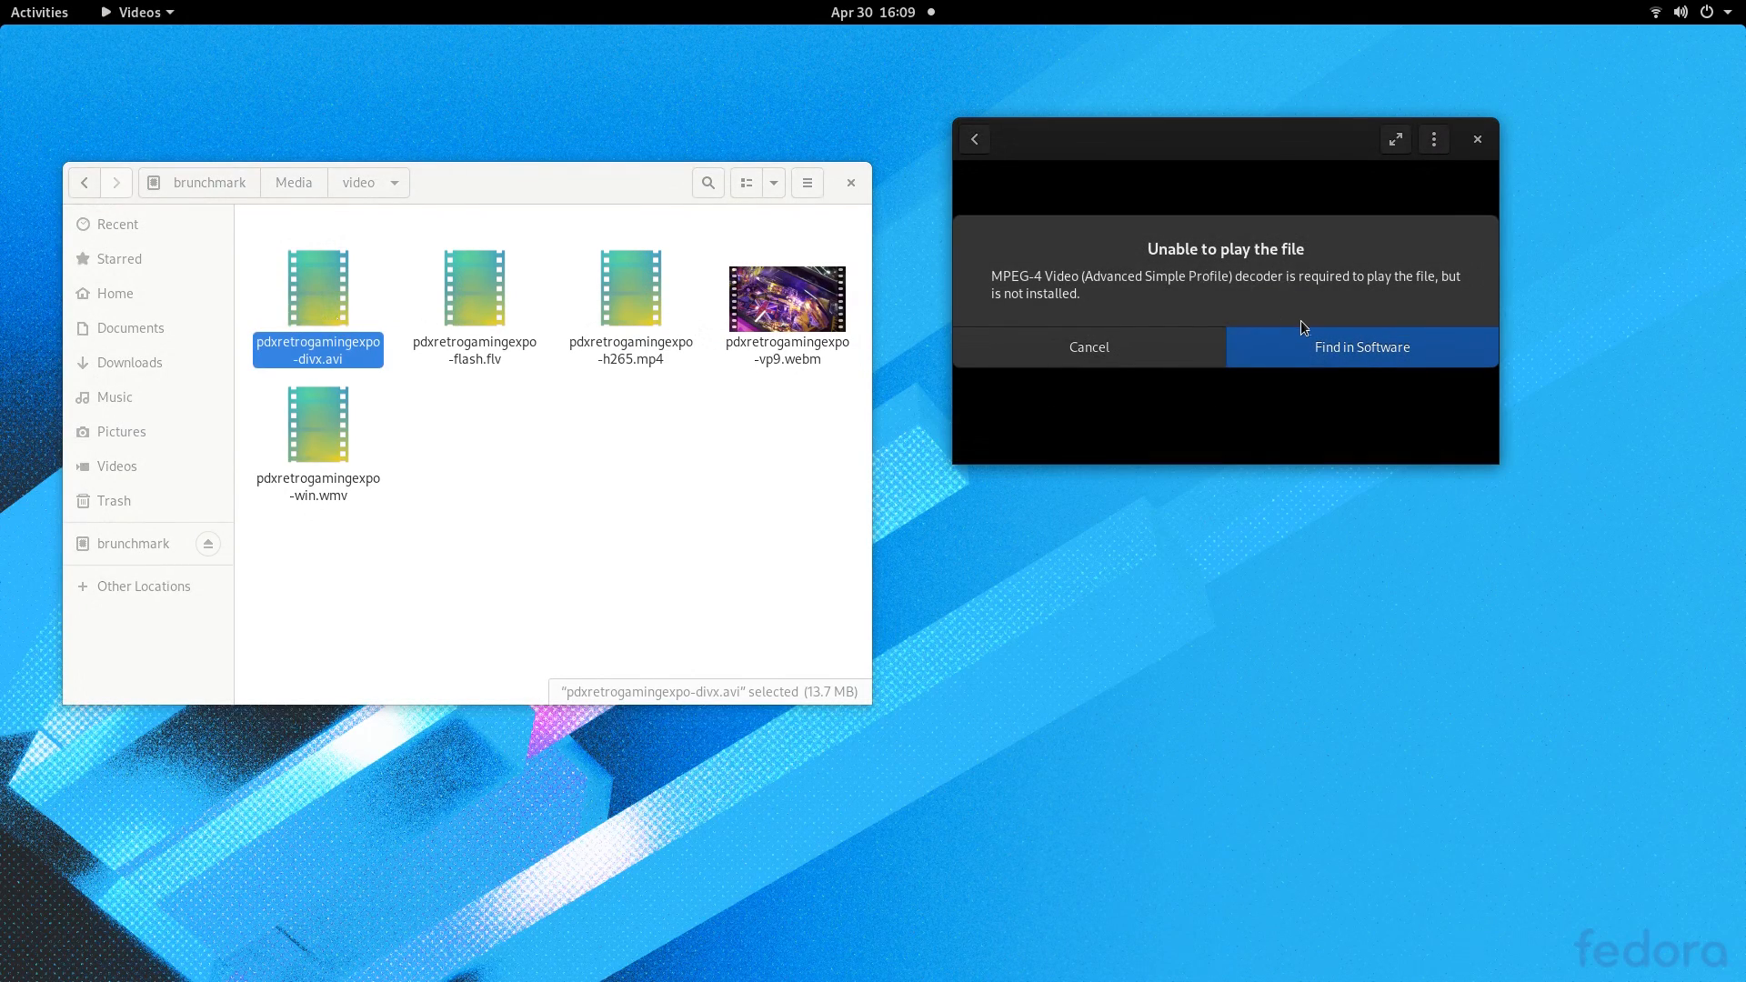
left_click(1360, 347)
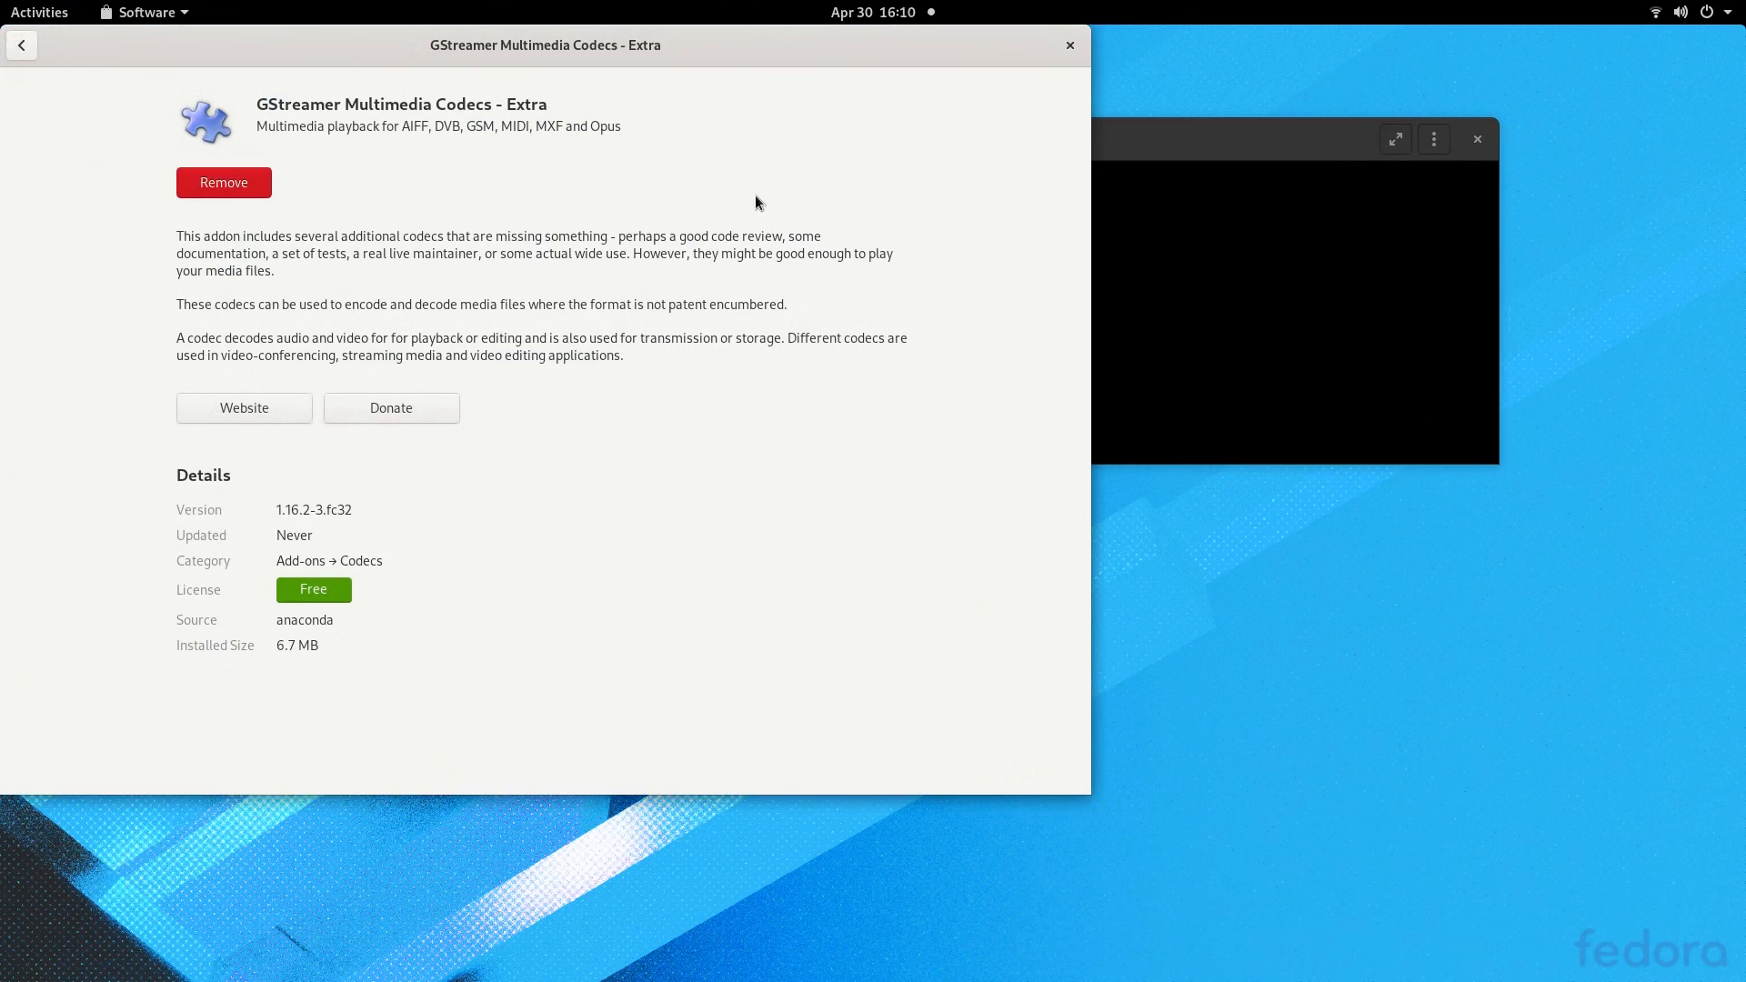
mouse_move(275, 676)
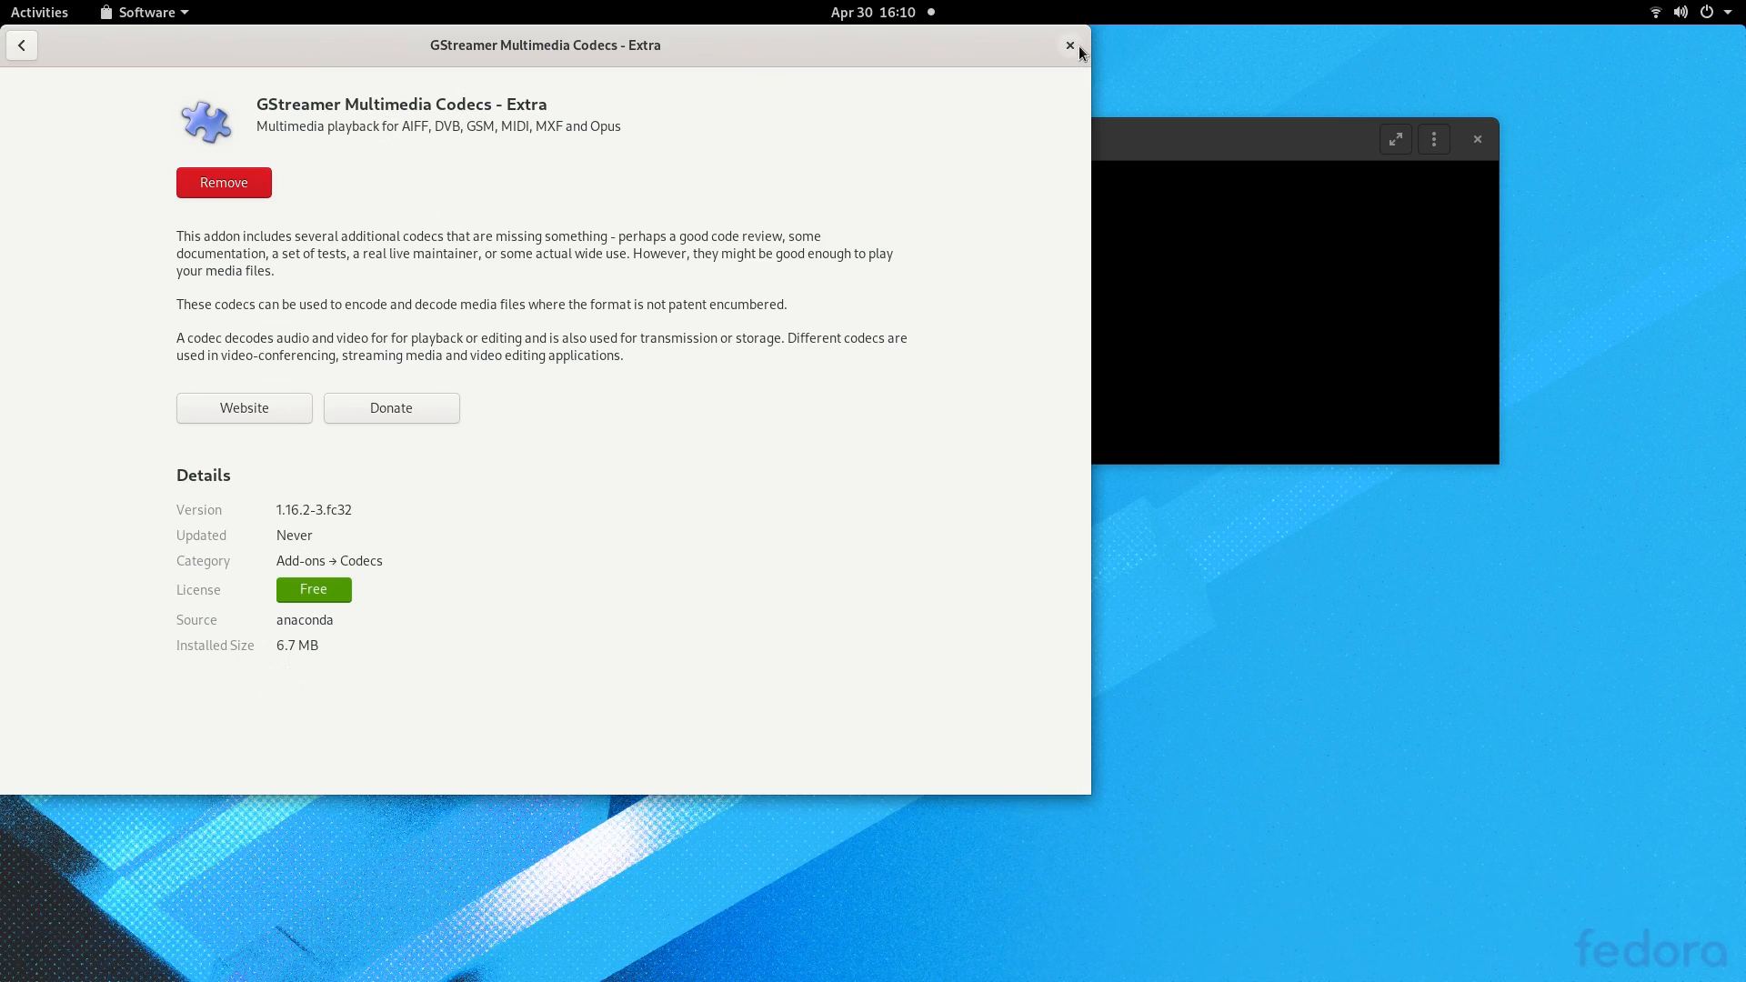
left_click(1068, 46)
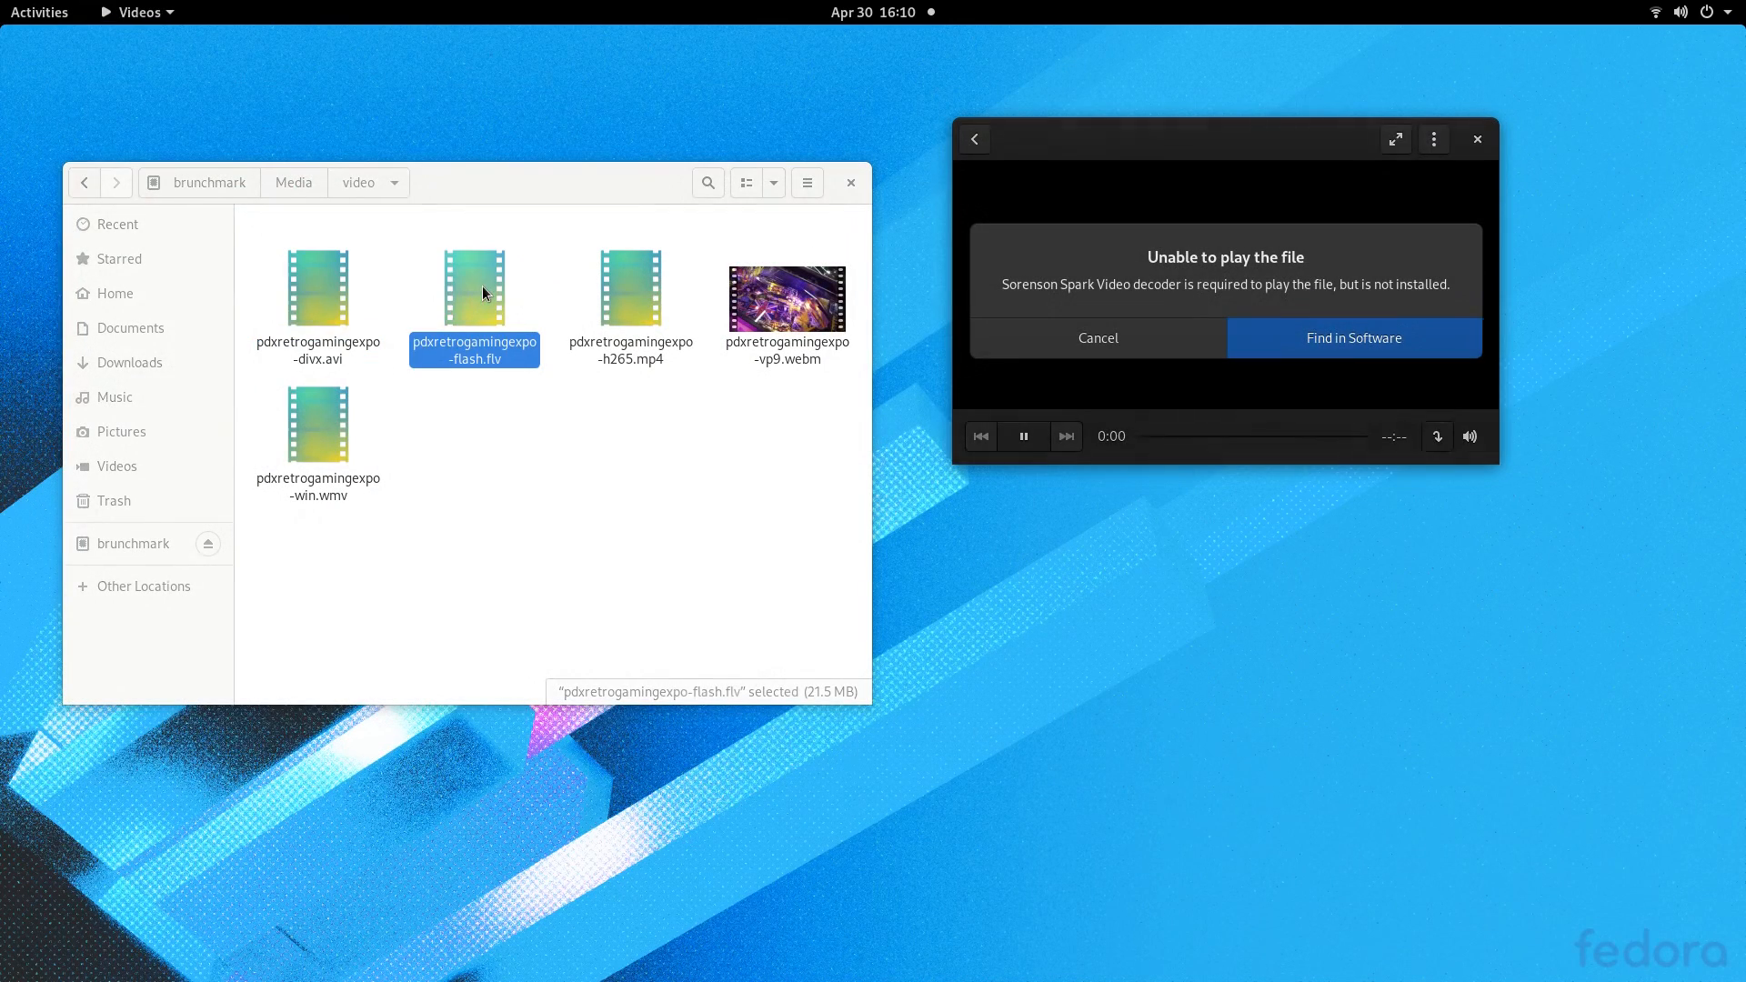
left_click(1096, 337)
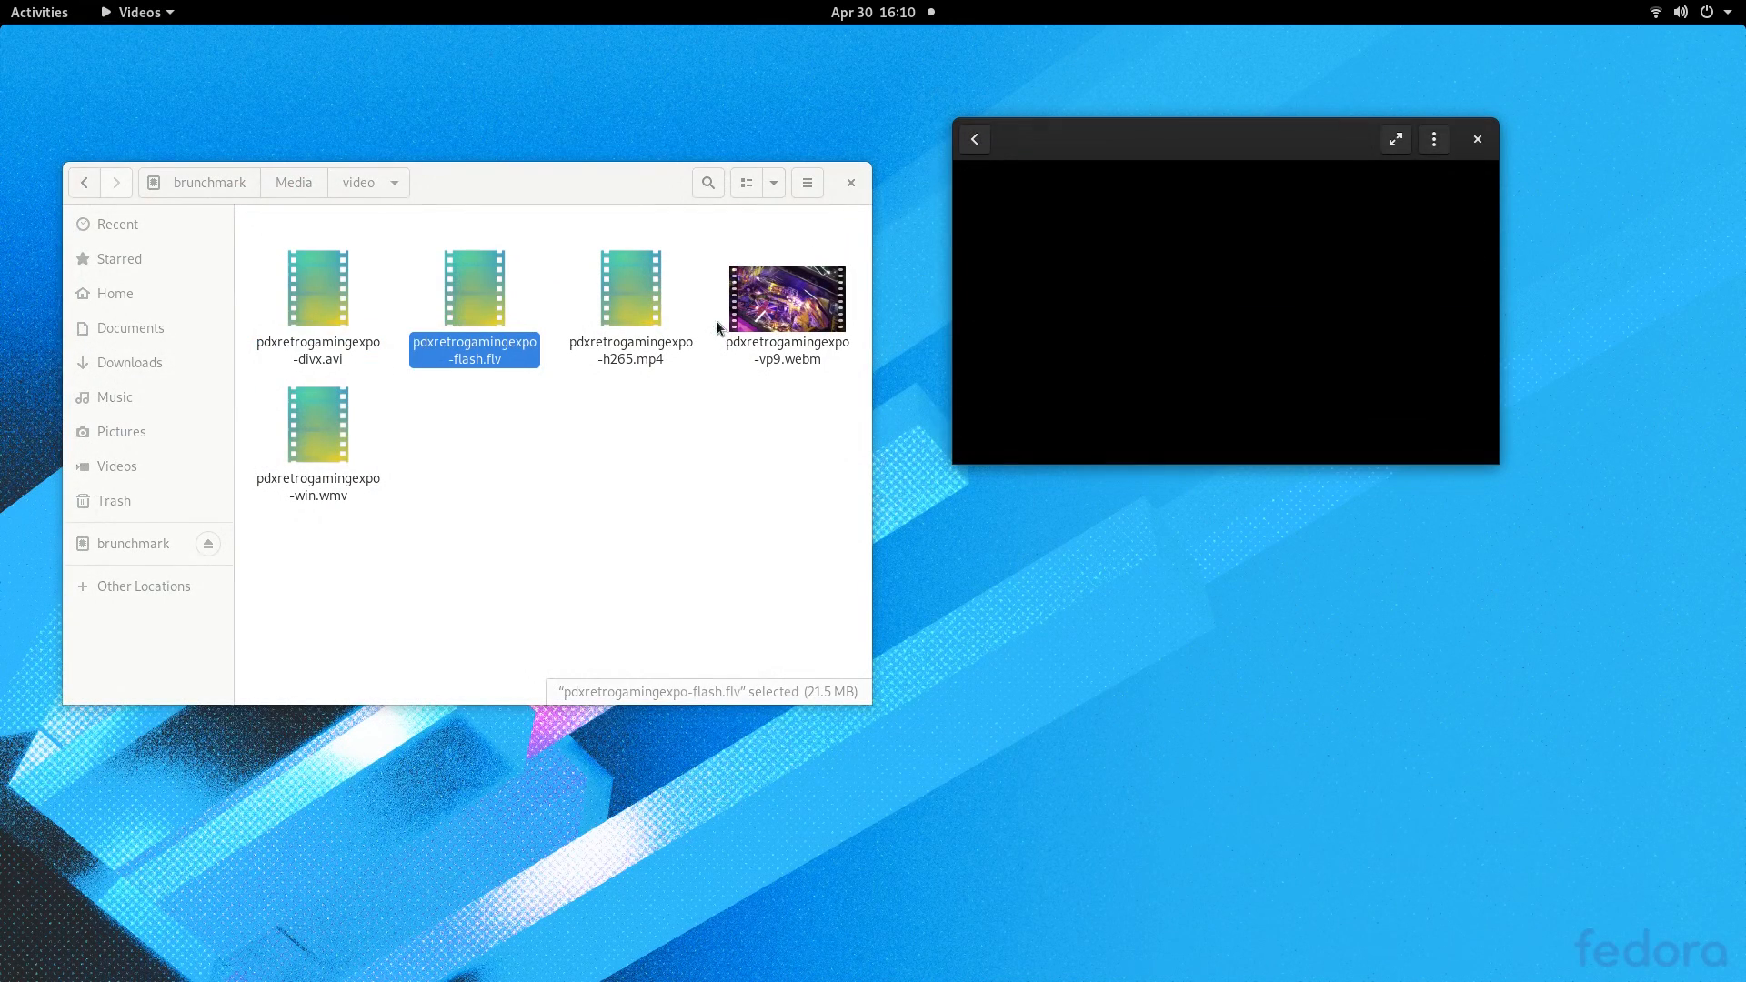
Step: Try the H.265 MP4 and WMV clips, which fail, then play the VP9 WebM pinball clip
double_click(630, 297)
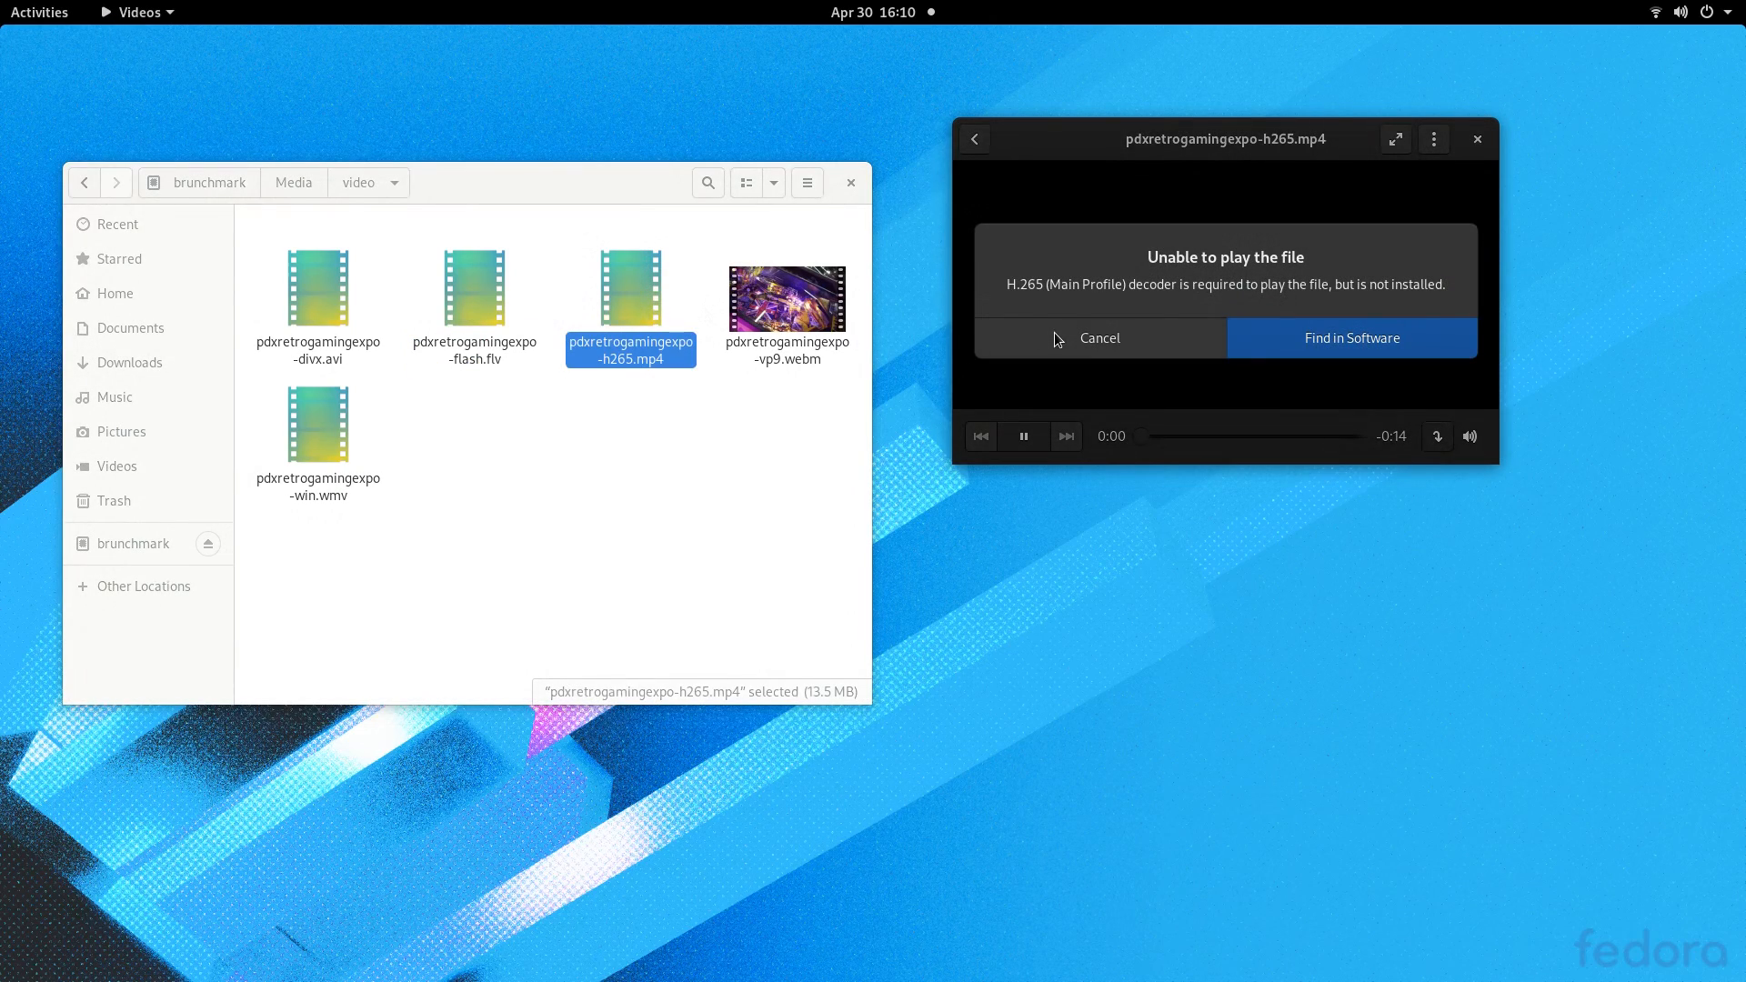
double_click(318, 423)
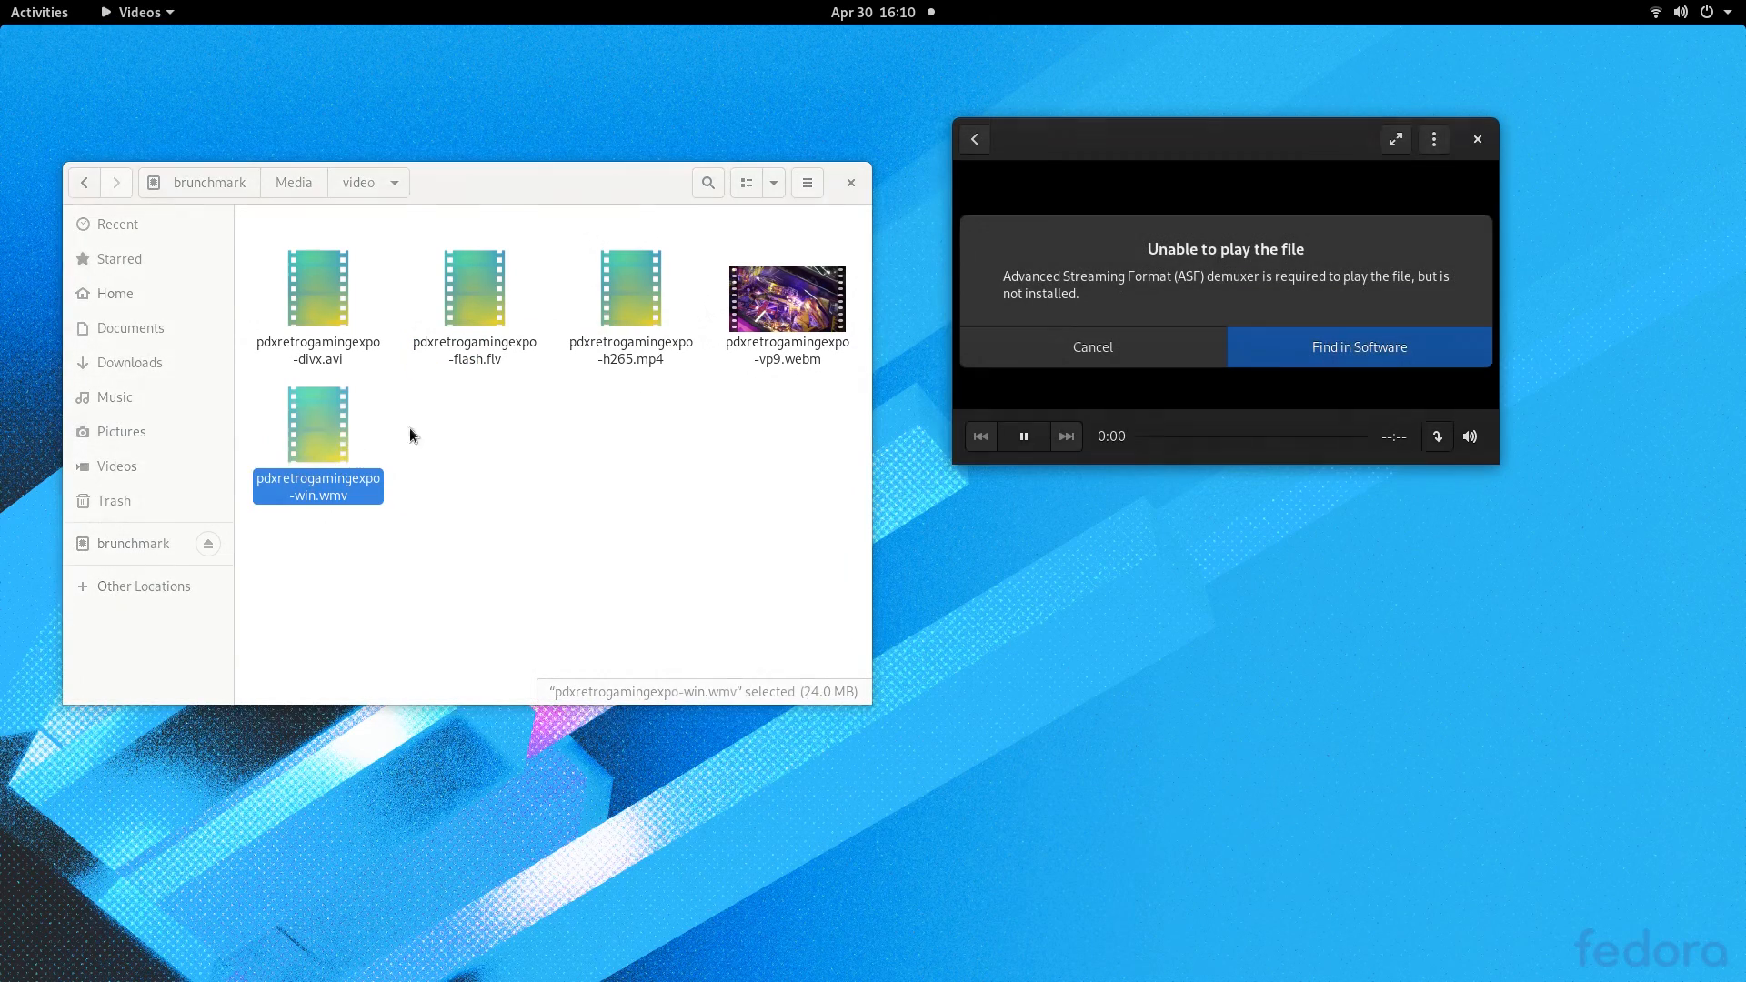
left_click(1092, 346)
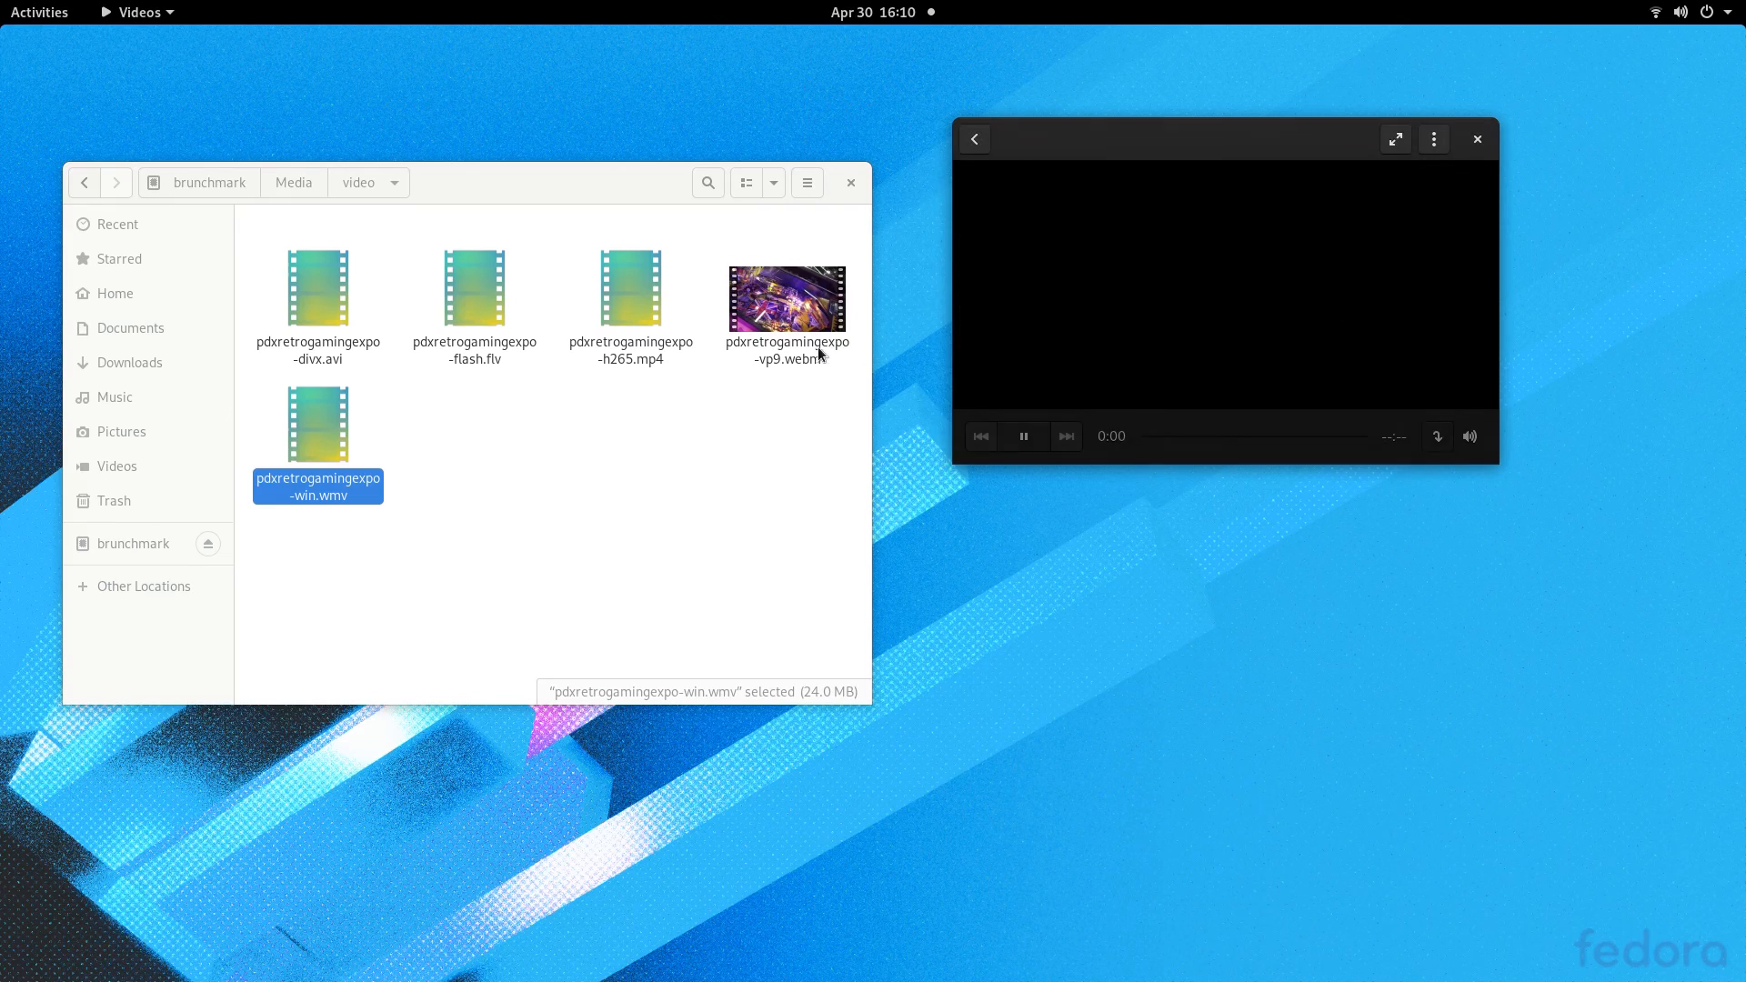
left_click(786, 297)
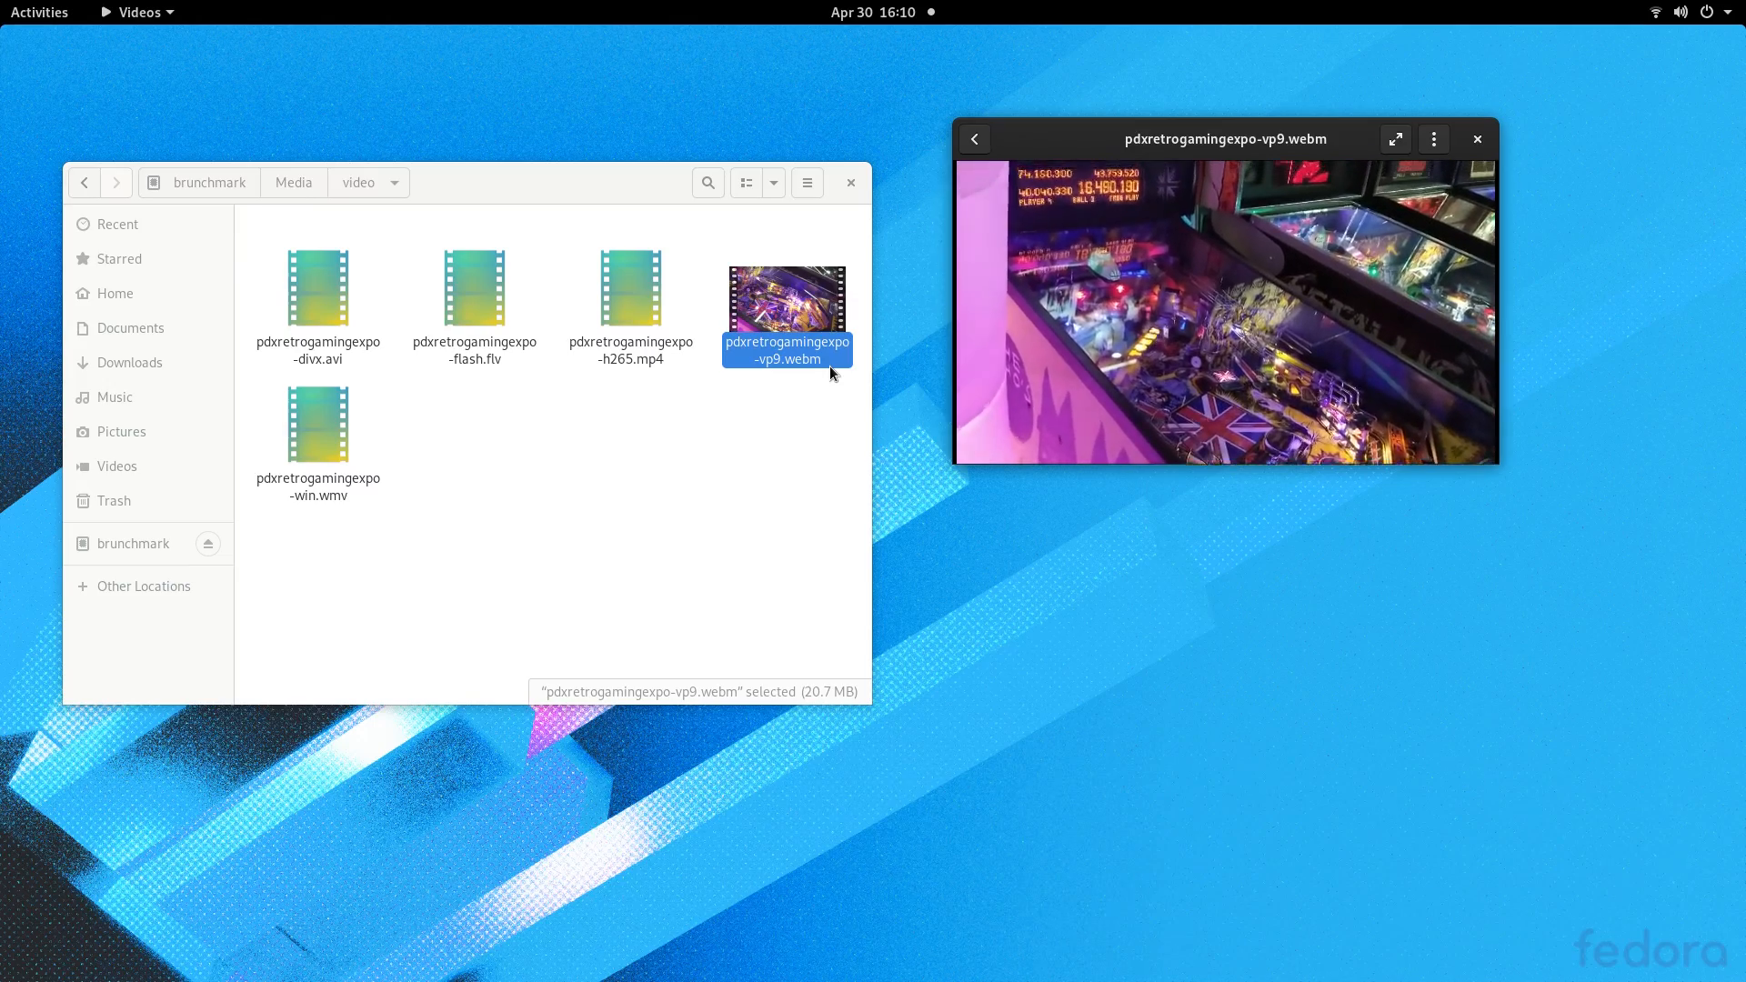
left_click(1478, 138)
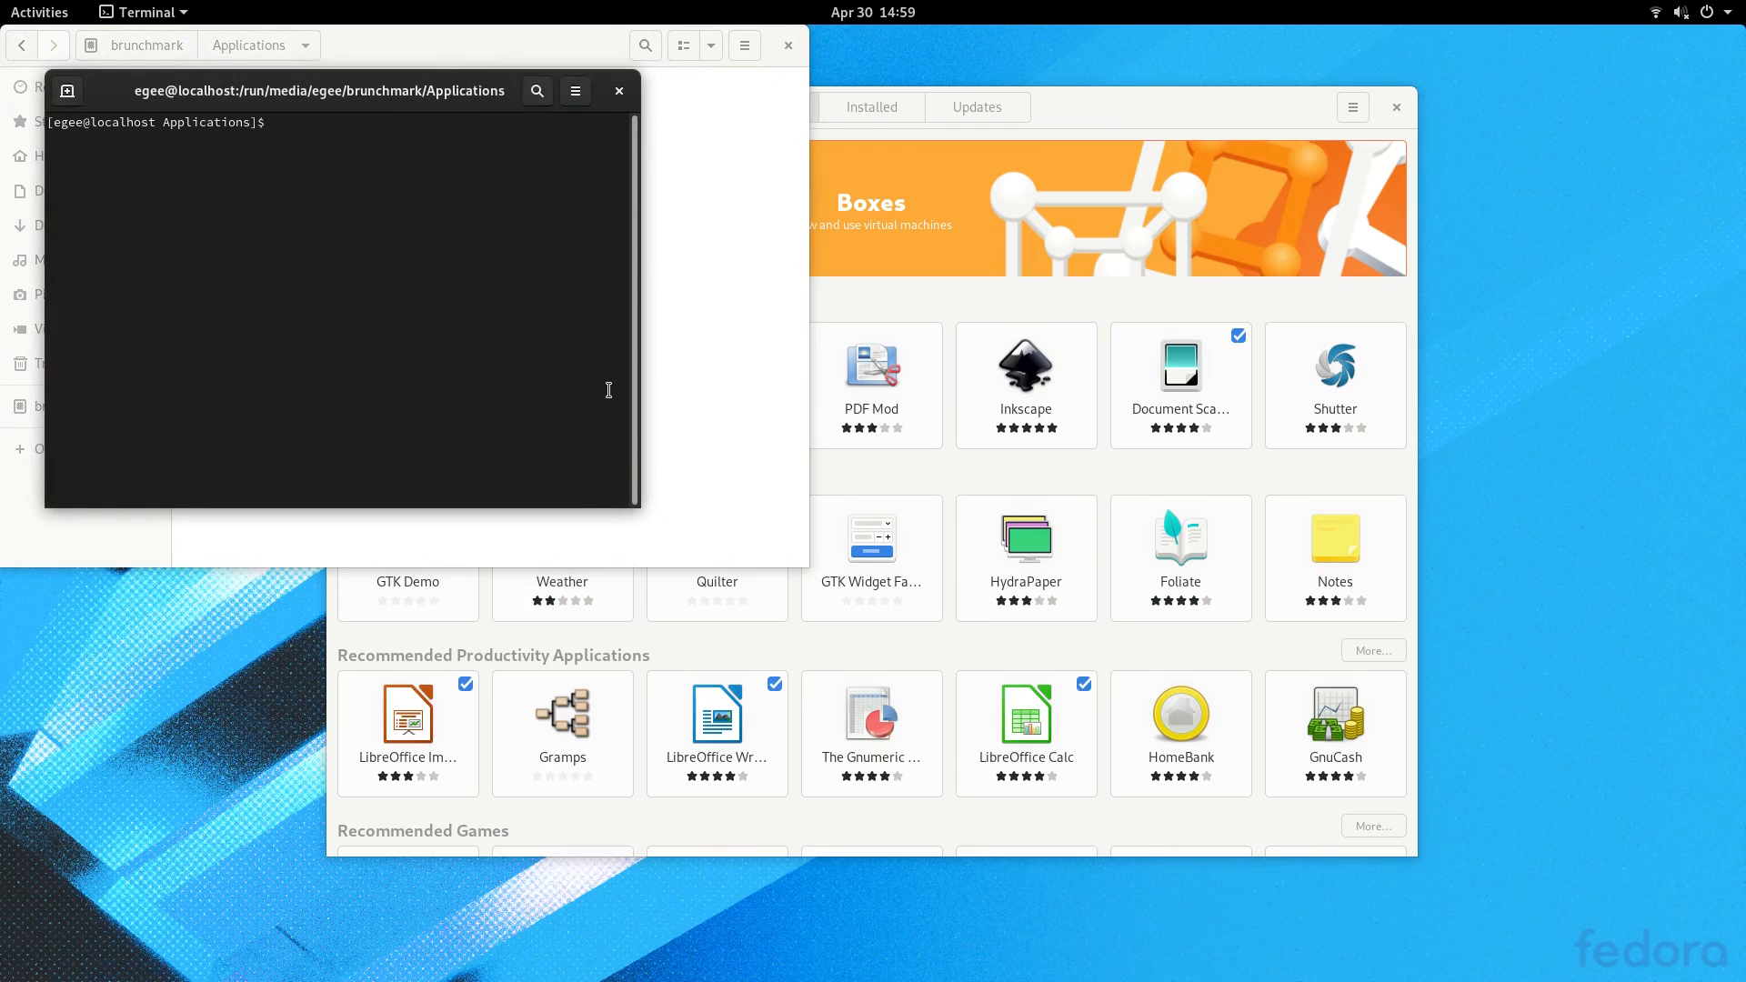
Step: Run ./kdenlive-18.12.1.appimage, which fails with a missing libnsl.so.1 library error
type("./kdenlive-18.12.1.appimage")
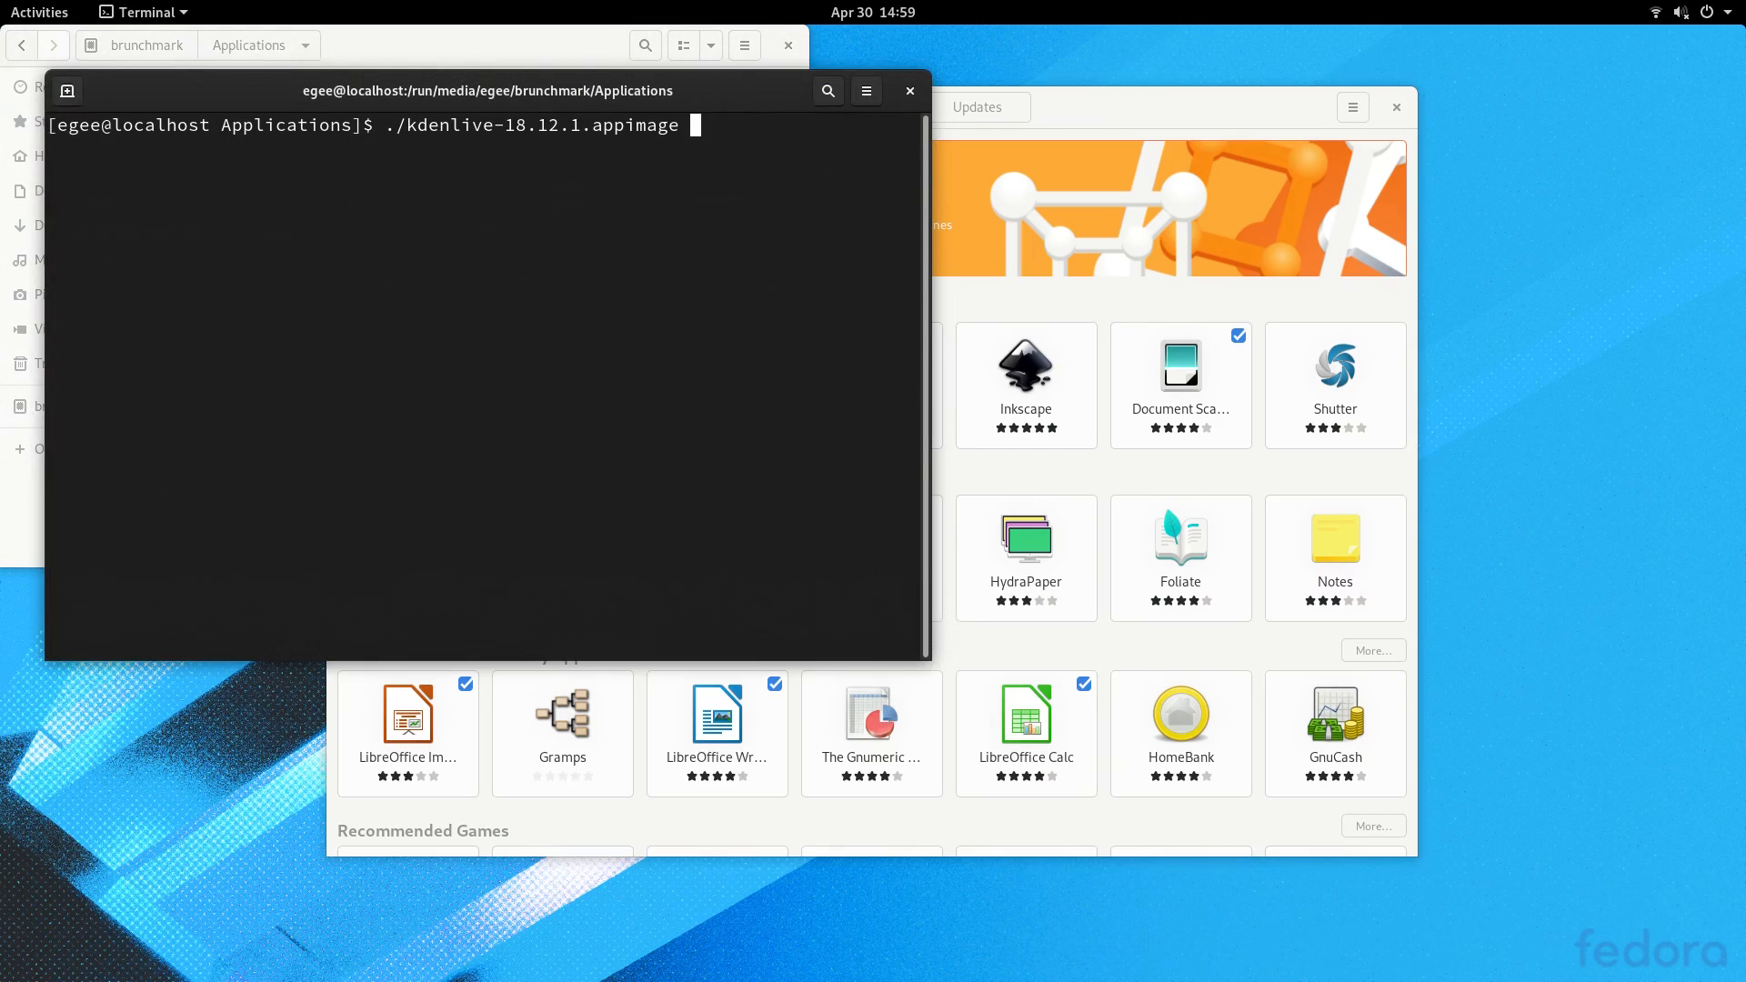
key("Return")
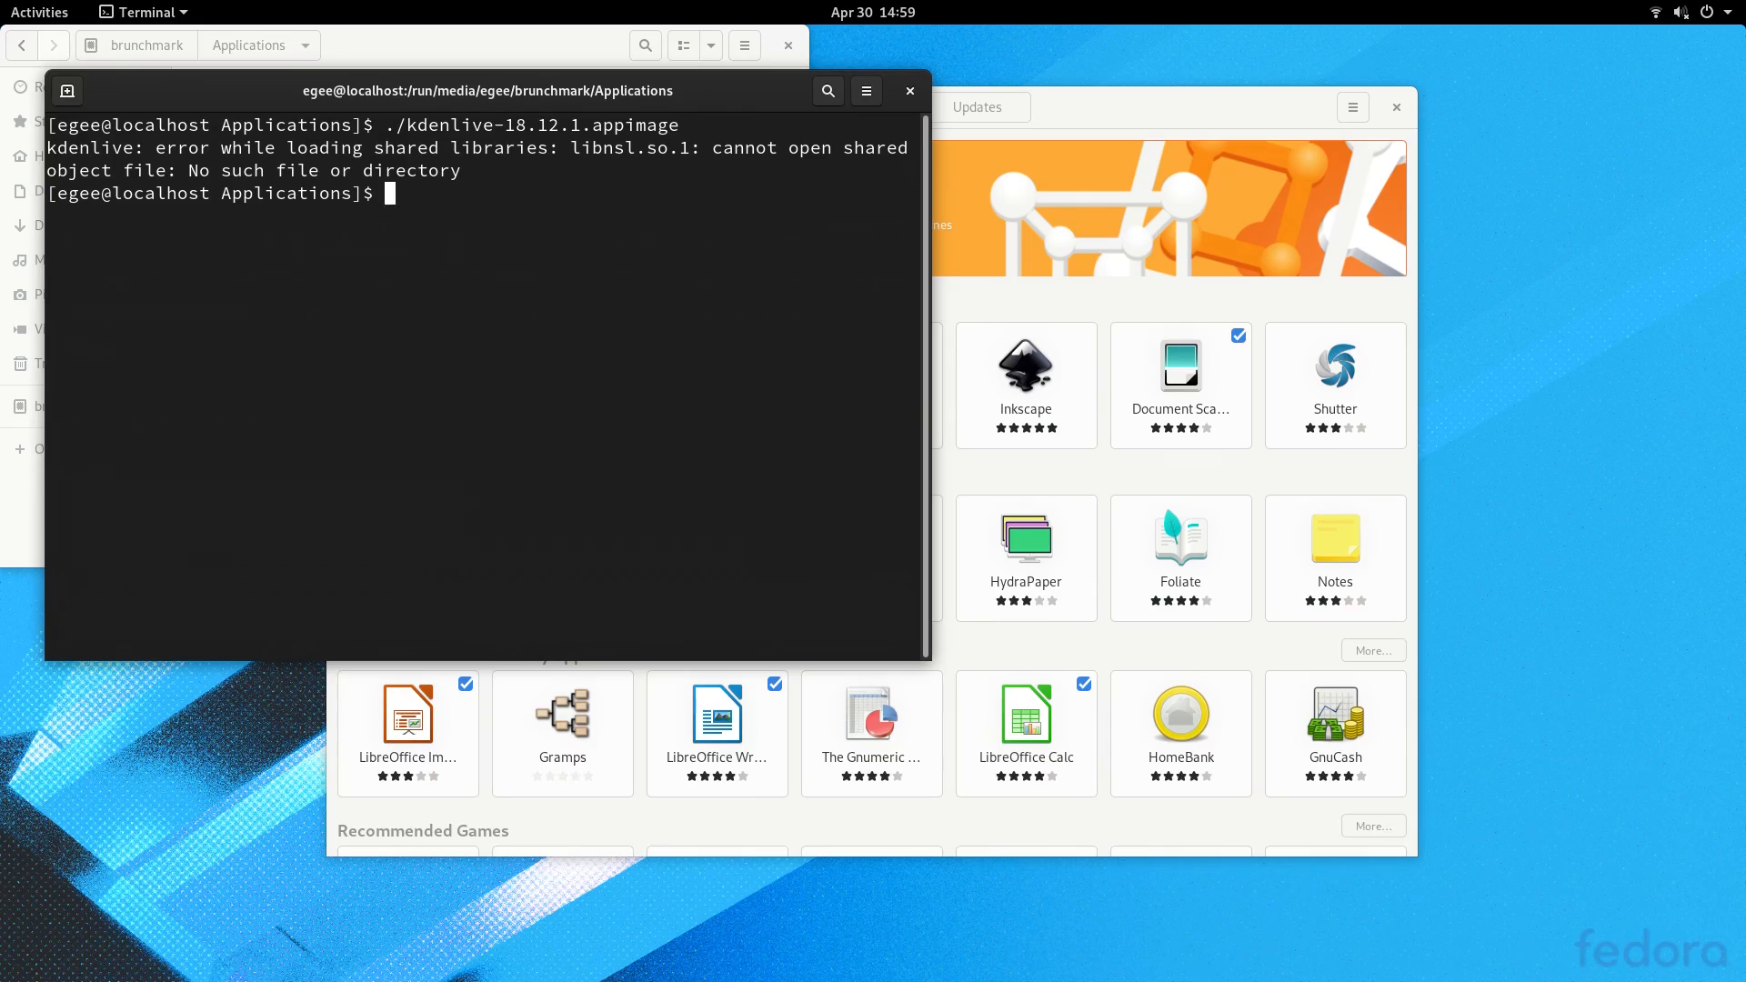
double_click(629, 148)
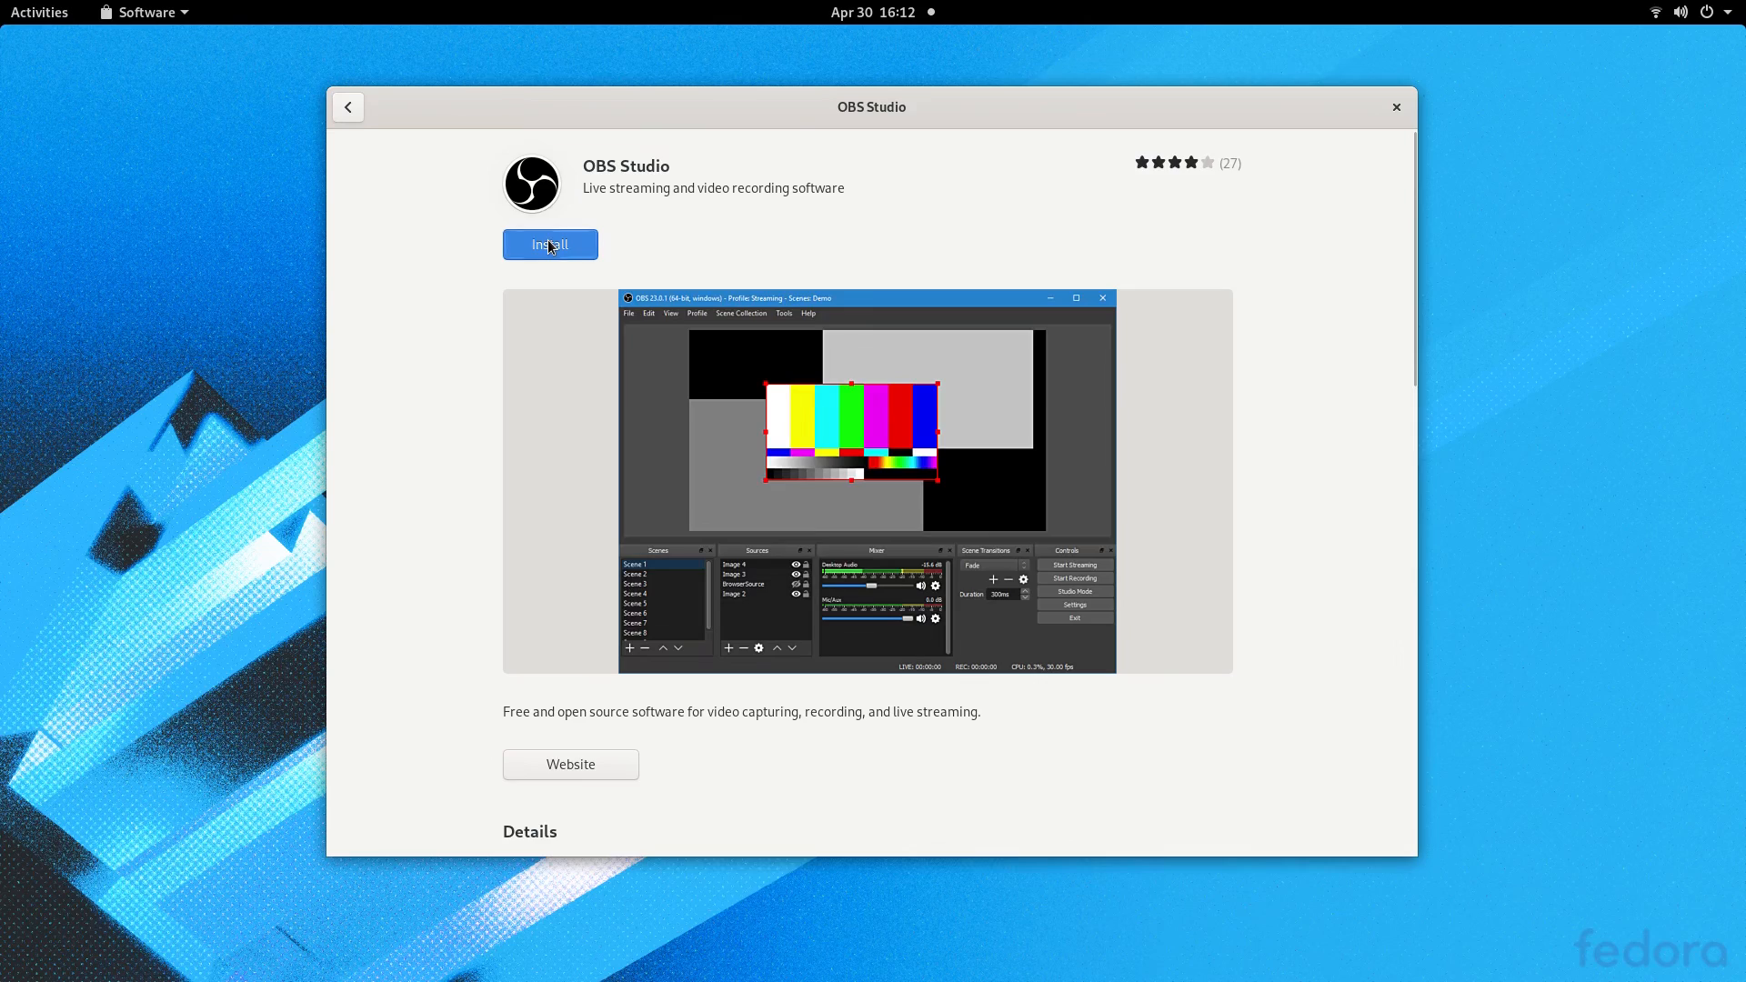
Step: Install OBS Studio and apply the wizard's recording-only optimised settings
left_click(550, 244)
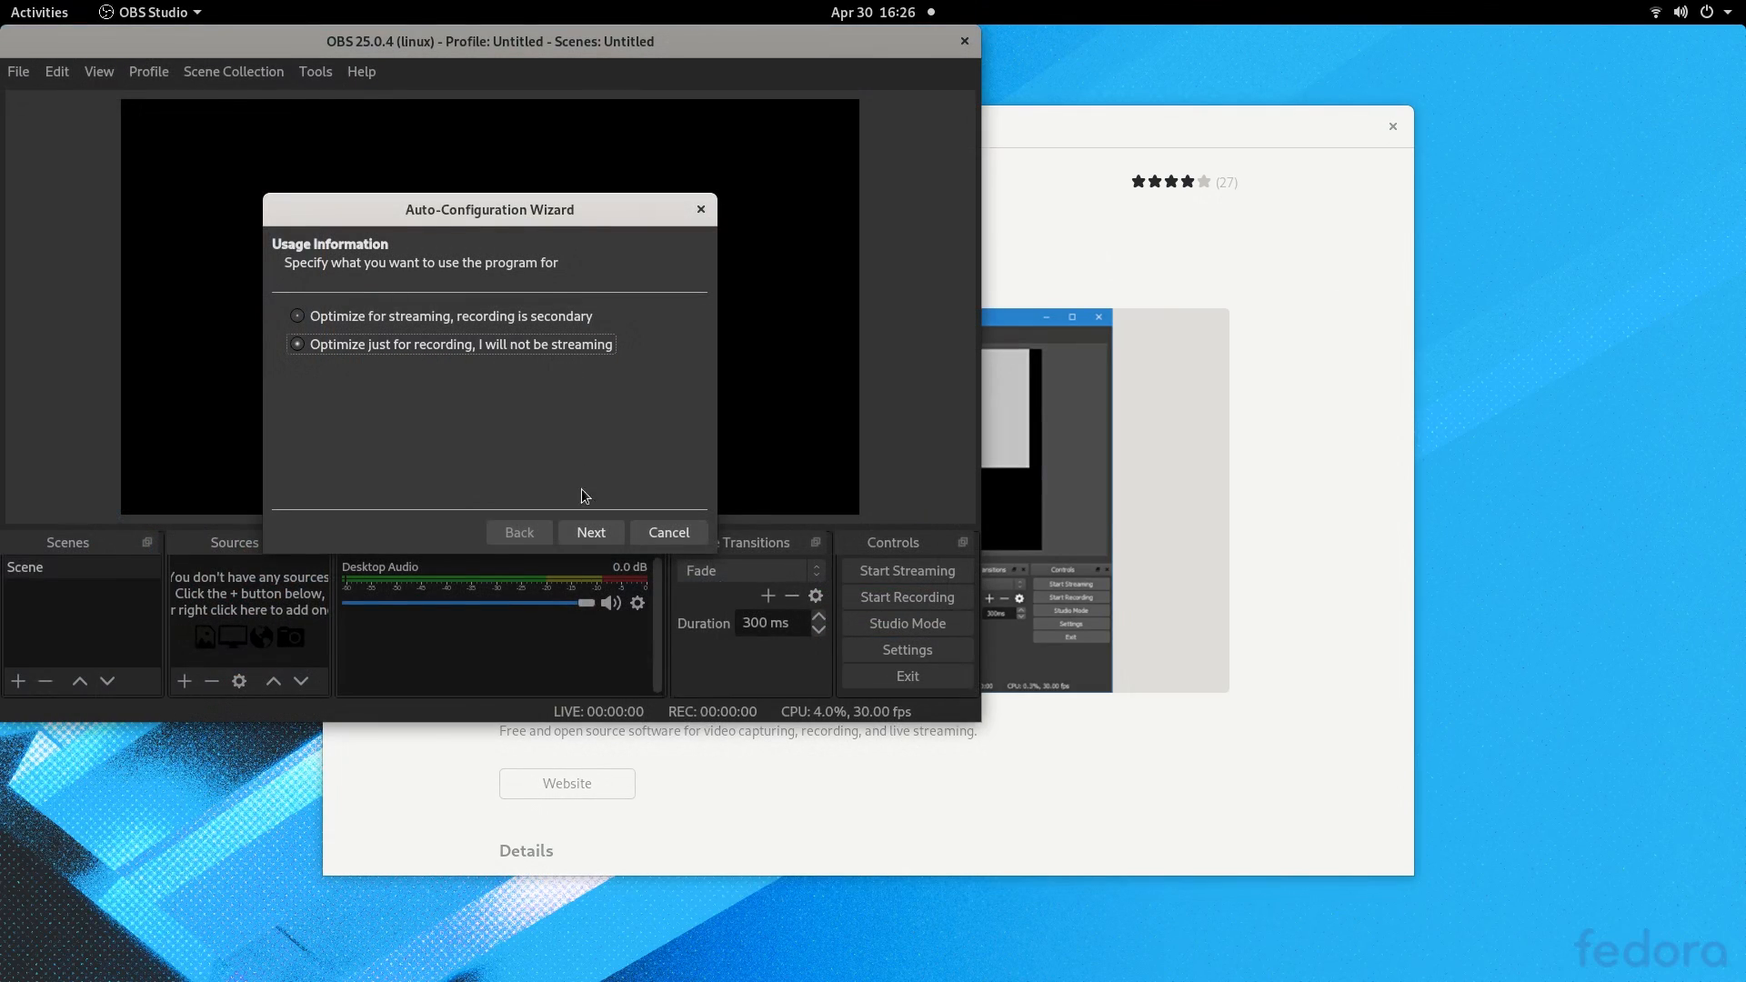
left_click(591, 531)
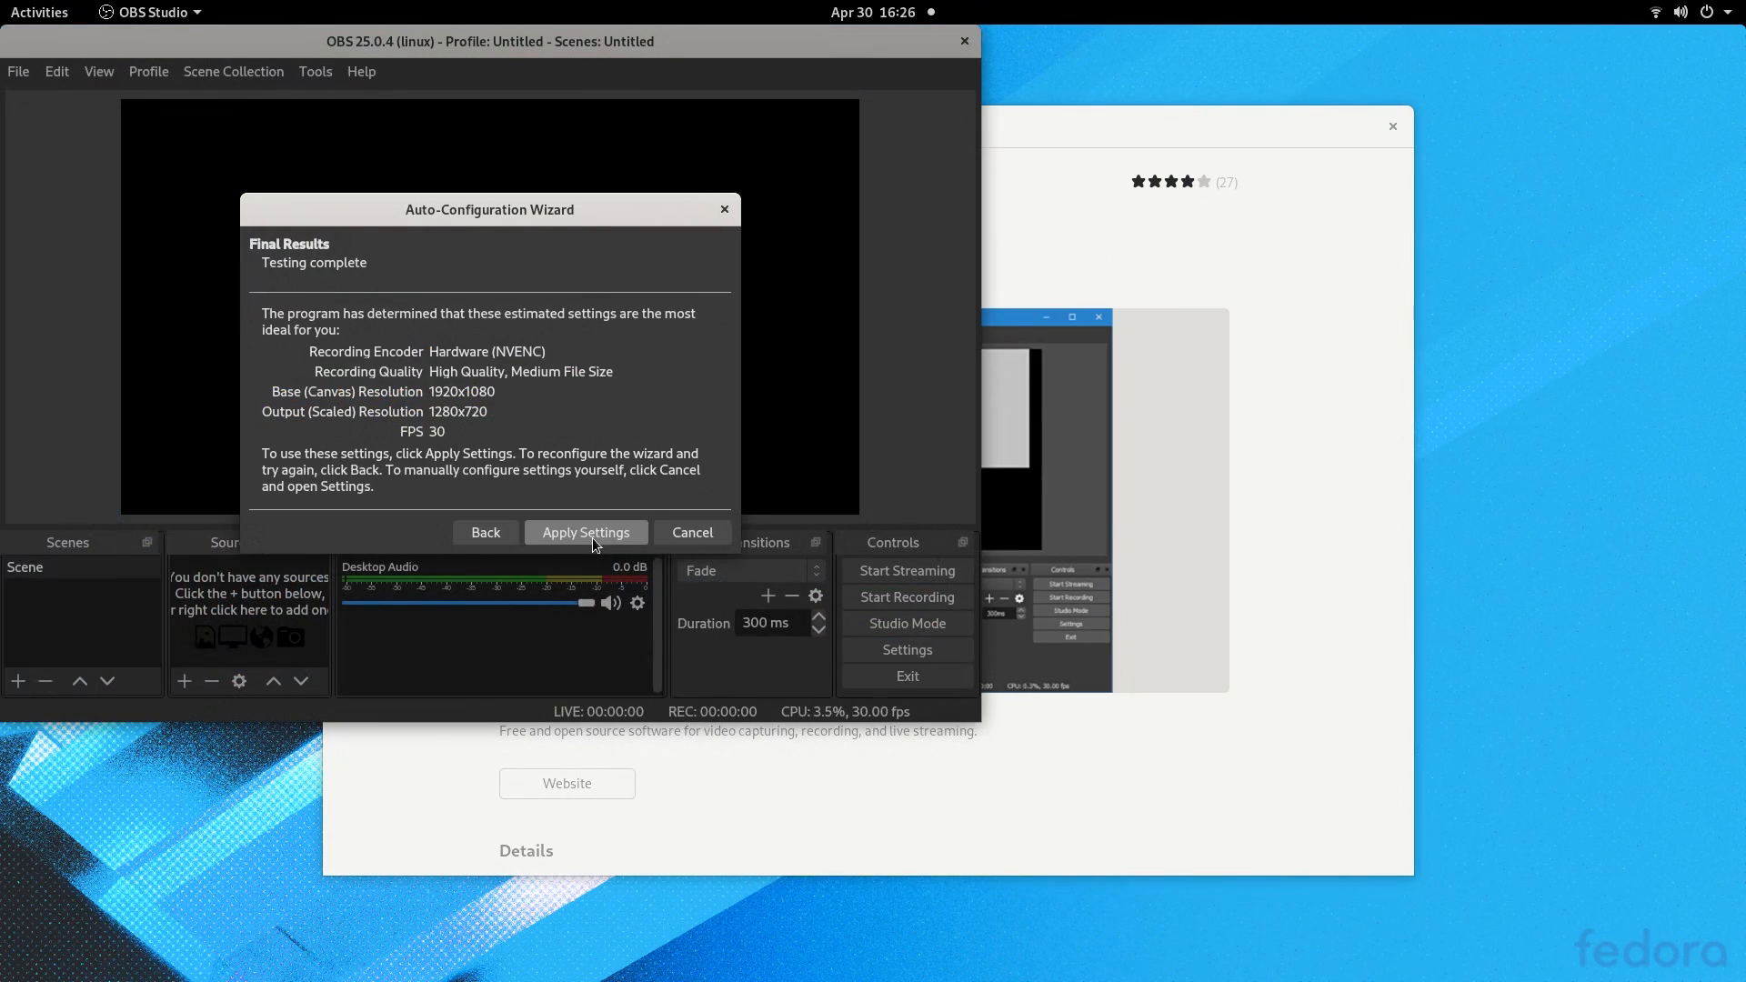
left_click(585, 532)
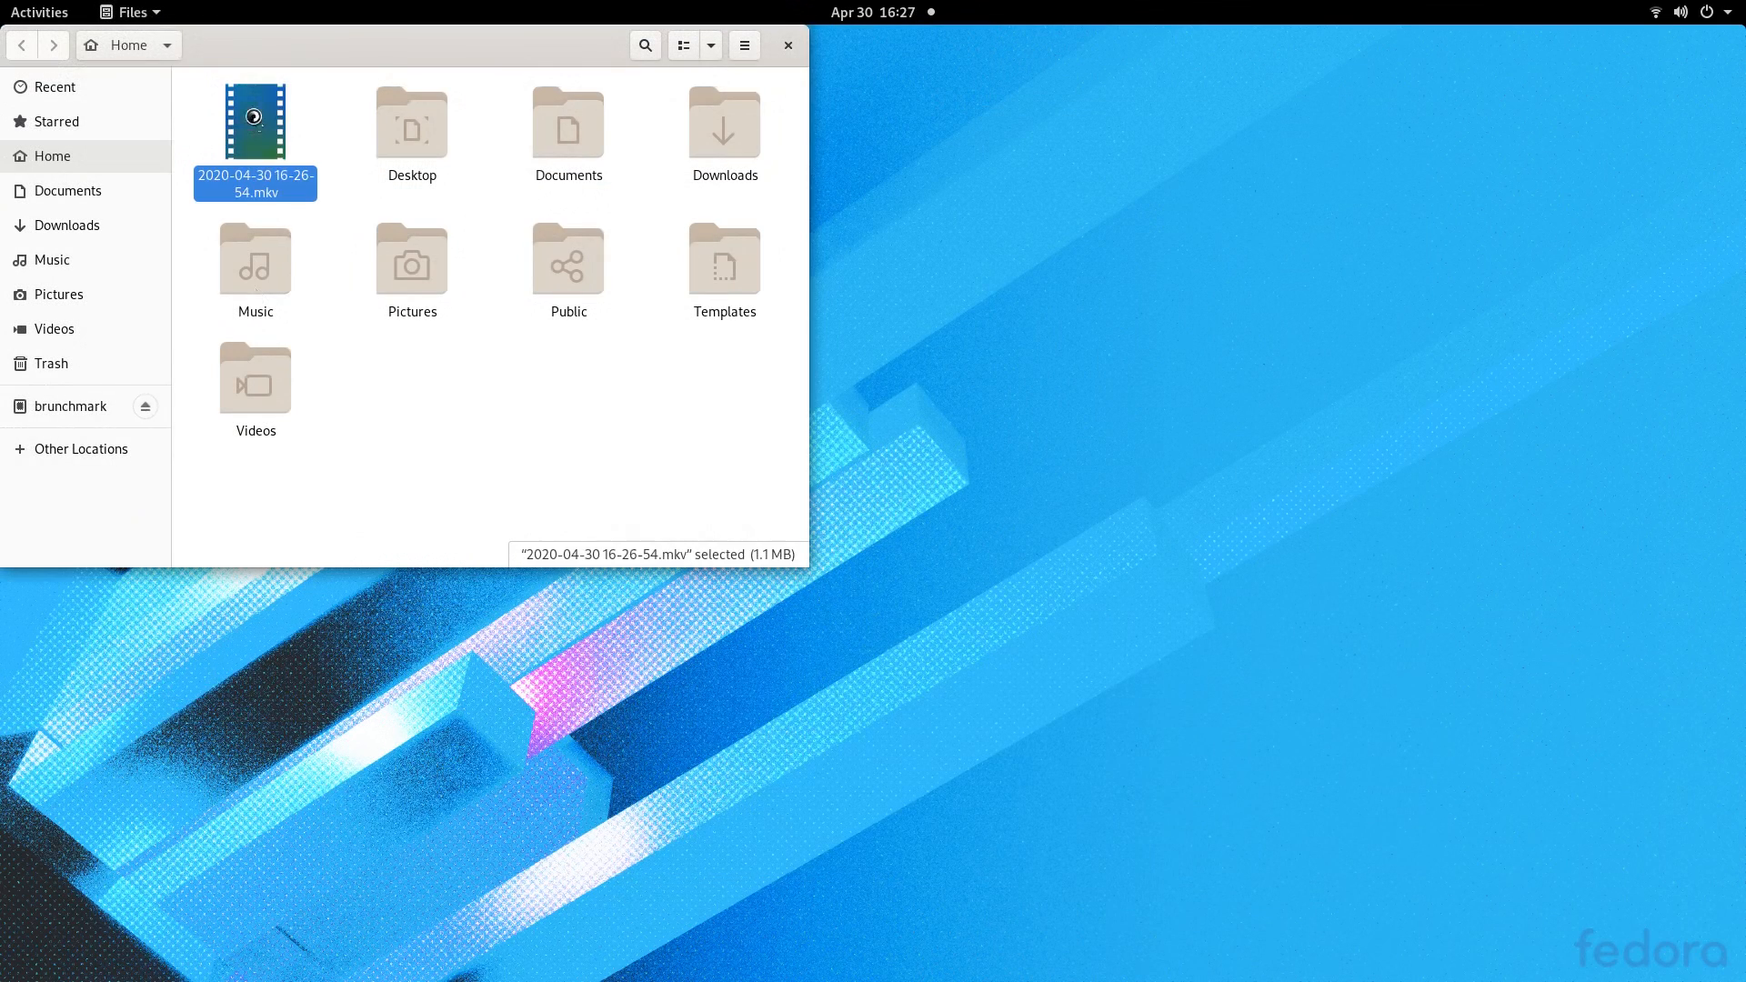
Step: Open the new MKV recording in Videos, which lacks an H.264 decoder, and dismiss the error
double_click(253, 120)
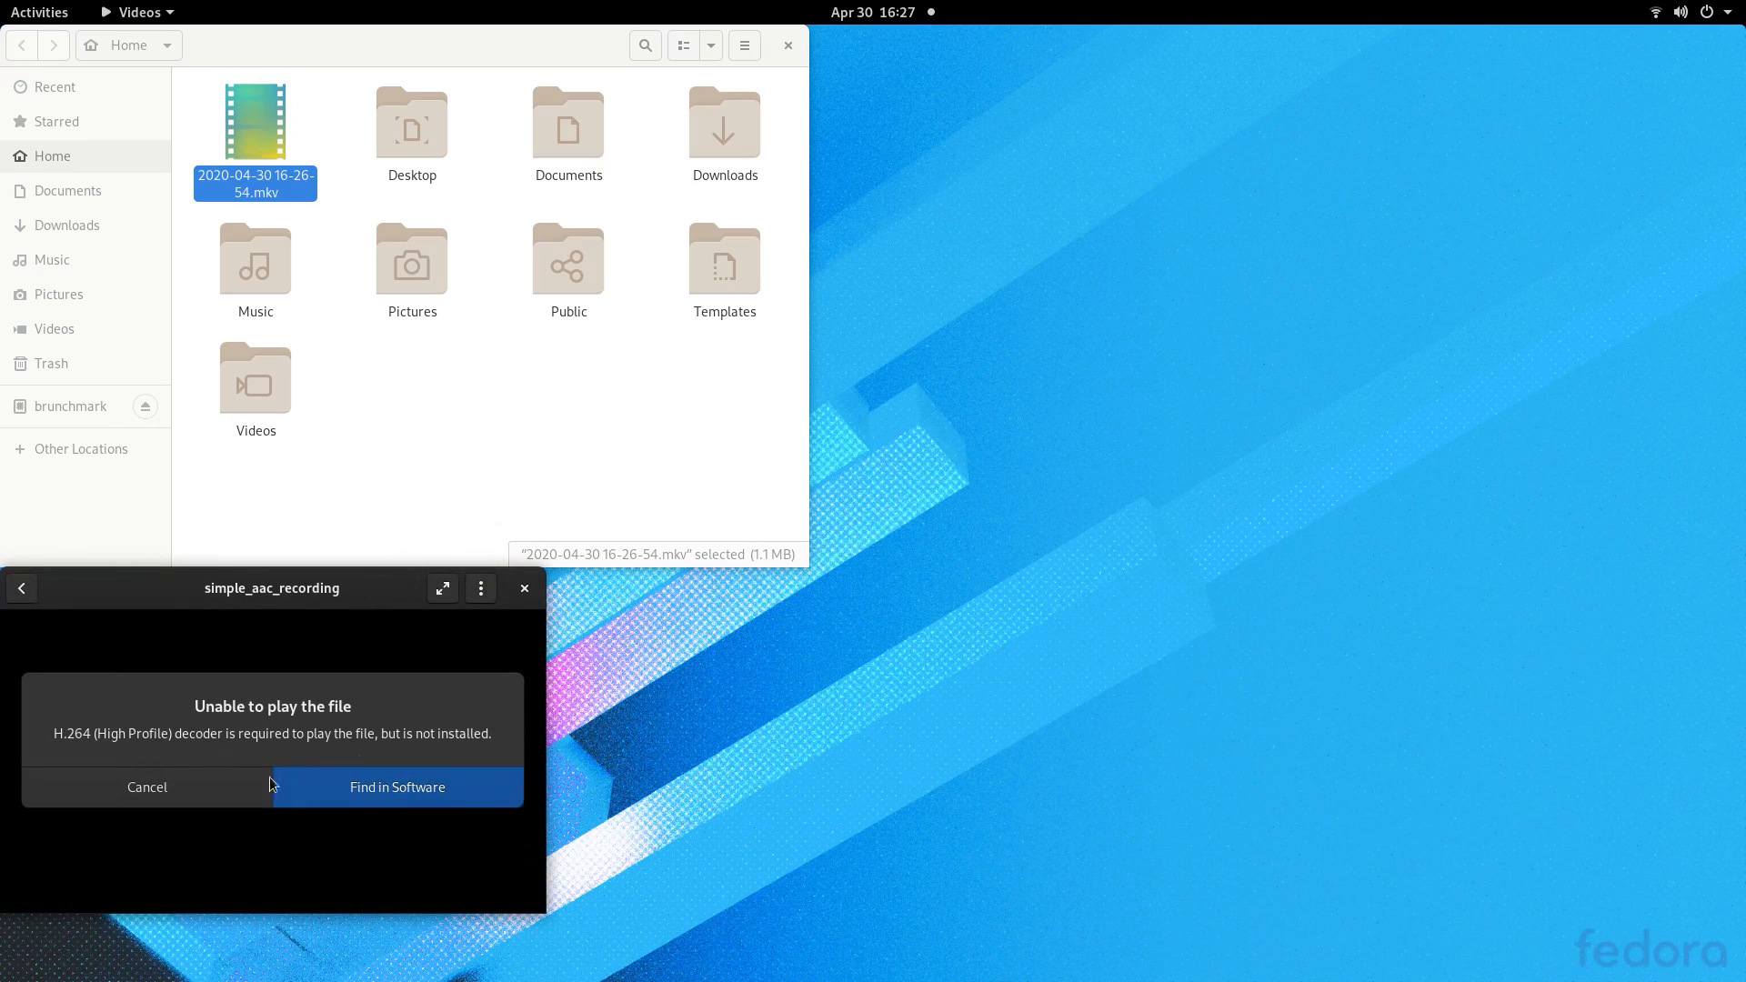
left_click(395, 787)
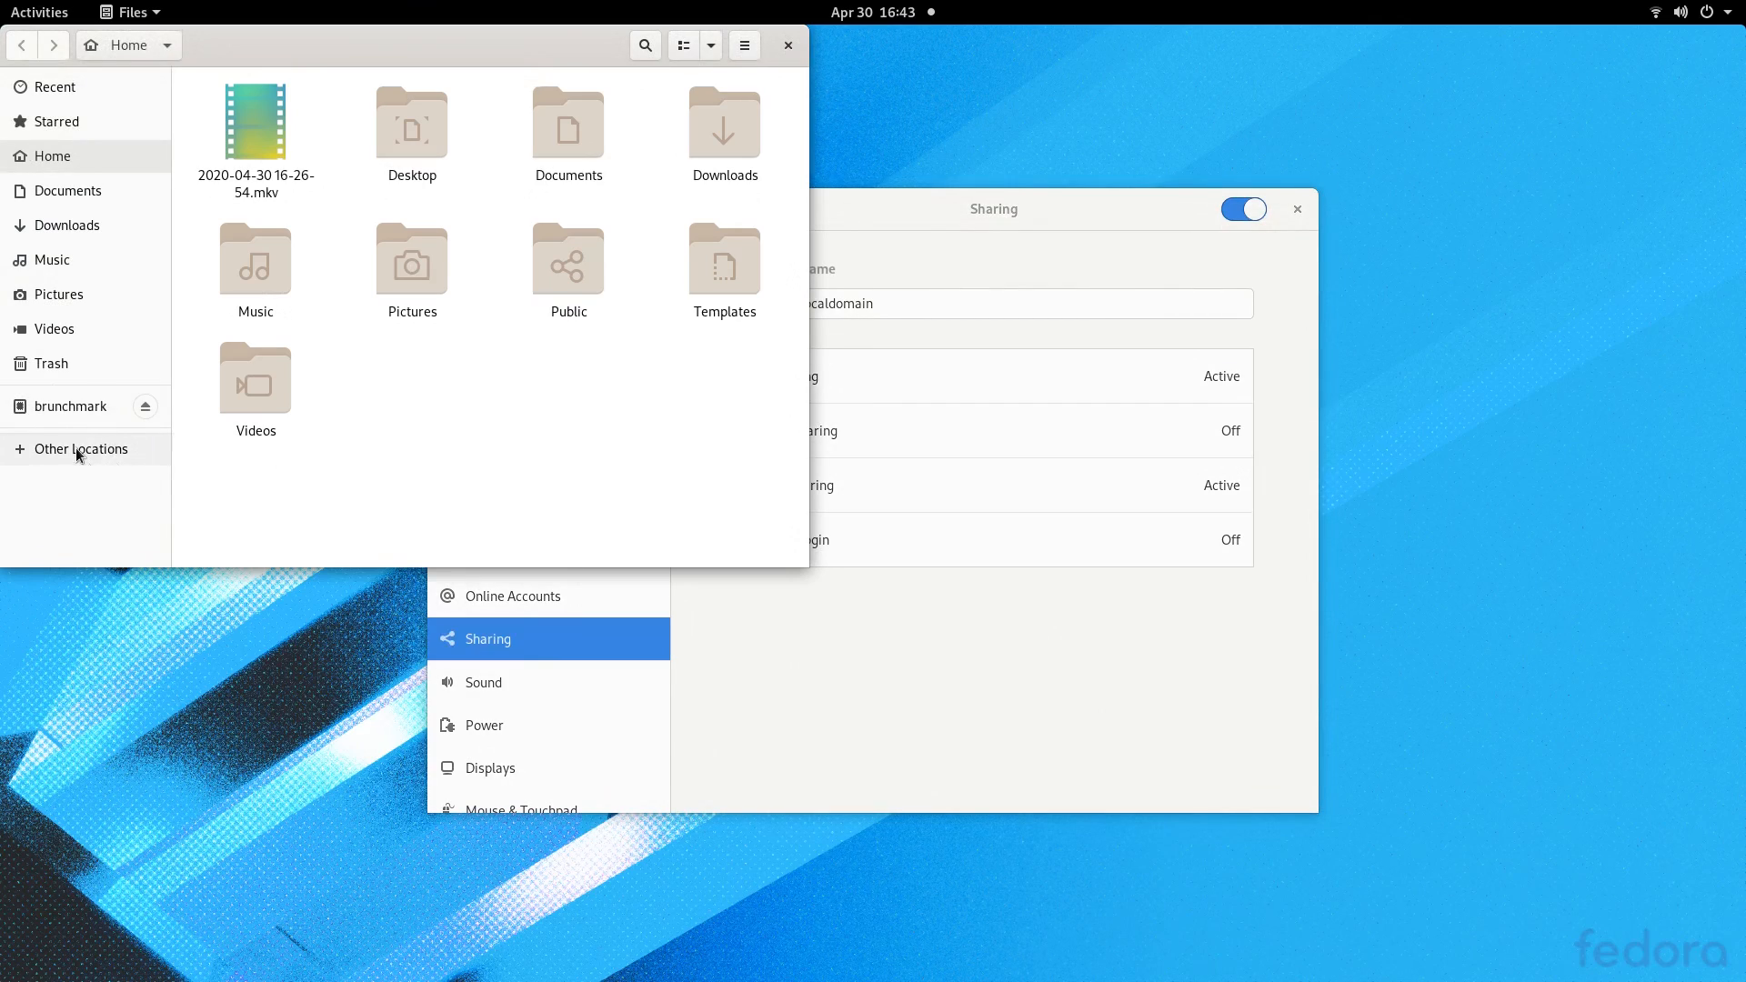
Step: Connect to the Samba server smb://10.0.0.192 from Other Locations, reaching its login prompt
left_click(80, 448)
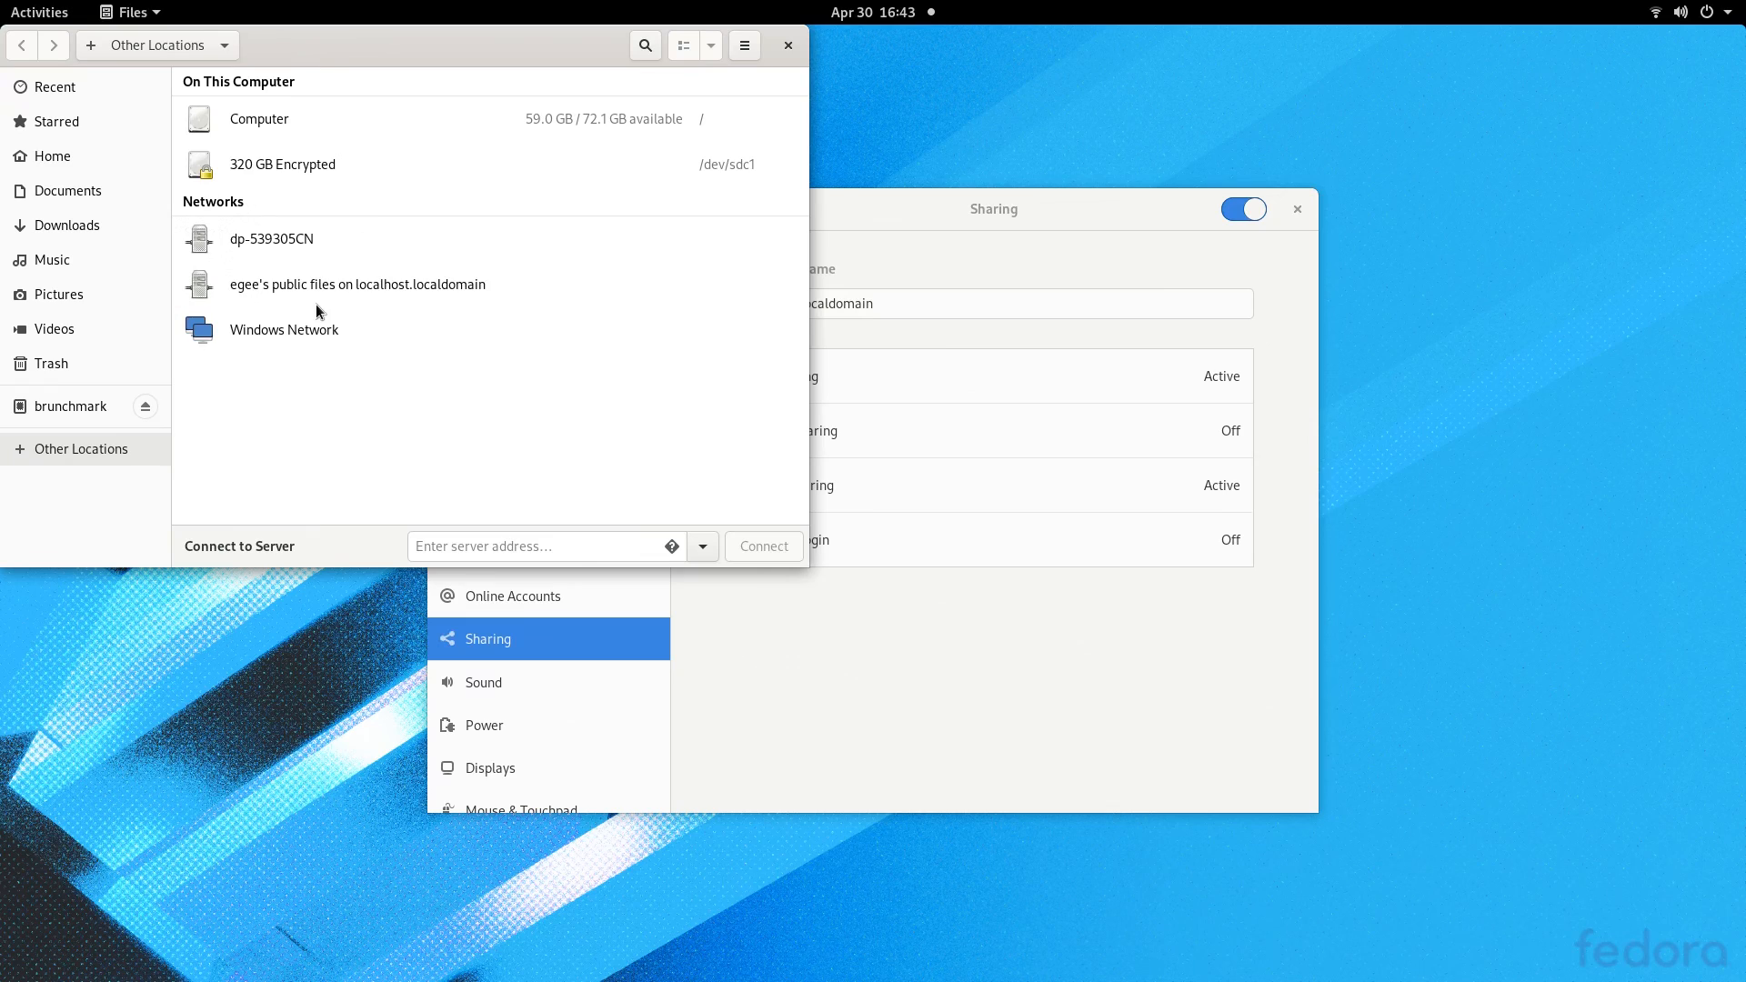
type("smb://10.0.0.19")
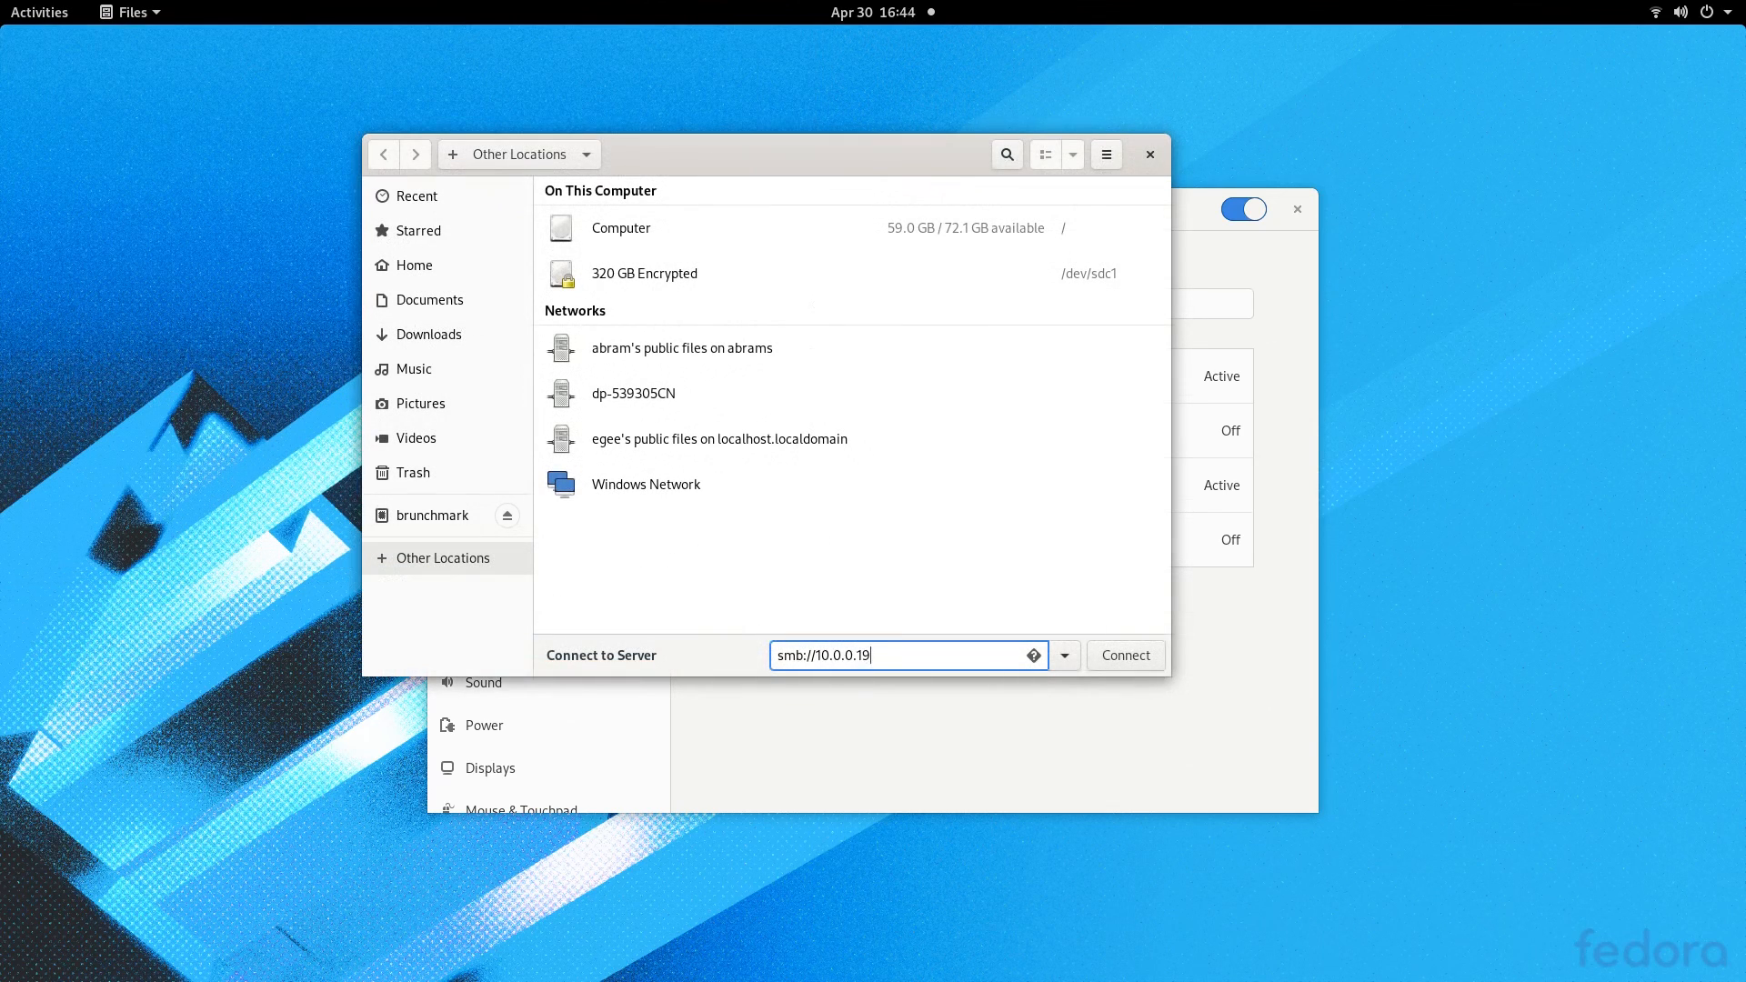
left_click(1124, 655)
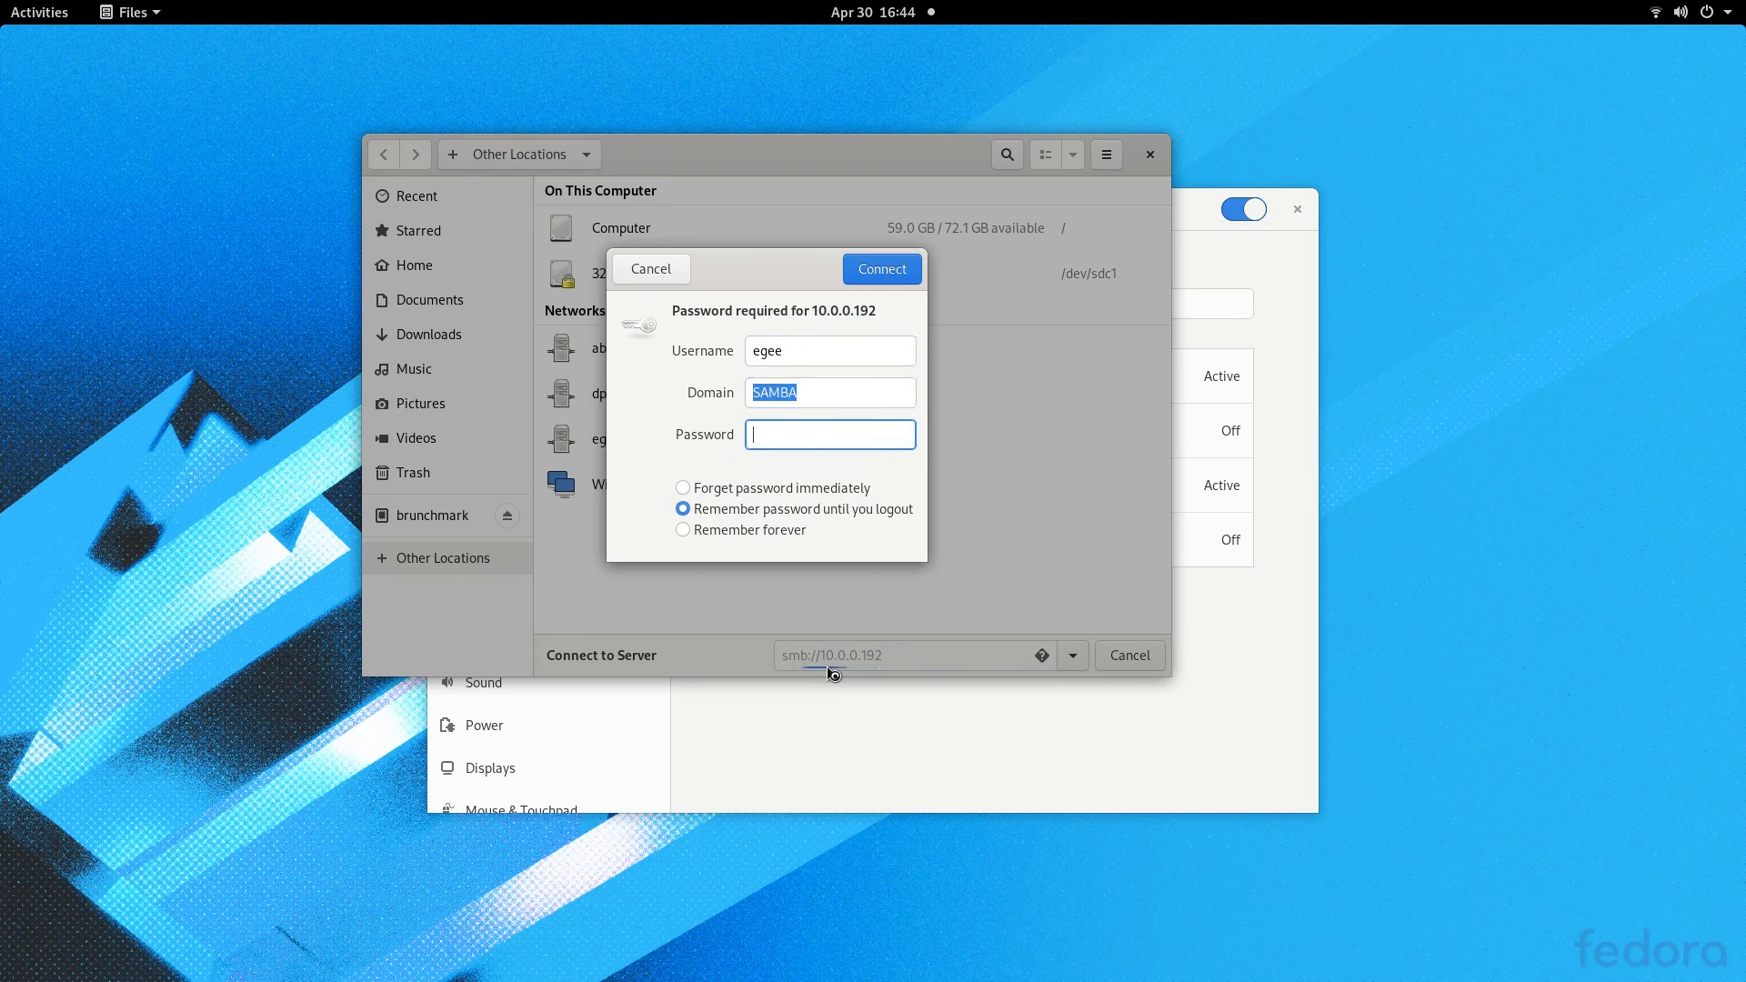
left_click(882, 268)
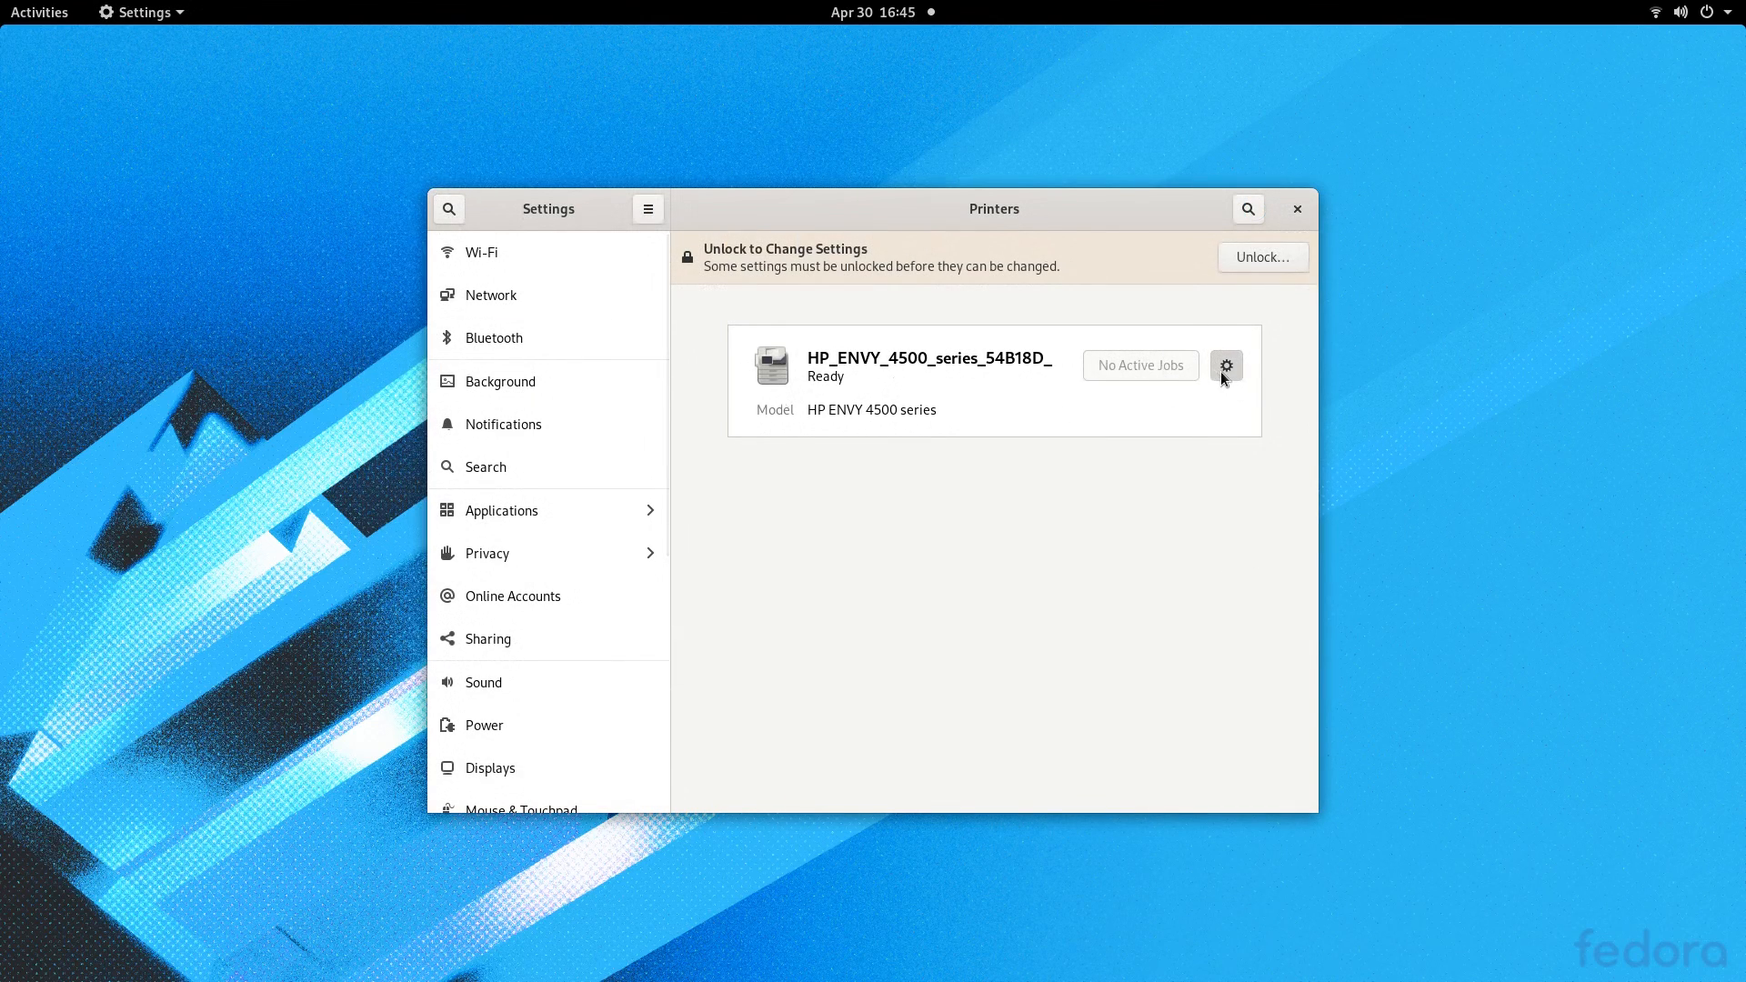
Step: View the HP ENVY 4500 printer's options and Printer Details in Settings
left_click(1226, 364)
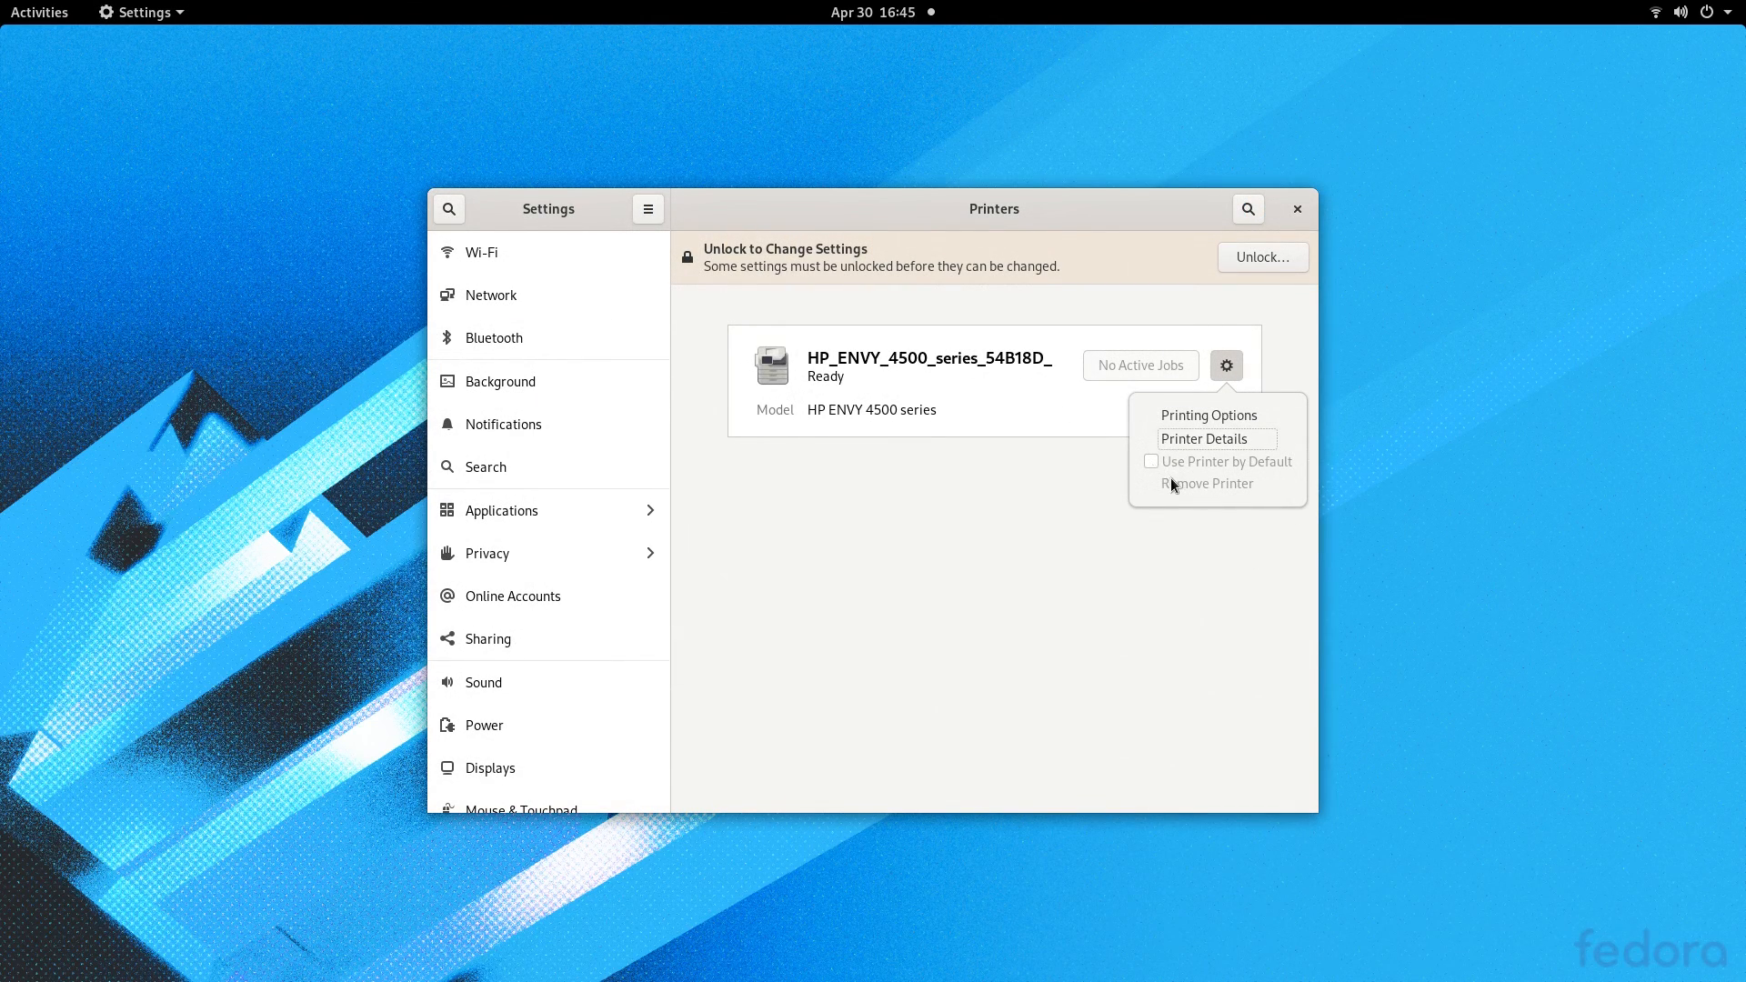
left_click(1261, 257)
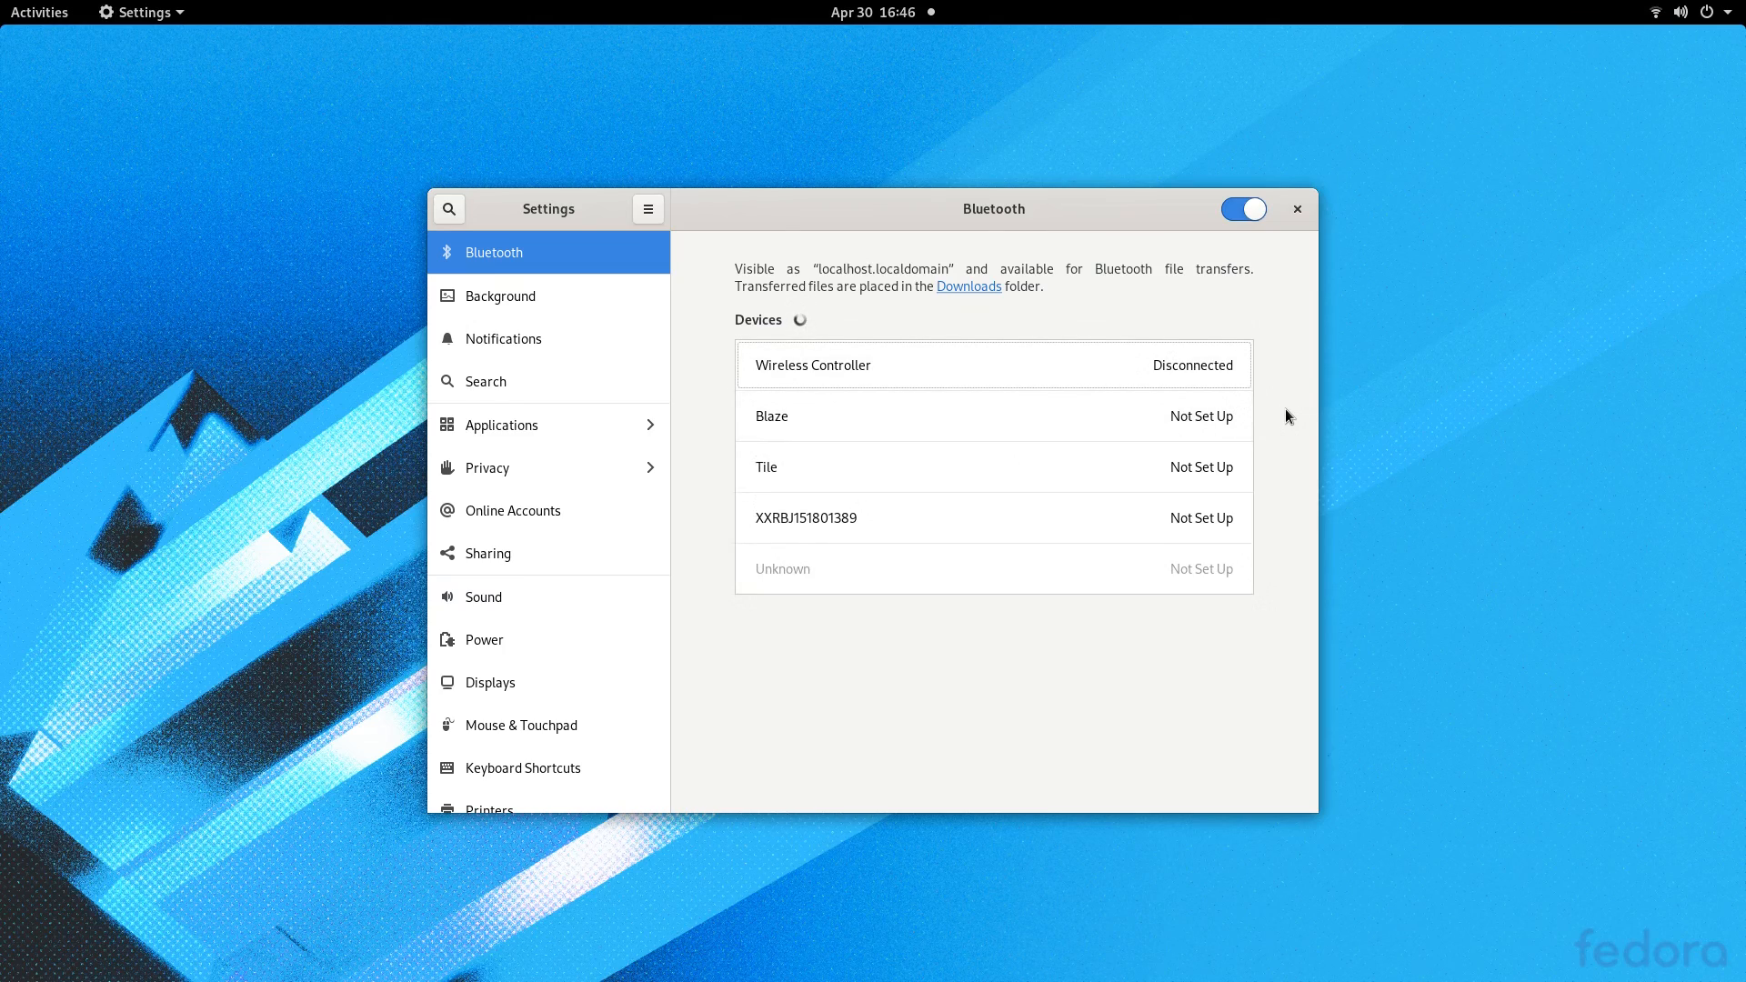
mouse_move(1092, 373)
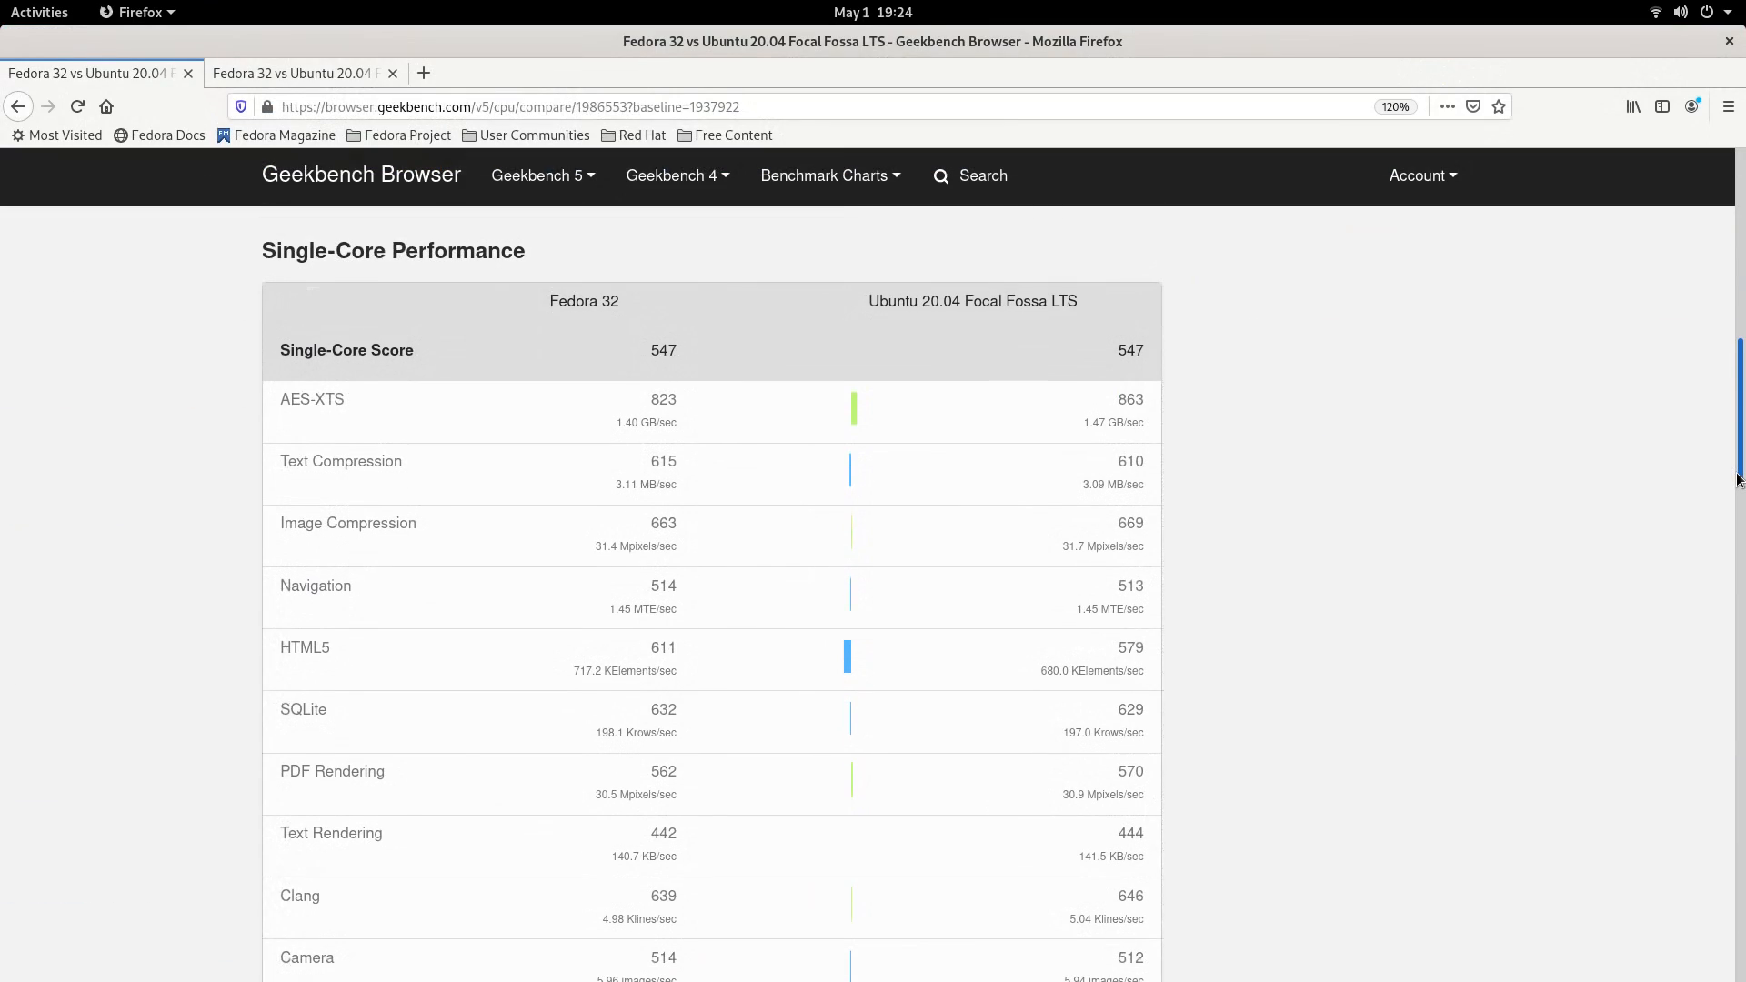
Step: Scroll the Geekbench CPU and Vulkan comparisons of Fedora 32 versus Ubuntu 20.04
scroll("down", 3)
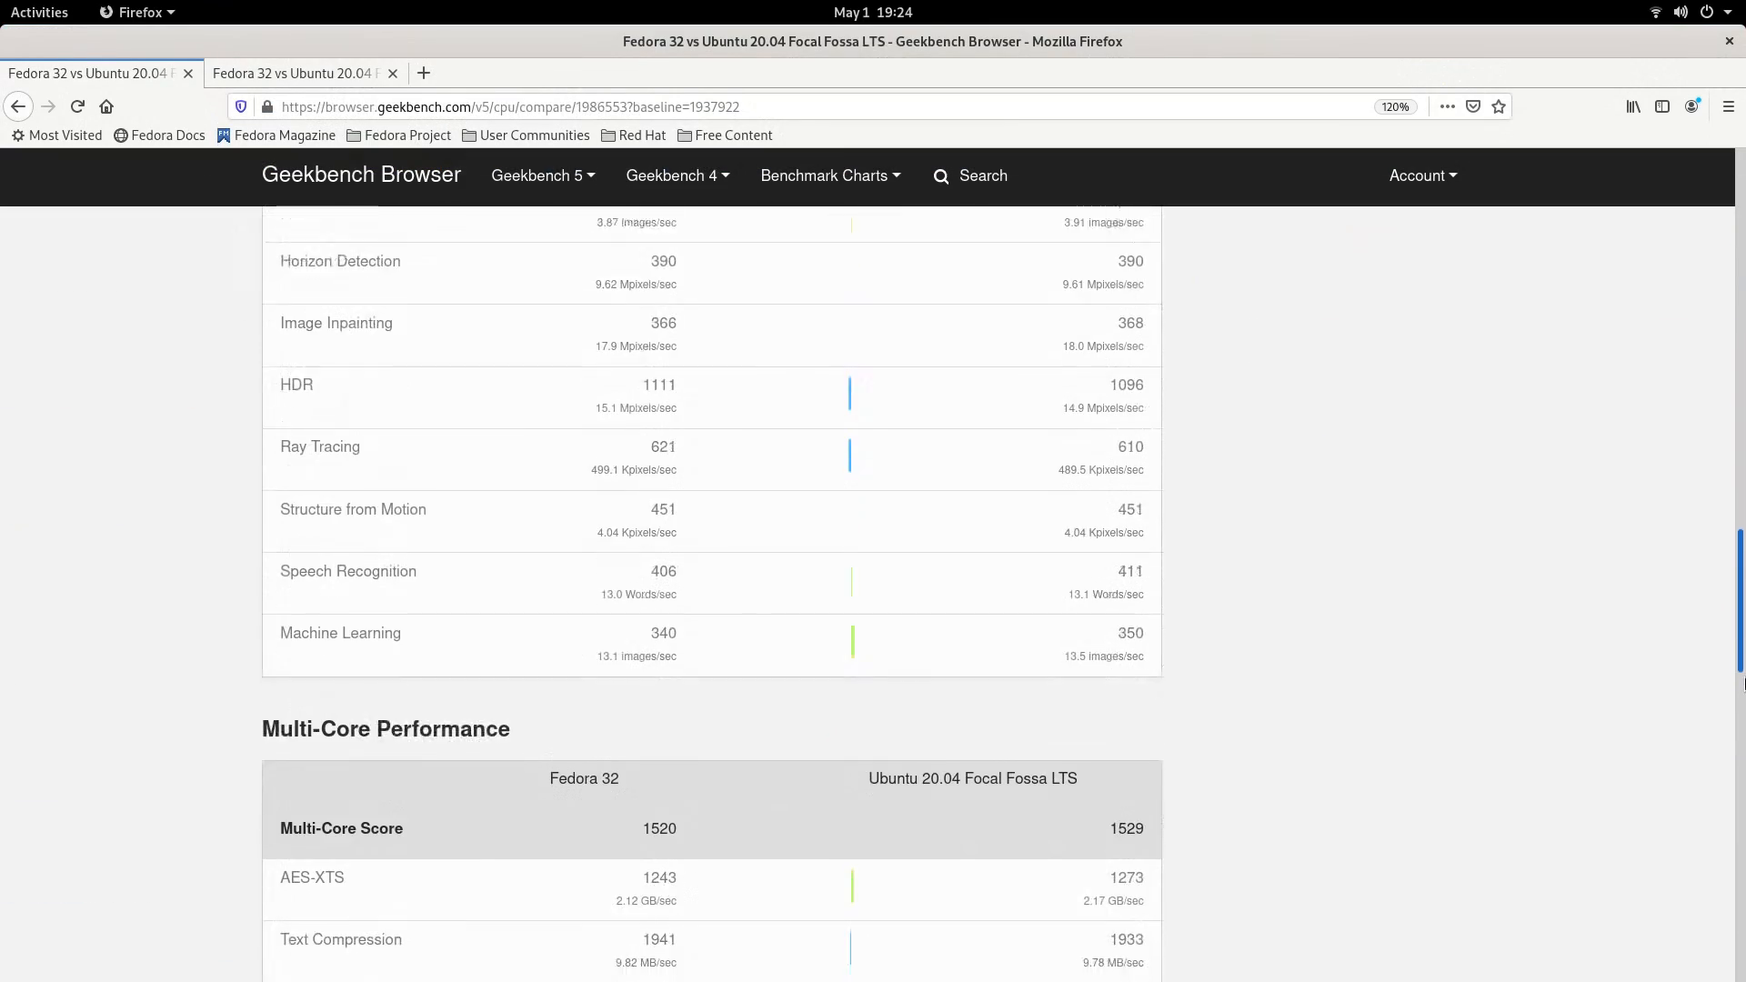
scroll("down", 3)
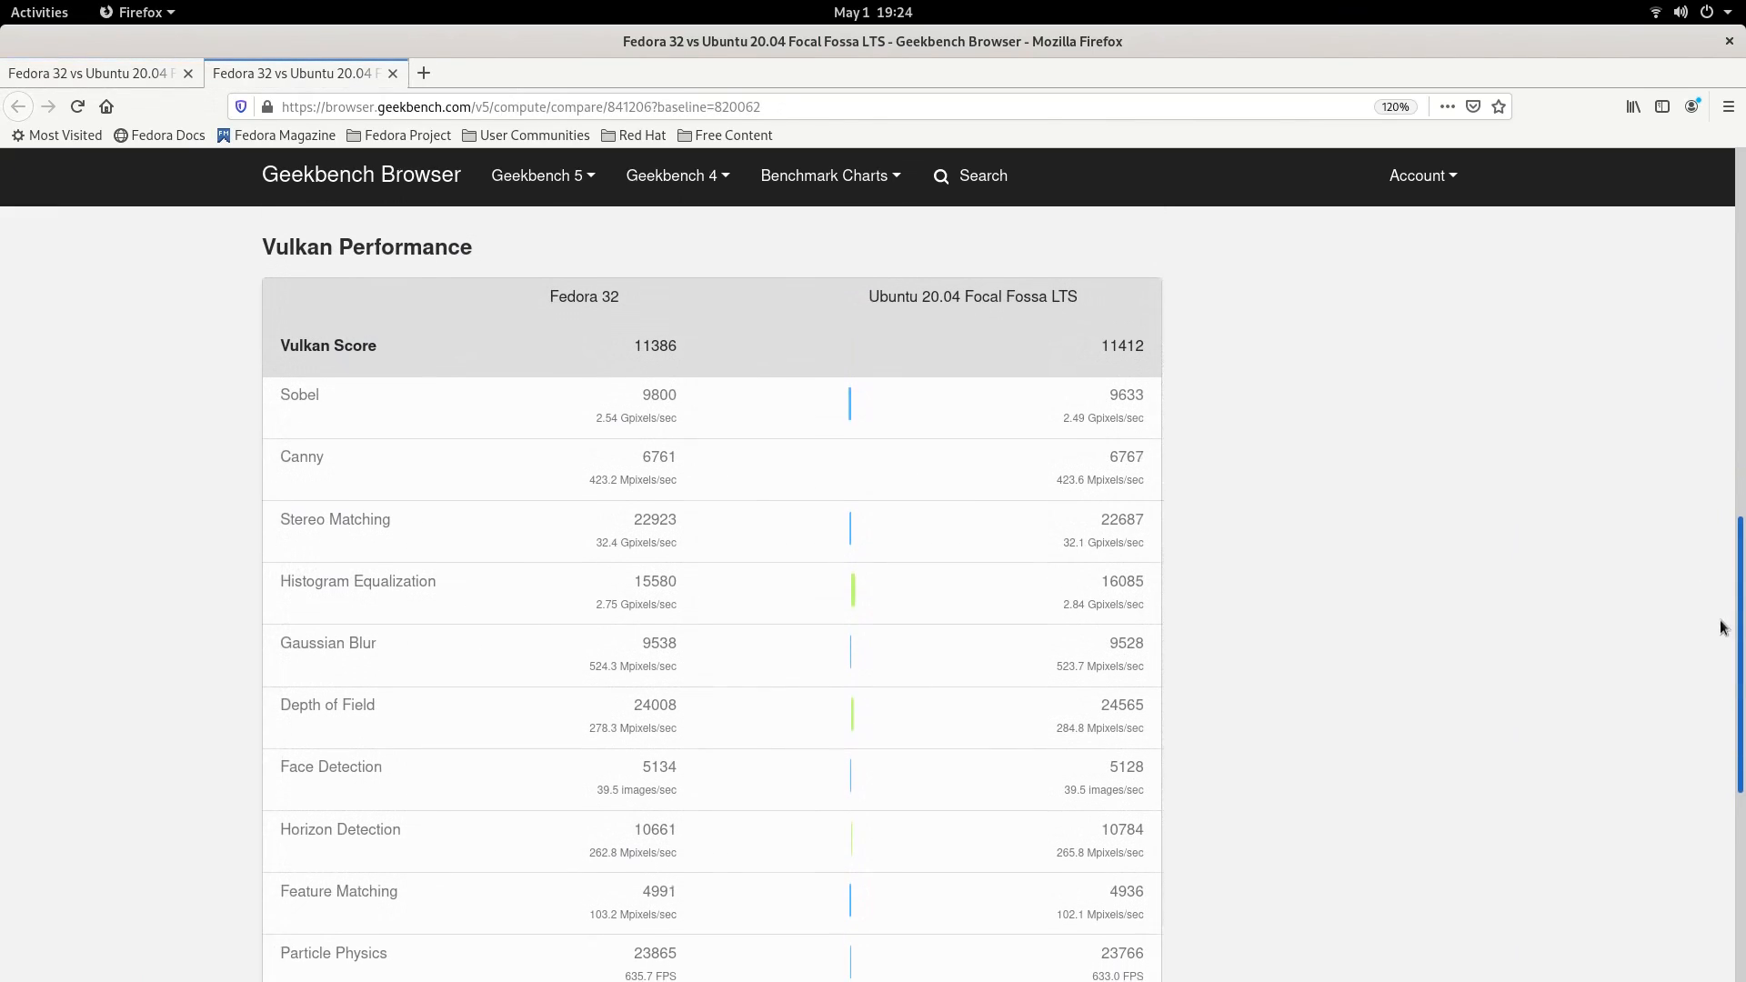
scroll("down", 3)
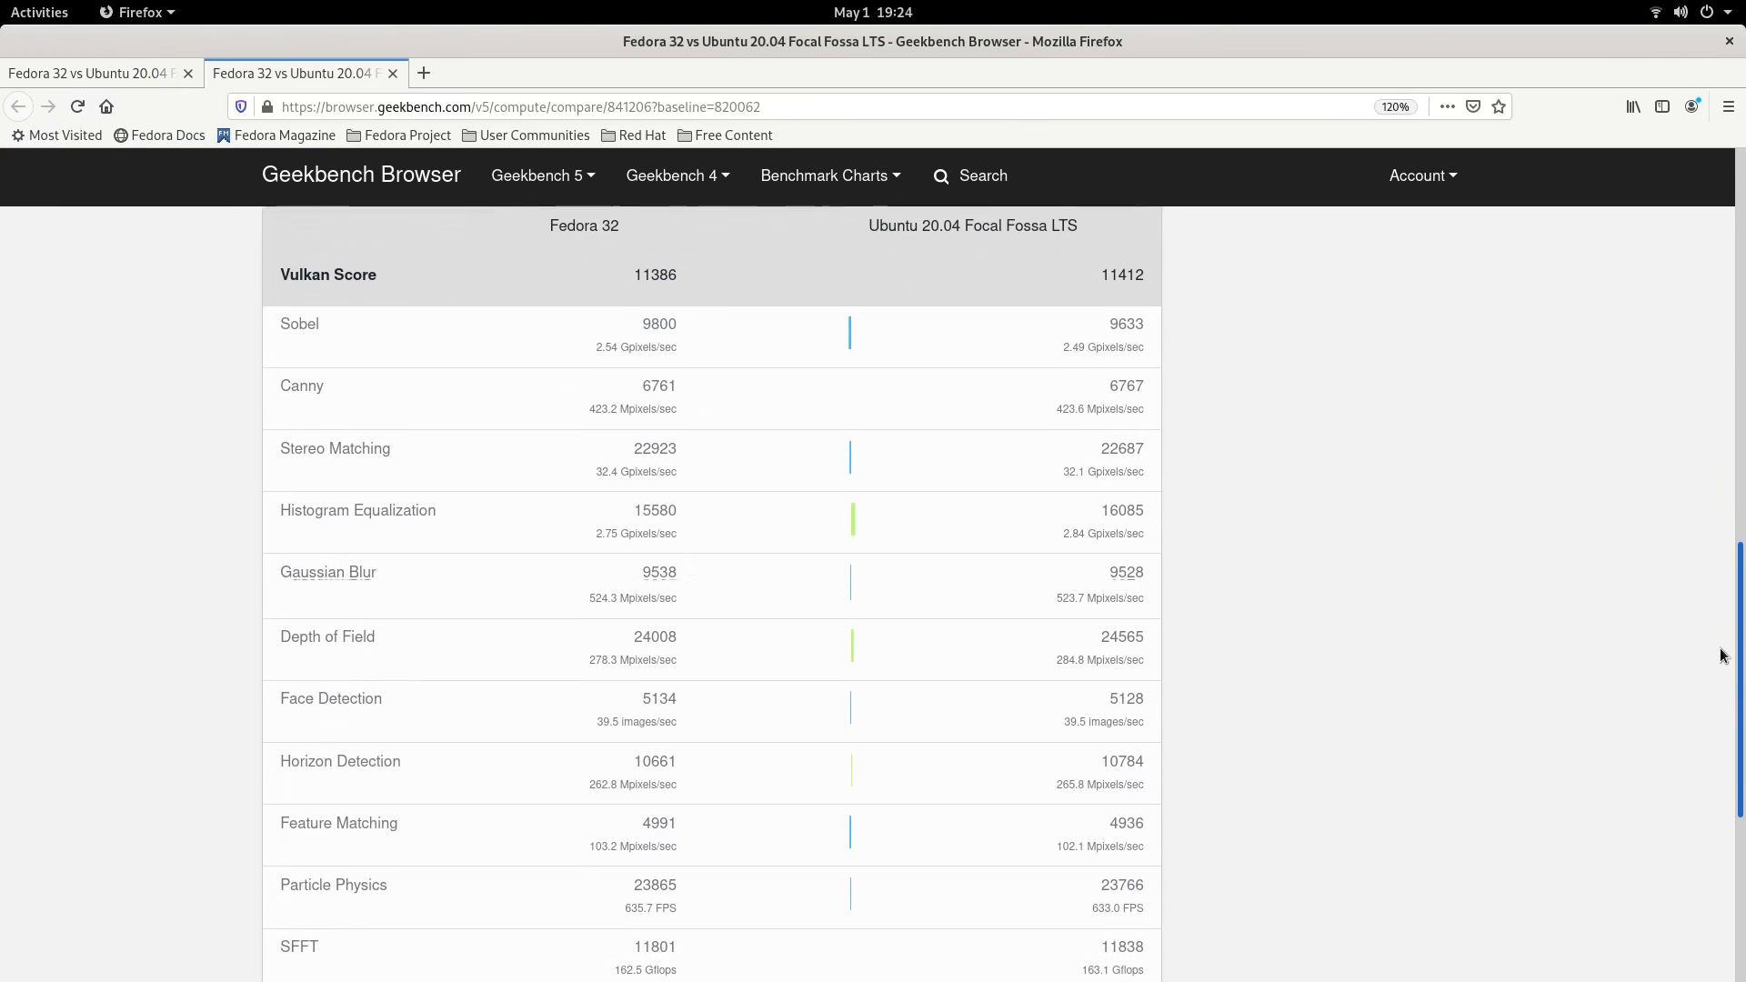
scroll("down", 3)
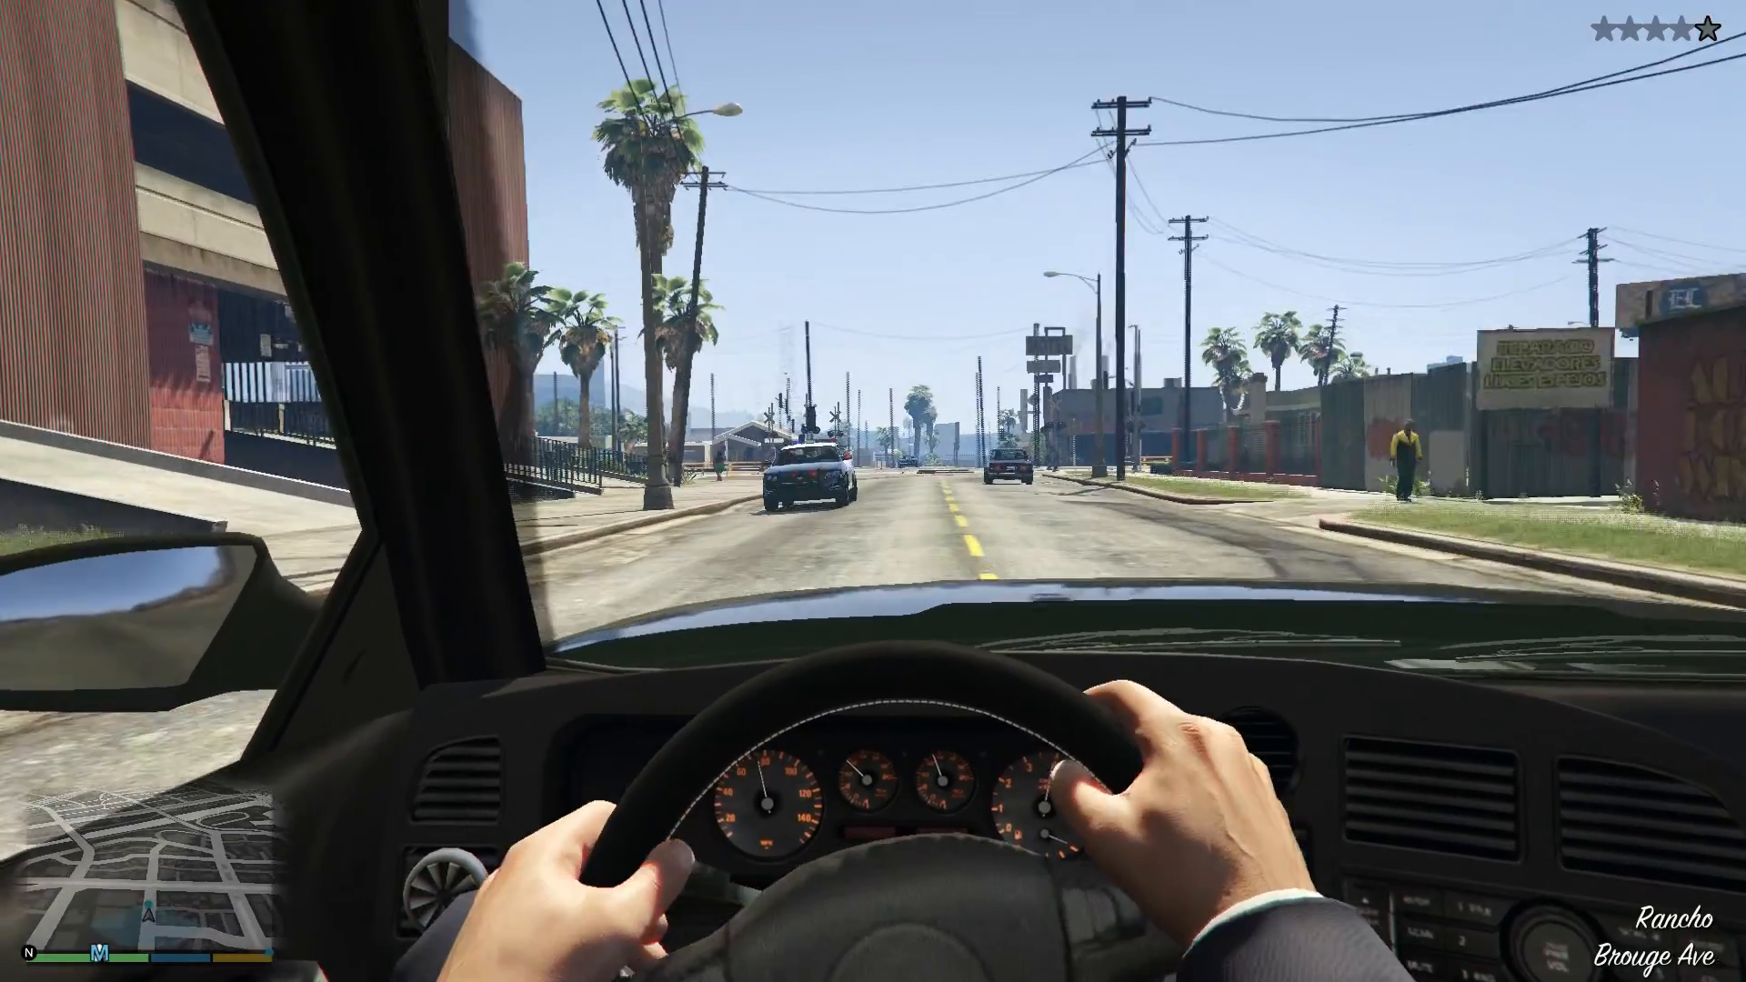
Step: Drive the car along the avenue in first-person, then run on foot down the alley past the truck
key("w")
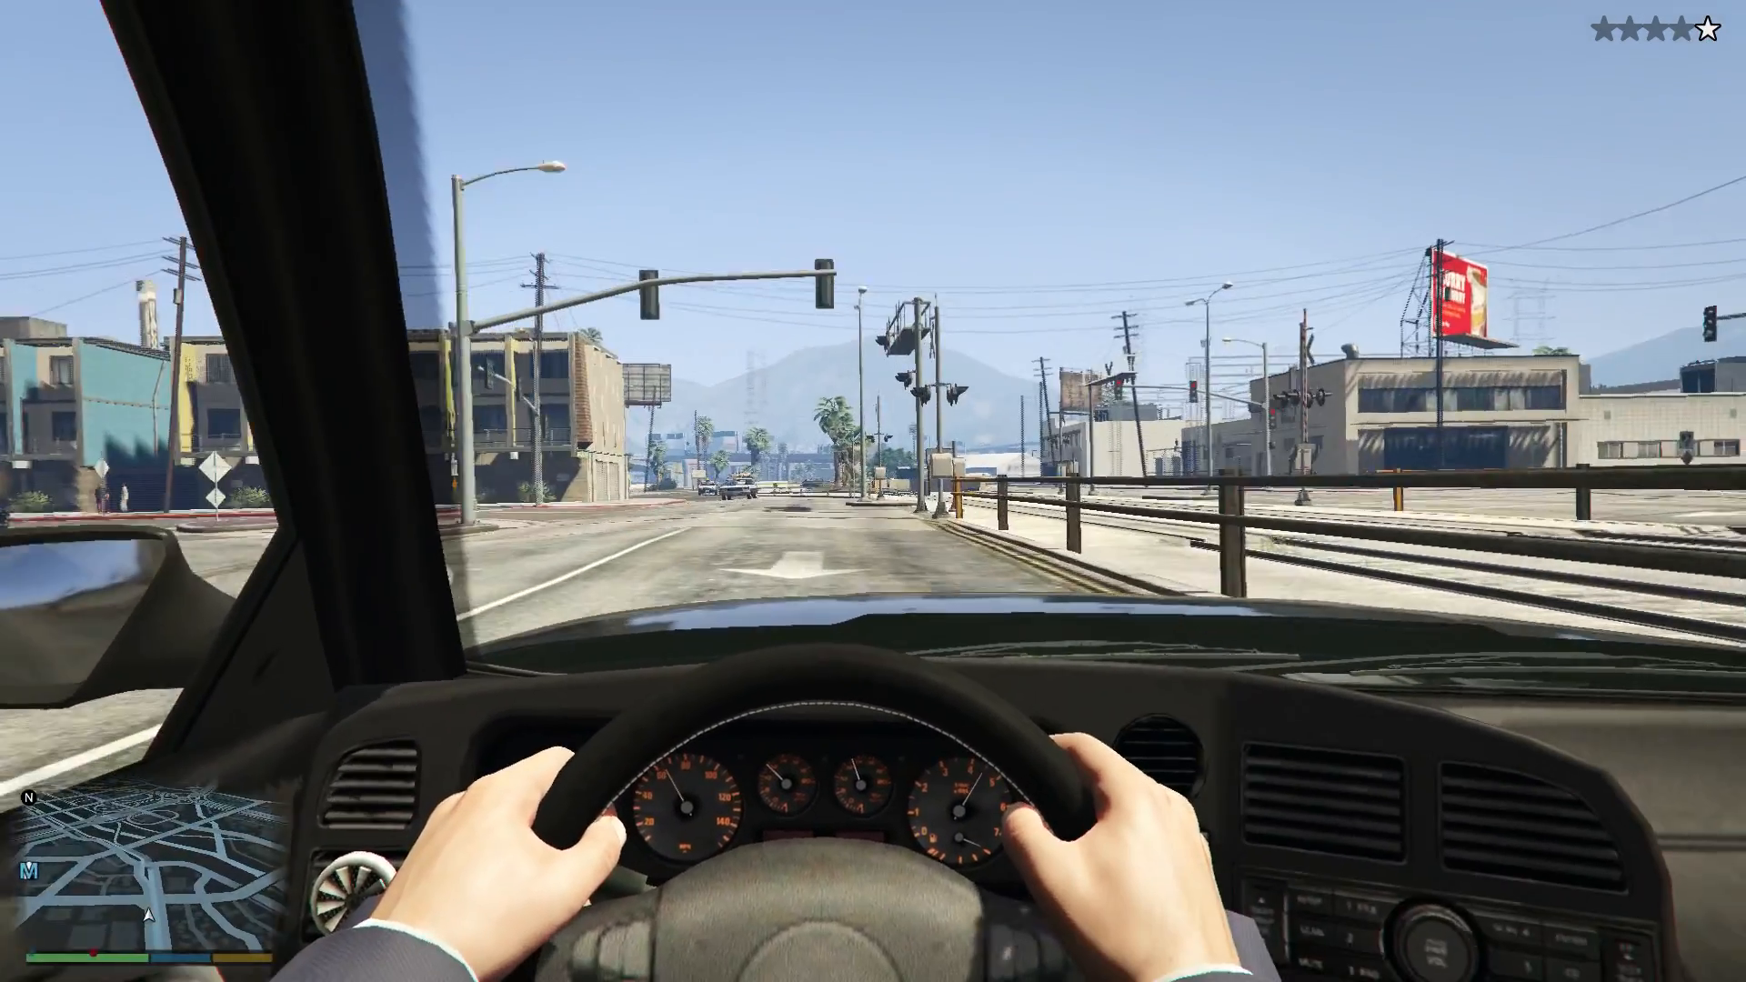
key("w")
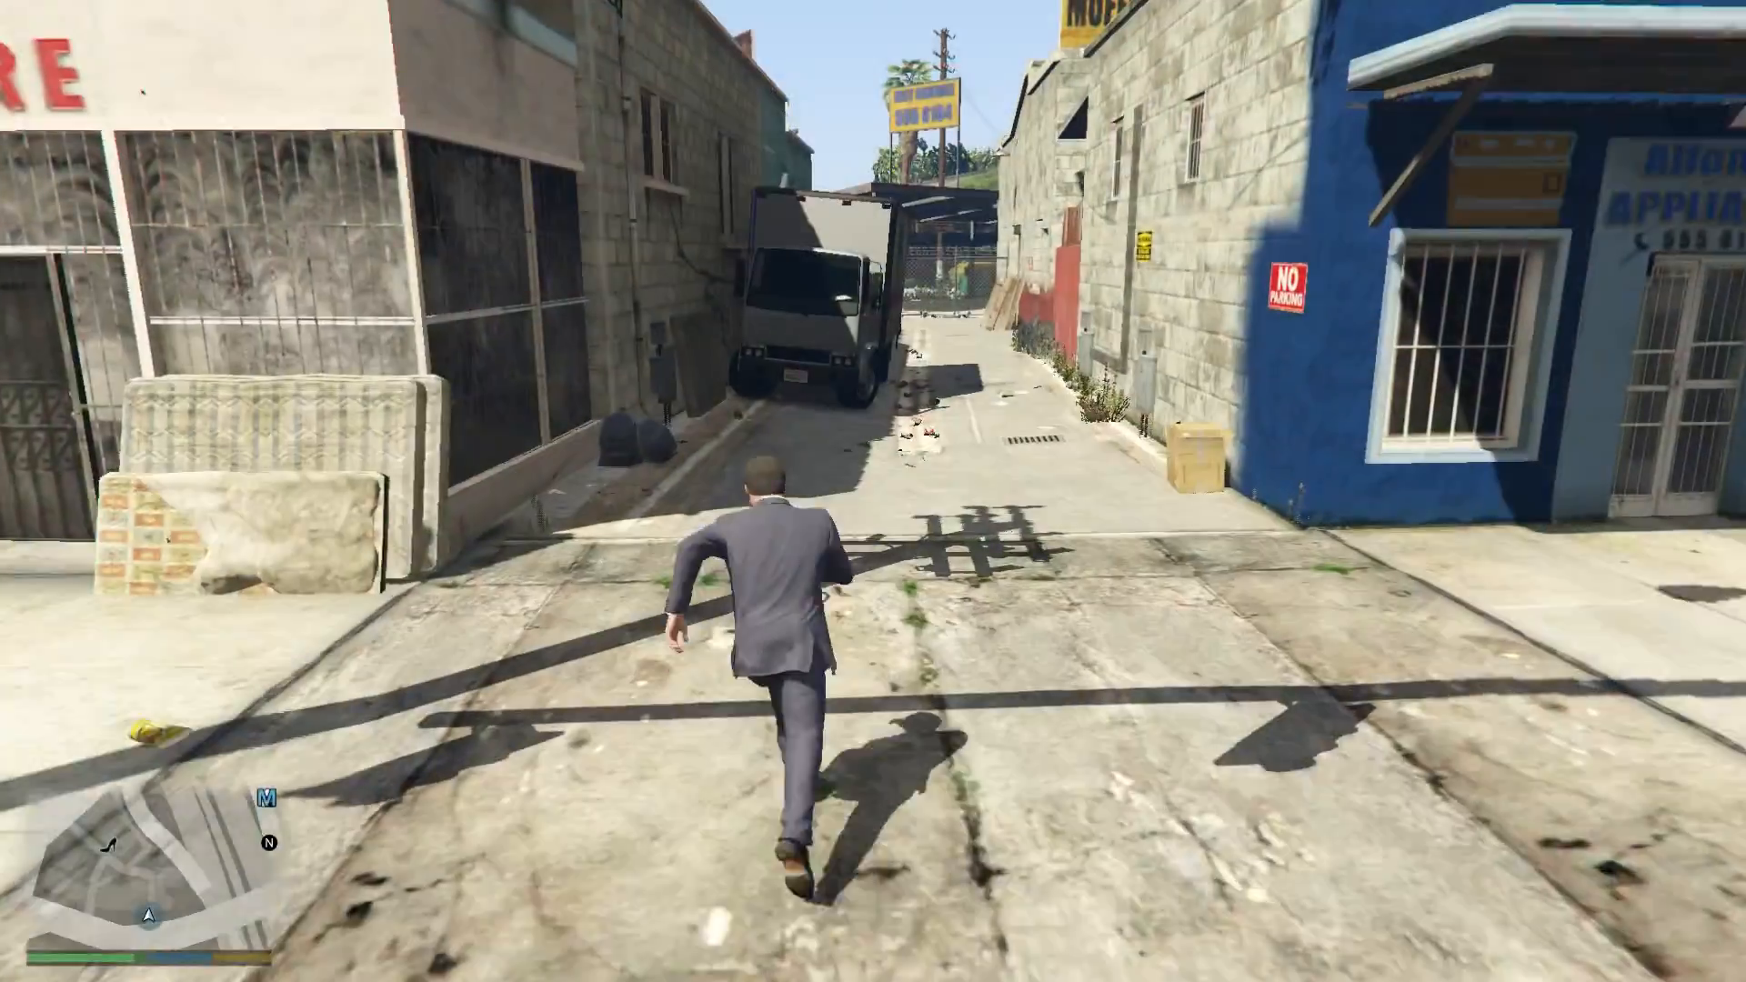
key("w")
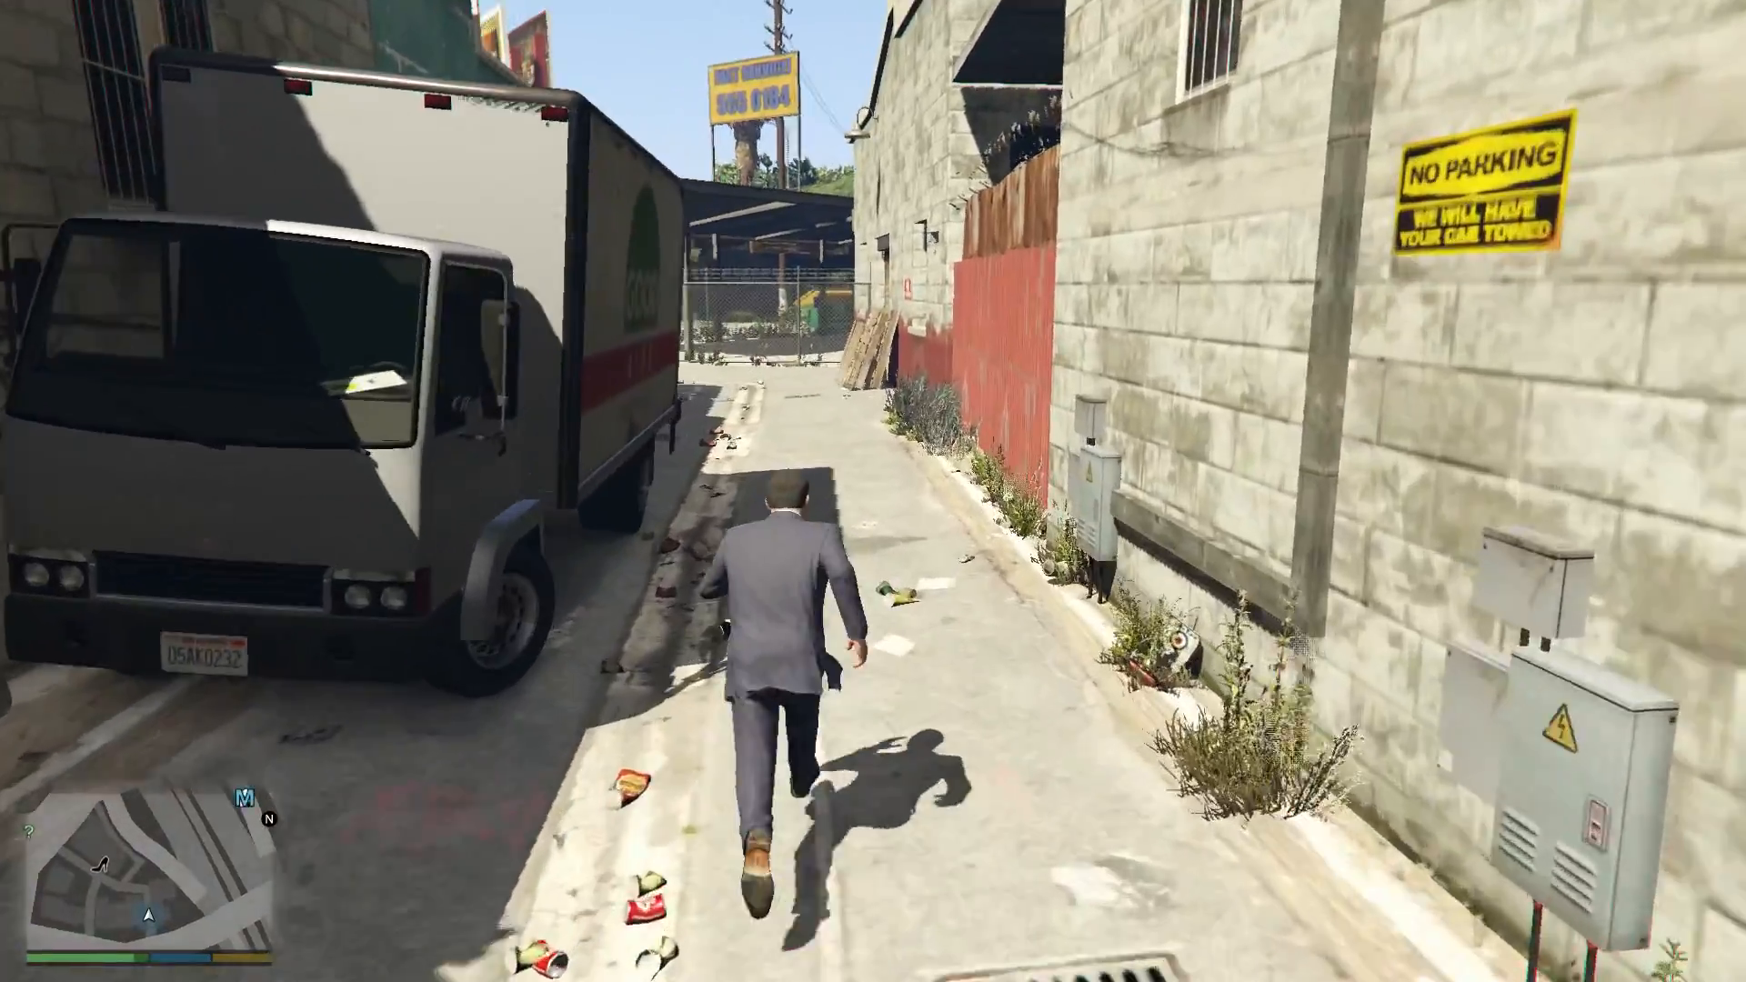